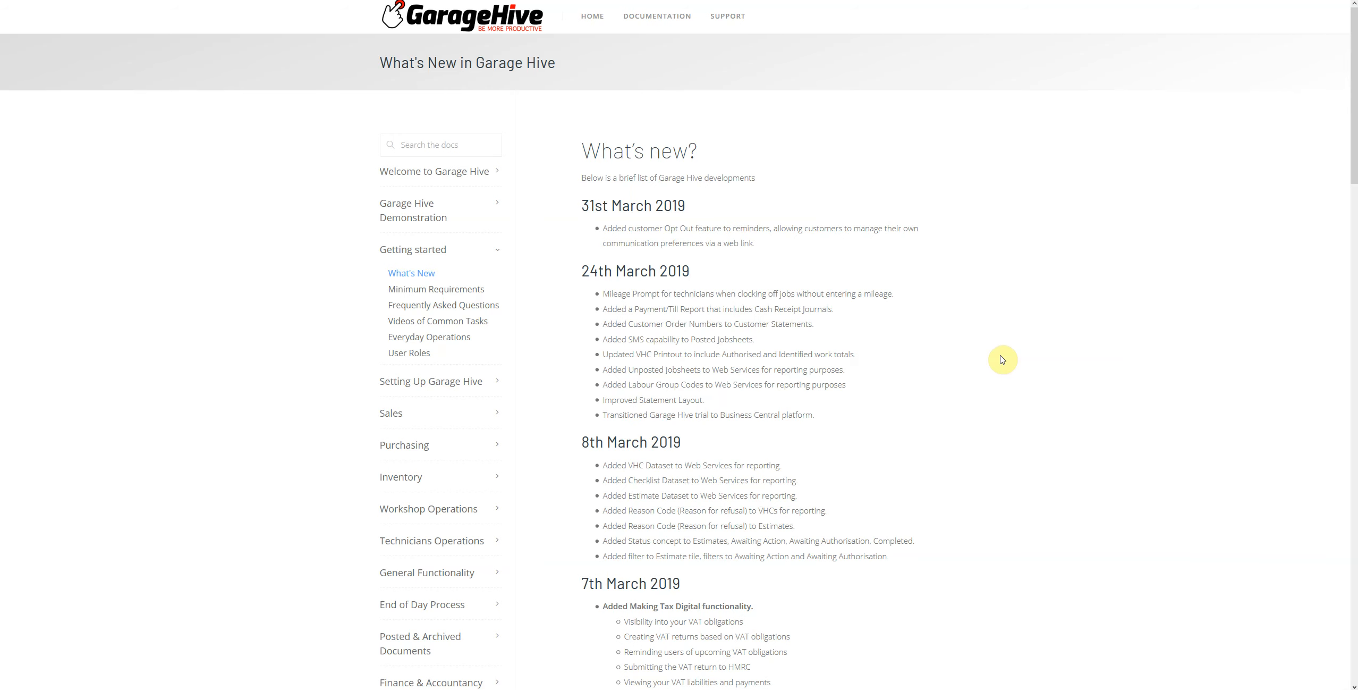
- Scroll down the What's New page to the 1st March 2019 entries
scroll("down", 3)
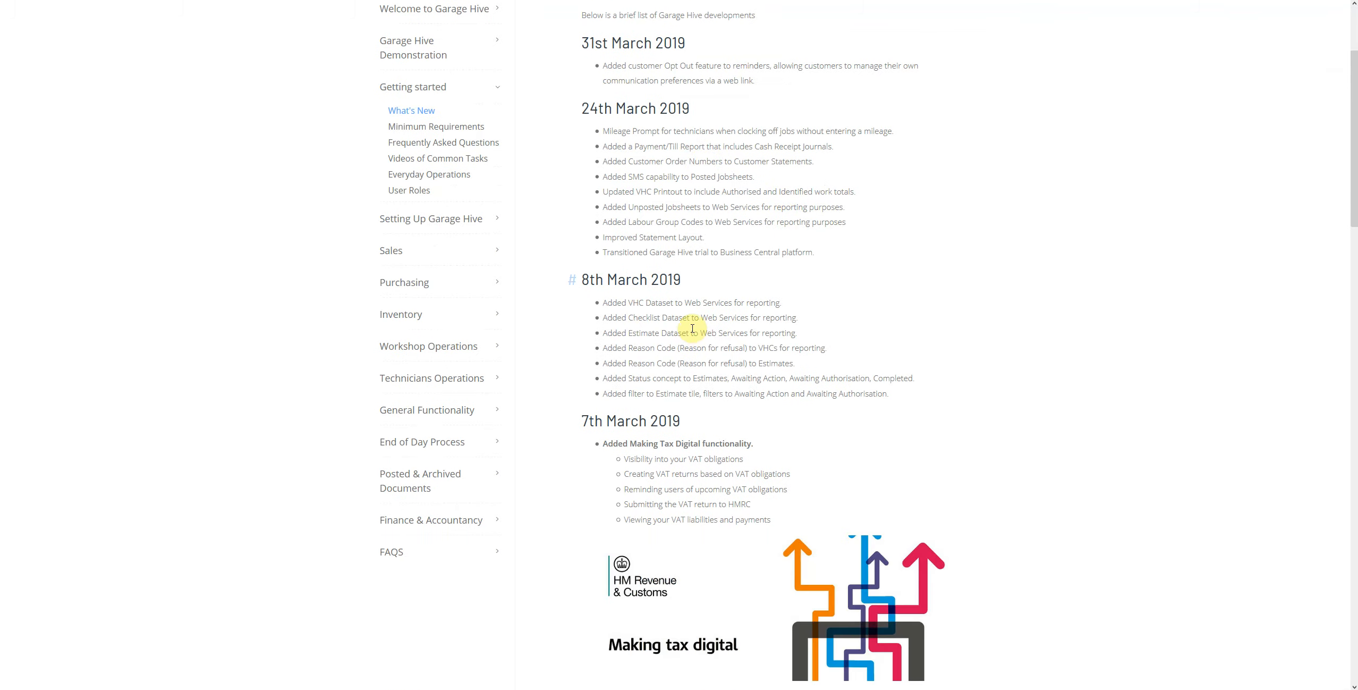
scroll("down", 3)
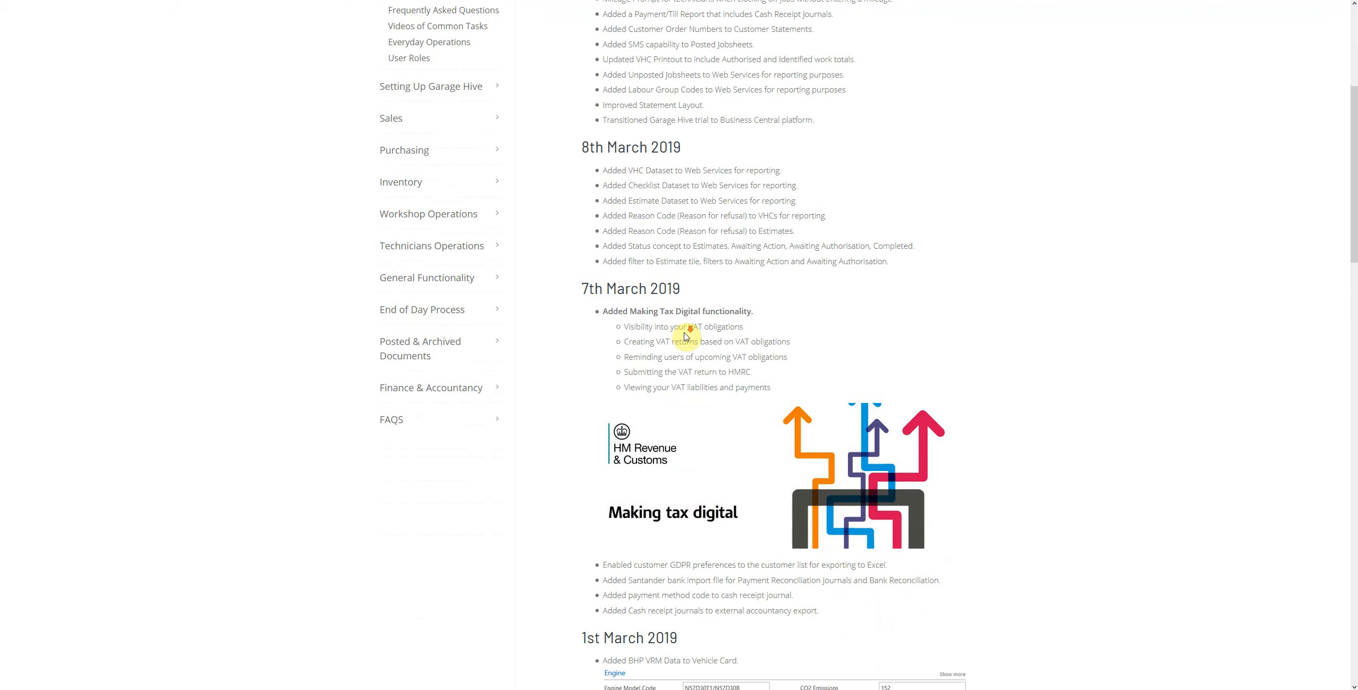
scroll("down", 3)
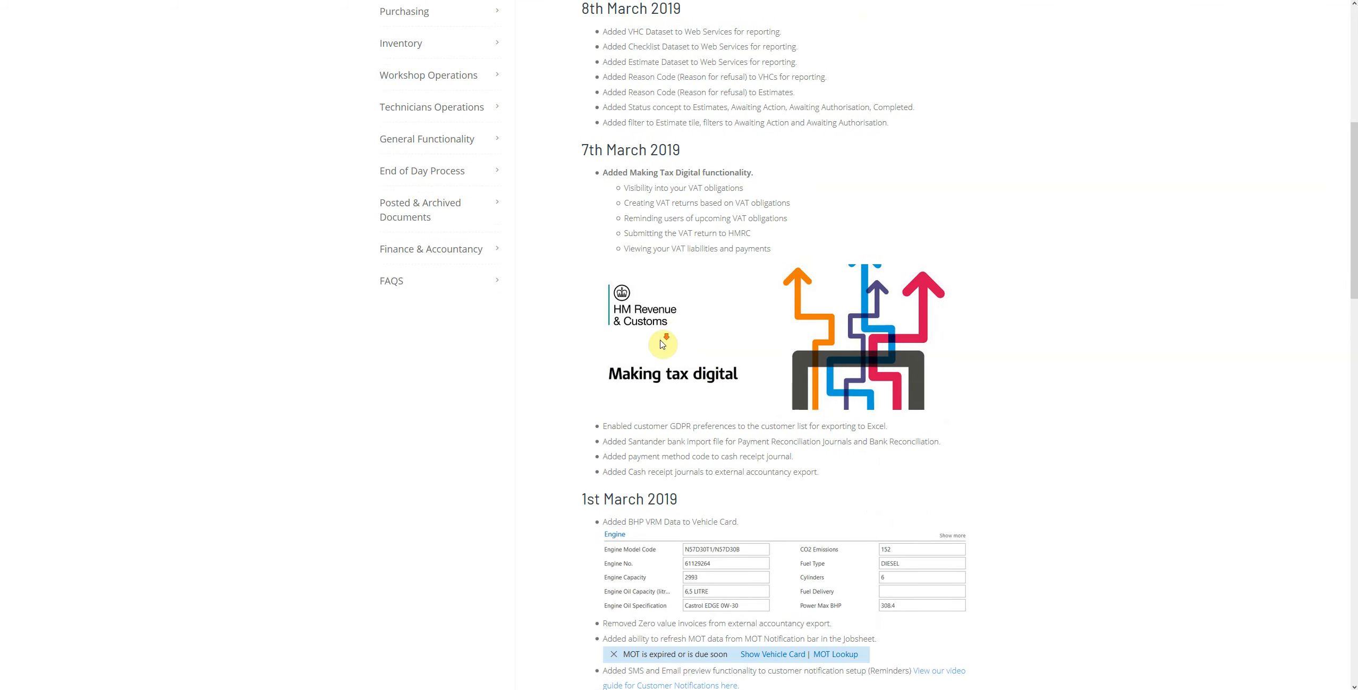
scroll("down", 3)
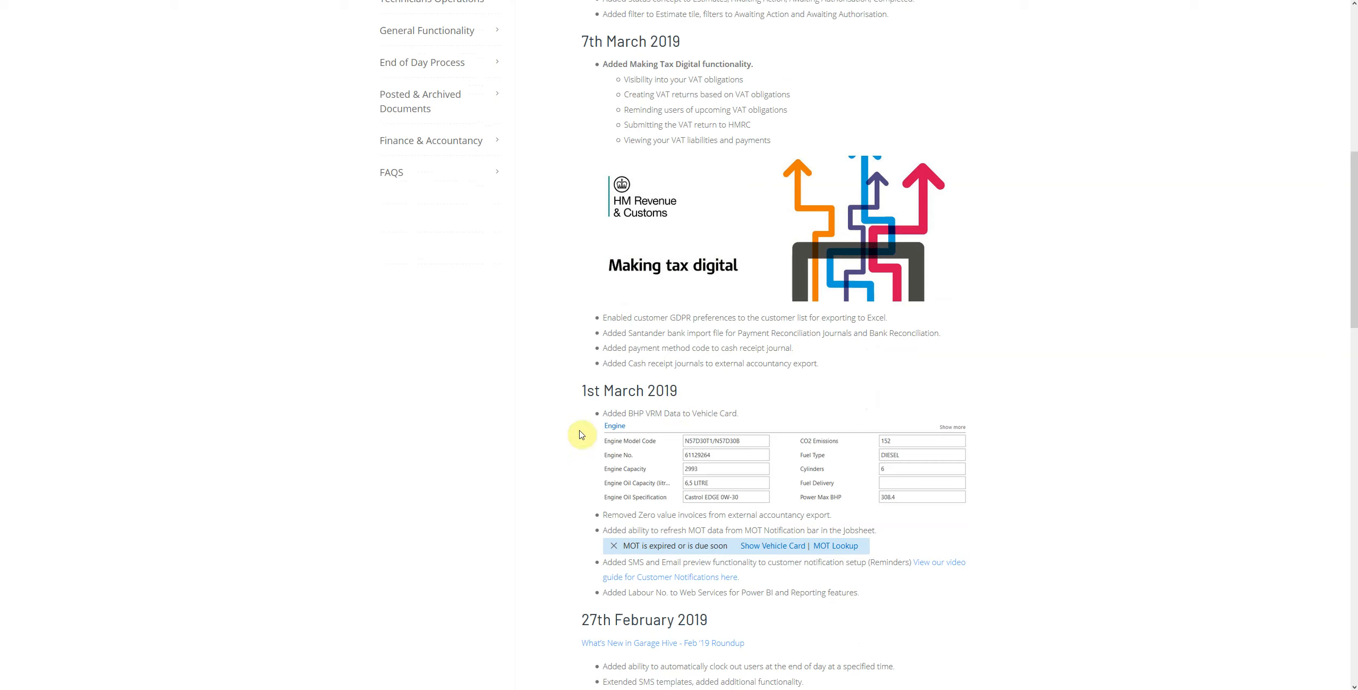
mouse_move(613, 405)
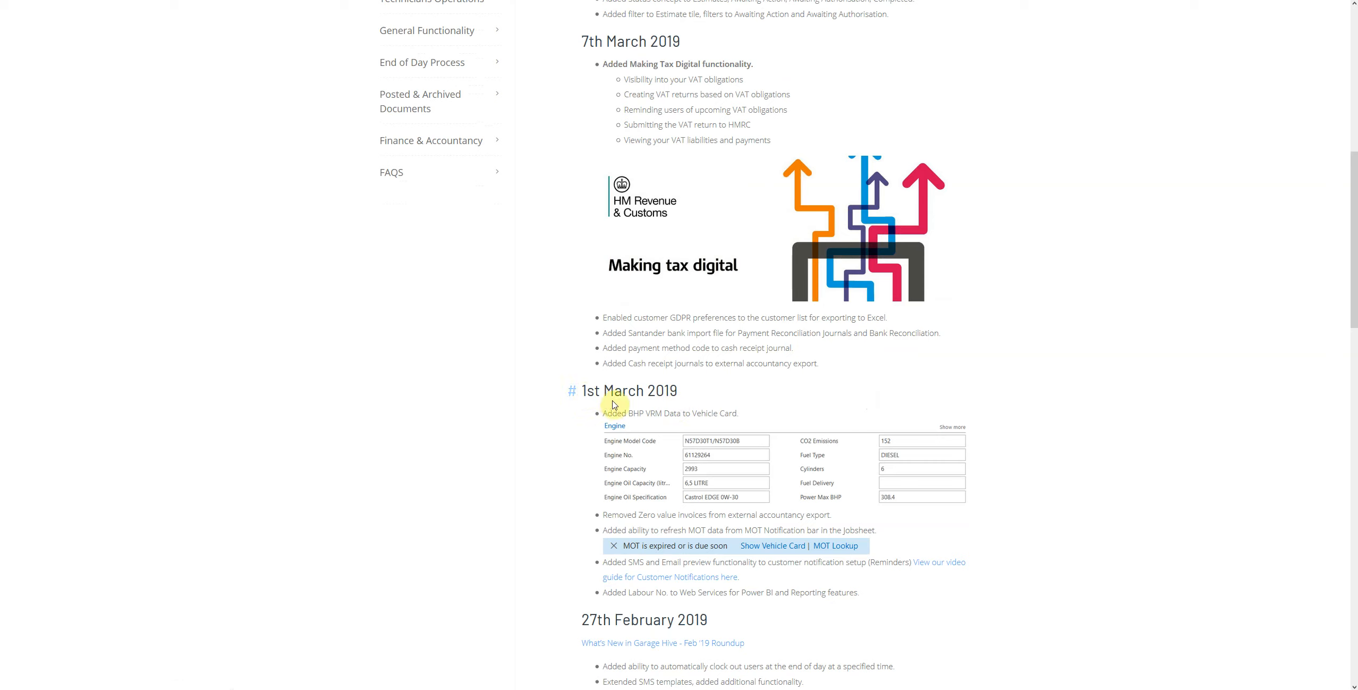
mouse_move(691, 592)
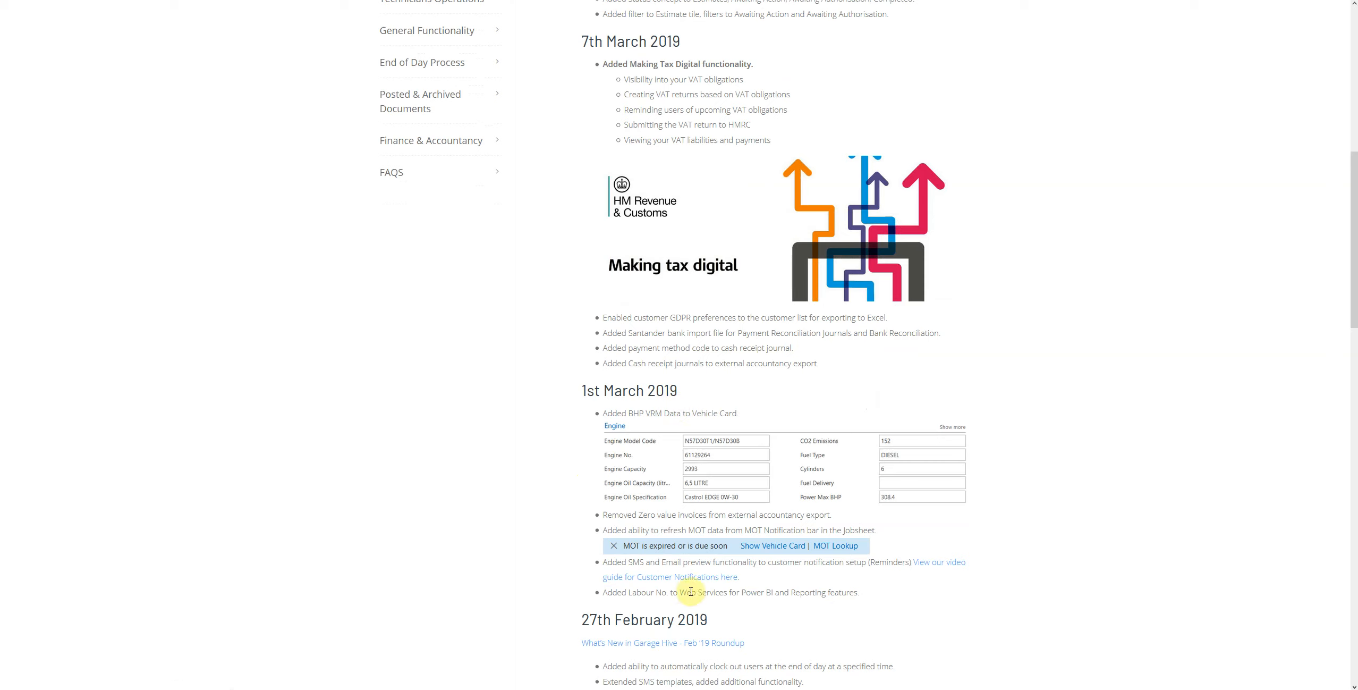
mouse_move(628, 592)
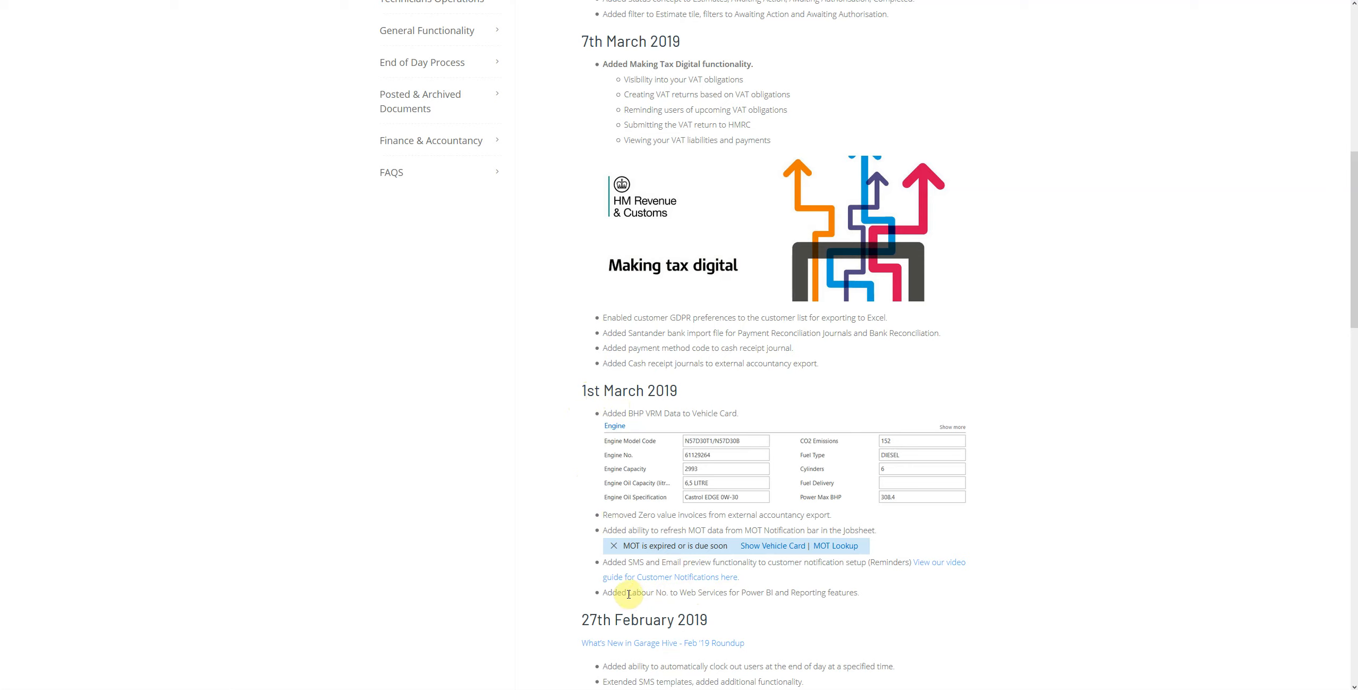
mouse_move(631, 593)
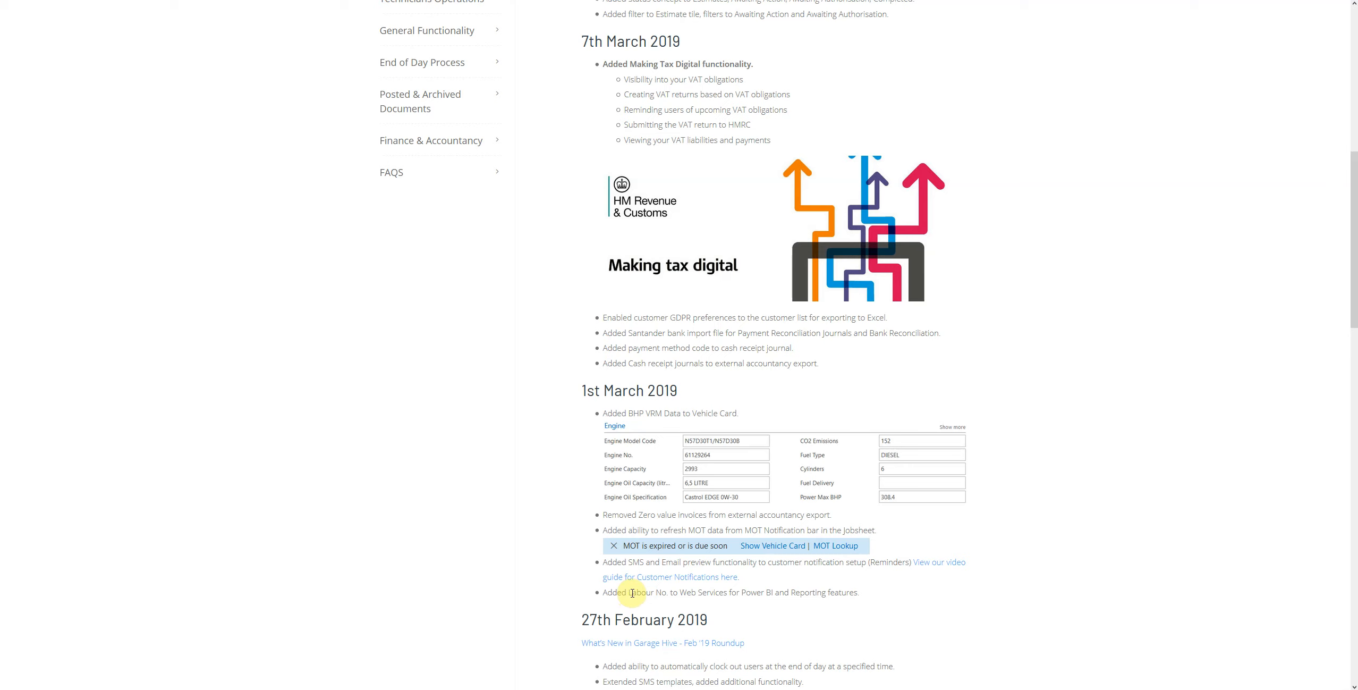
mouse_move(665, 233)
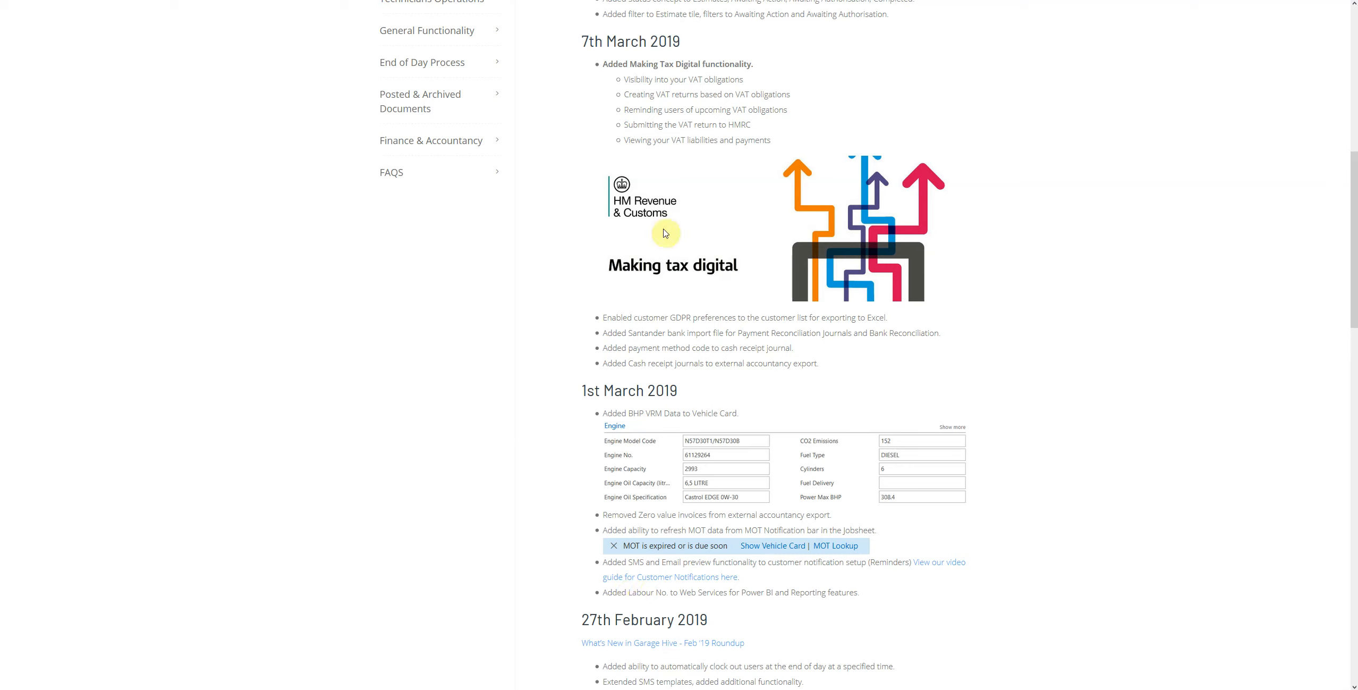
mouse_move(658, 595)
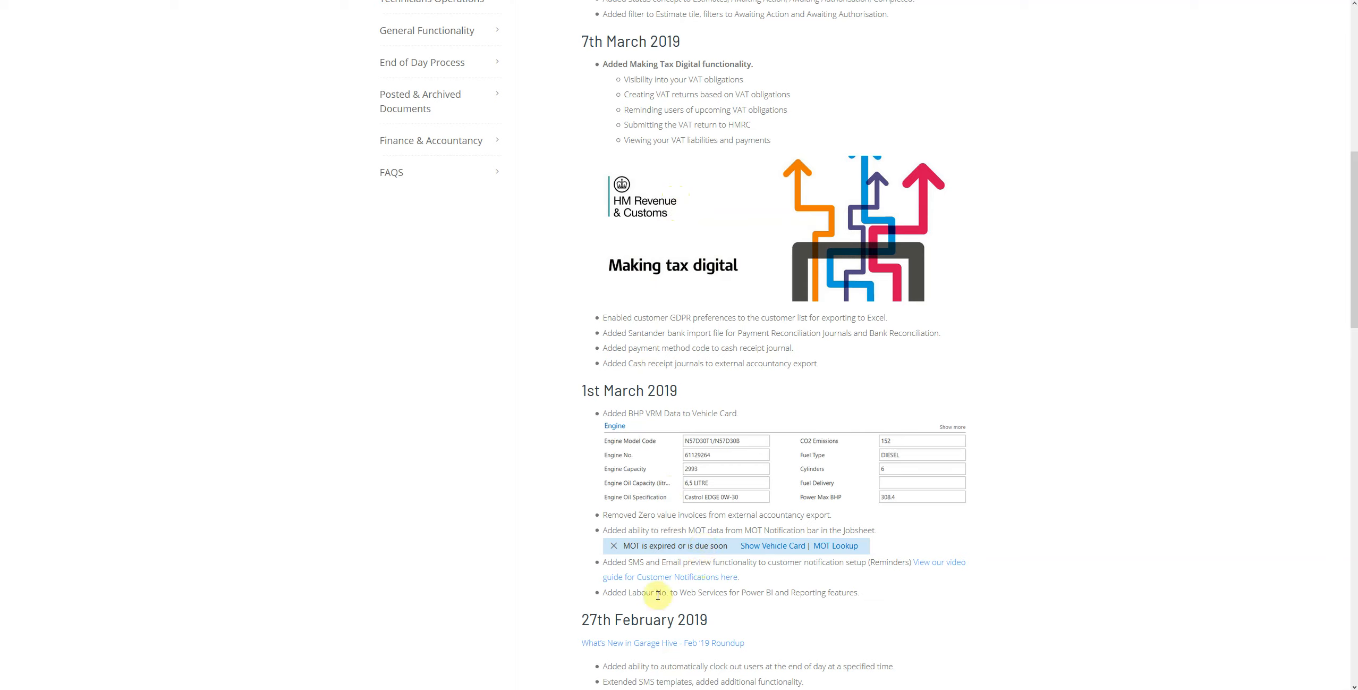
mouse_move(635, 562)
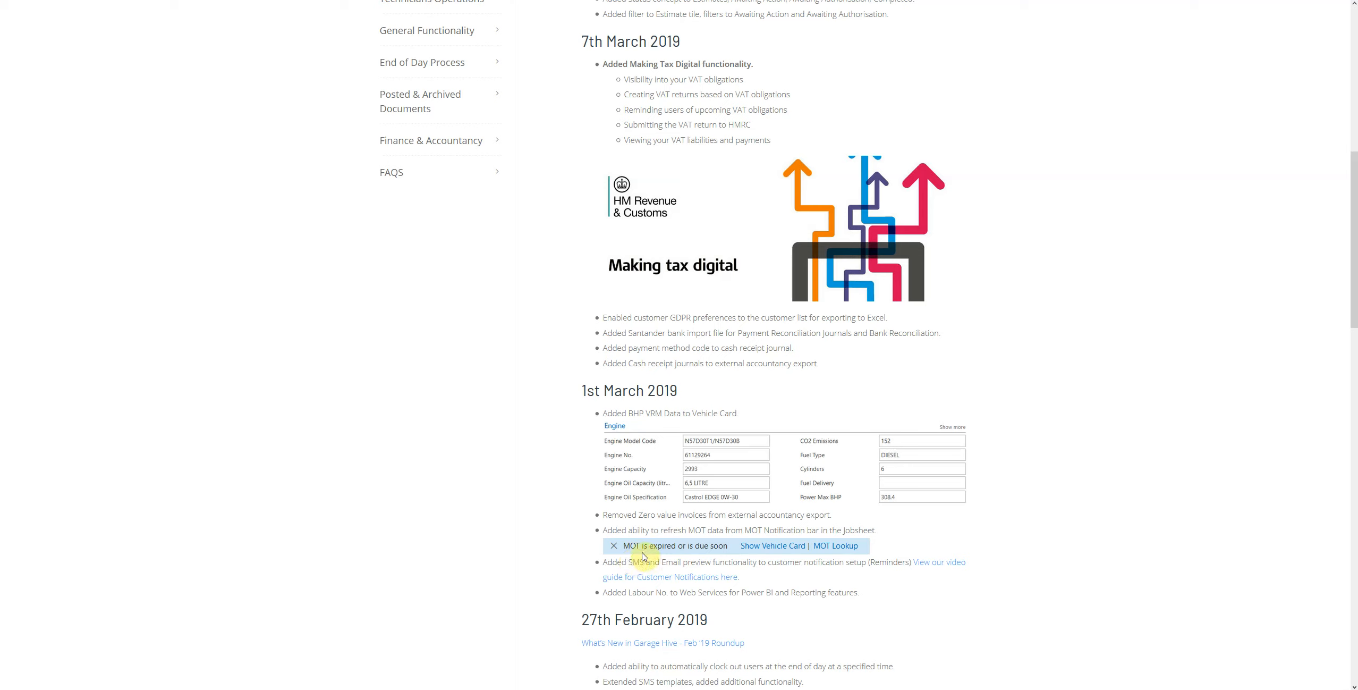
mouse_move(639, 557)
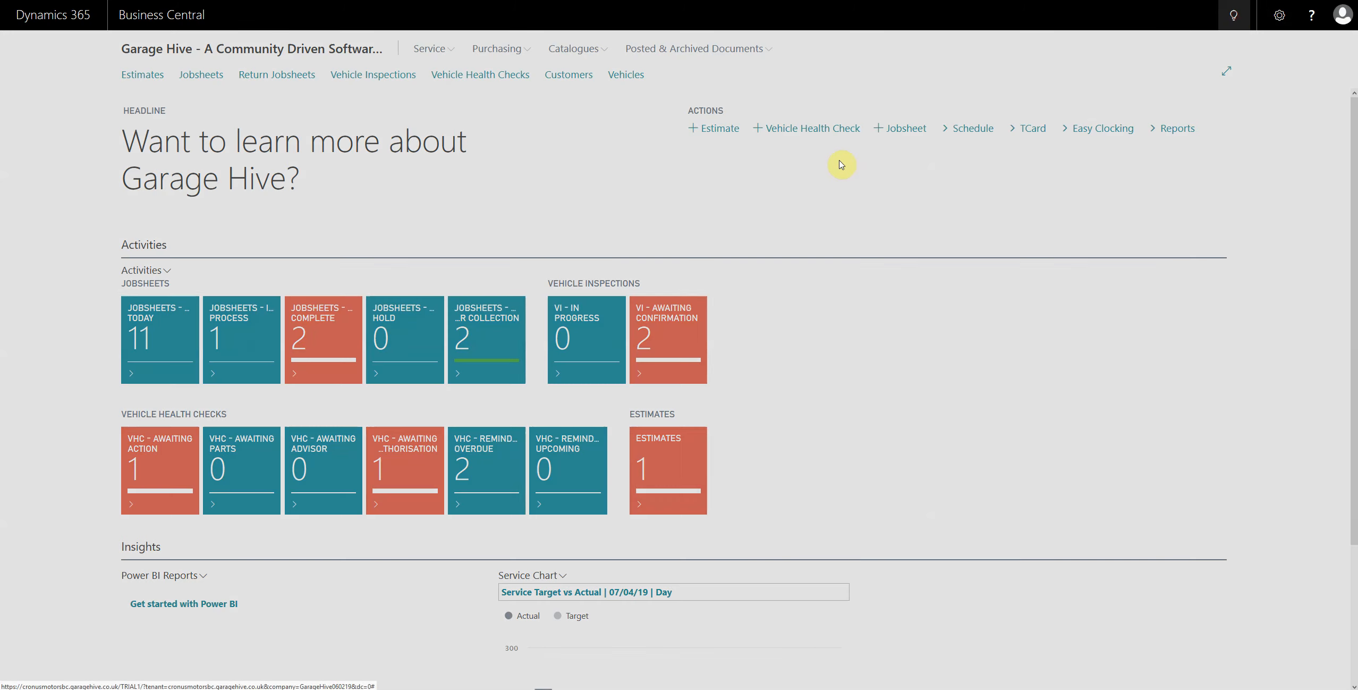
- Find Customer Notification Setup via 'cust not set' and list its MOT reminder verification actions
type("cust")
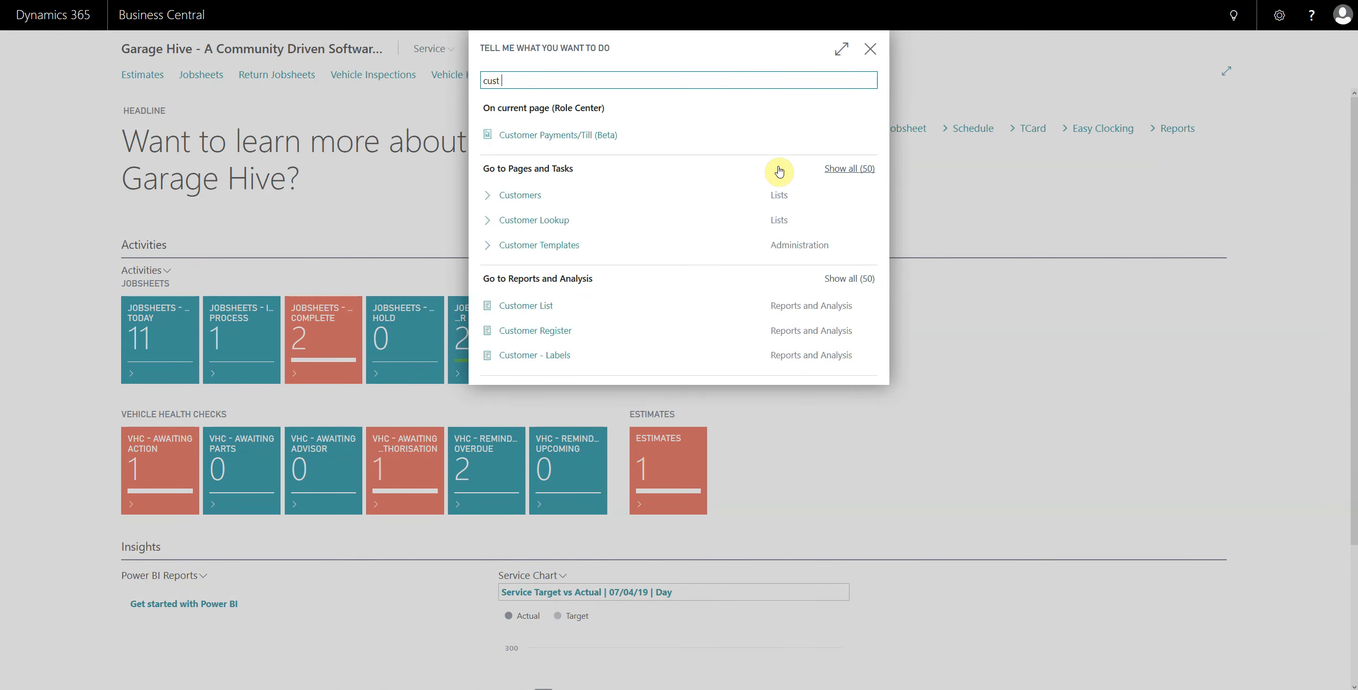
type("not set")
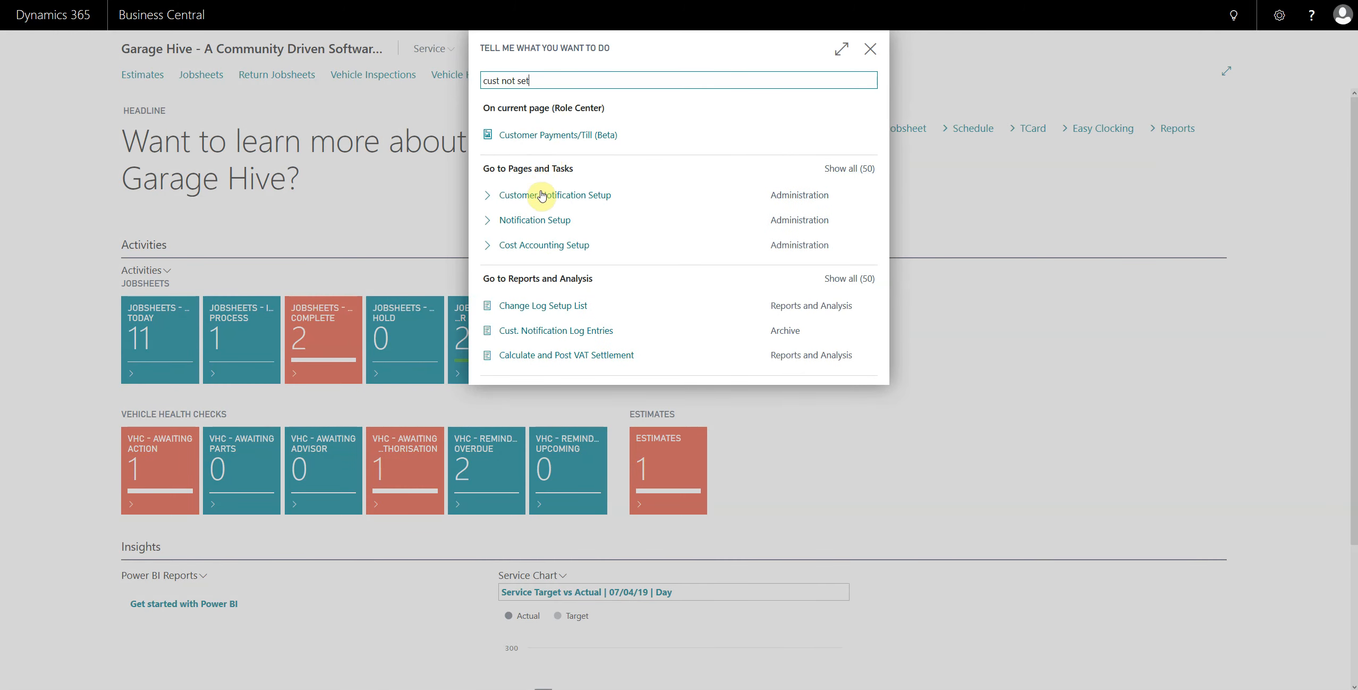
left_click(558, 195)
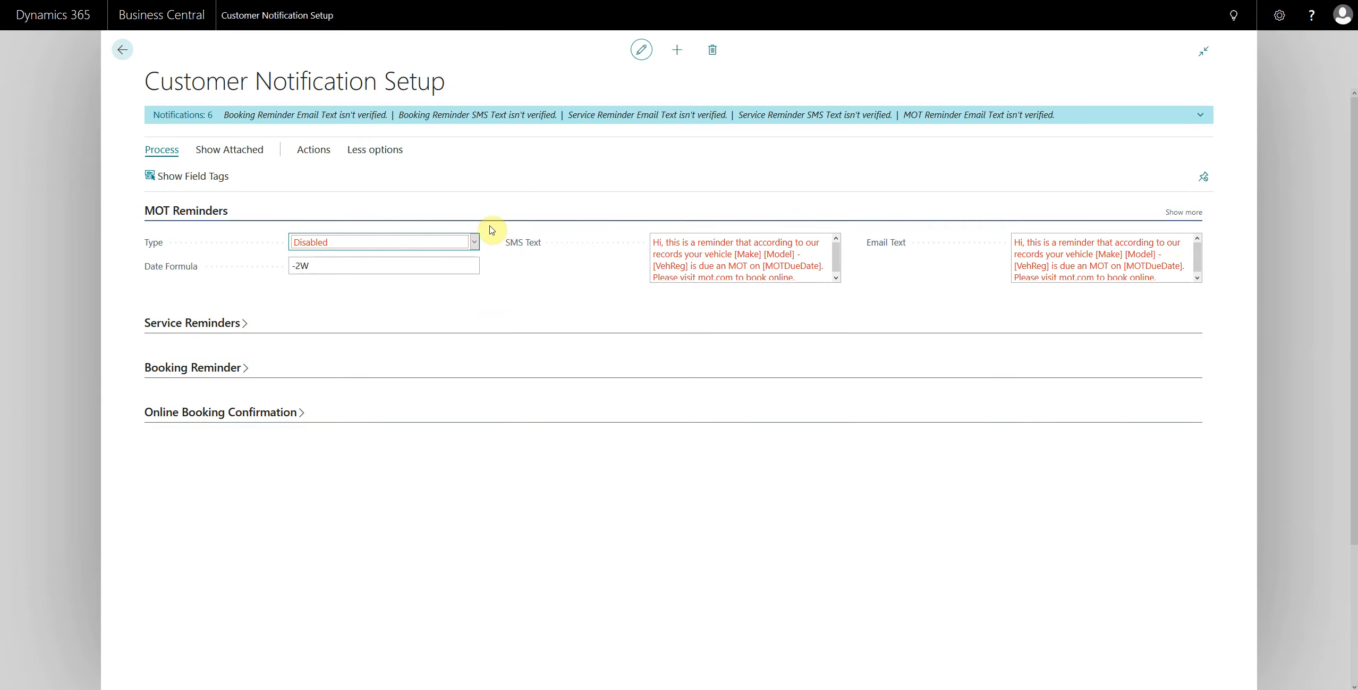
left_click(313, 149)
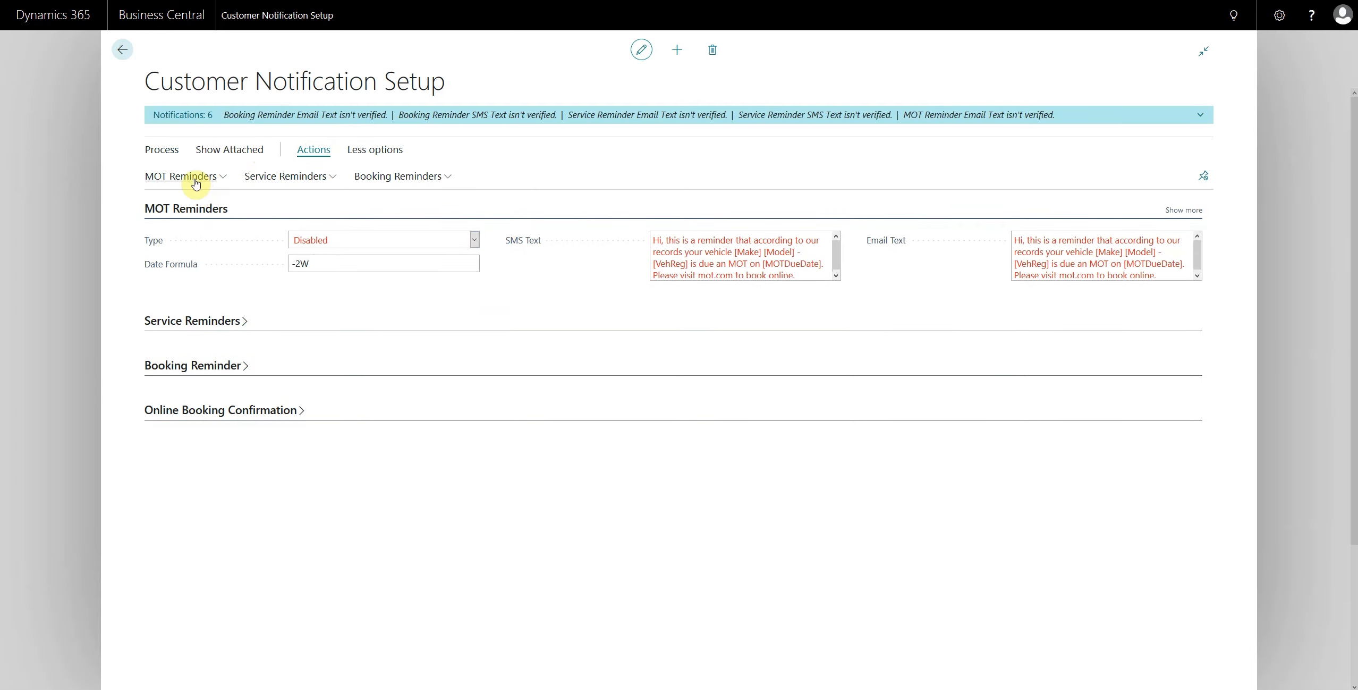
left_click(181, 176)
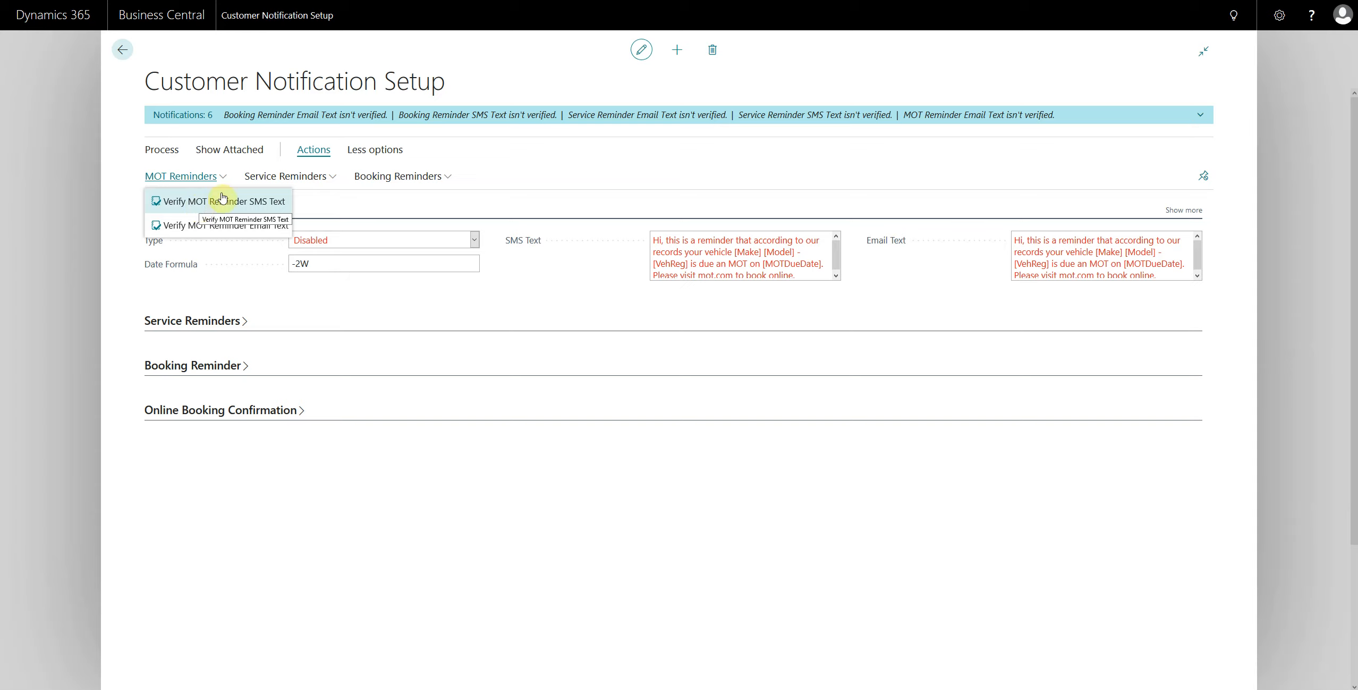
mouse_move(231, 201)
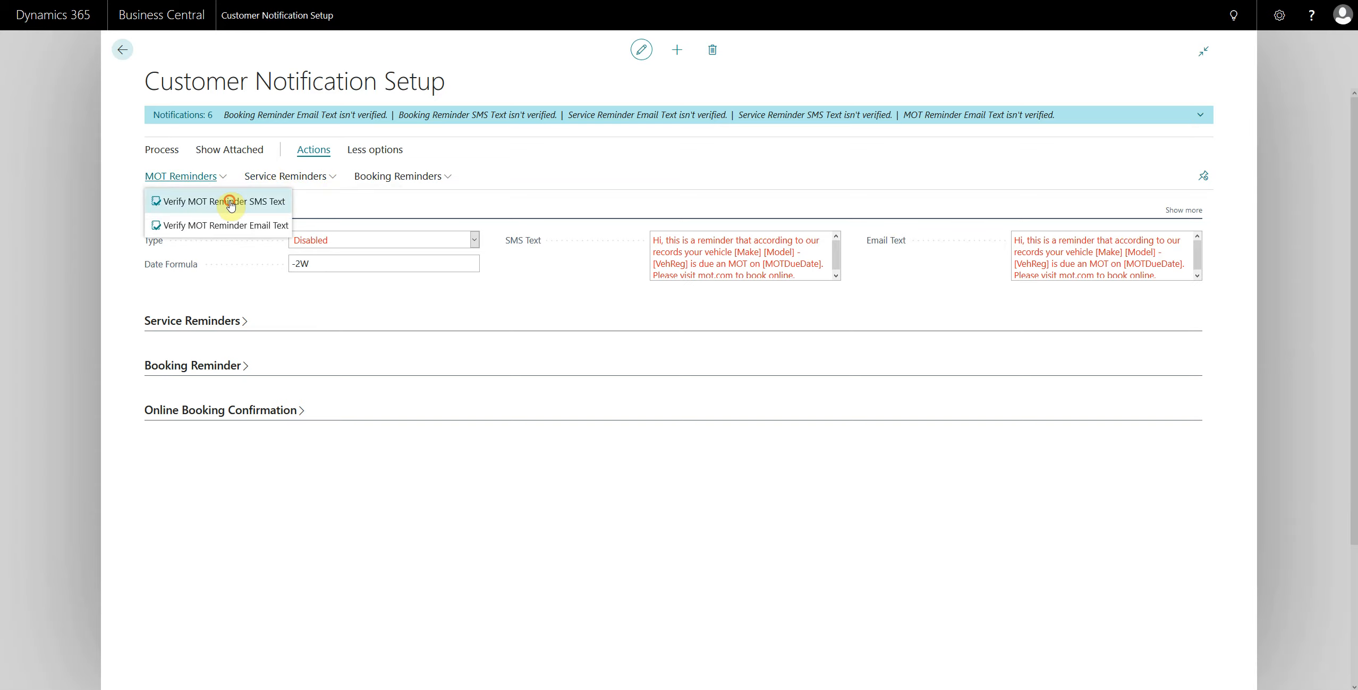
left_click(224, 200)
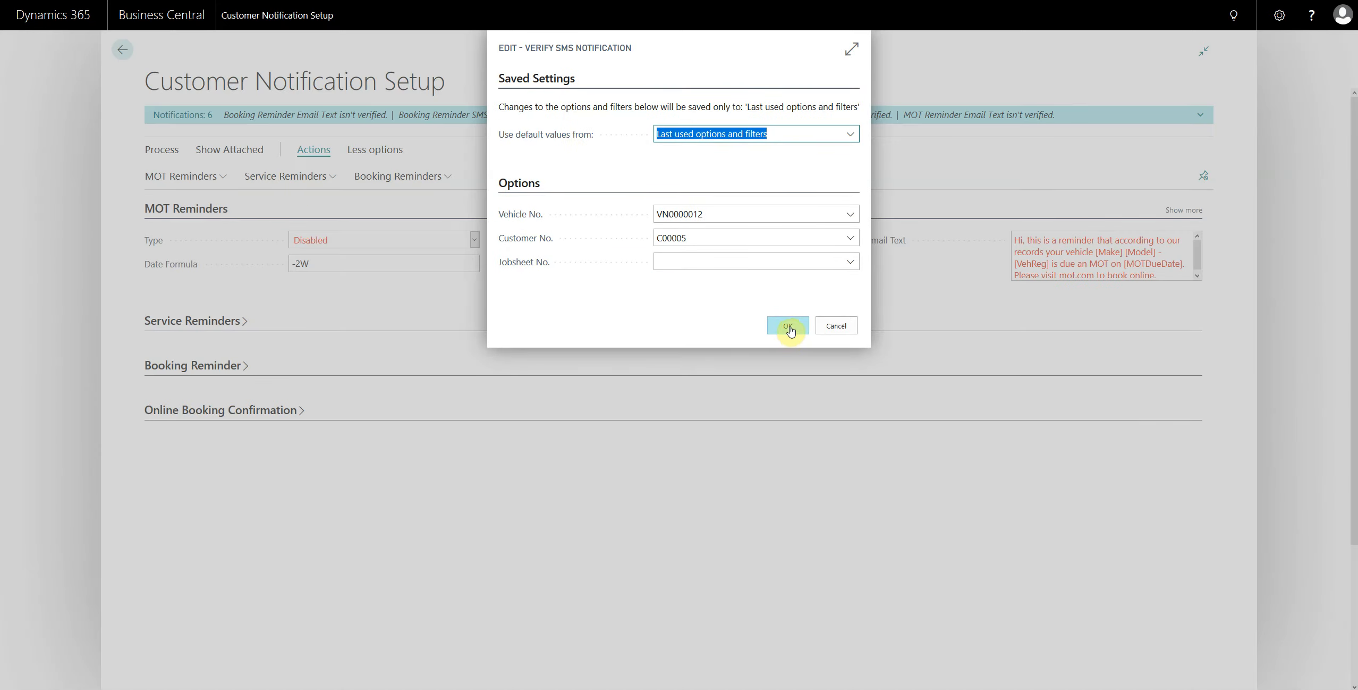
left_click(786, 324)
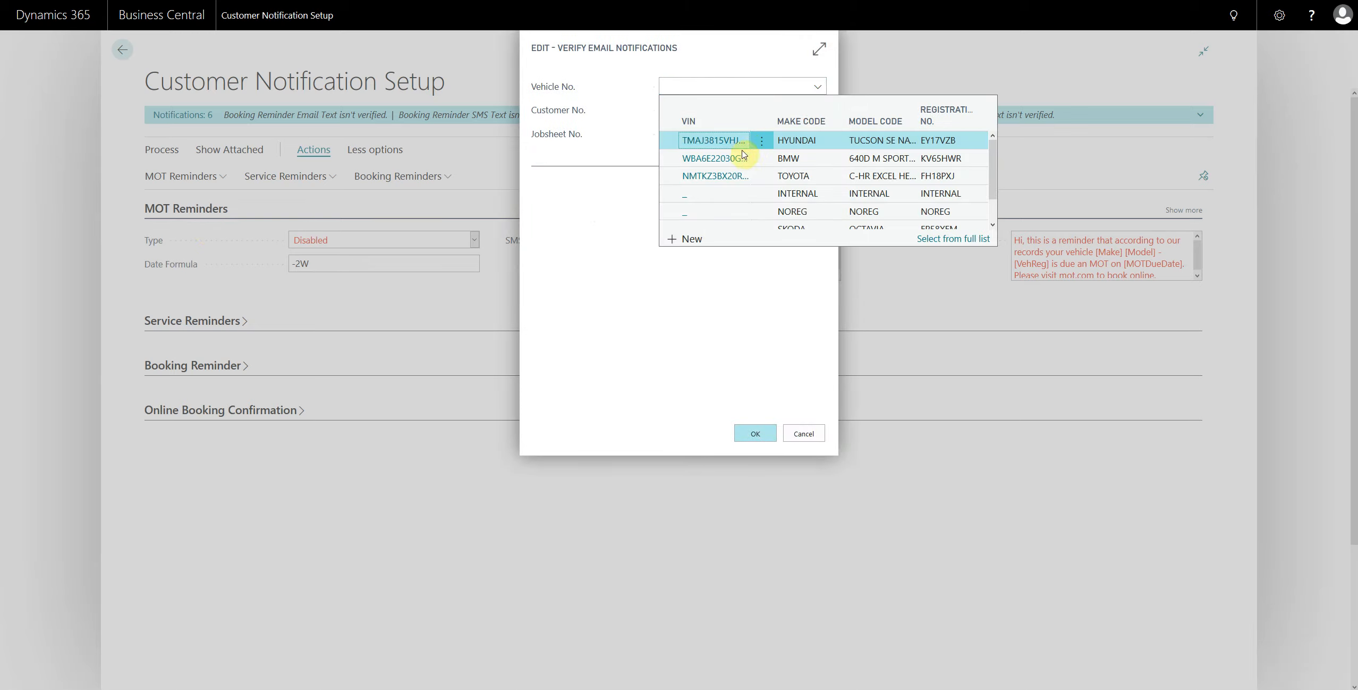
left_click(713, 140)
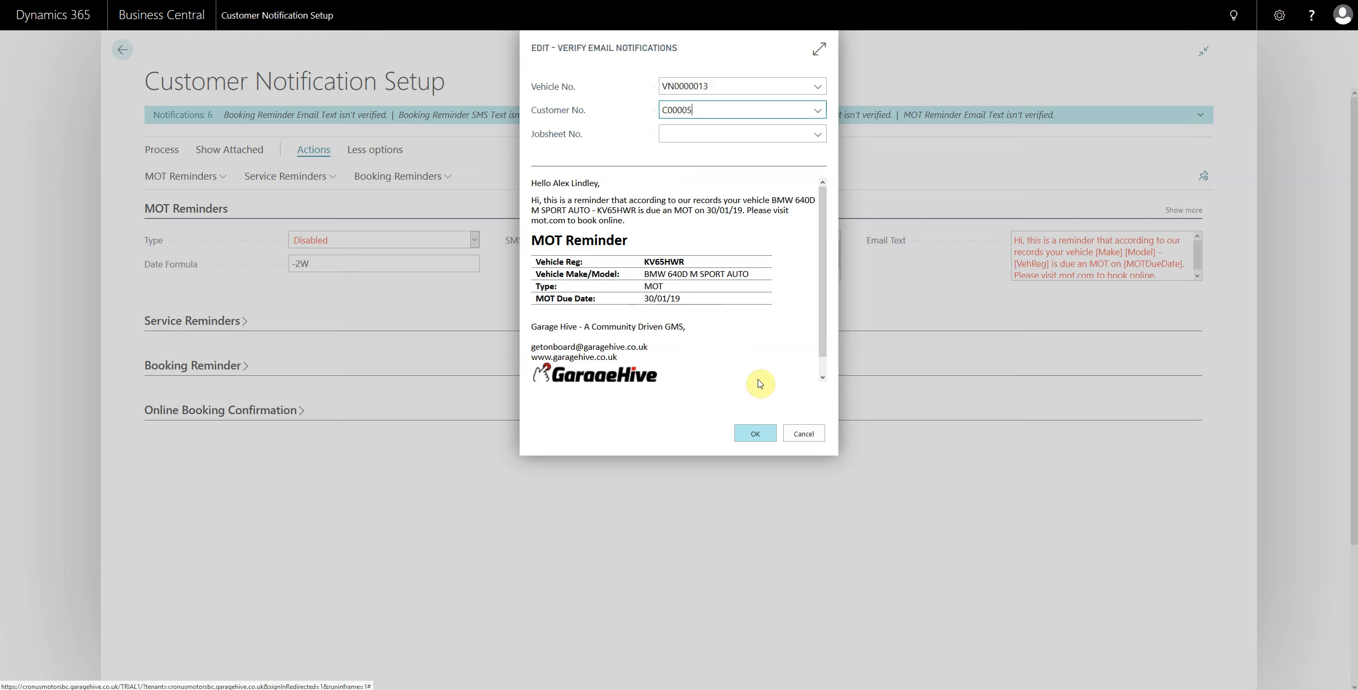
left_click(753, 433)
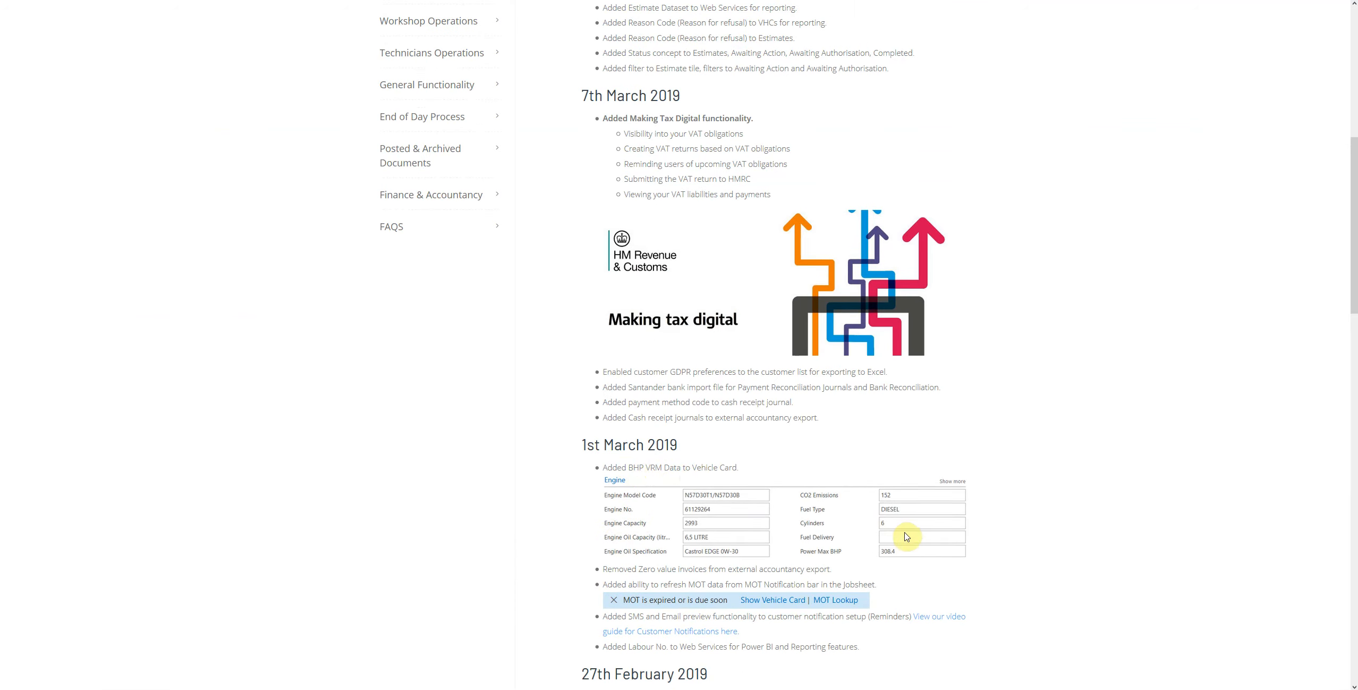
mouse_move(847, 532)
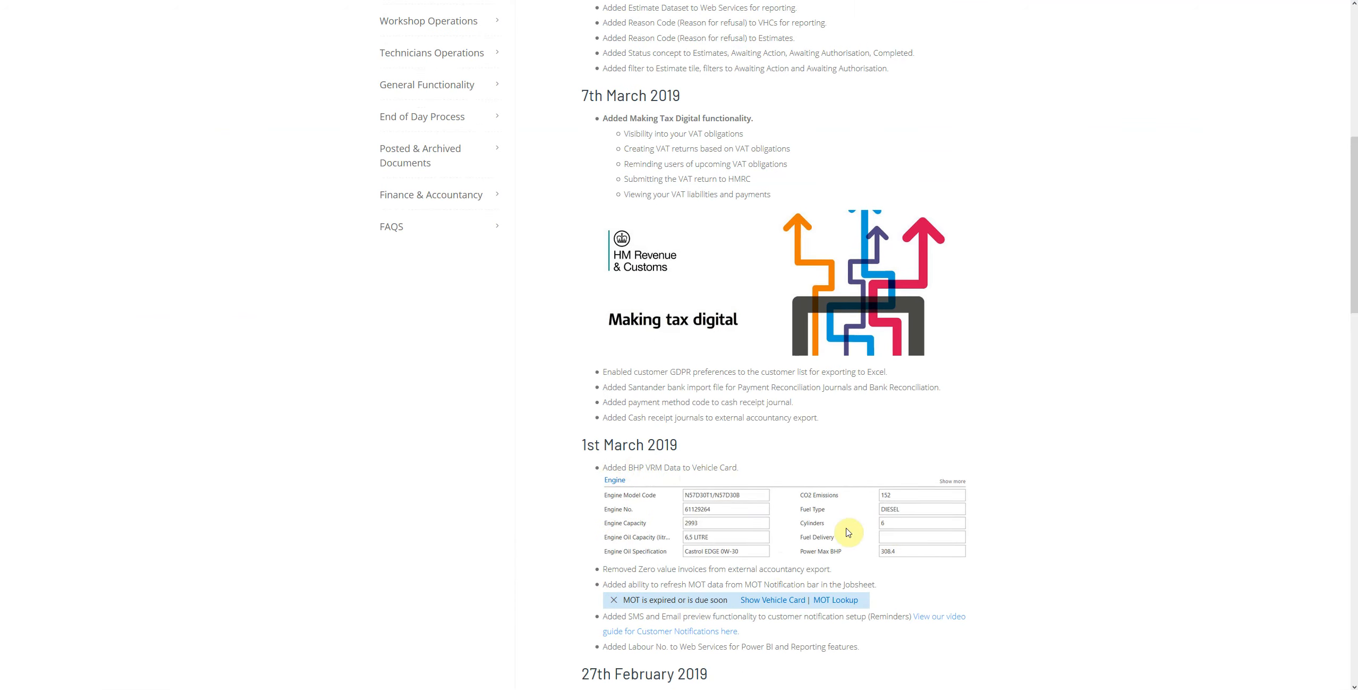
mouse_move(569, 430)
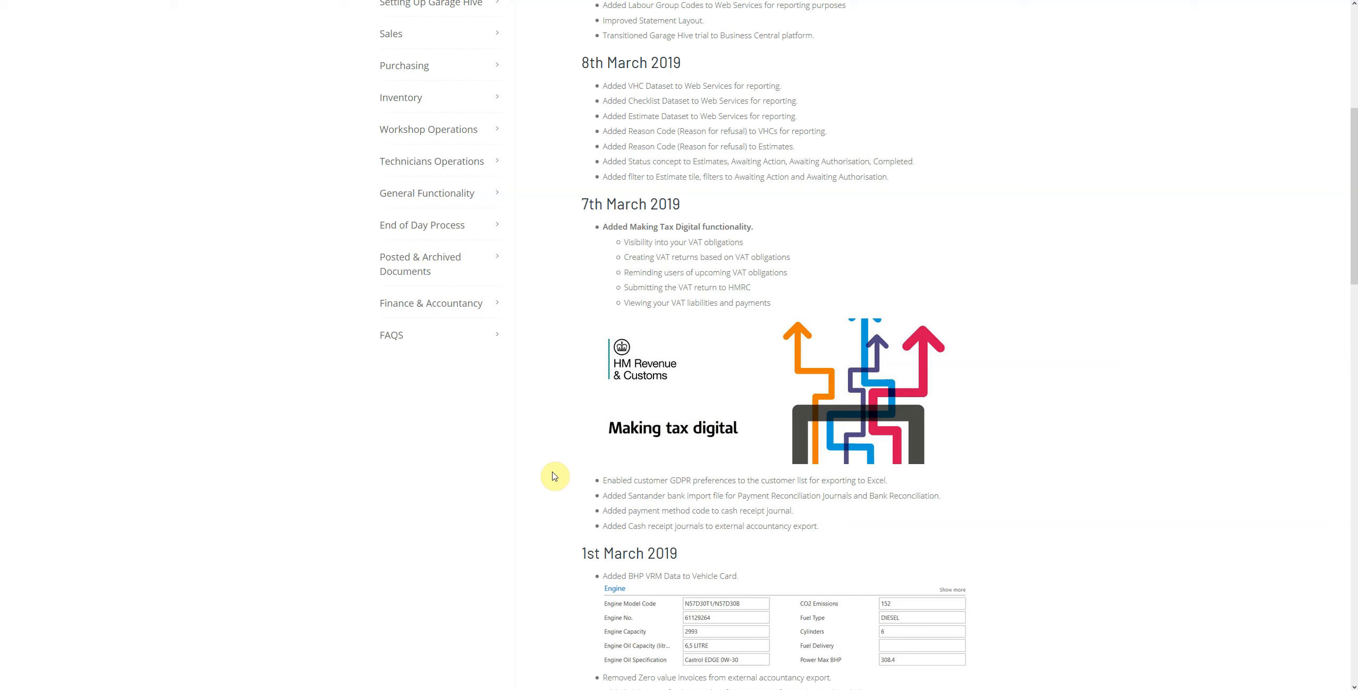
mouse_move(447, 54)
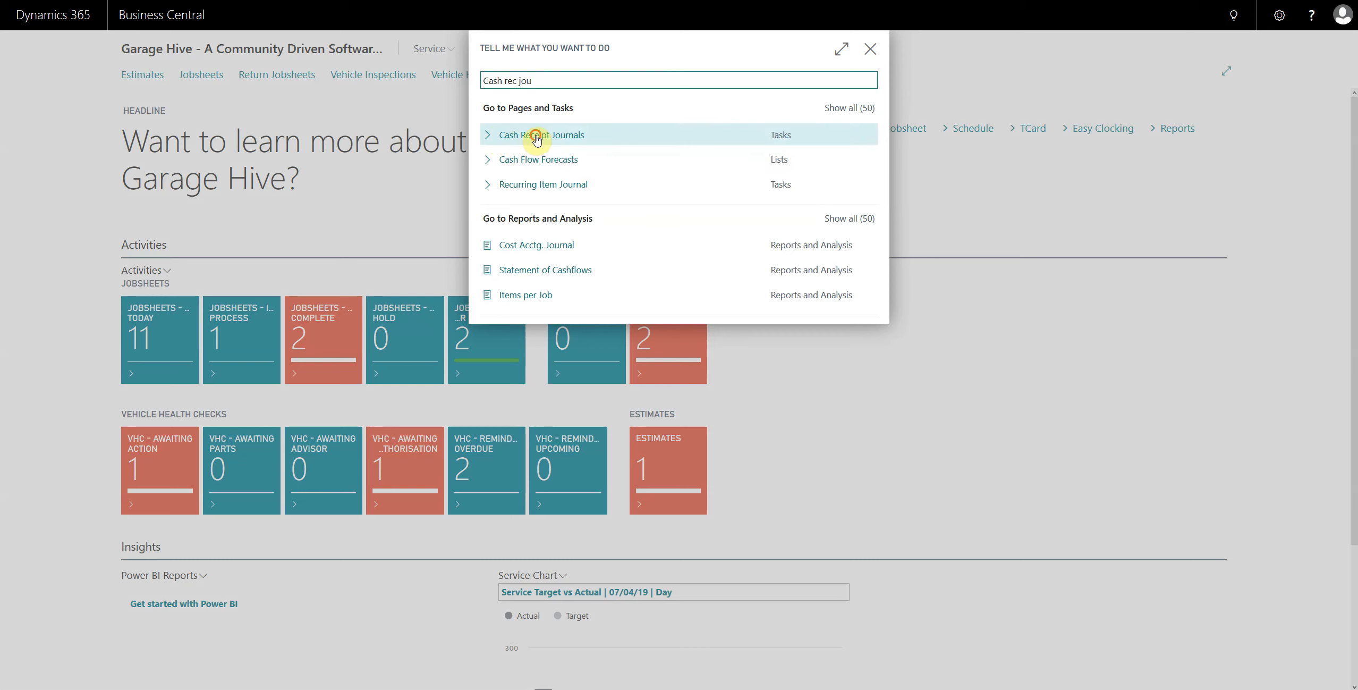
- Open Cash Receipt Journals with the cash receipt template, list payment method codes, then return home
left_click(539, 135)
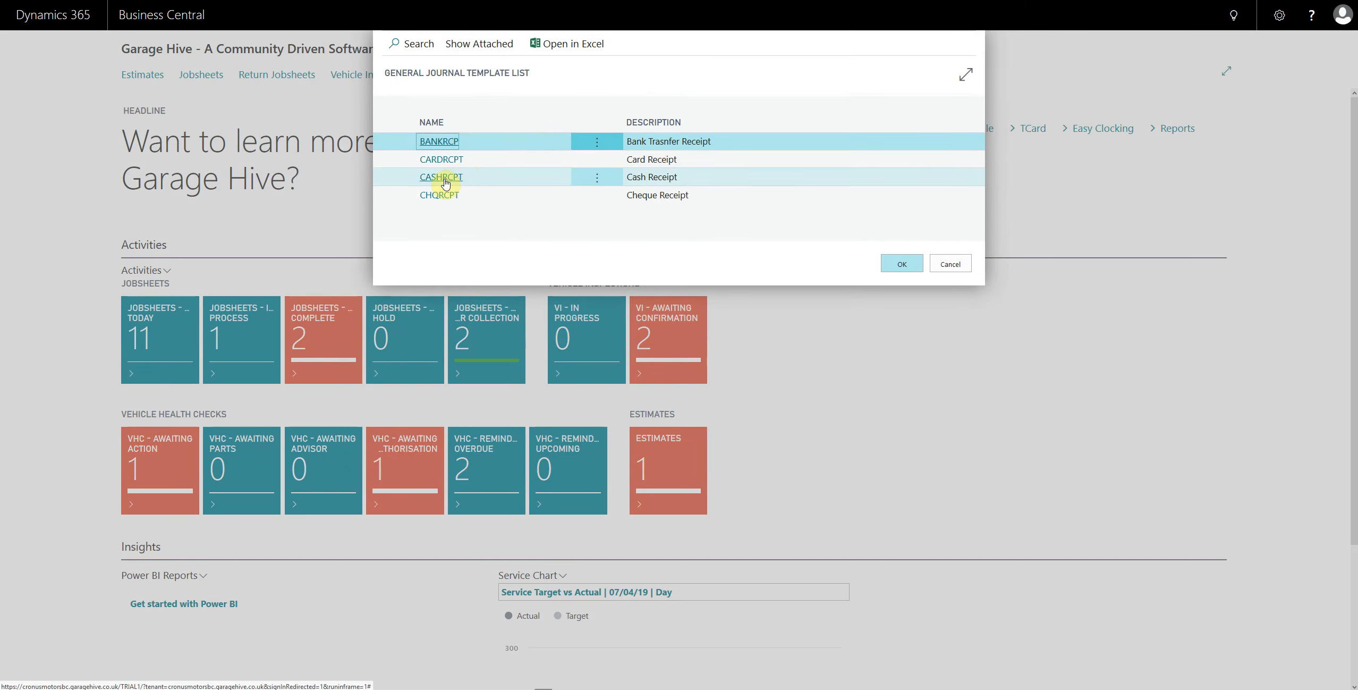
mouse_move(441, 177)
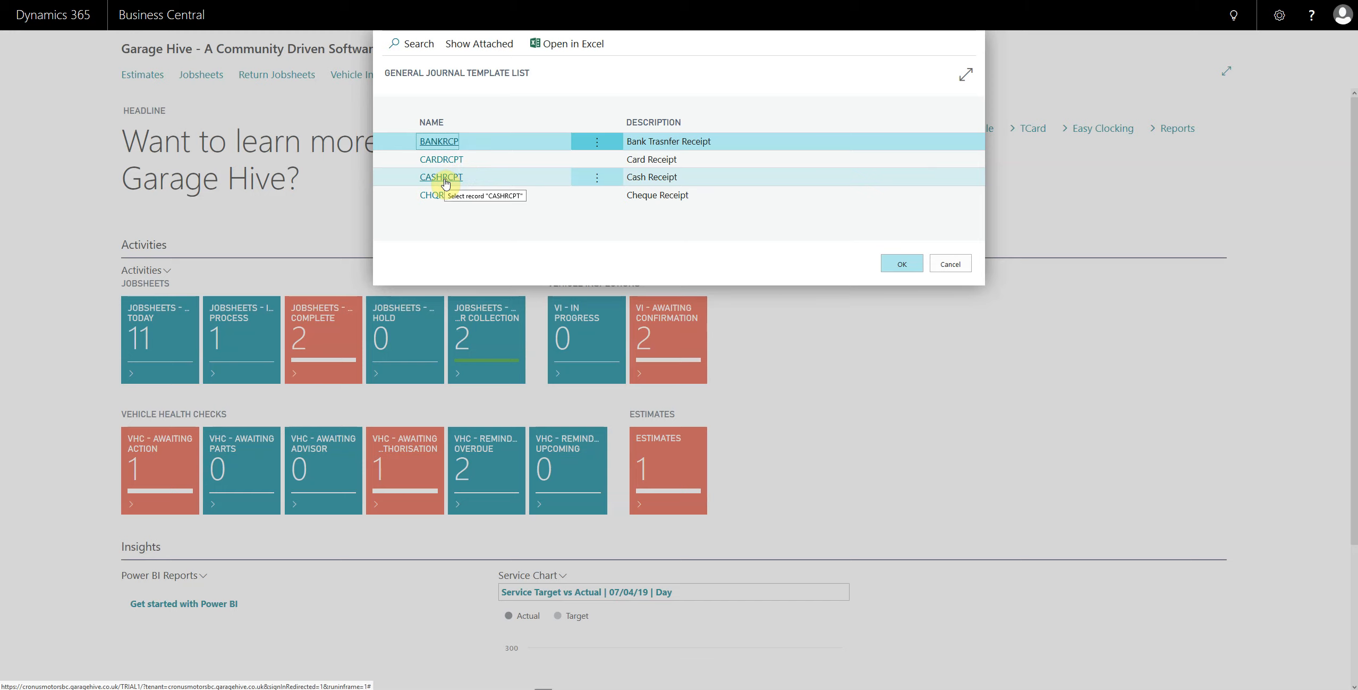
left_click(901, 264)
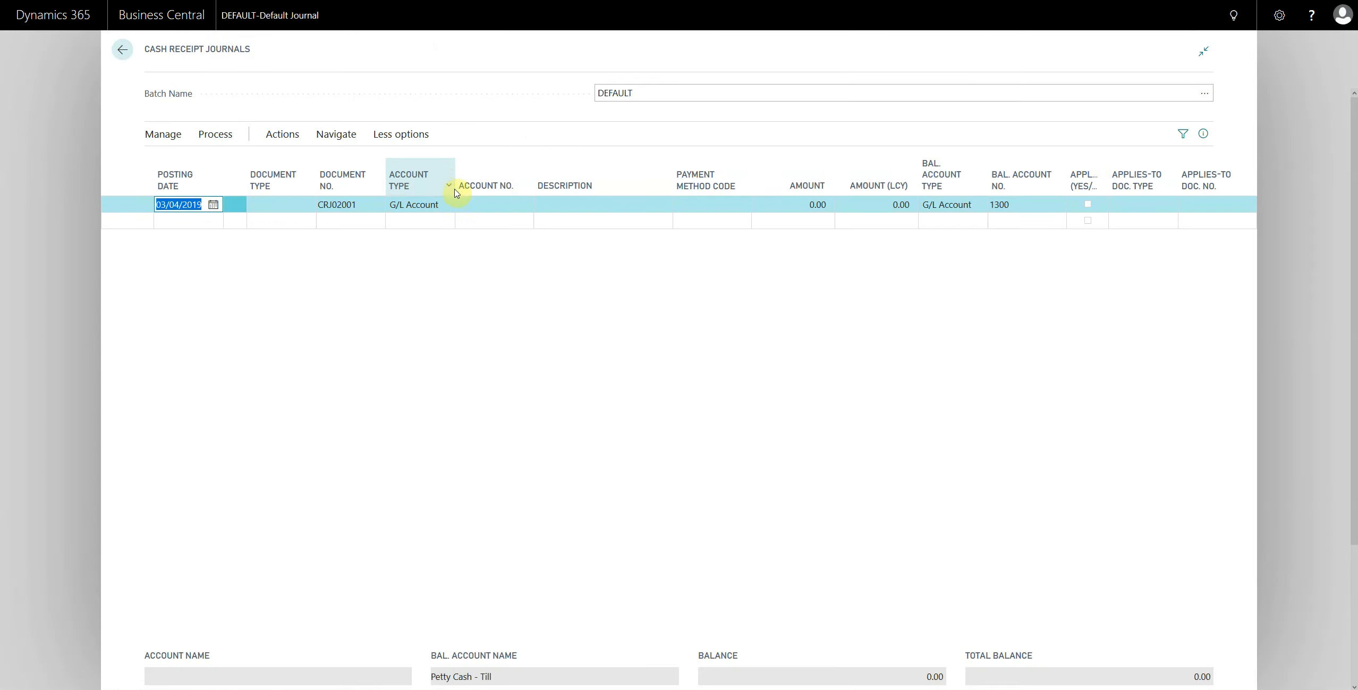
left_click(711, 204)
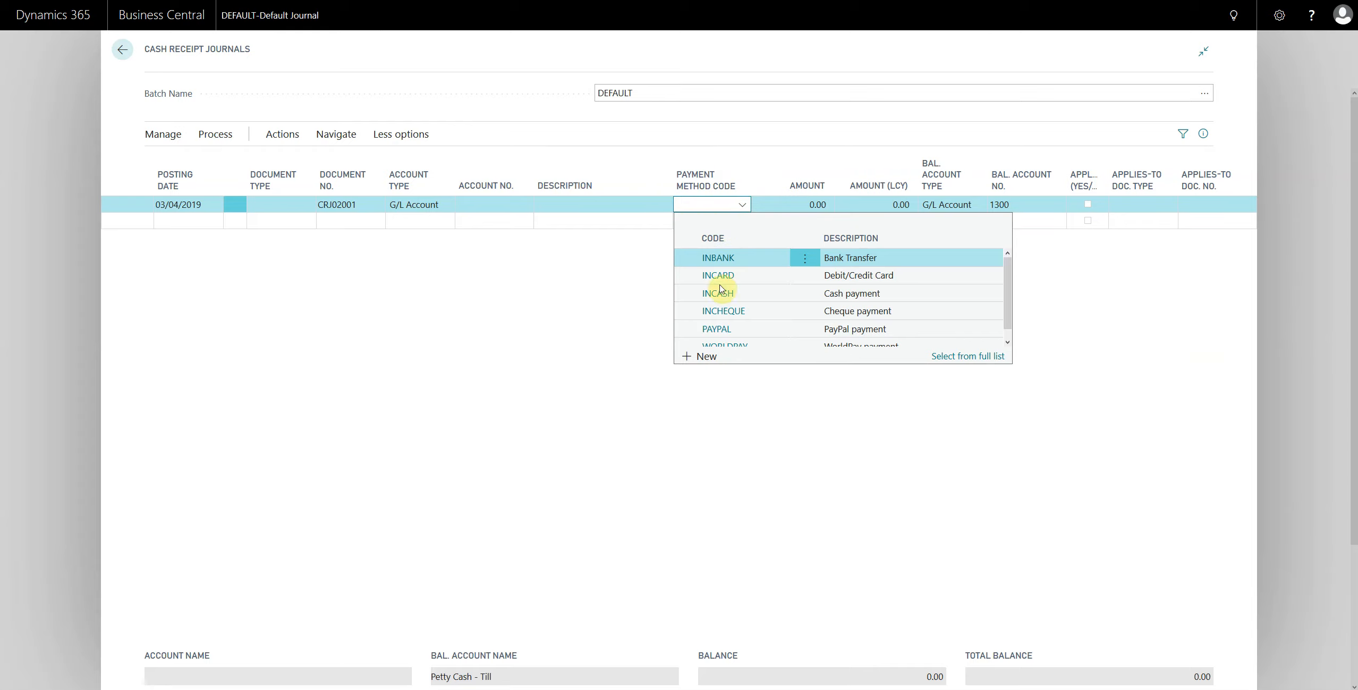
mouse_move(721, 257)
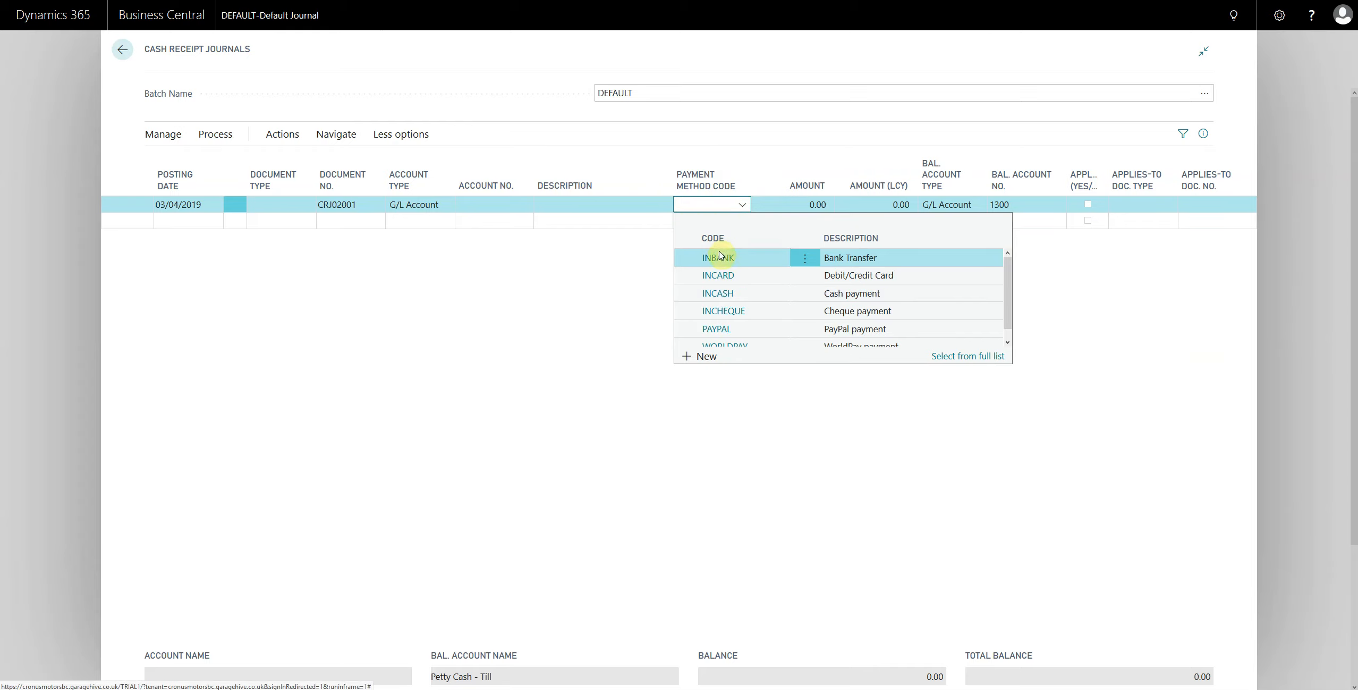
mouse_move(515, 308)
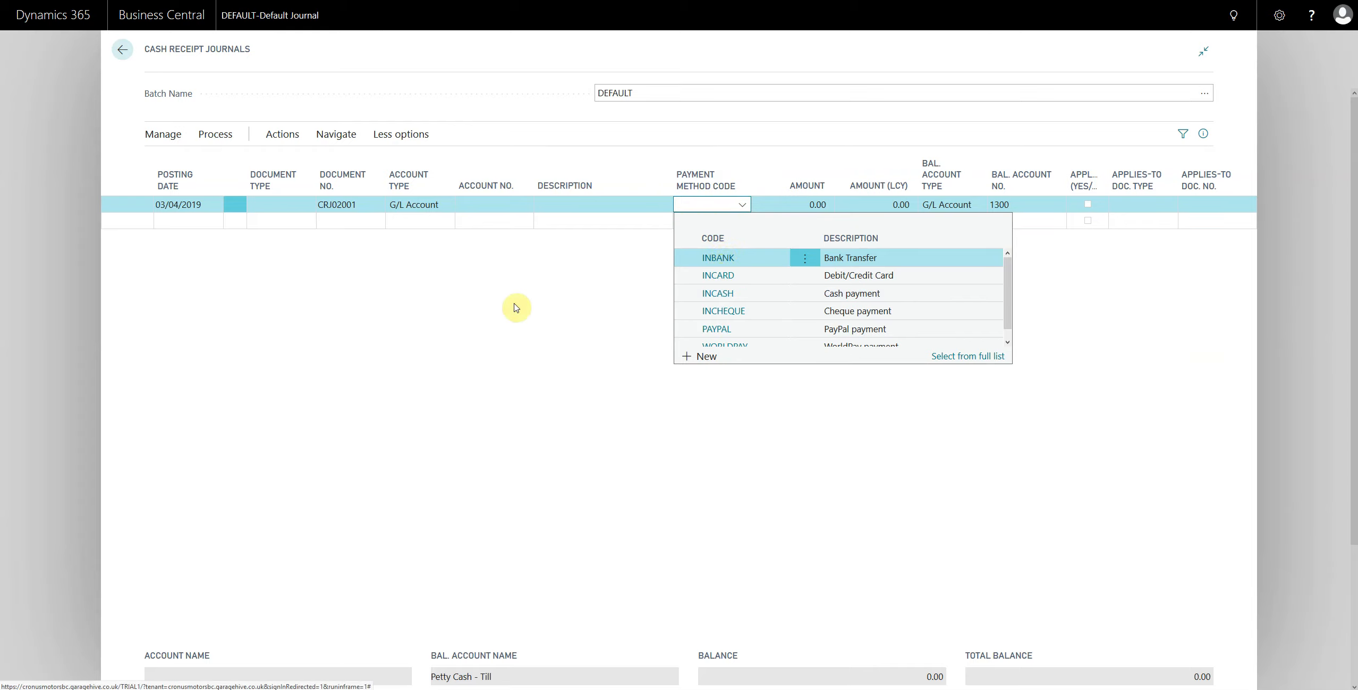
left_click(121, 49)
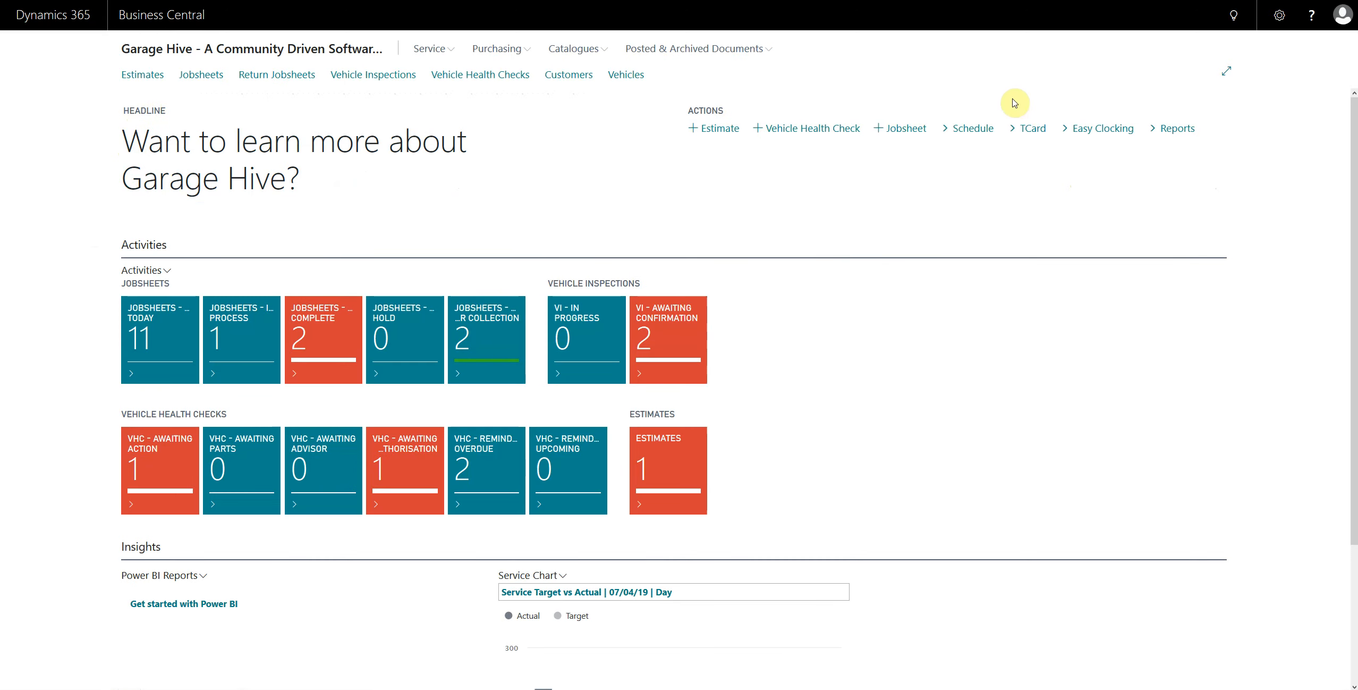
- Preview the Customer Payments/Till (Beta) report with Posting Date filter 0103..3103
left_click(1102, 128)
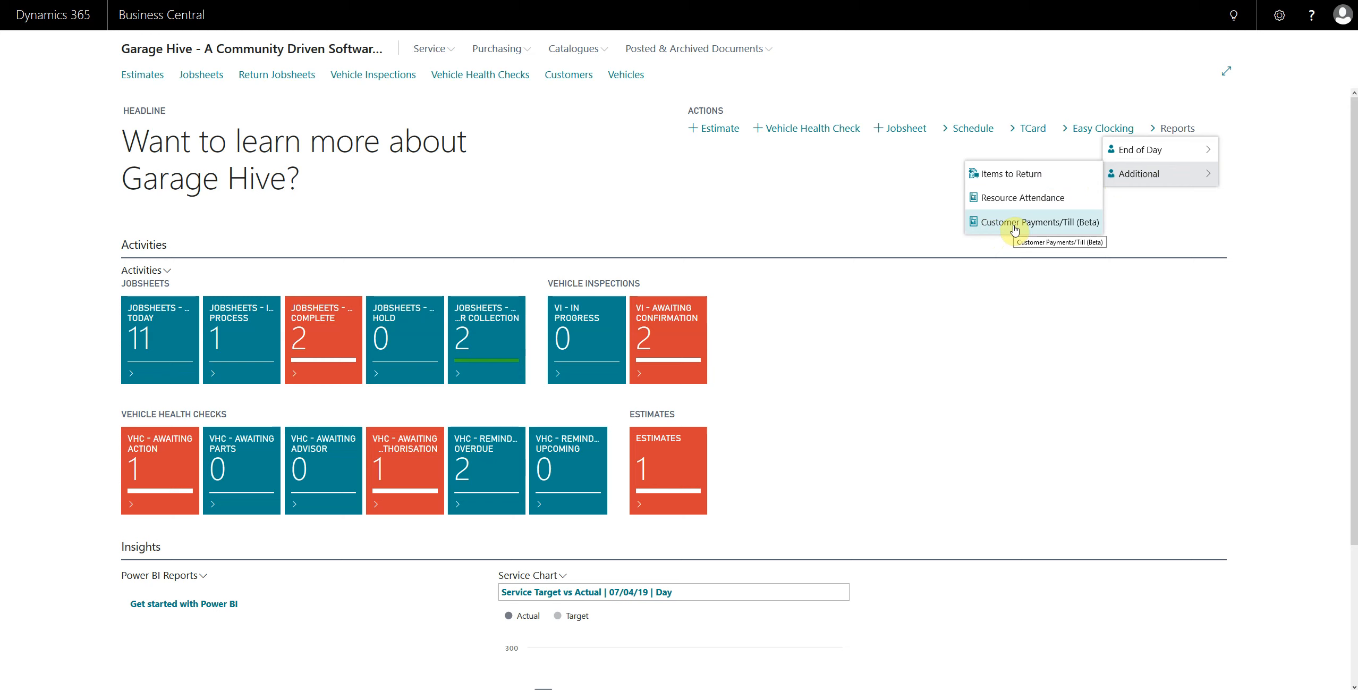
left_click(1040, 221)
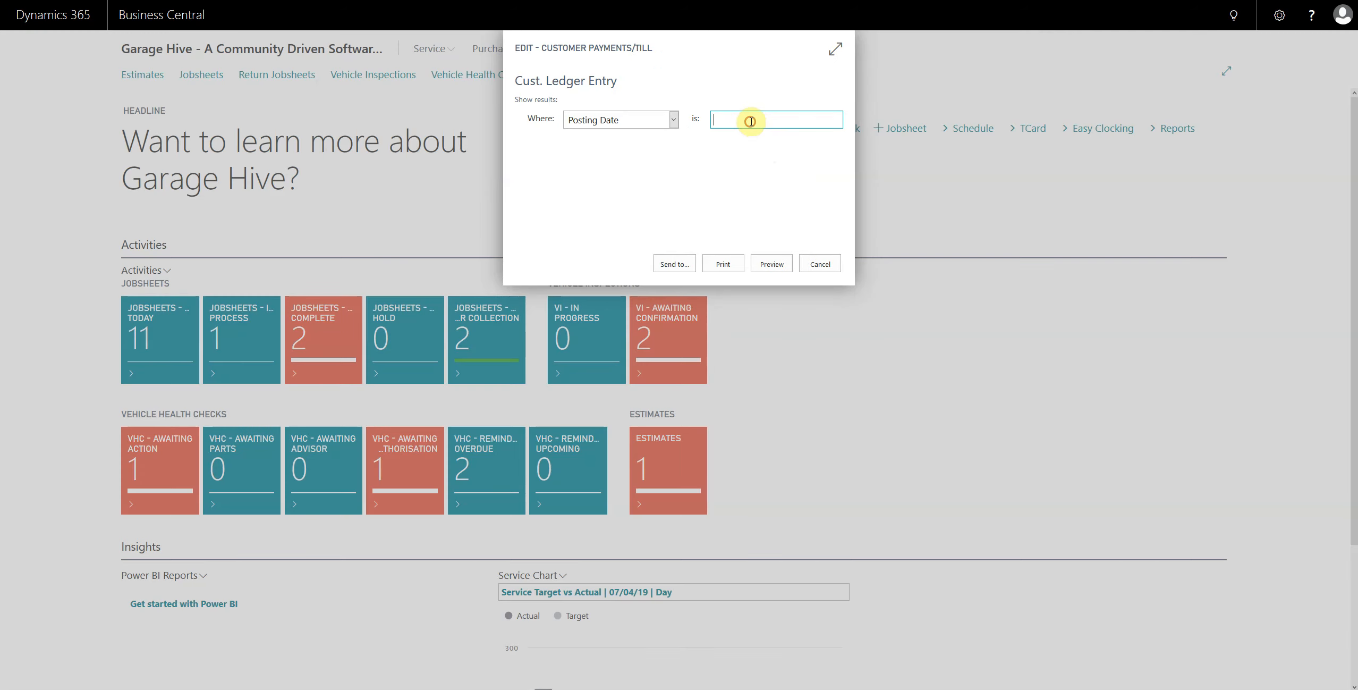
mouse_move(750, 120)
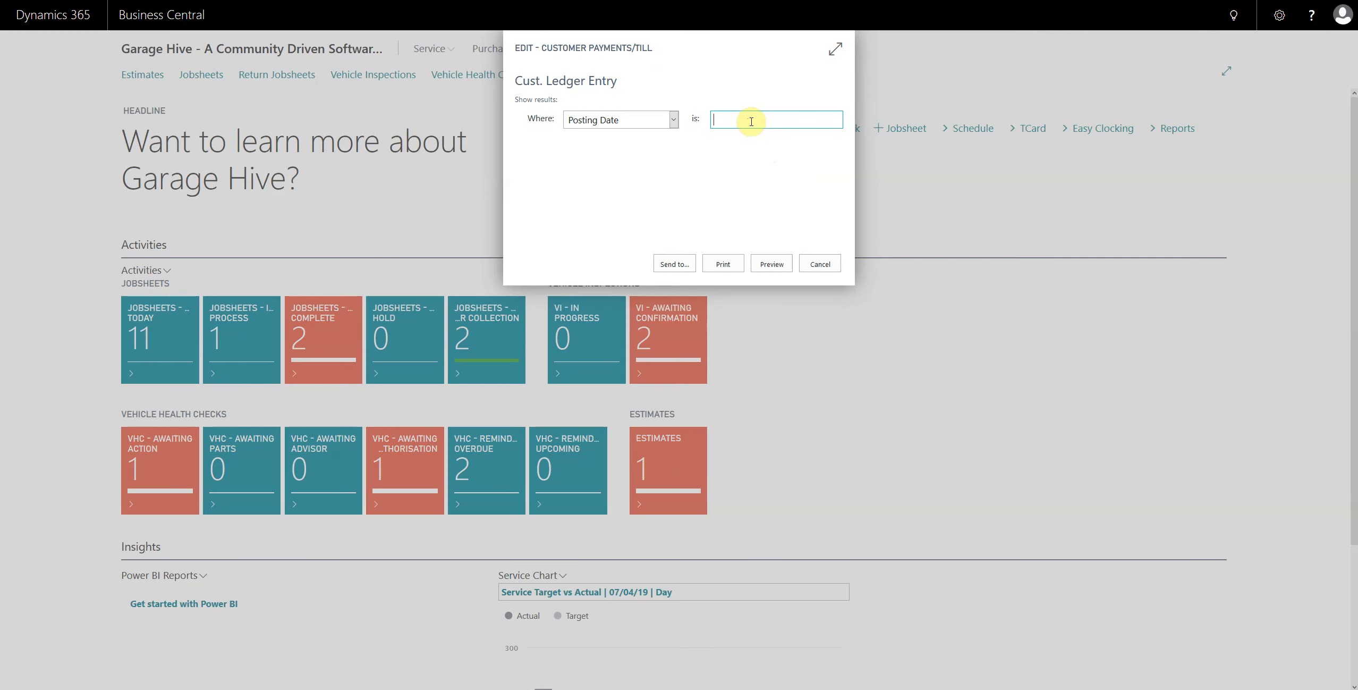
type("0103")
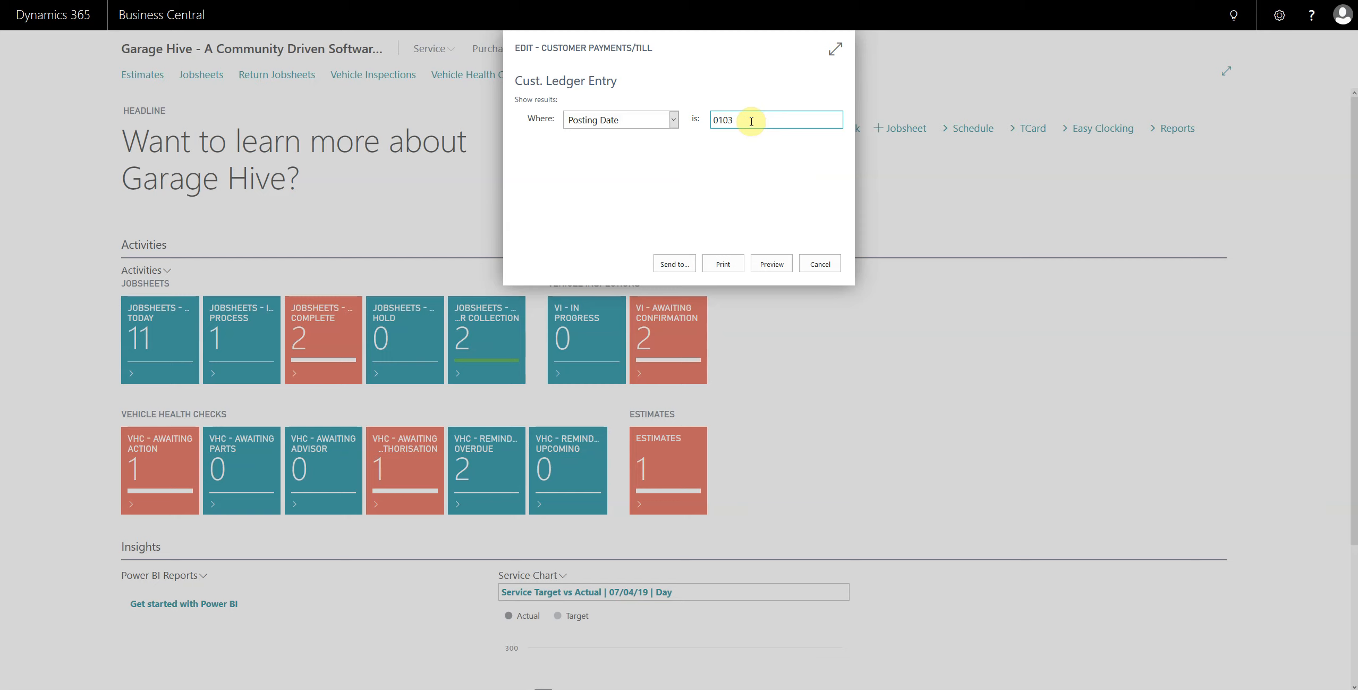
type("..3103")
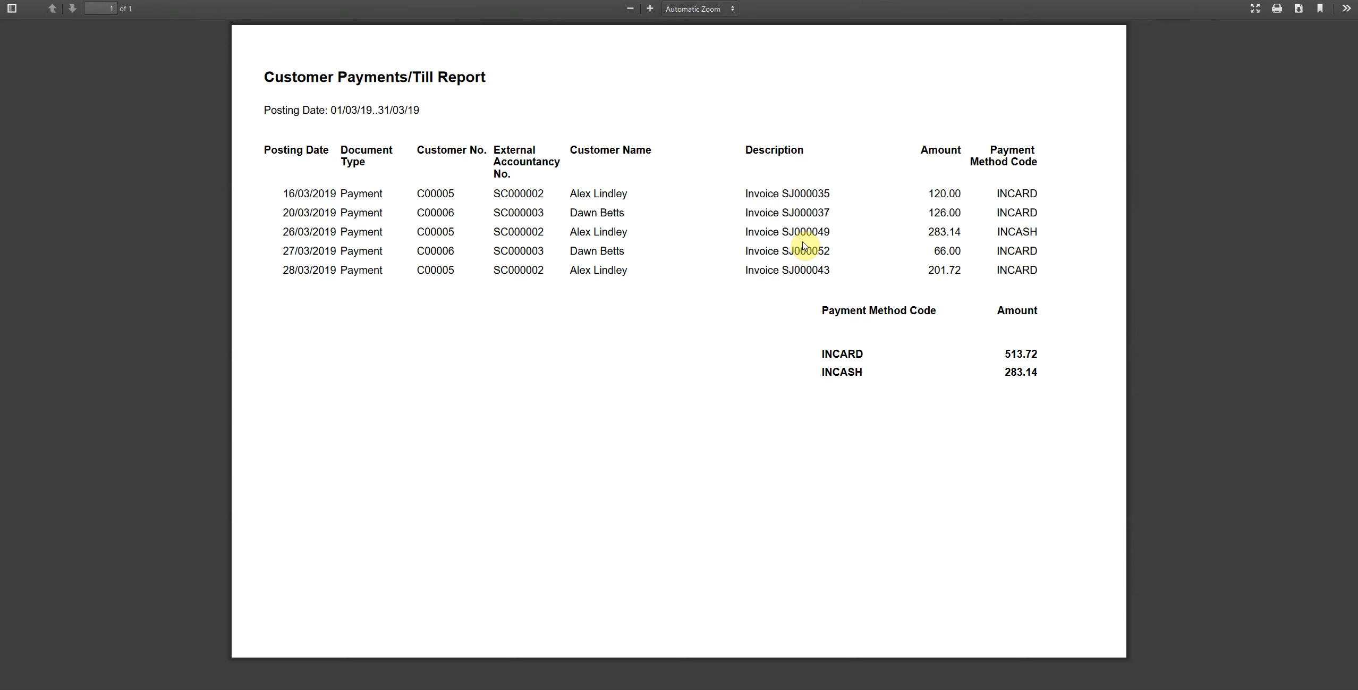
mouse_move(407, 131)
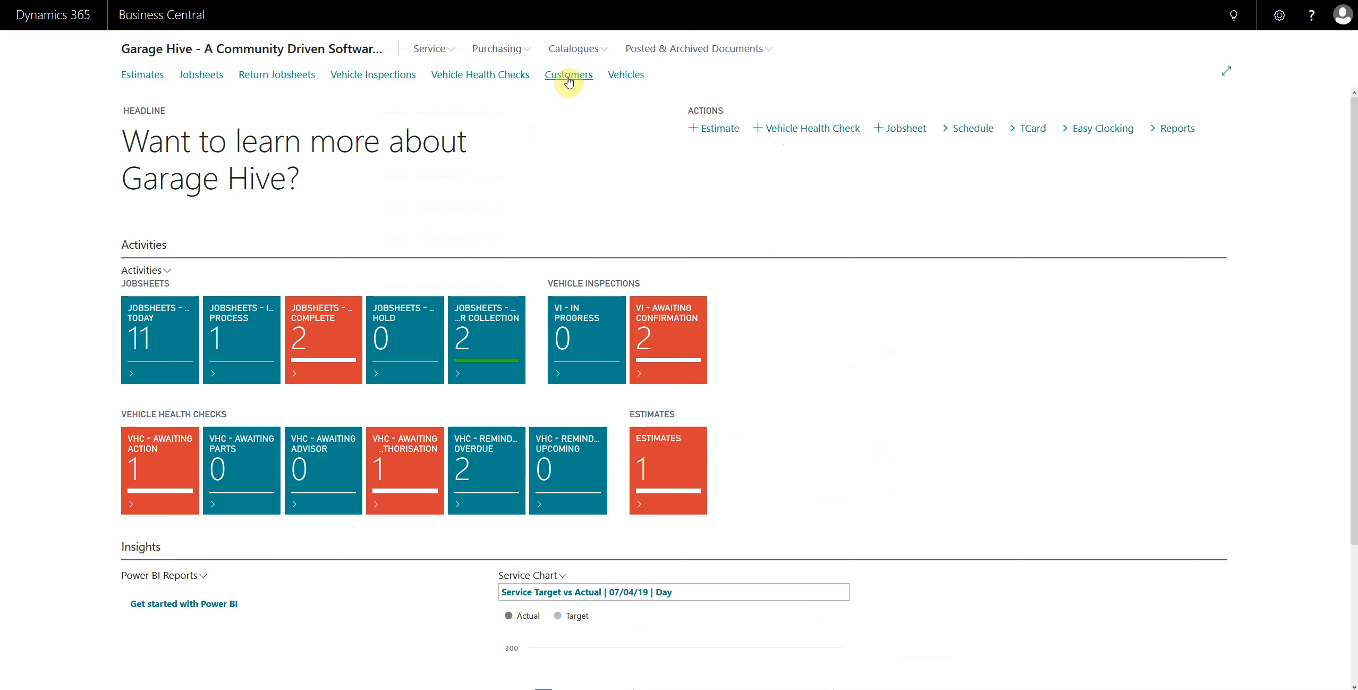
- Open the Customers list and adjust its displayed columns through Choose Columns
left_click(568, 75)
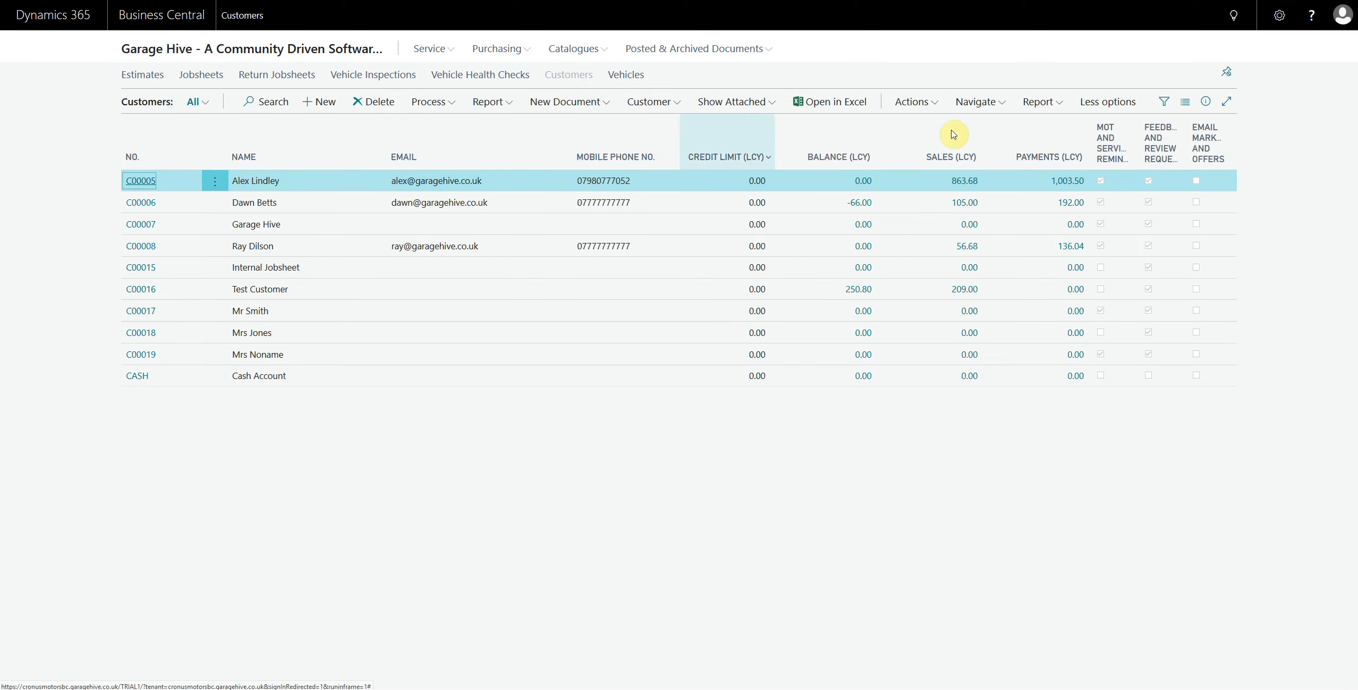
mouse_move(921, 132)
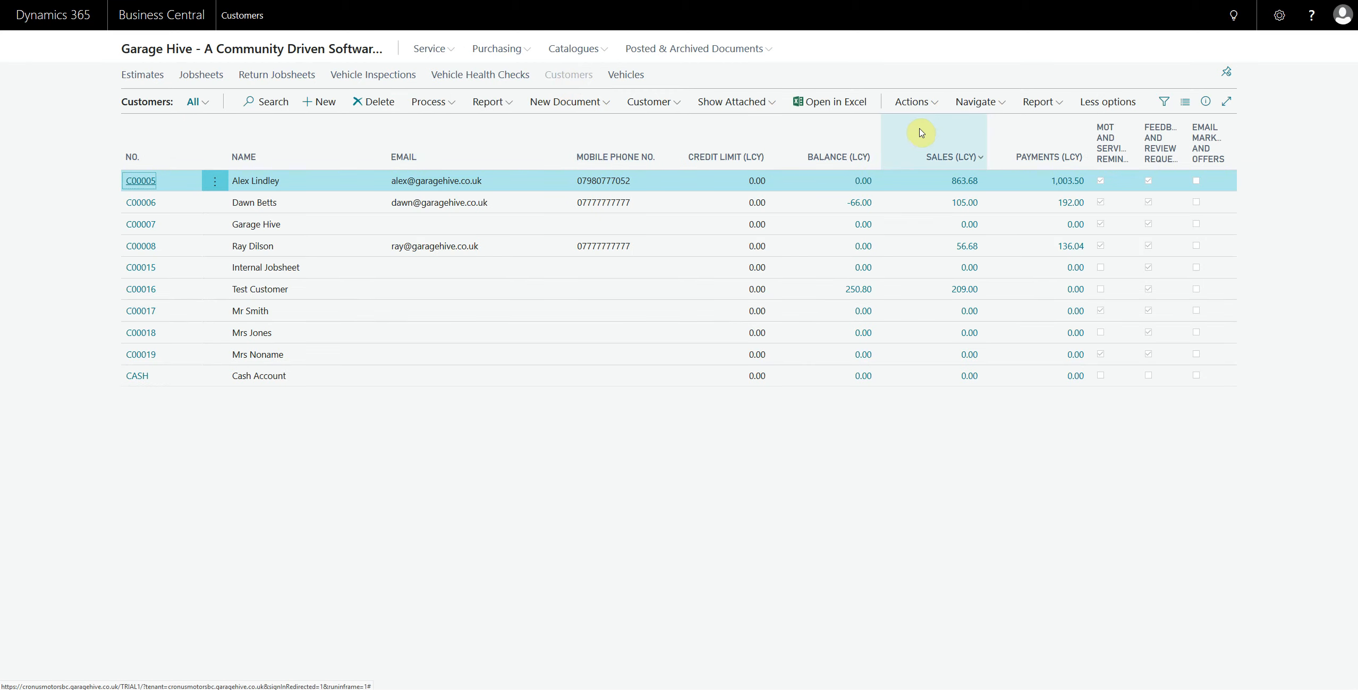
left_click(1183, 102)
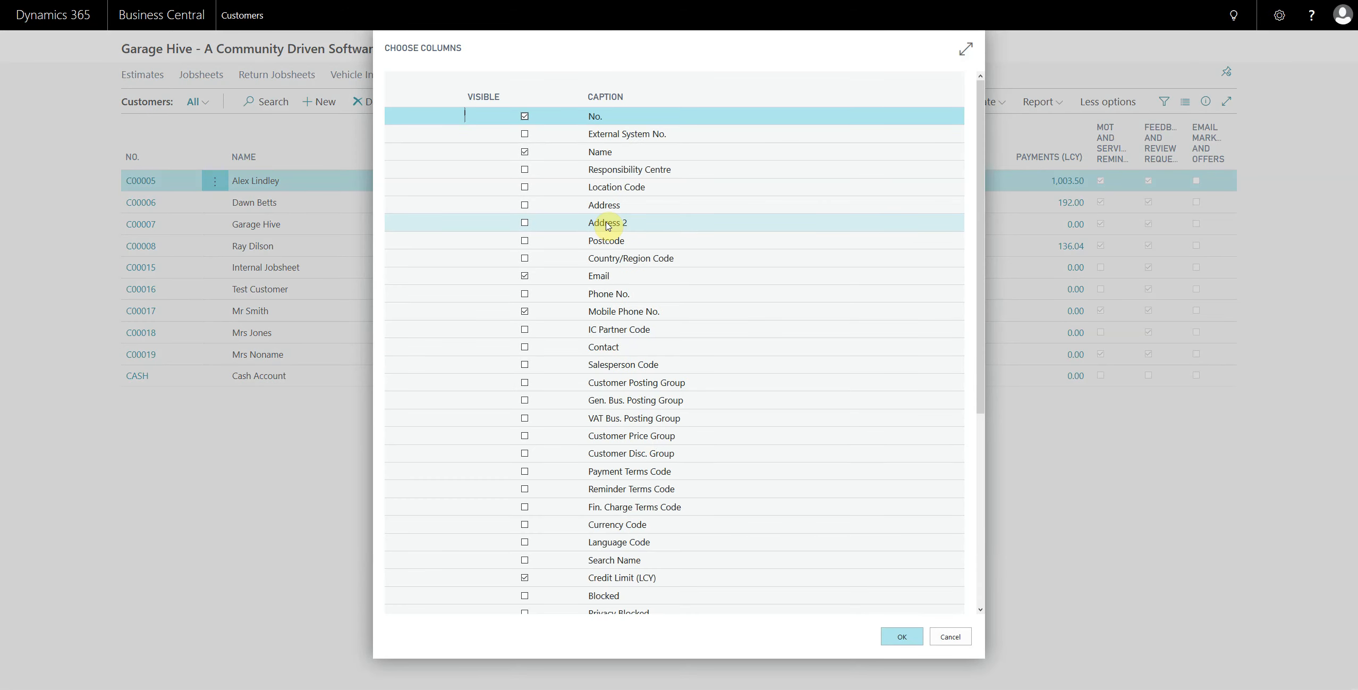
scroll("down", 3)
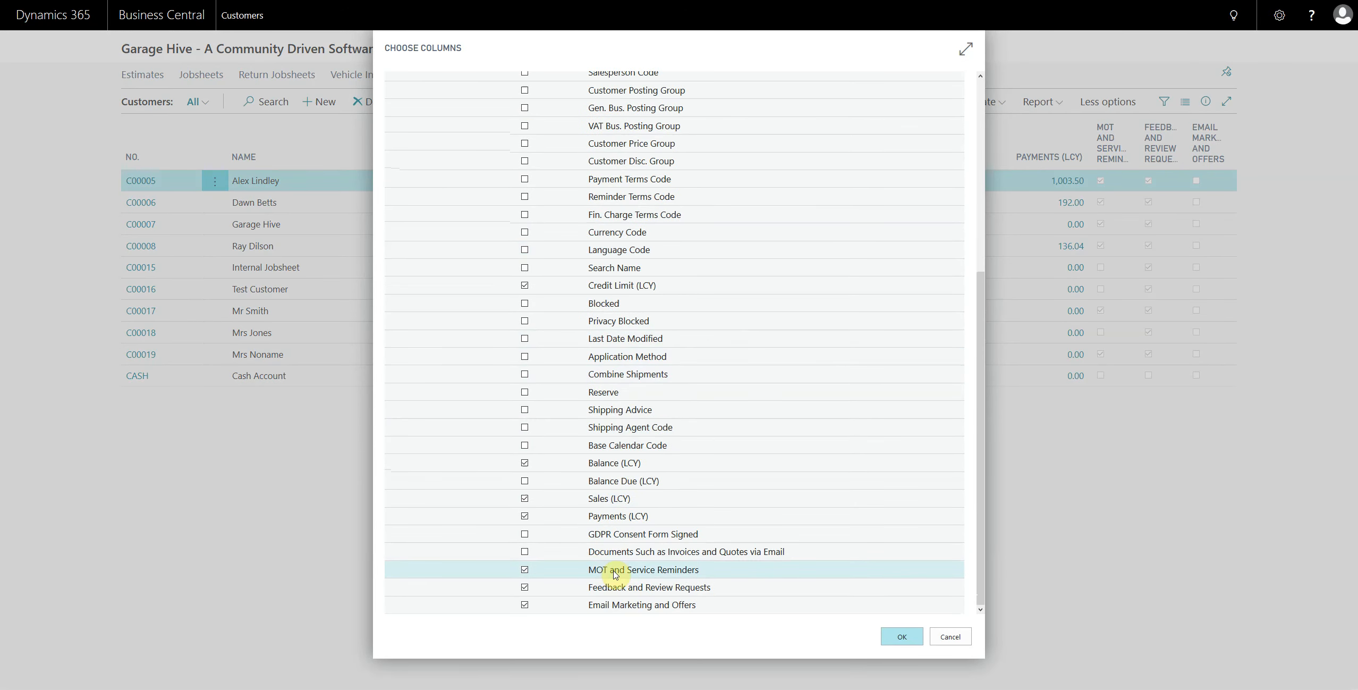
mouse_move(620, 569)
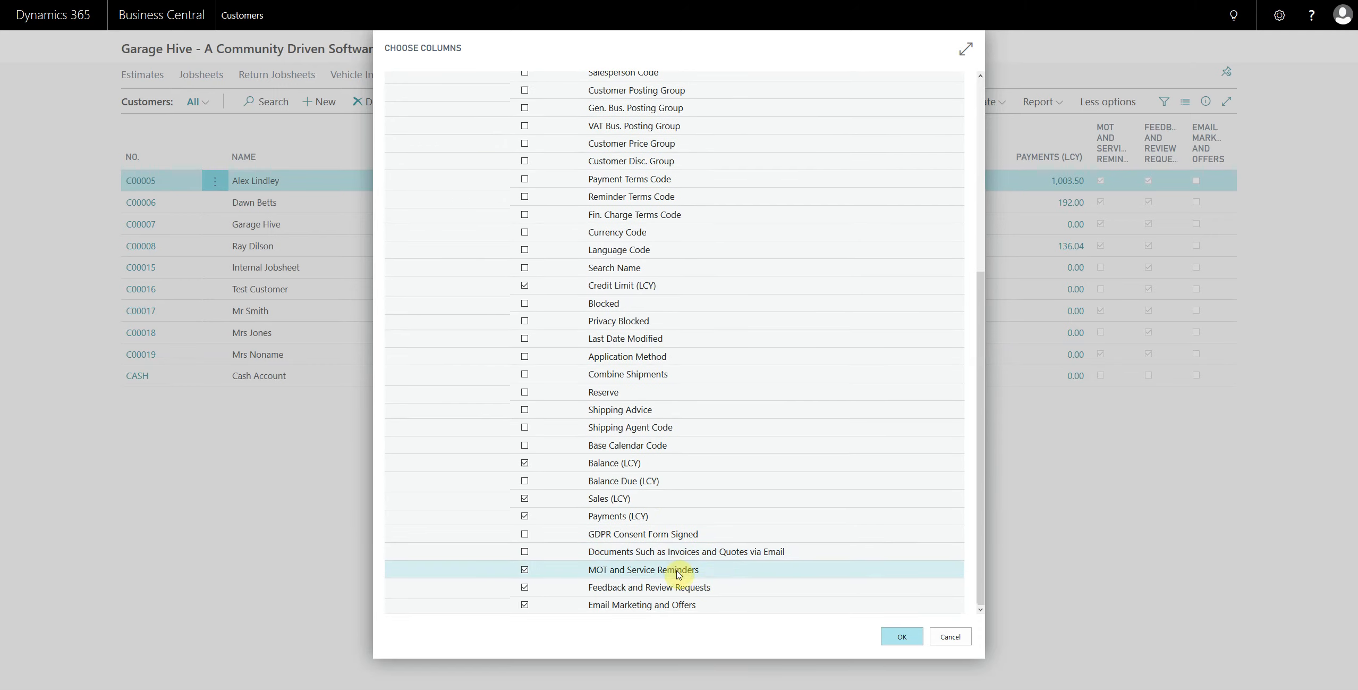
left_click(900, 636)
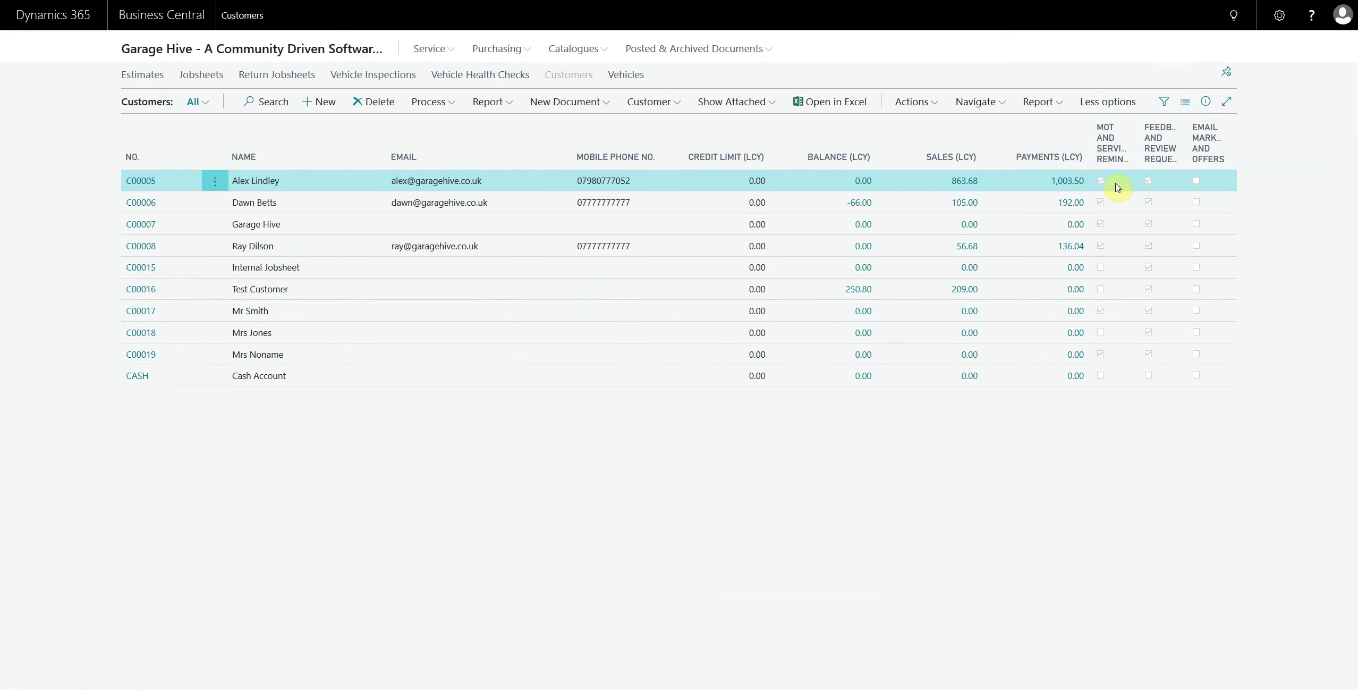
- Filter customers to MOT and Service Reminders = Yes, then return to What's New
left_click(1101, 180)
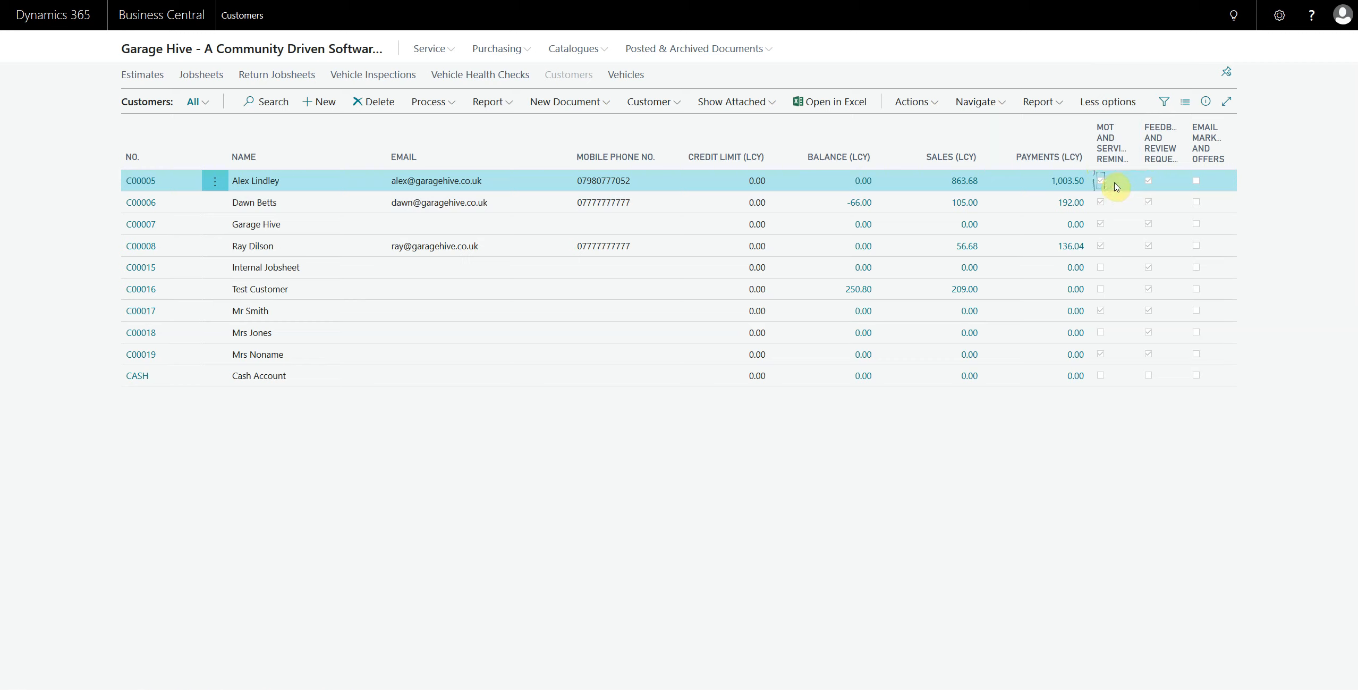
mouse_move(1116, 139)
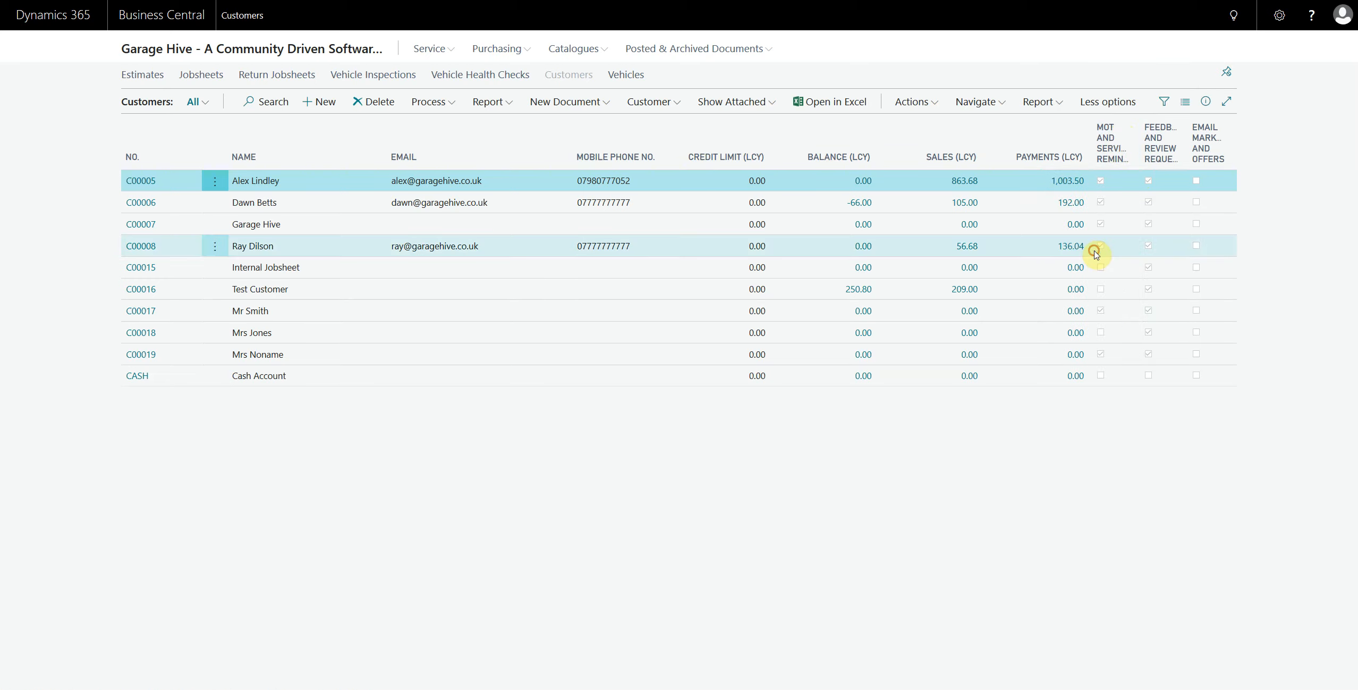
left_click(1163, 102)
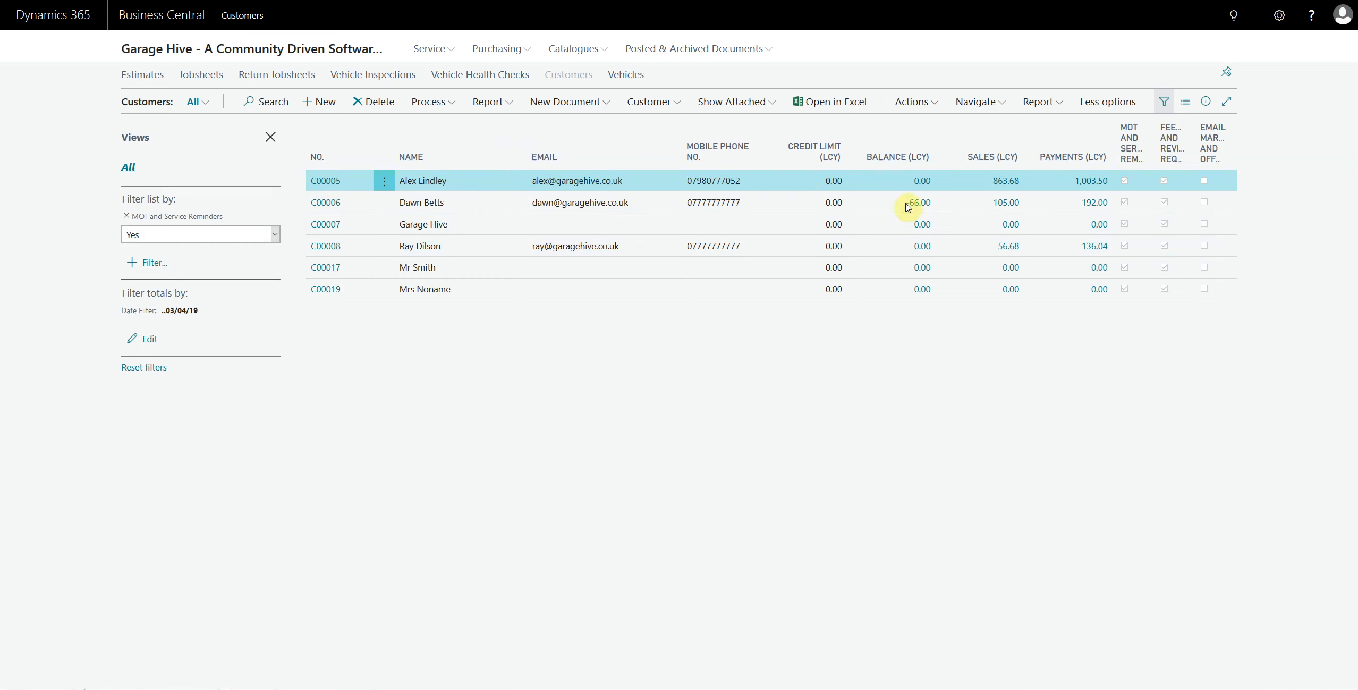
mouse_move(837, 102)
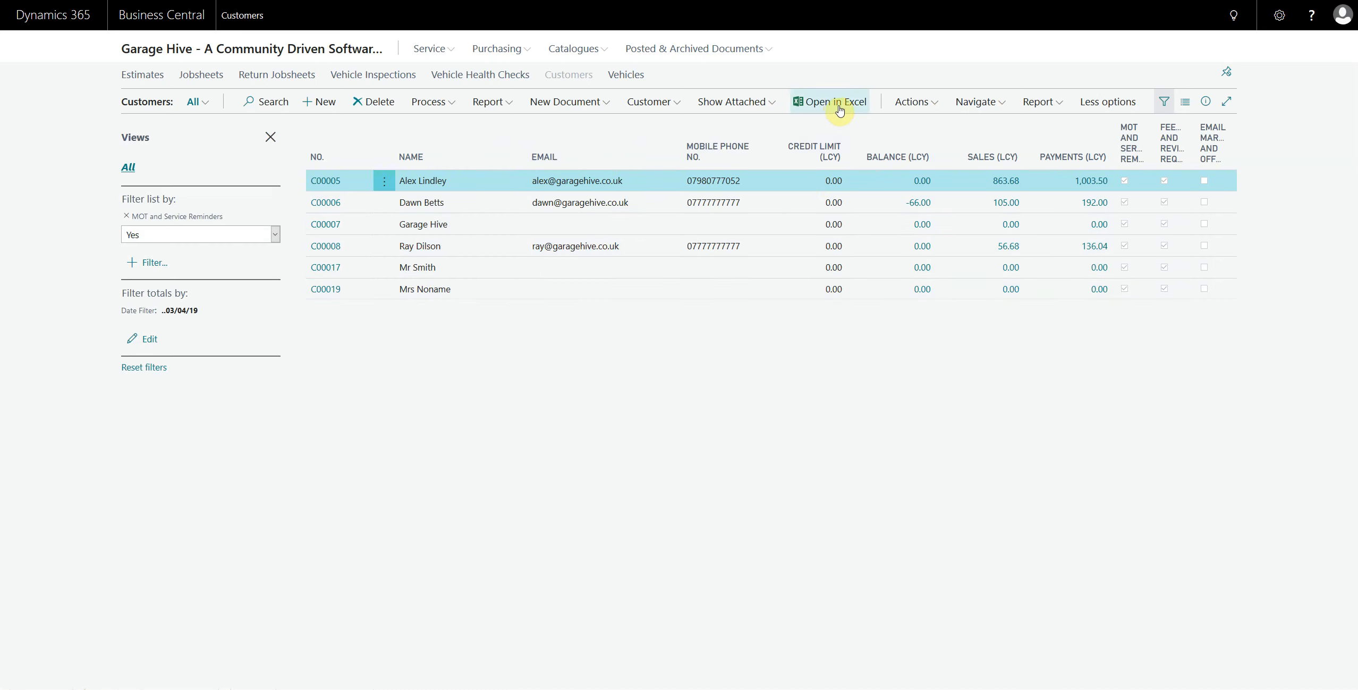
mouse_move(448, 202)
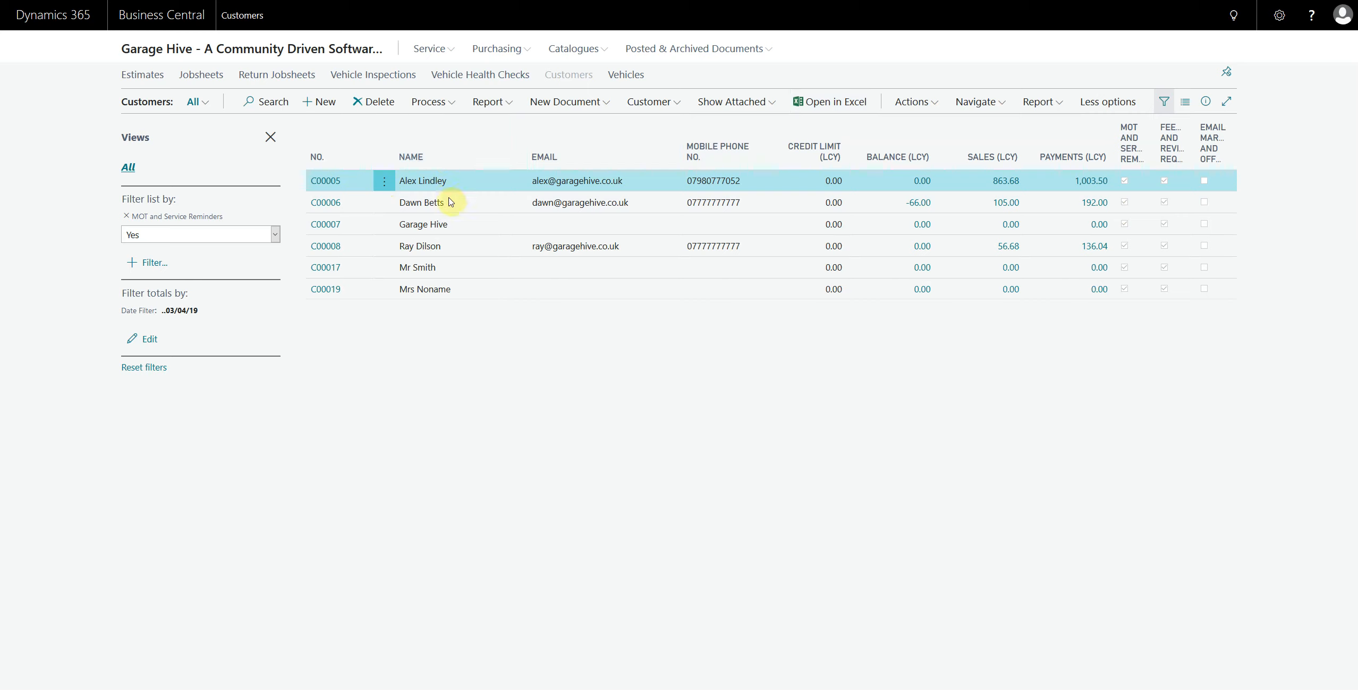
mouse_move(1129, 170)
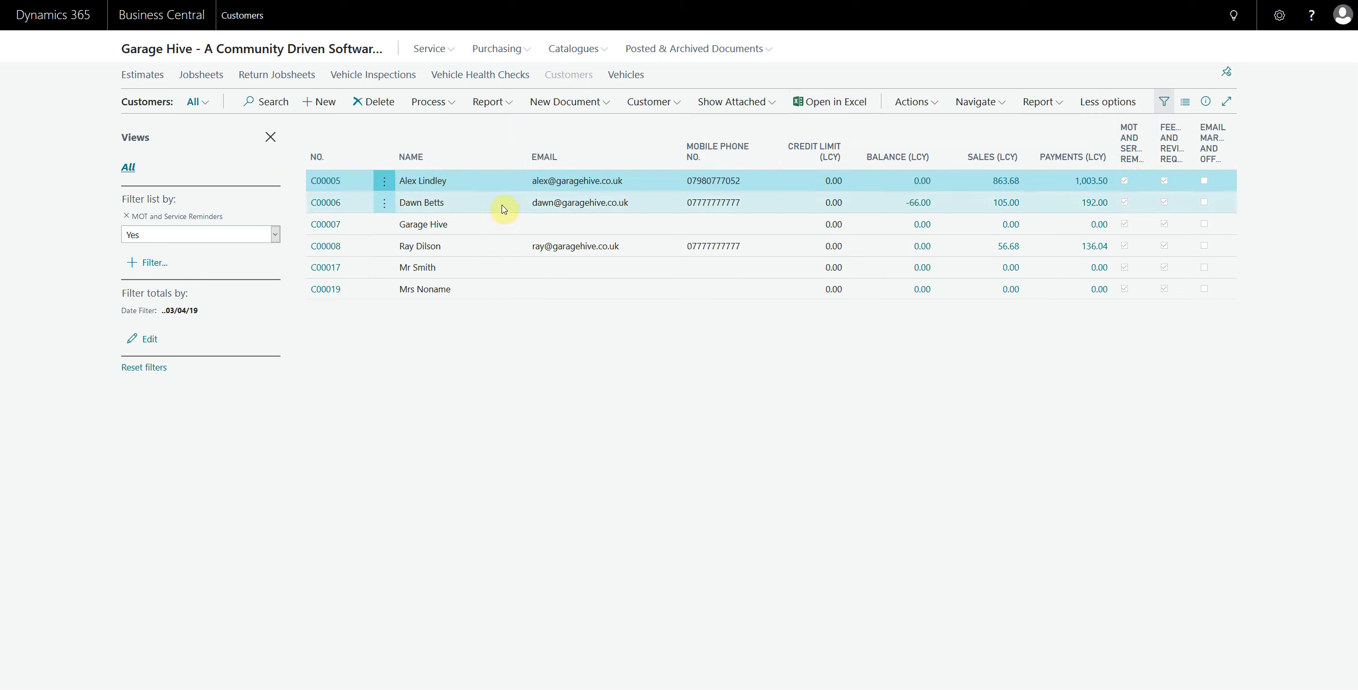
left_click(270, 137)
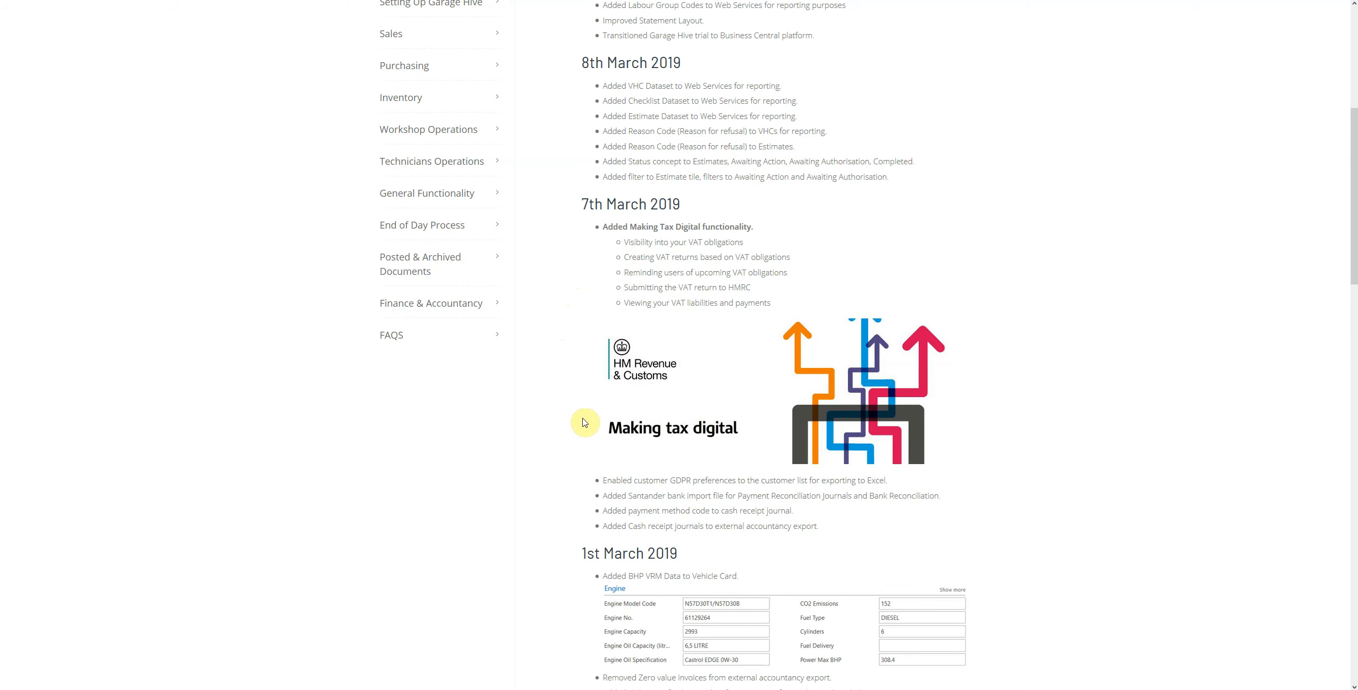
- Scroll up the What's New page to the 24th March 2019 entries
scroll("up", 3)
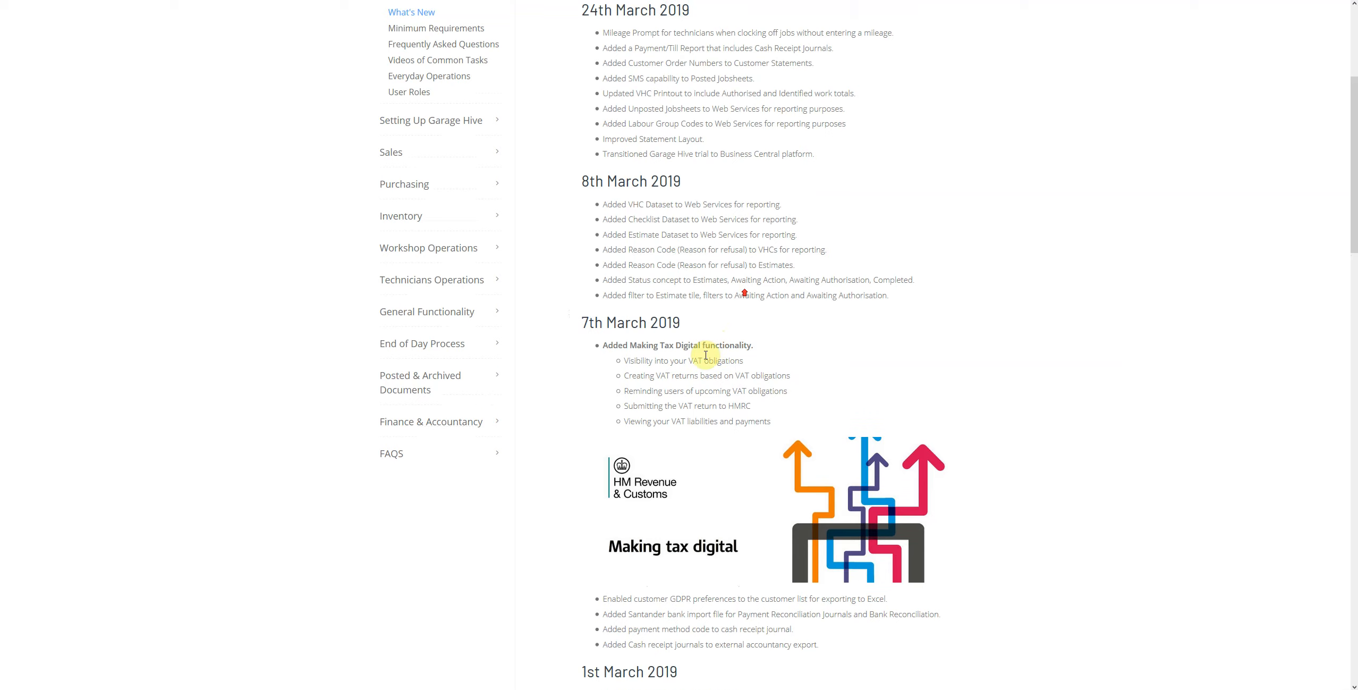
scroll("up", 3)
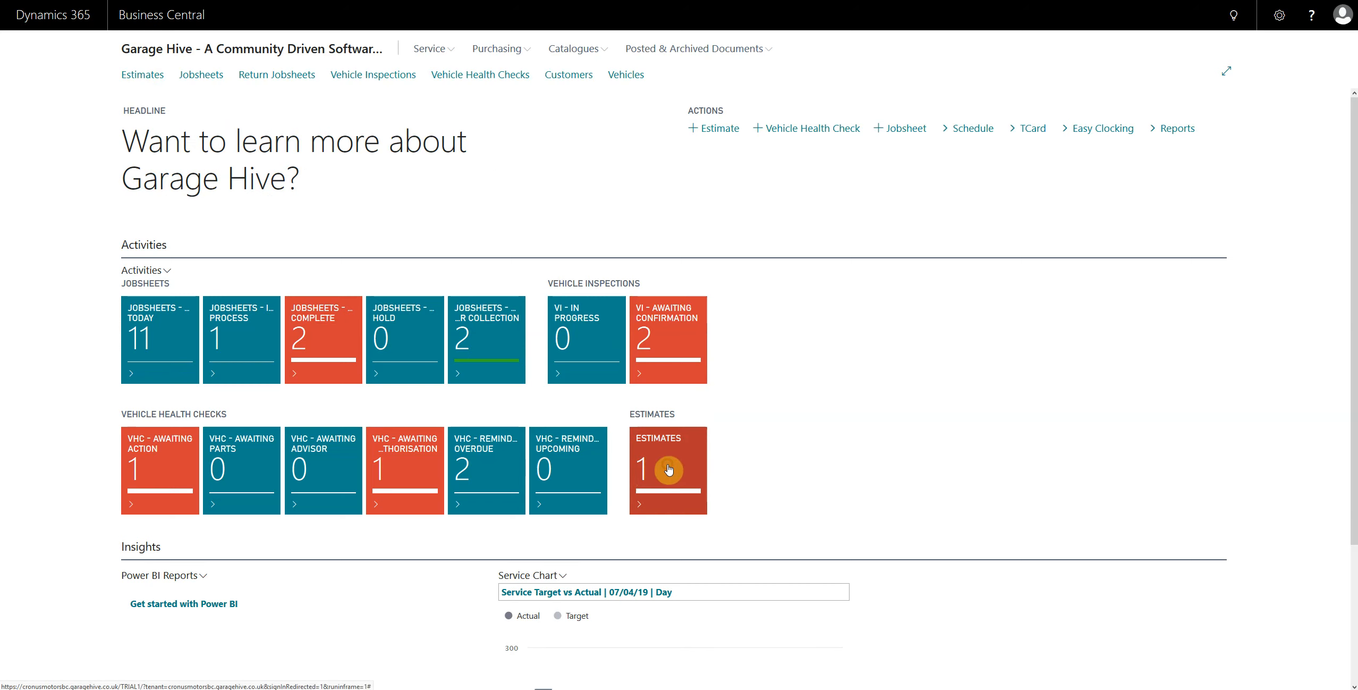
- Set the estimate's status to Awaiting Authorisation and return to the home page
left_click(667, 469)
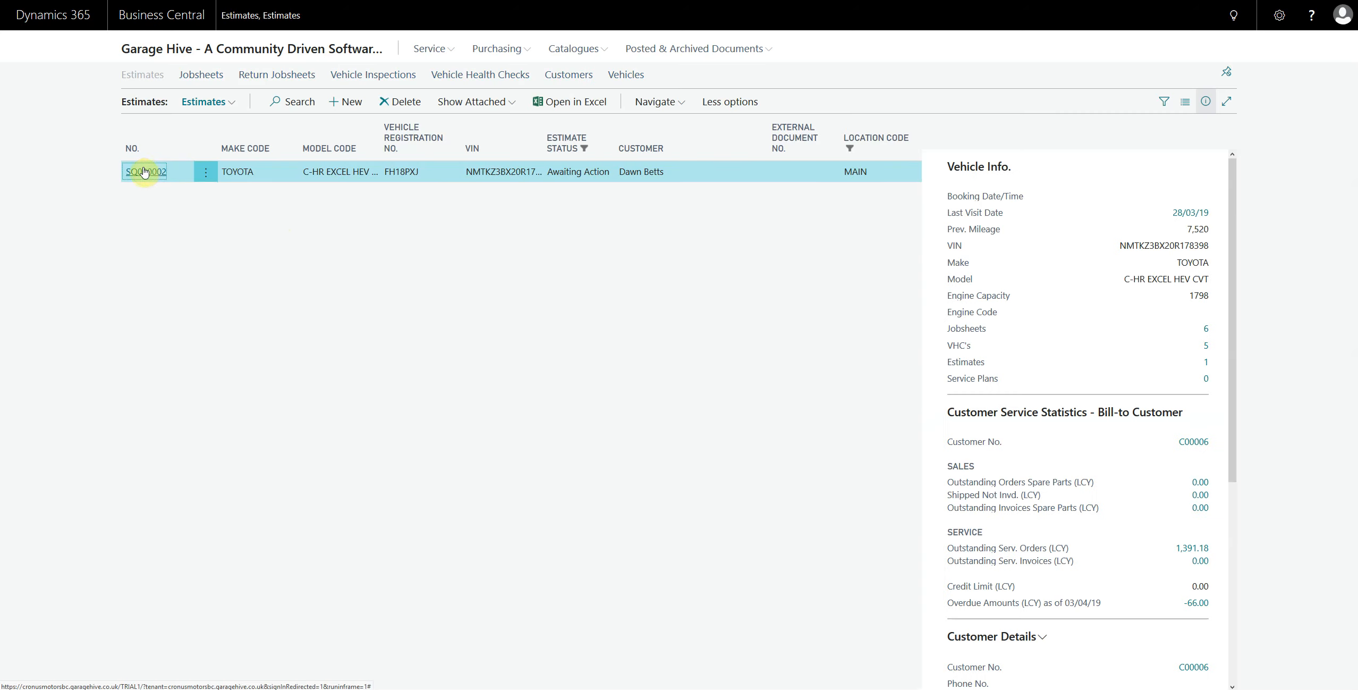
mouse_move(144, 170)
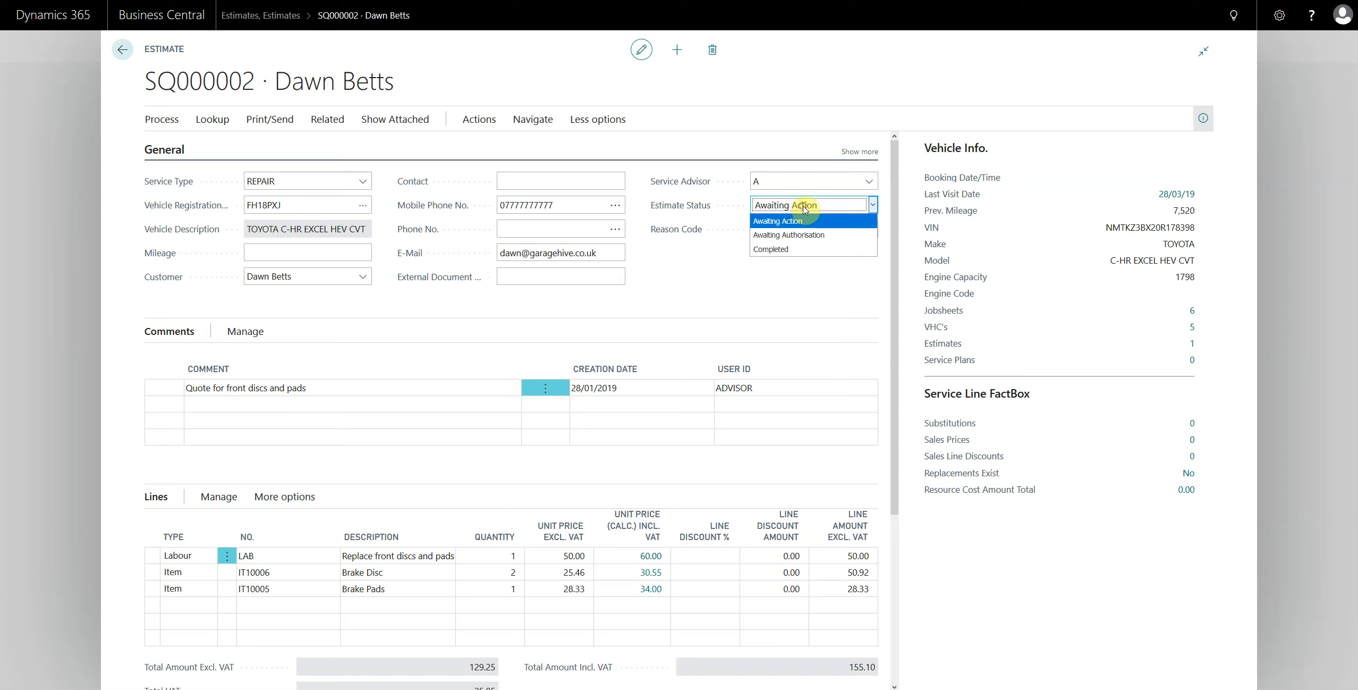
mouse_move(788, 235)
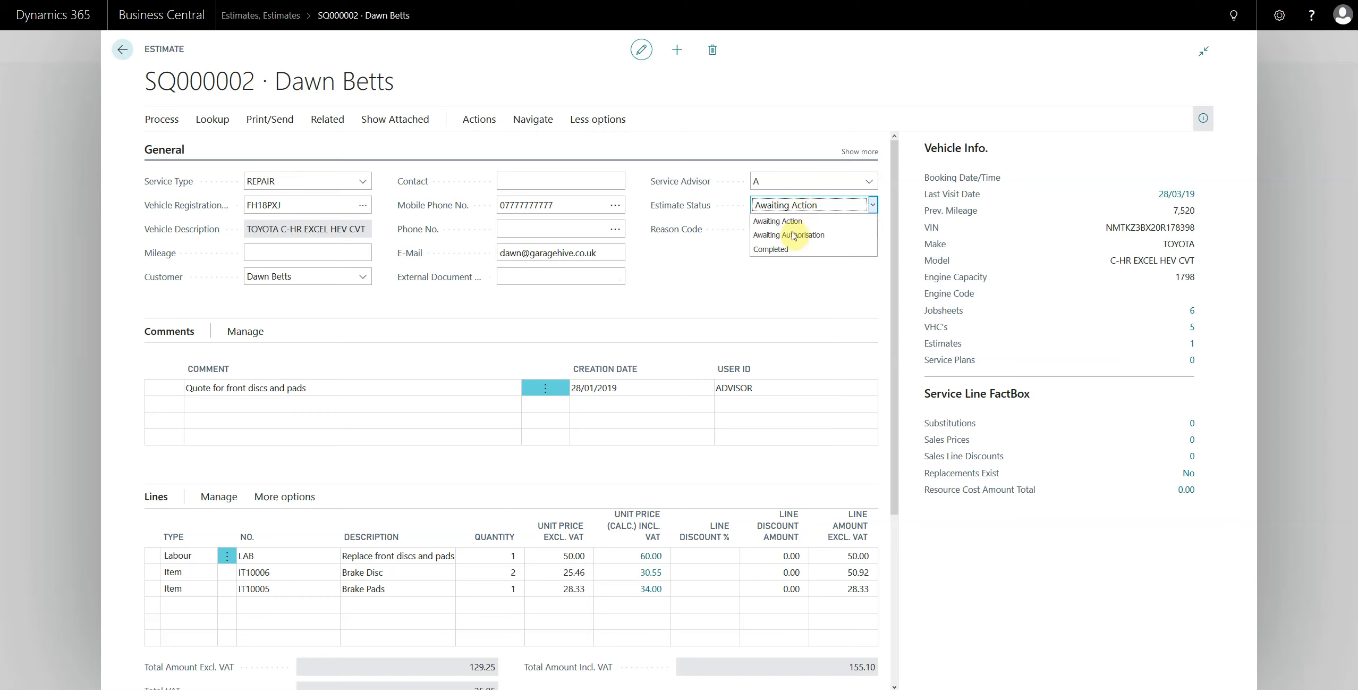
mouse_move(771, 249)
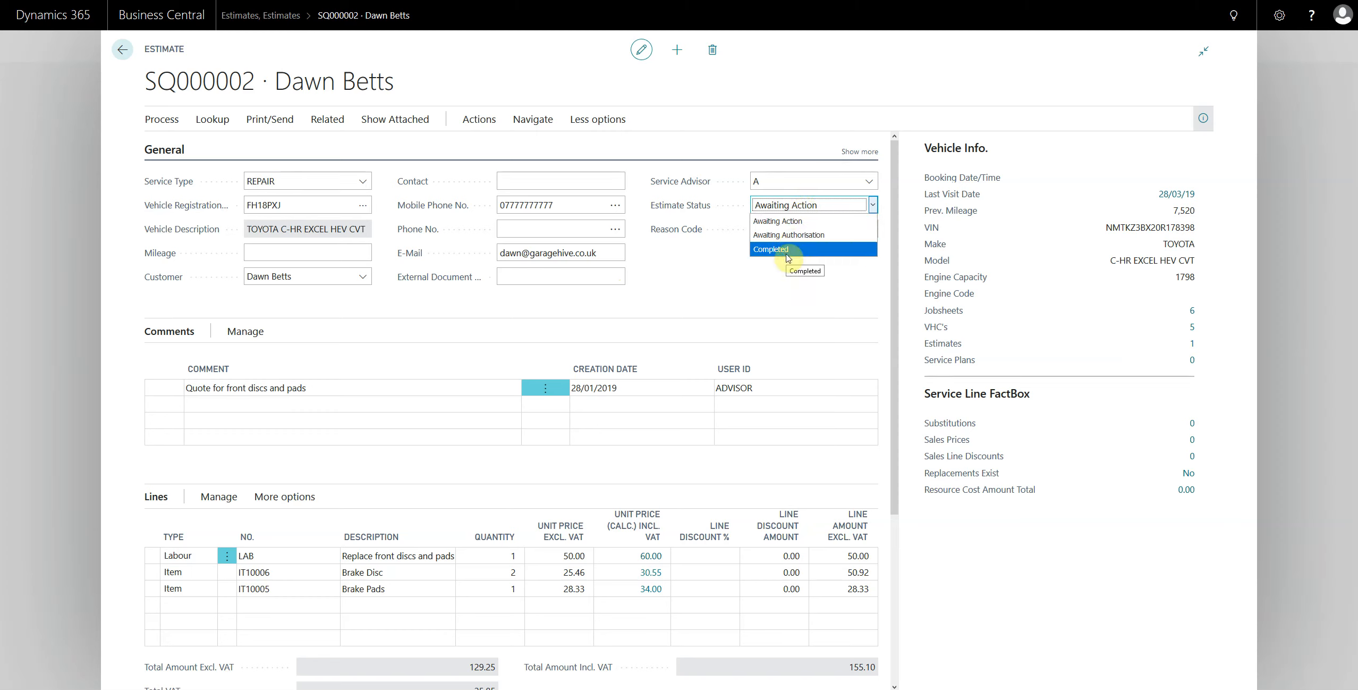
left_click(788, 235)
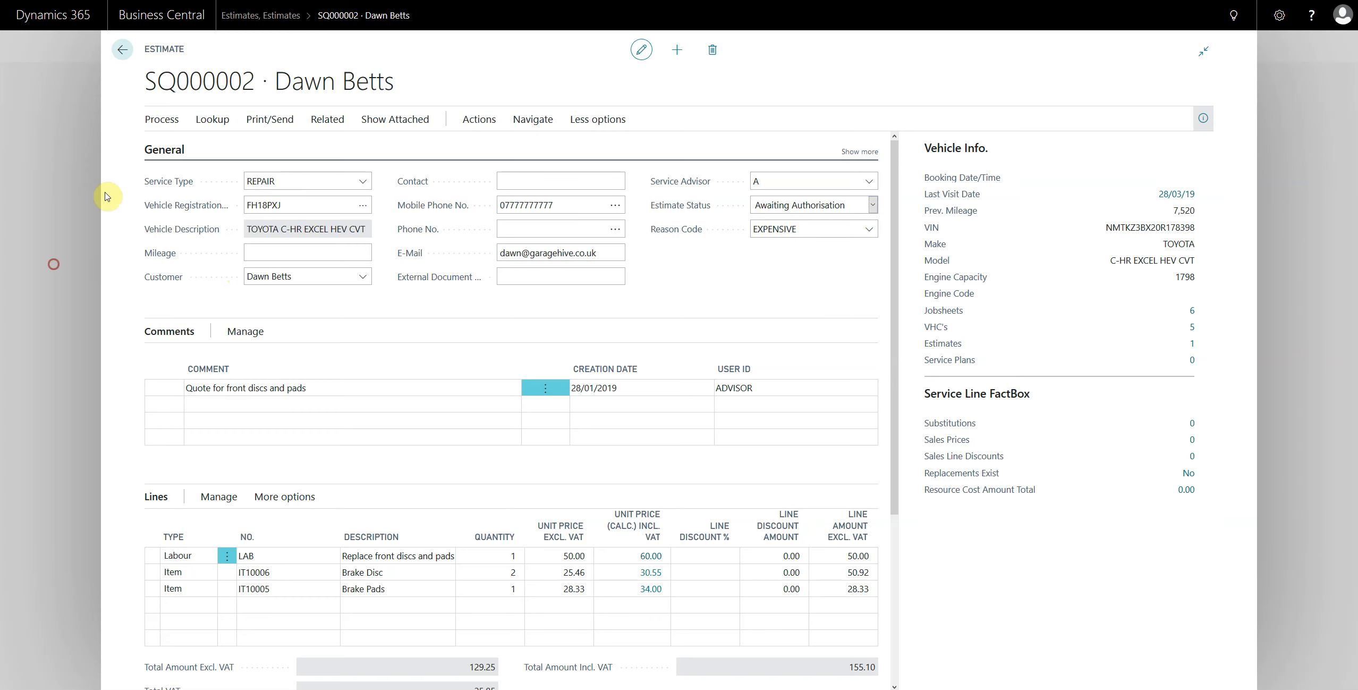
left_click(121, 49)
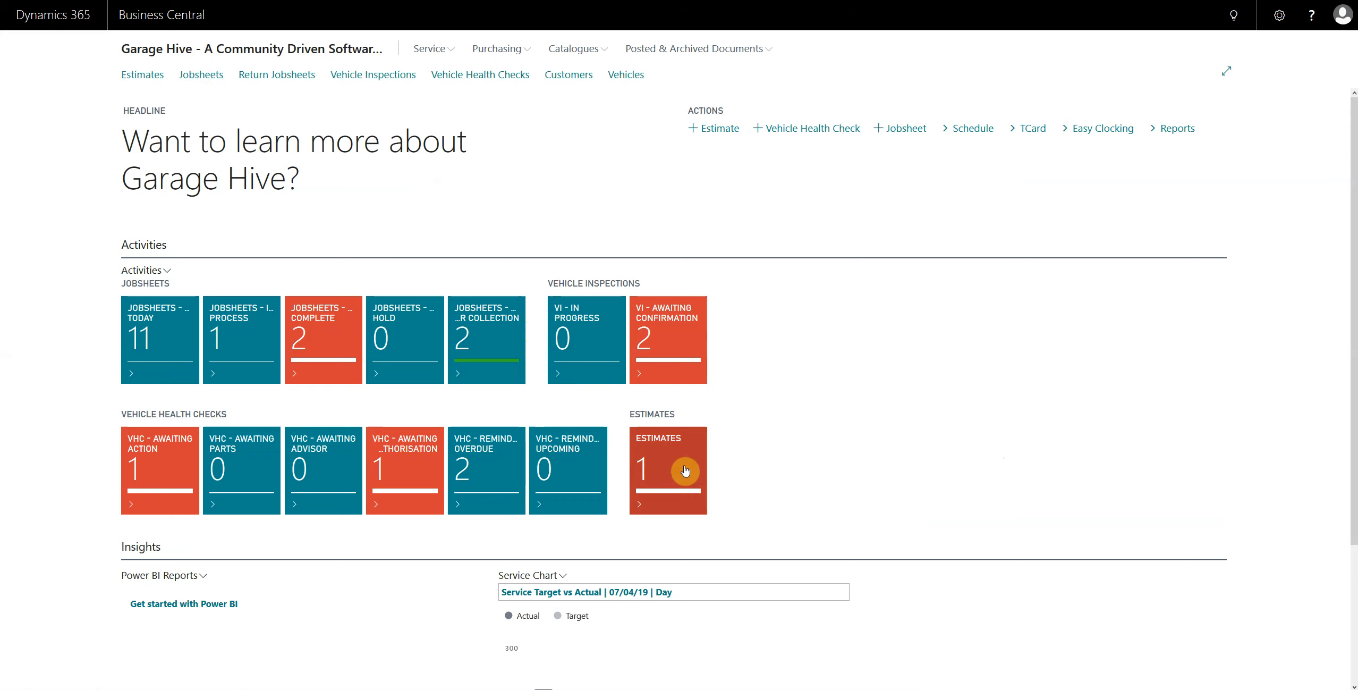
- Reopen estimate SQ000002, mark it Completed, and close it
left_click(668, 470)
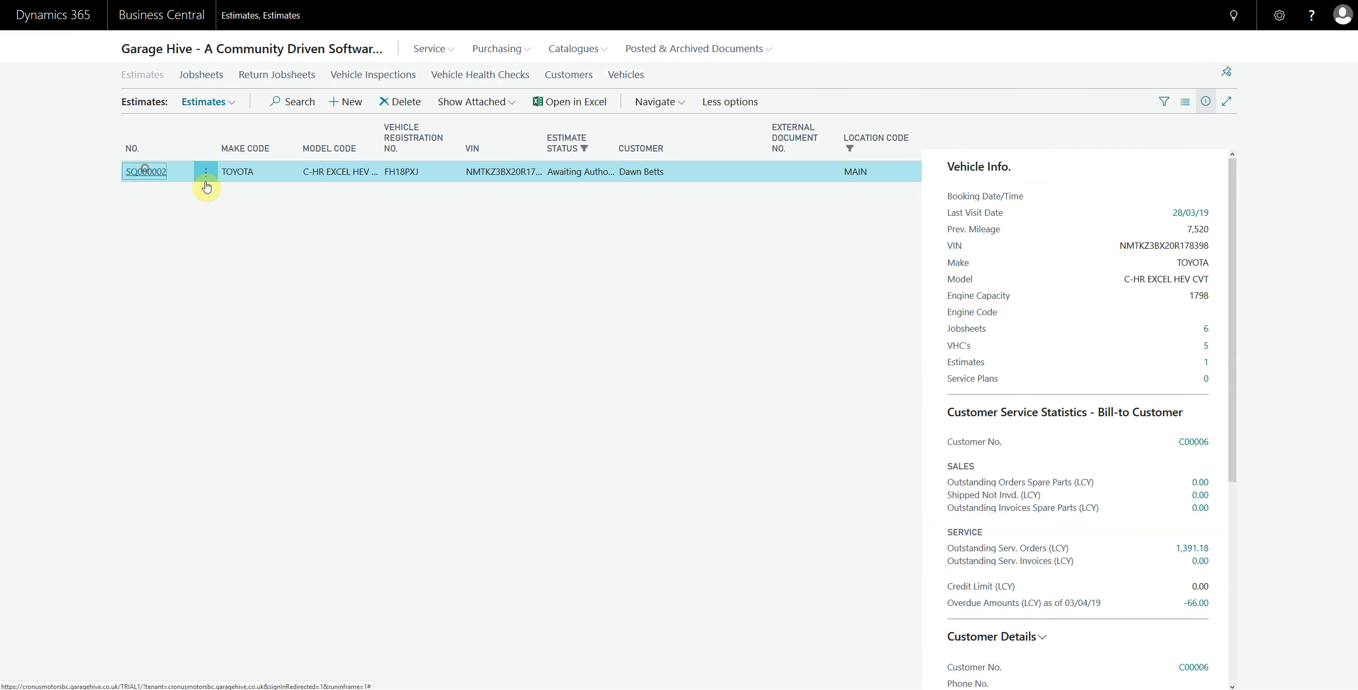
left_click(144, 170)
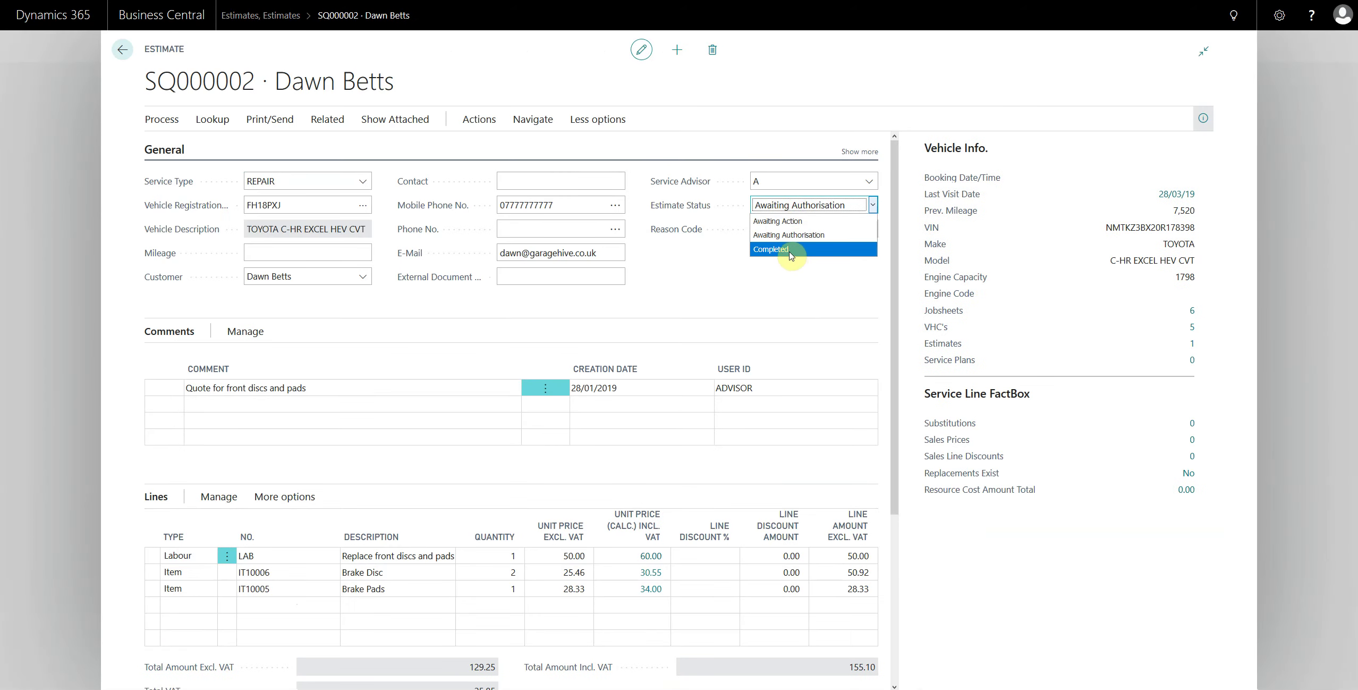
left_click(770, 250)
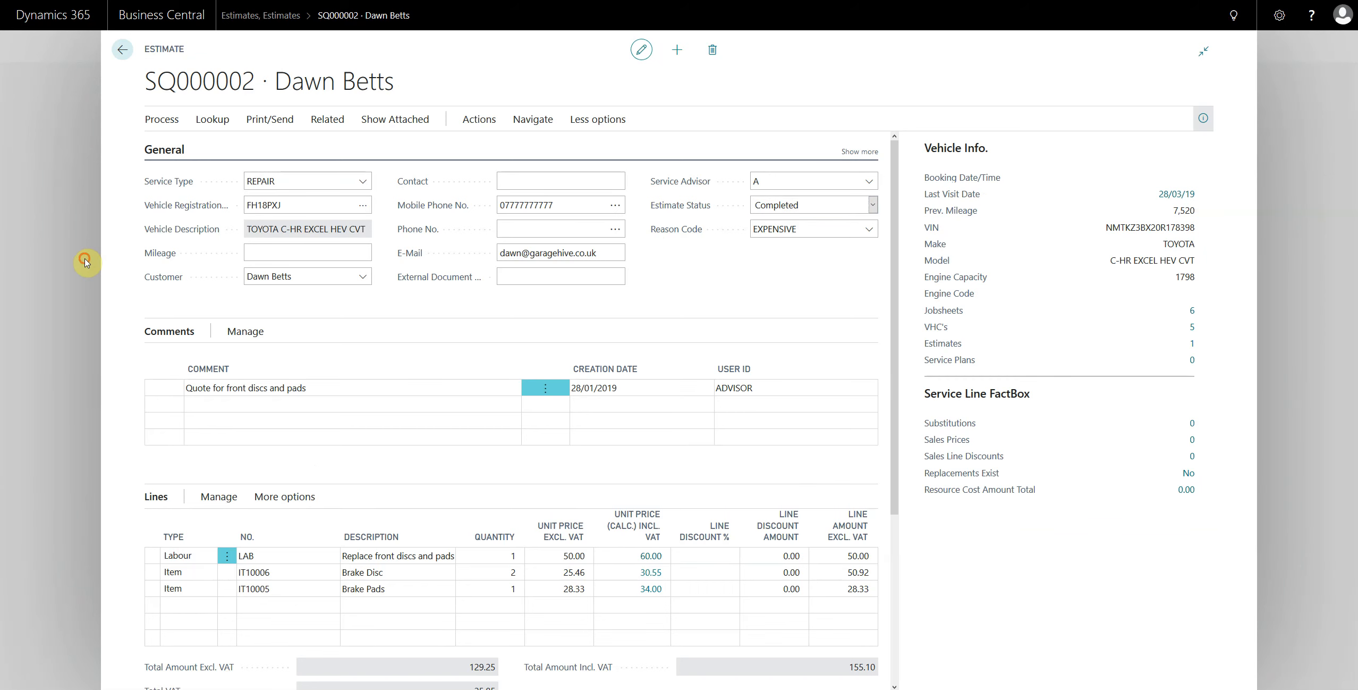
left_click(121, 50)
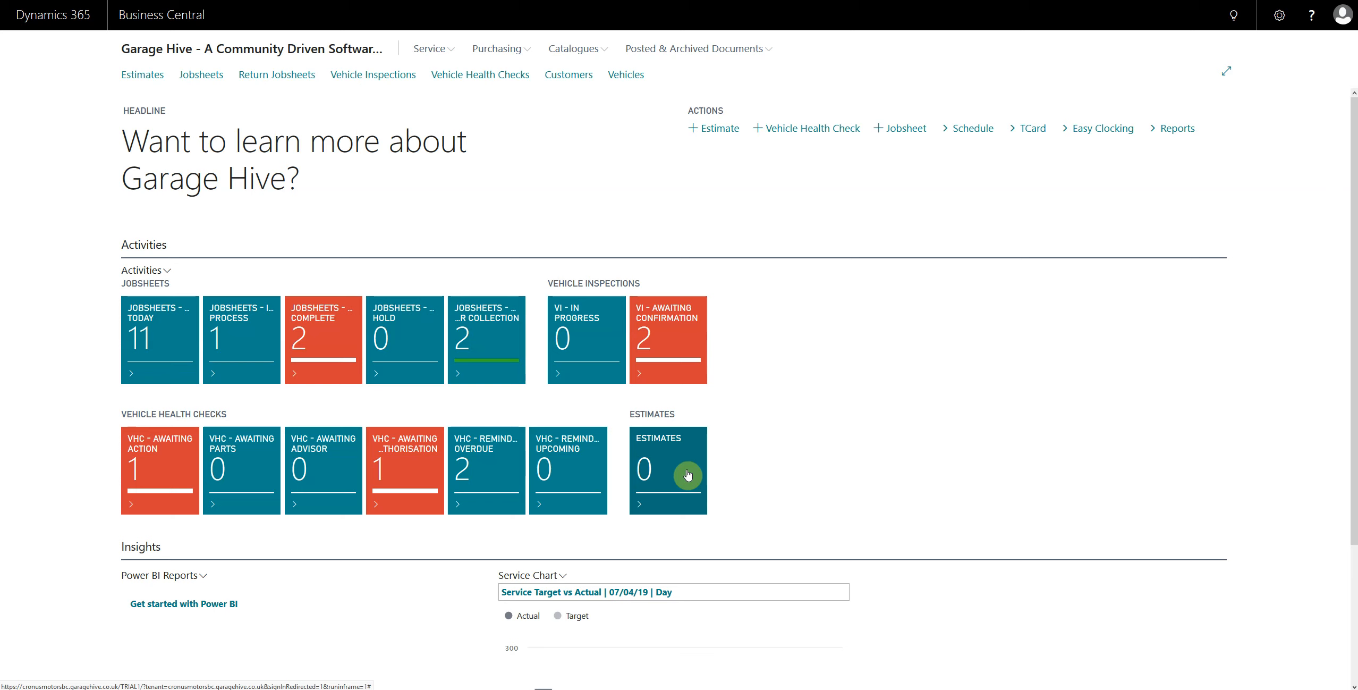
mouse_move(193, 145)
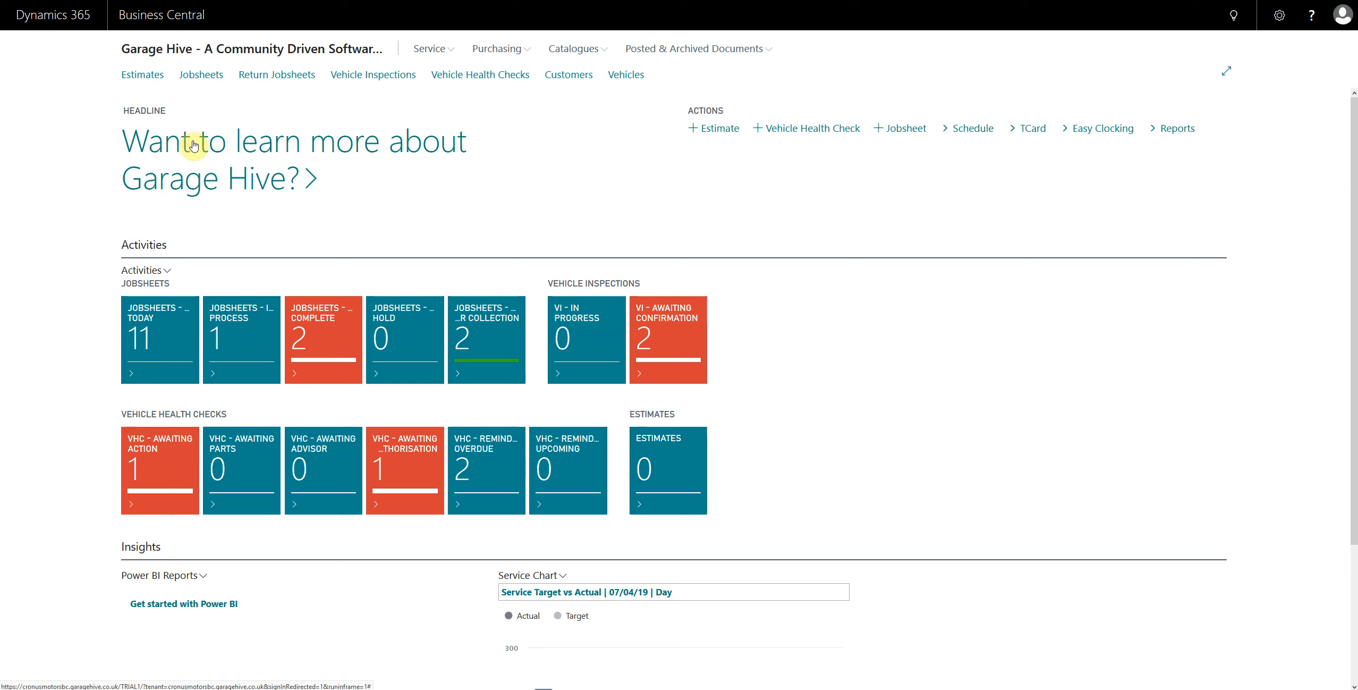
- Open the estimates list and show the EXPENSIVE (Too Expensive) reason code
left_click(142, 75)
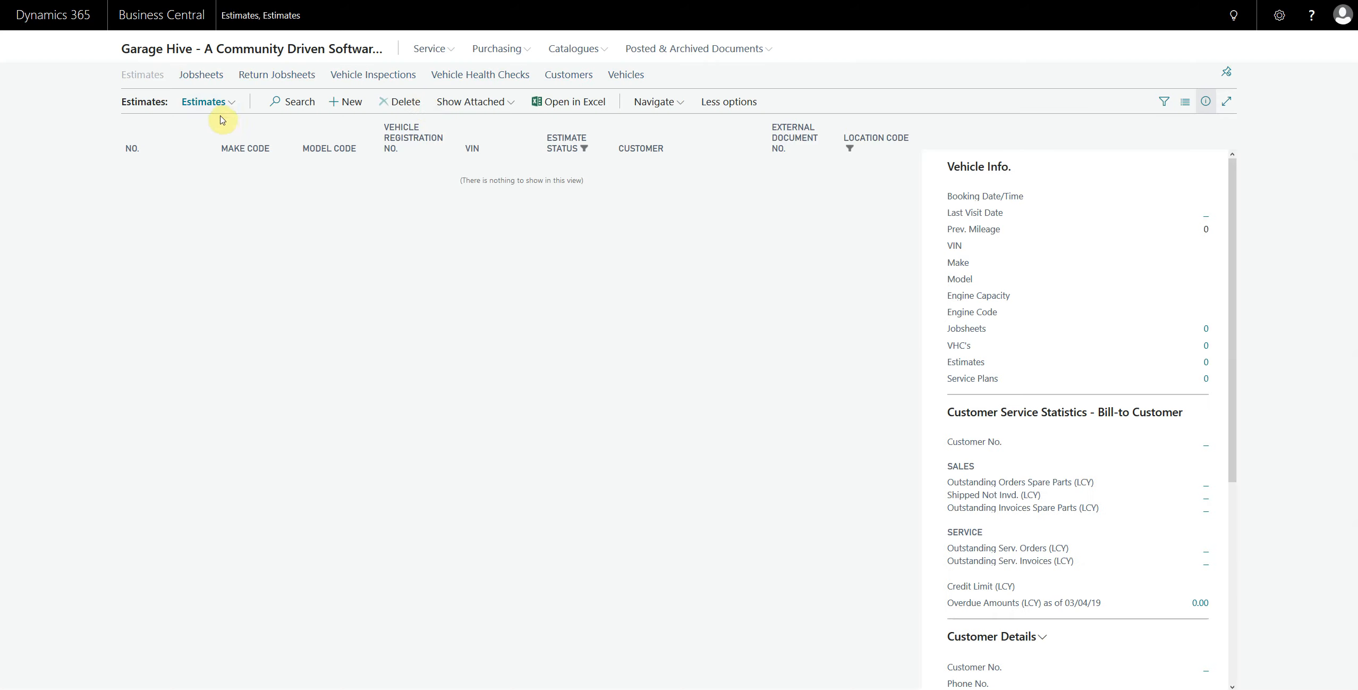
mouse_move(213, 139)
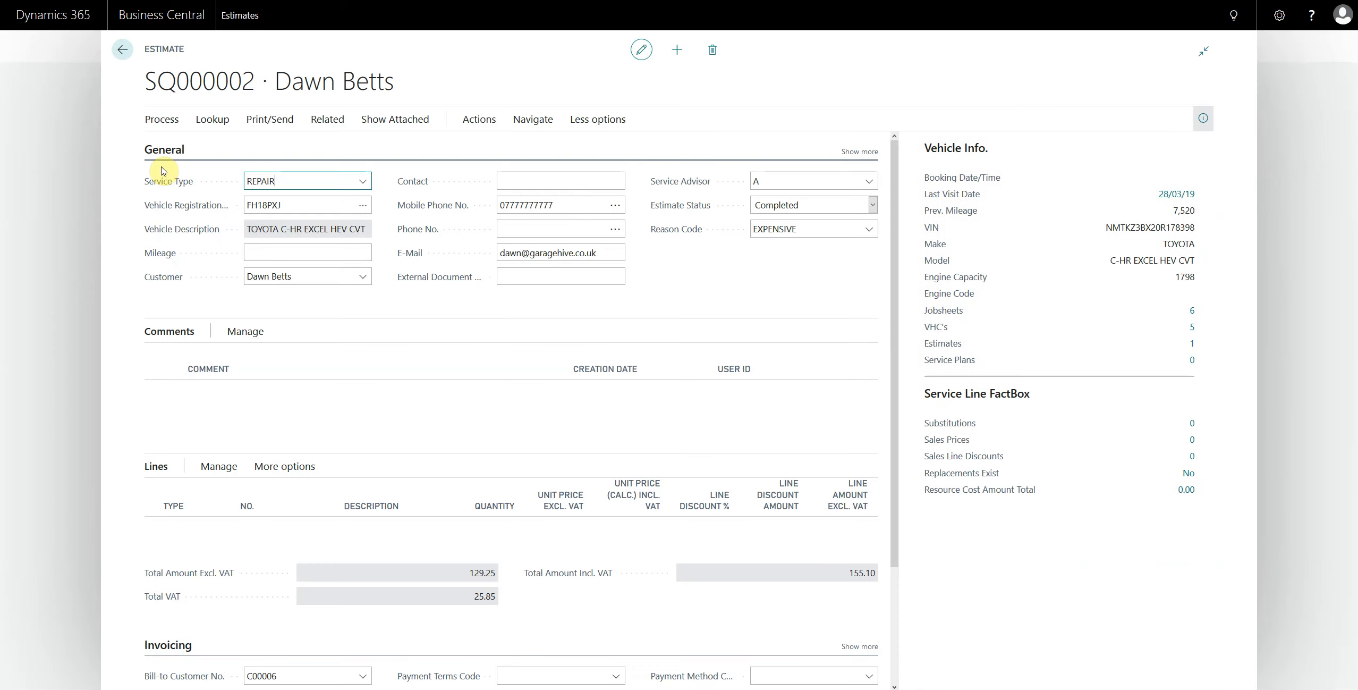
left_click(871, 227)
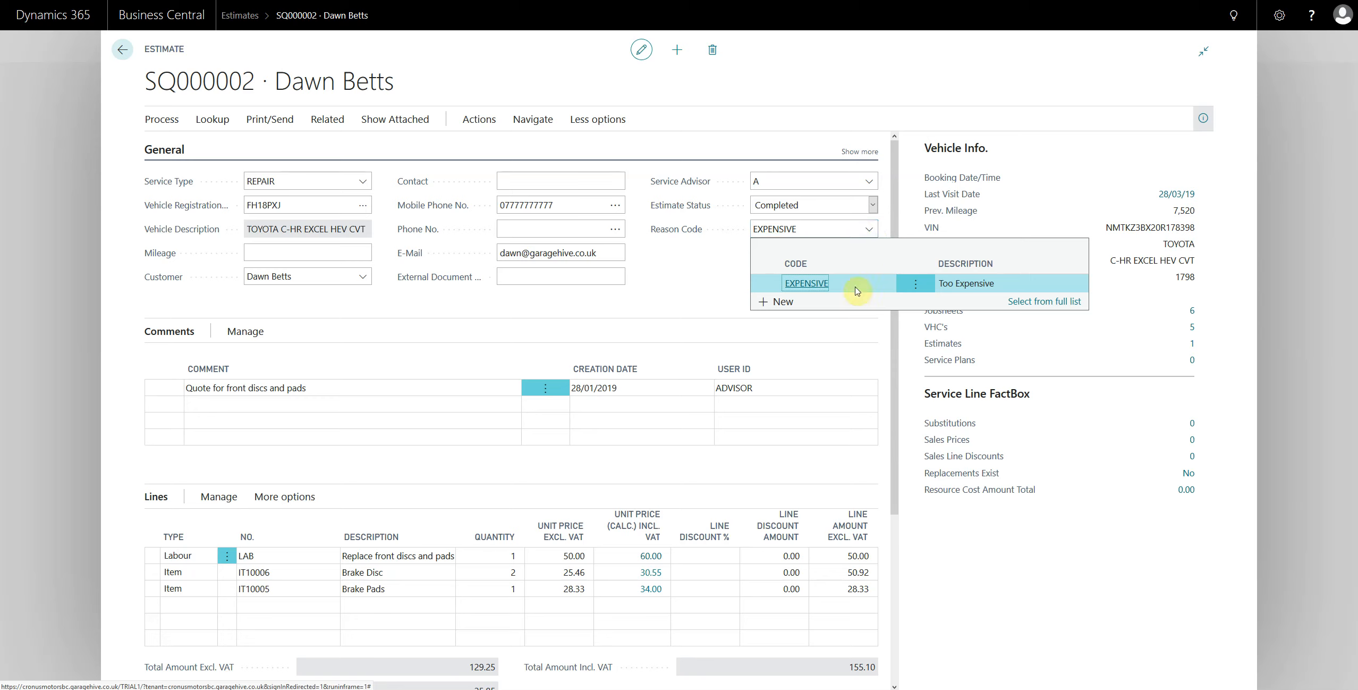
mouse_move(805, 282)
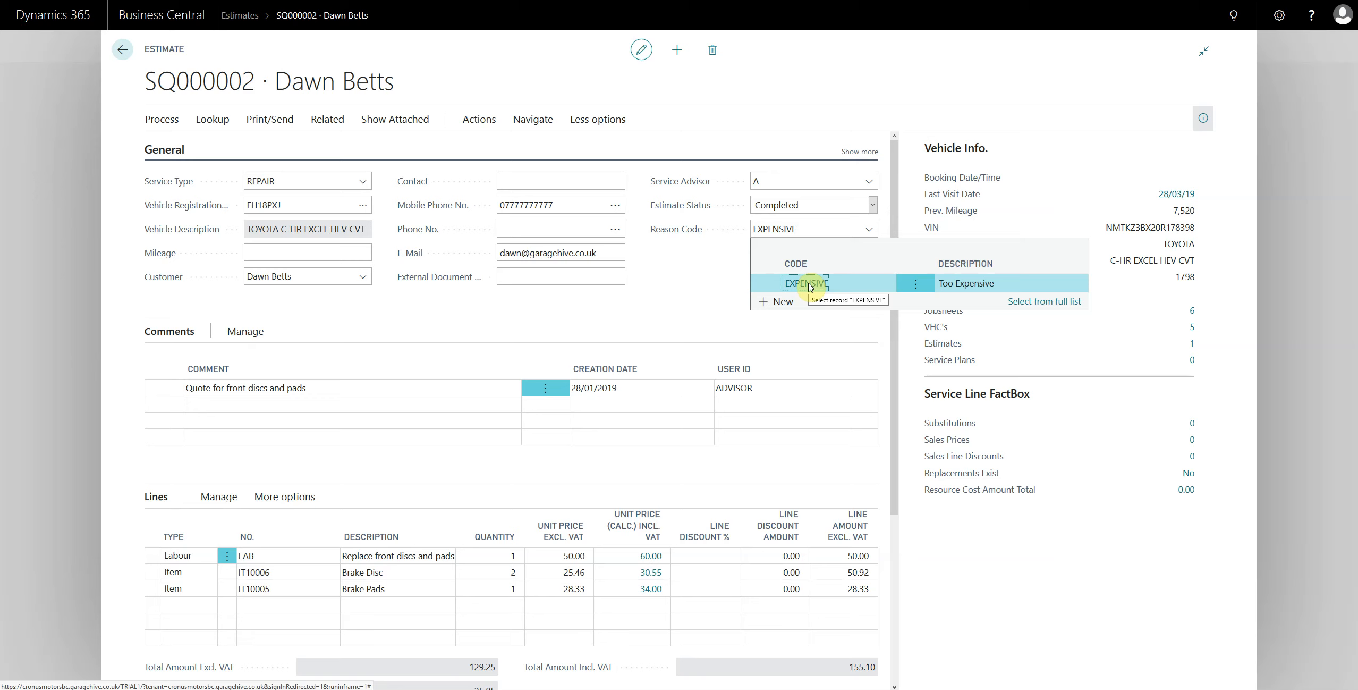
mouse_move(671, 233)
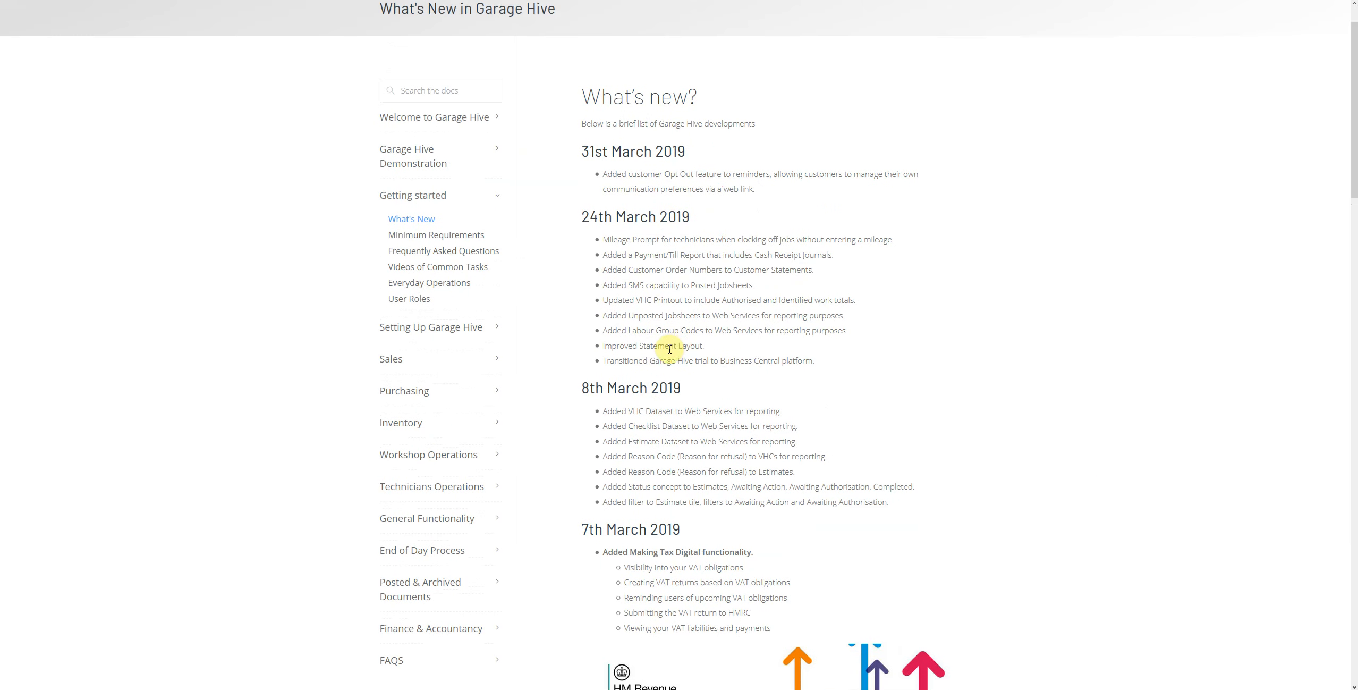
mouse_move(607, 363)
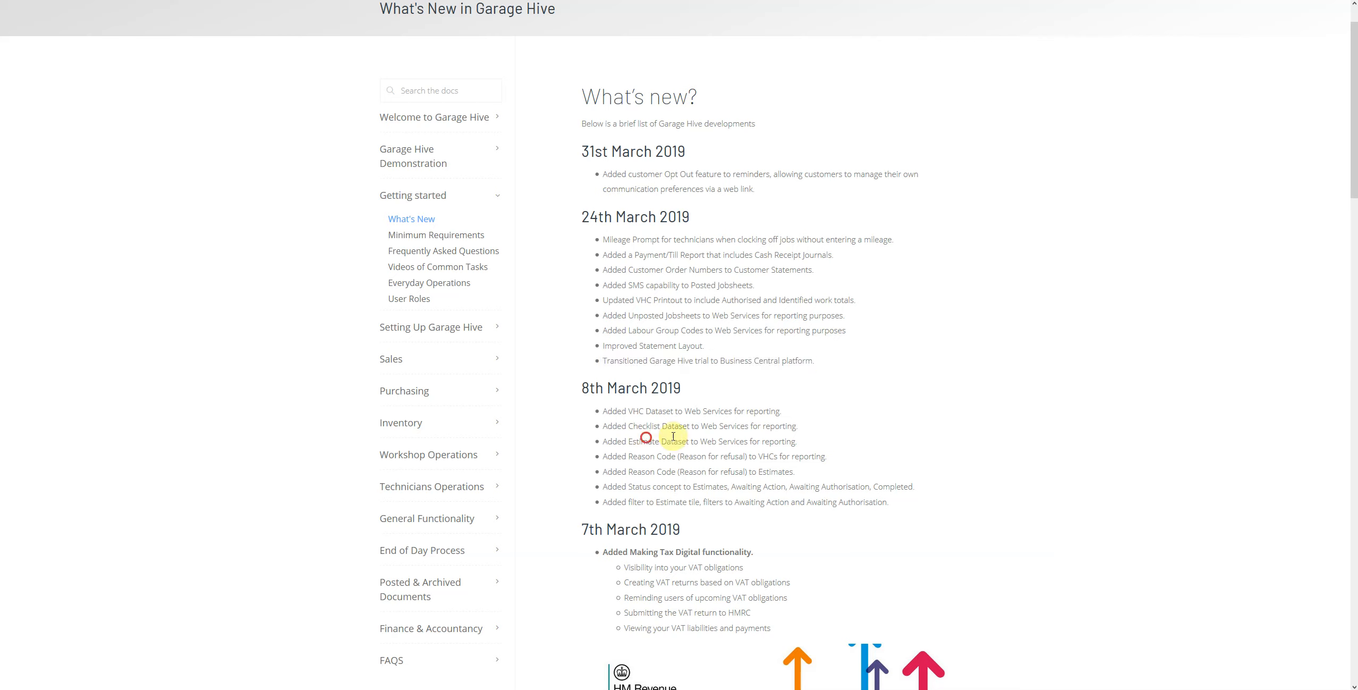
- Drag through the What's New page's 31st, 24th and 8th March 2019 sections
left_click_drag(645, 441, 762, 441)
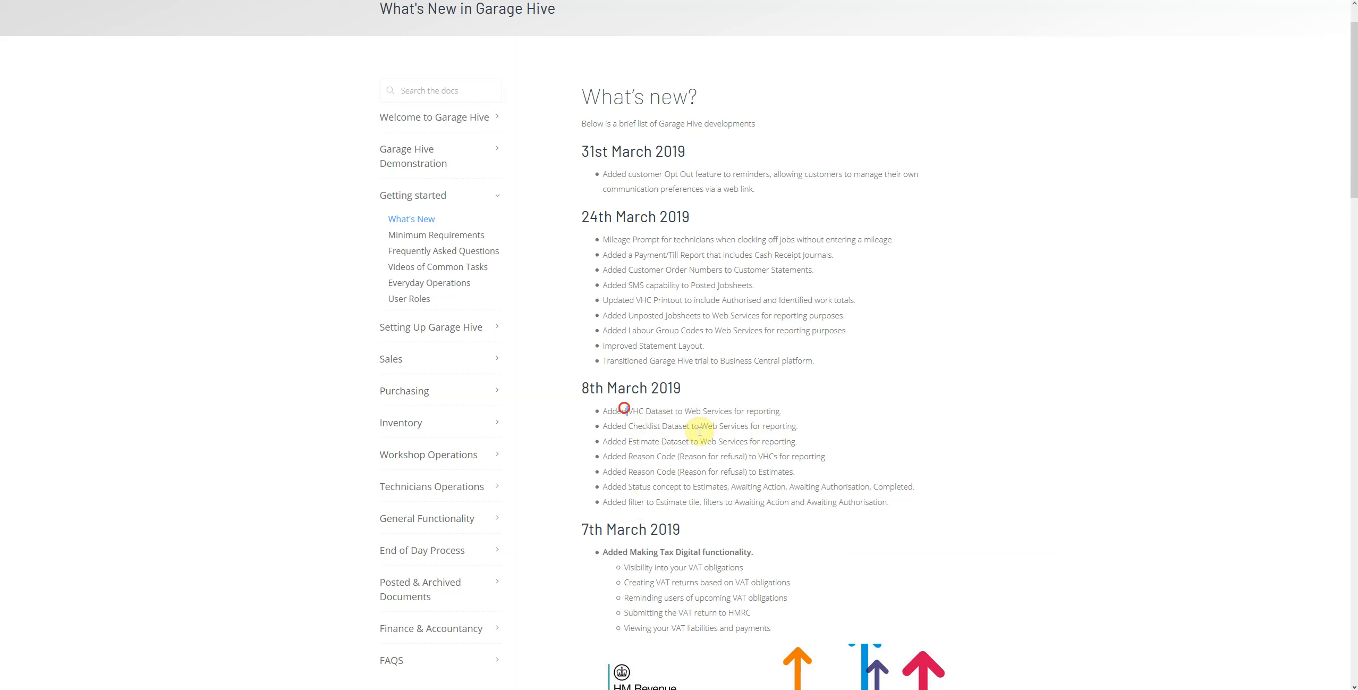
left_click_drag(626, 409, 760, 441)
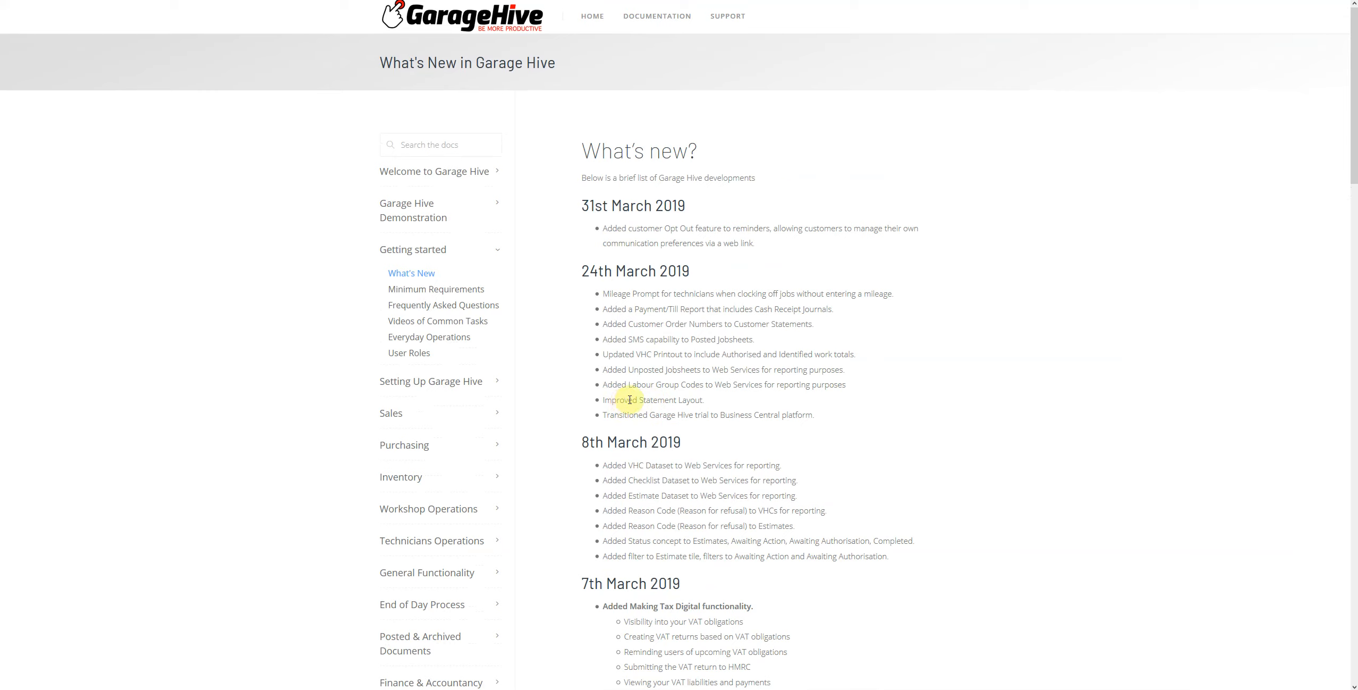
mouse_move(648, 384)
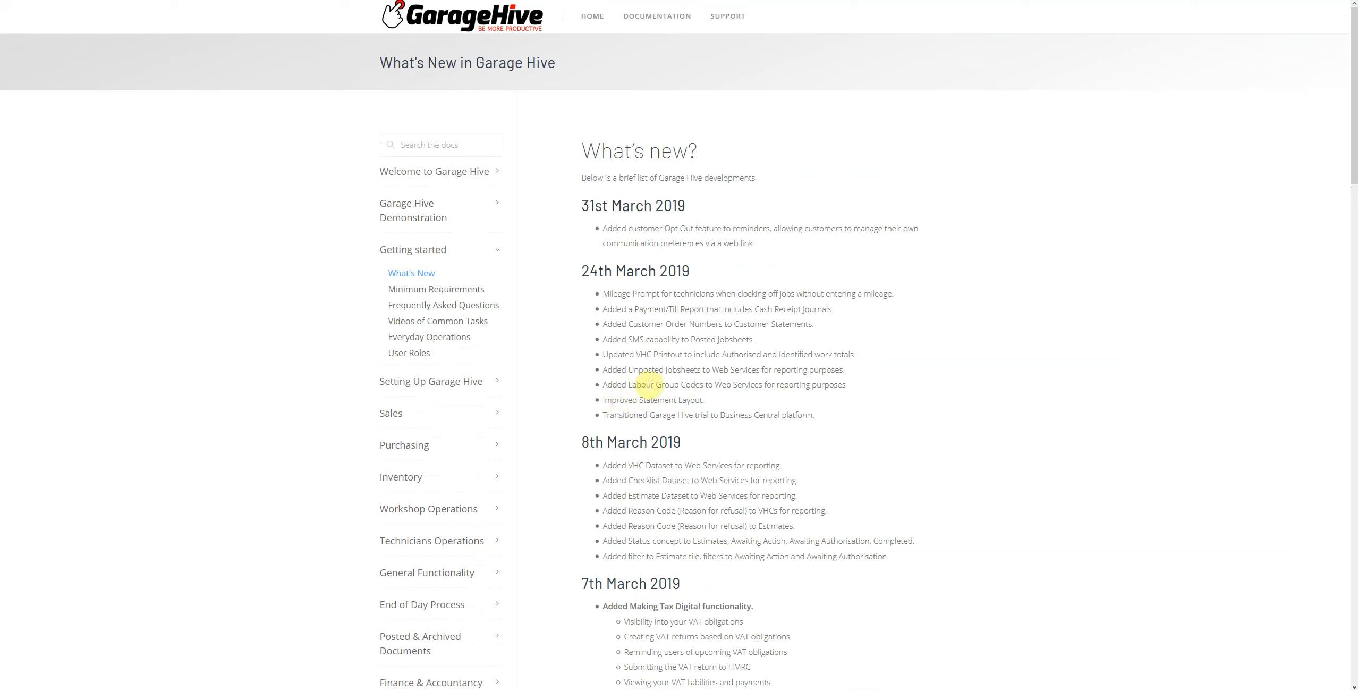
left_click_drag(659, 384, 810, 384)
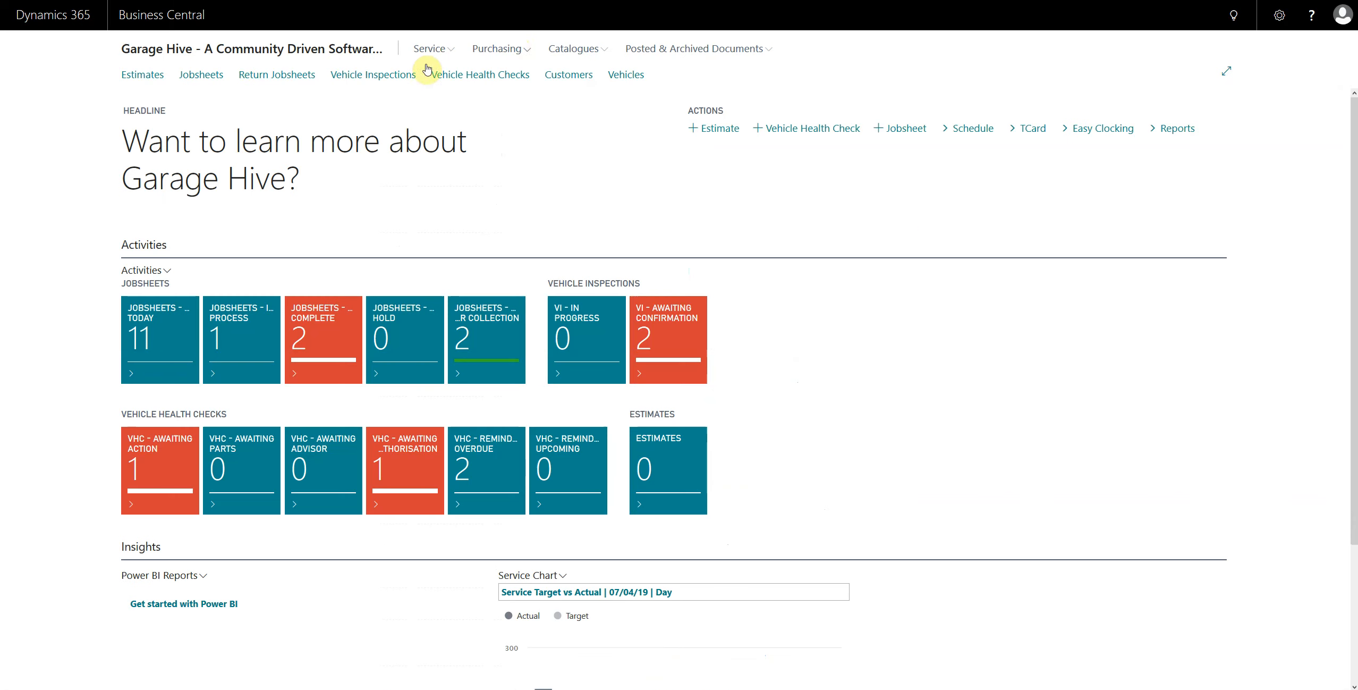
left_click(479, 74)
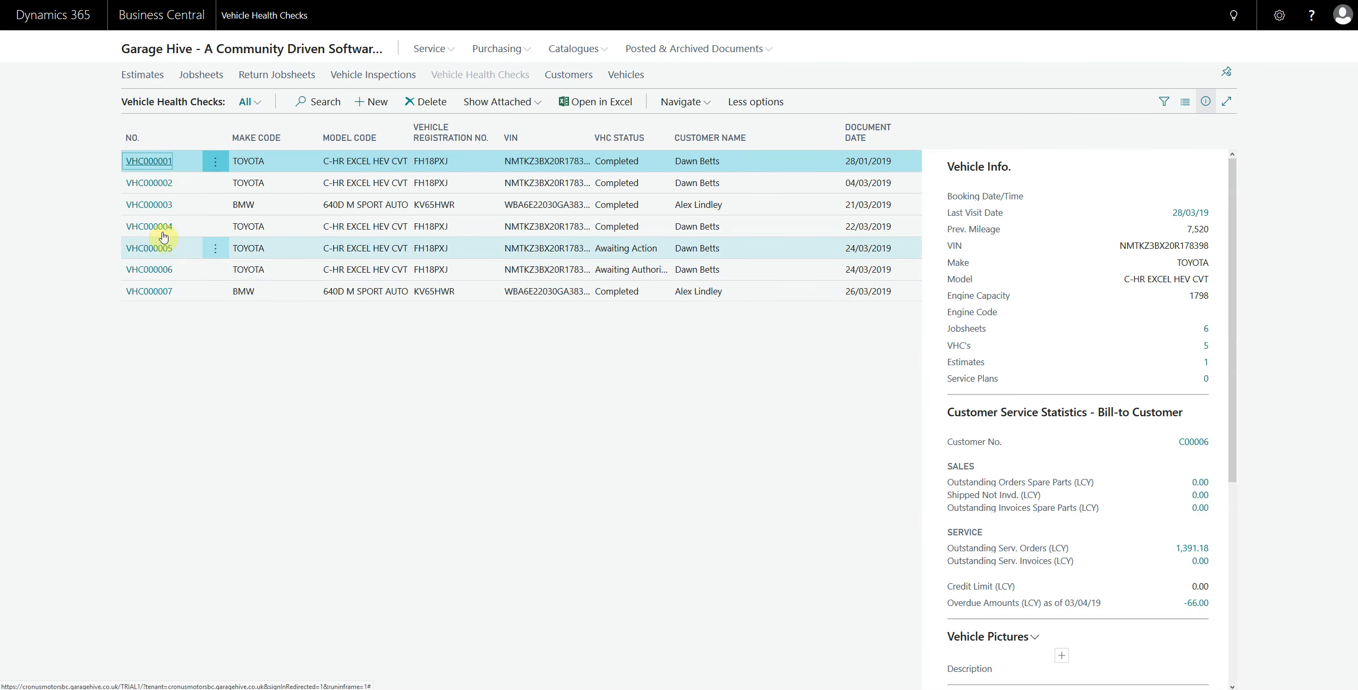
left_click(149, 226)
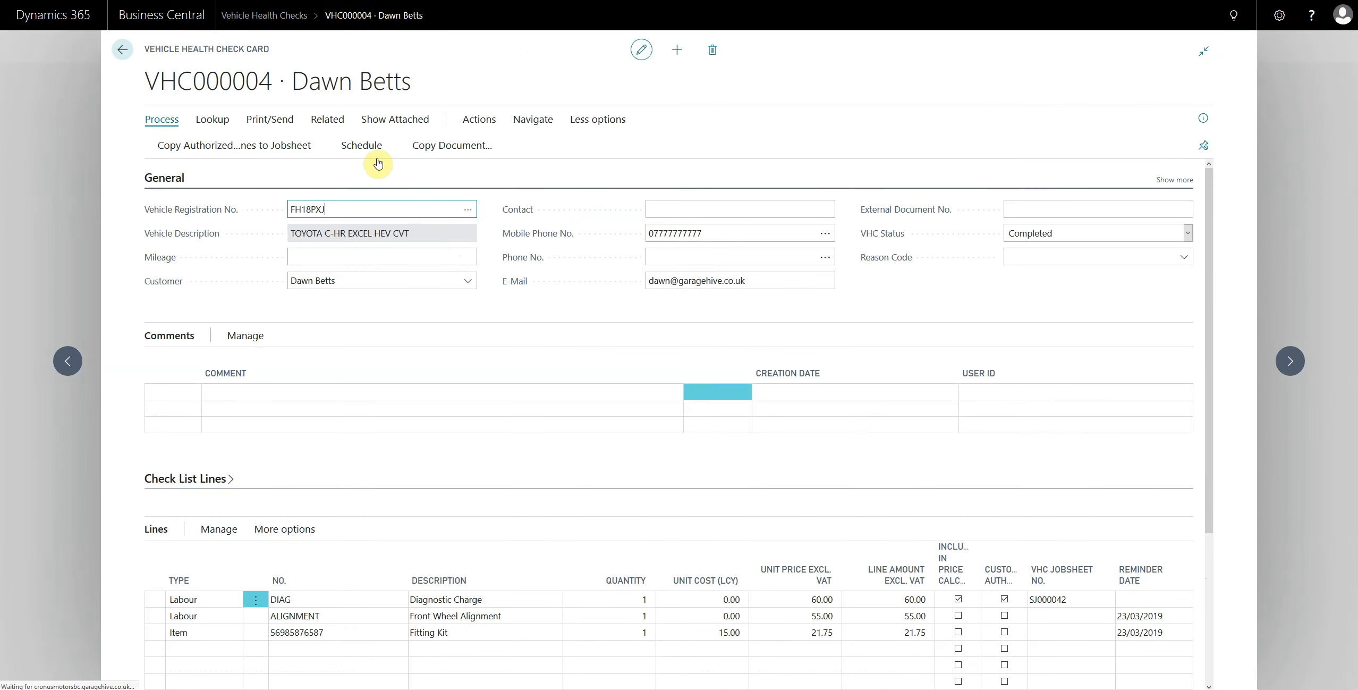
left_click(270, 119)
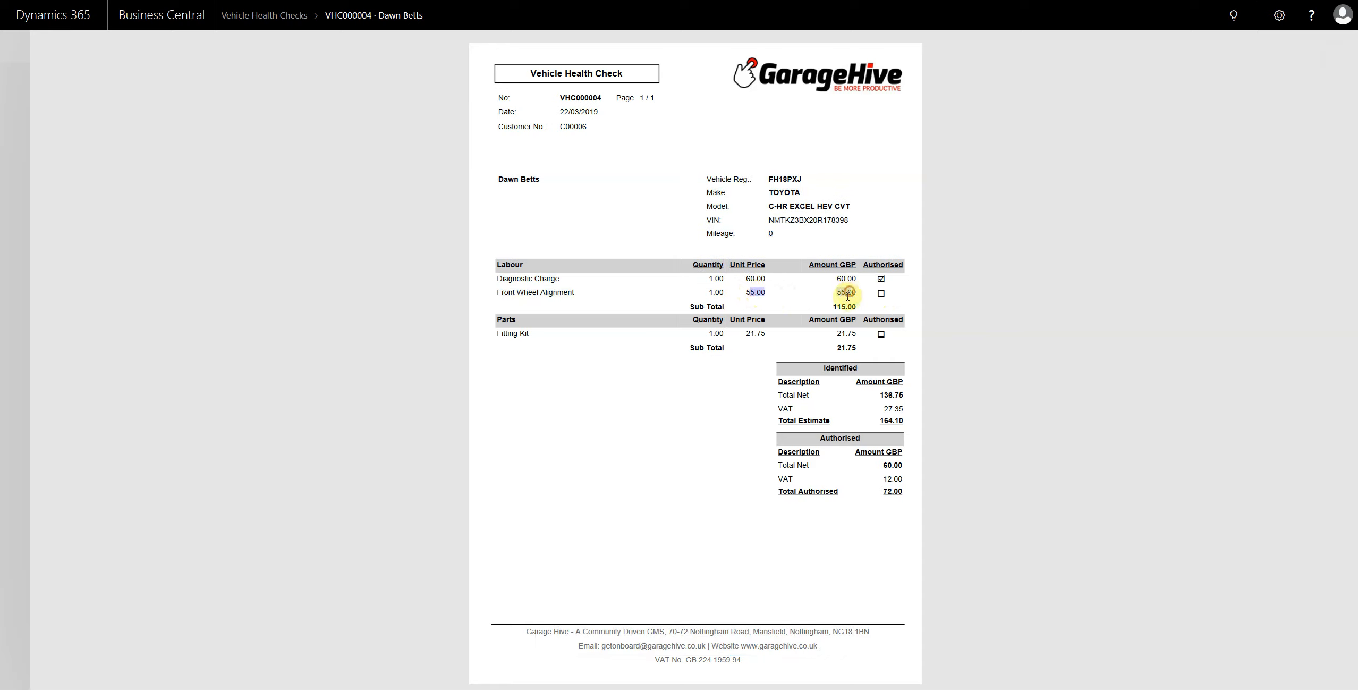
mouse_move(717, 387)
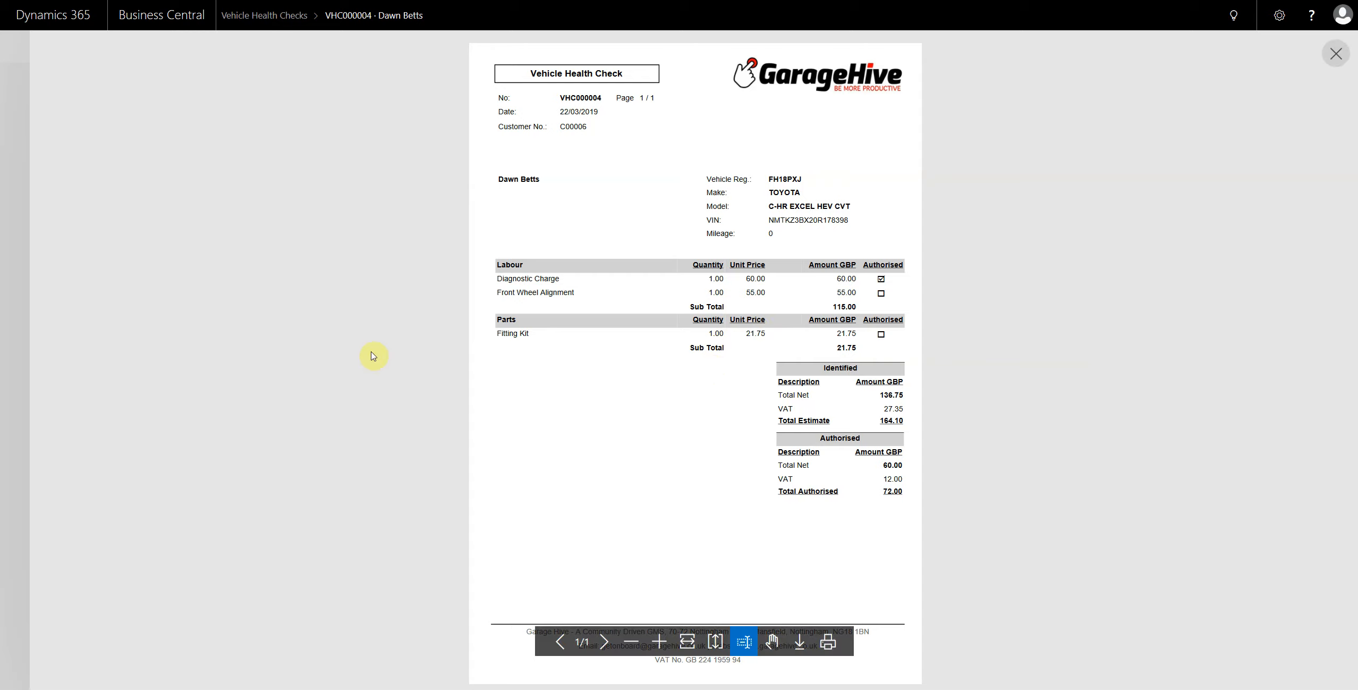
mouse_move(884, 496)
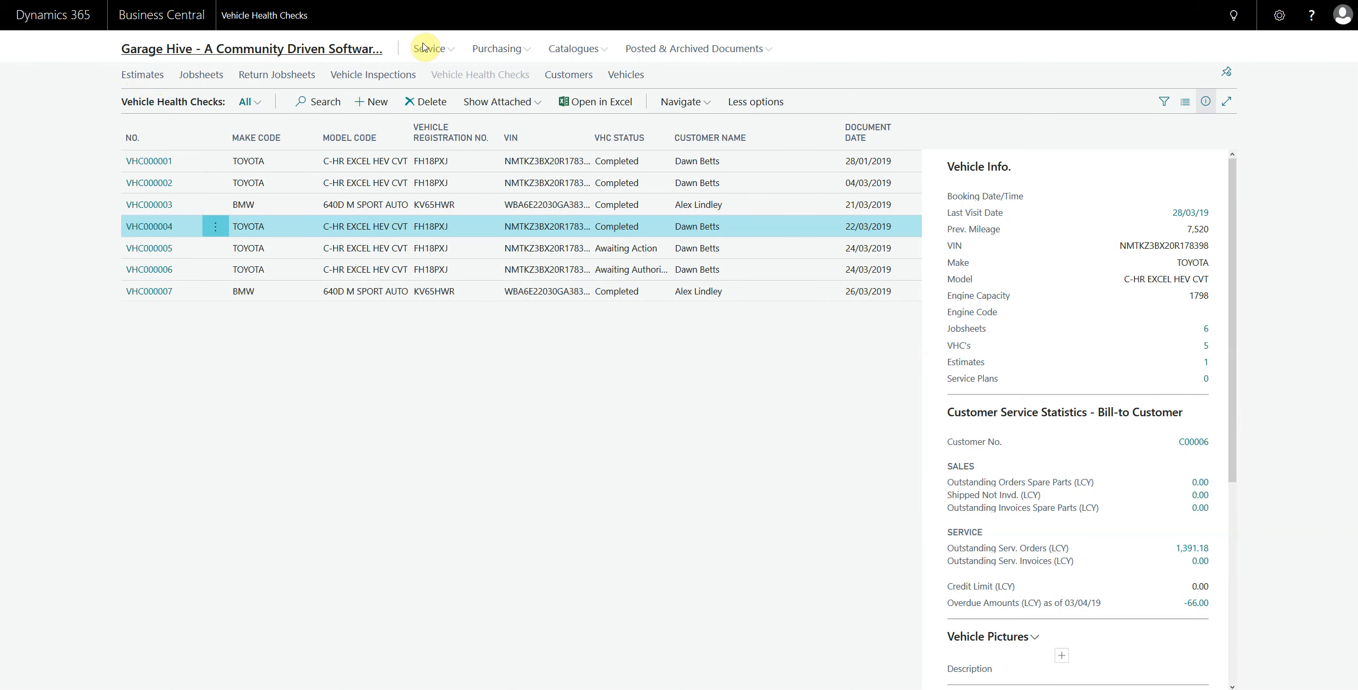
left_click(695, 48)
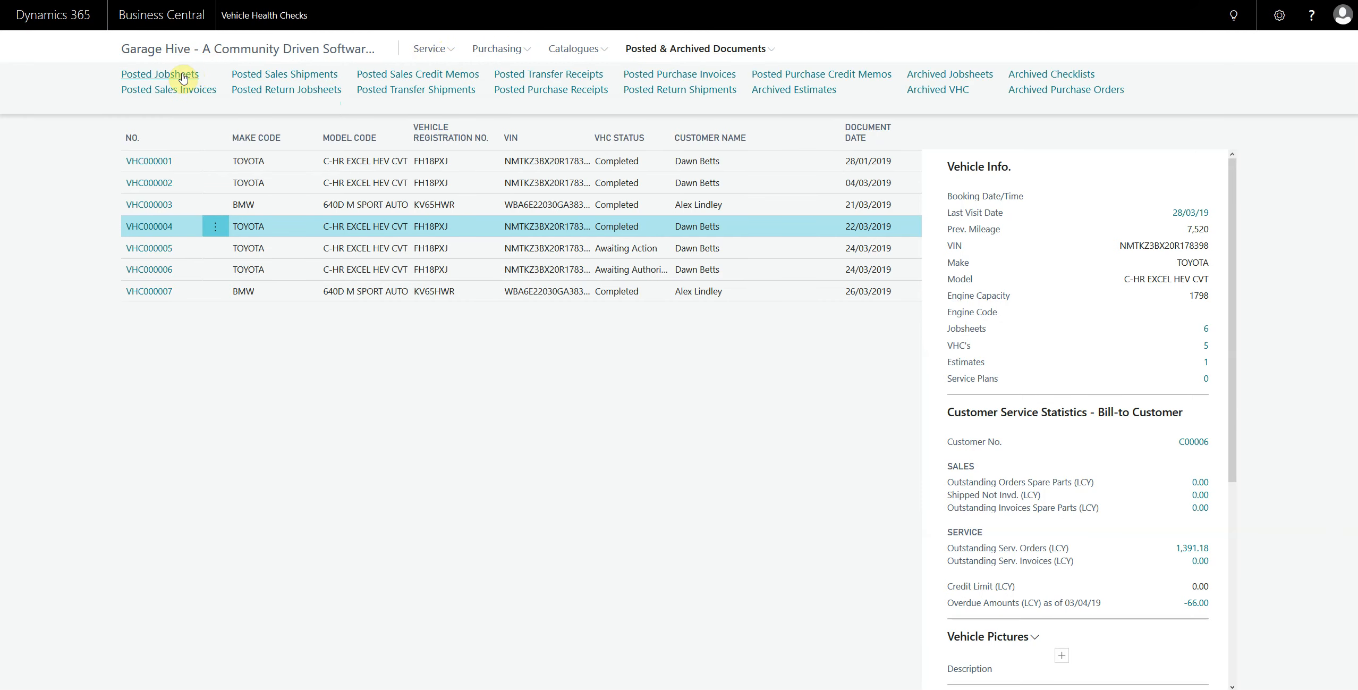
left_click(159, 74)
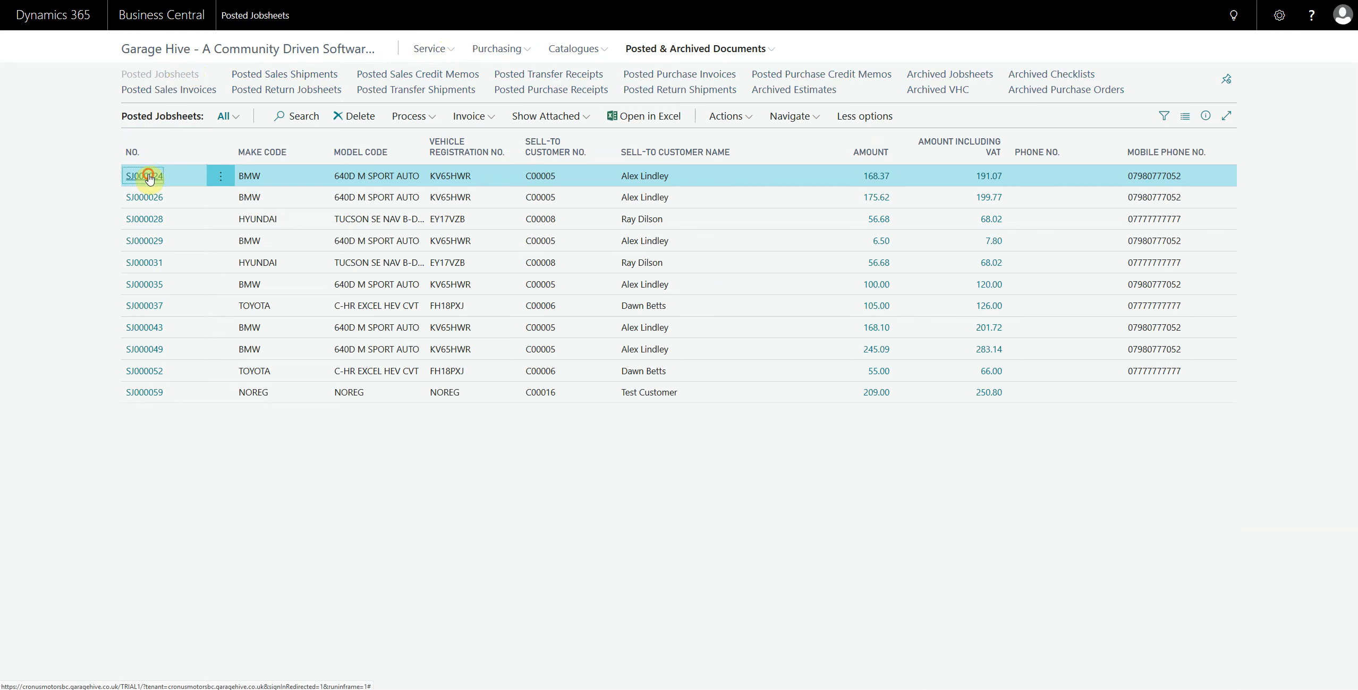
left_click(143, 175)
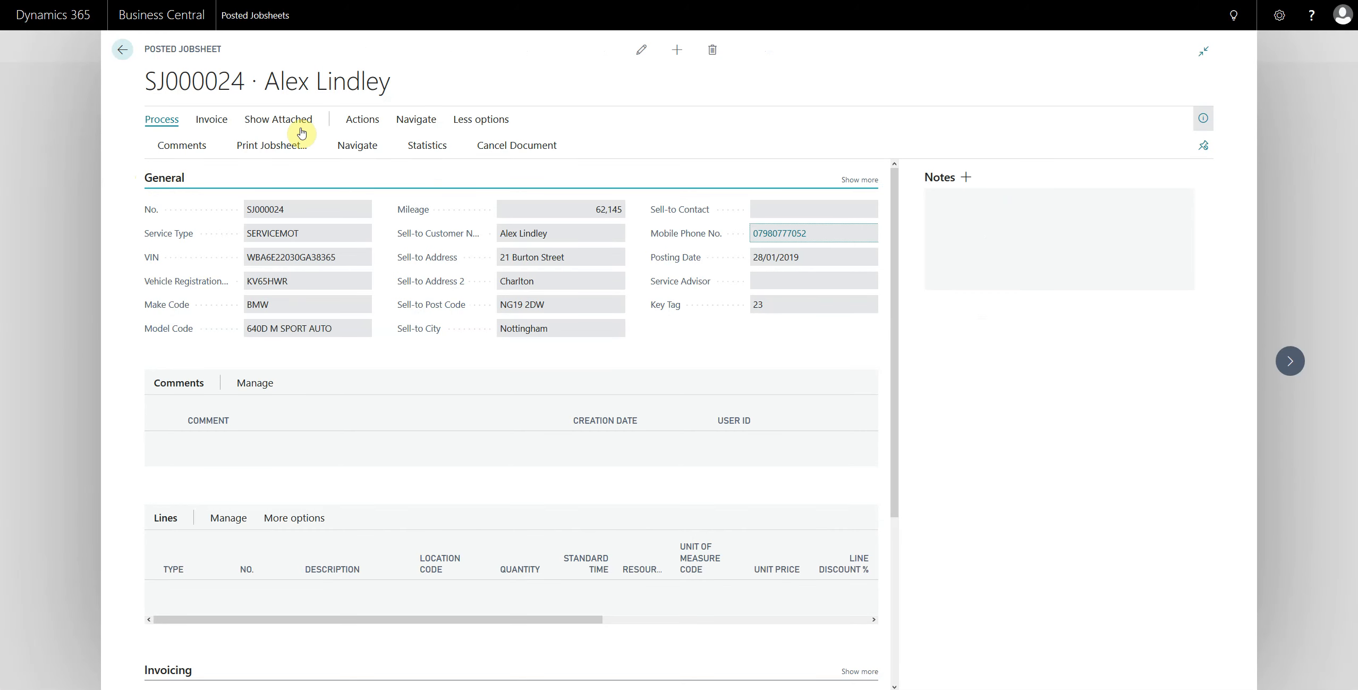
left_click(362, 119)
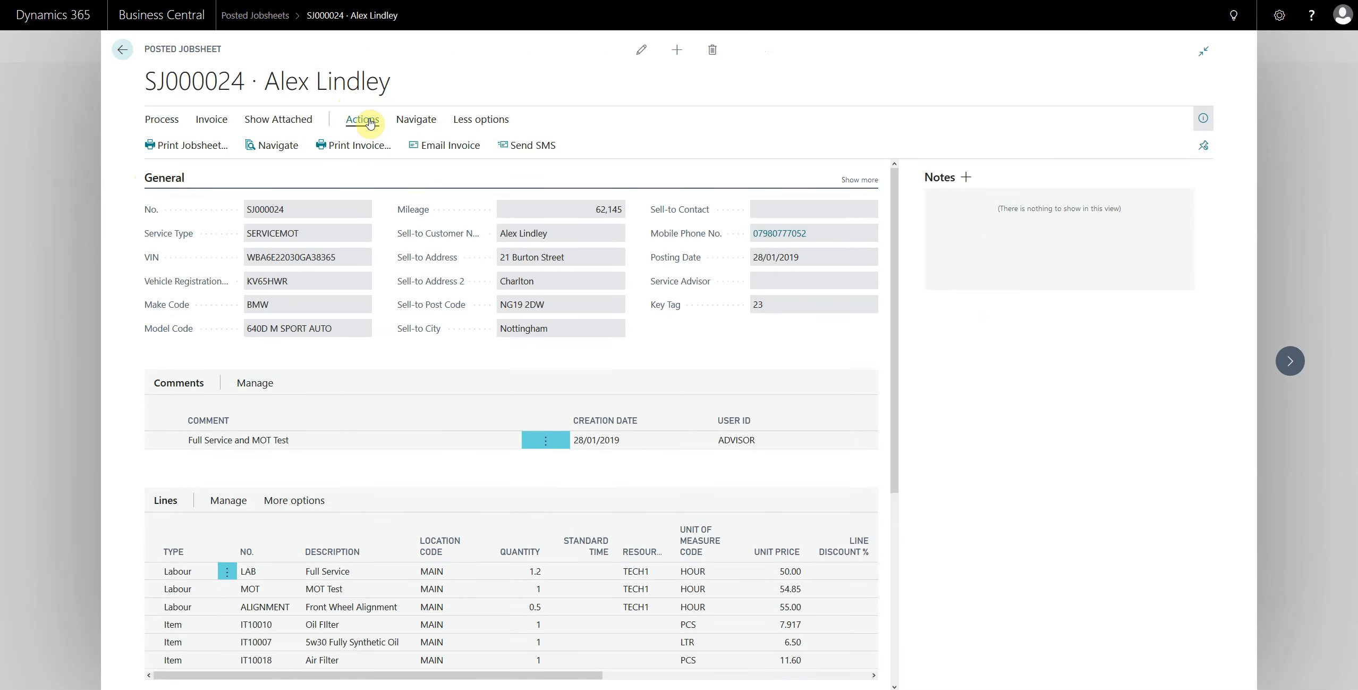
mouse_move(535, 145)
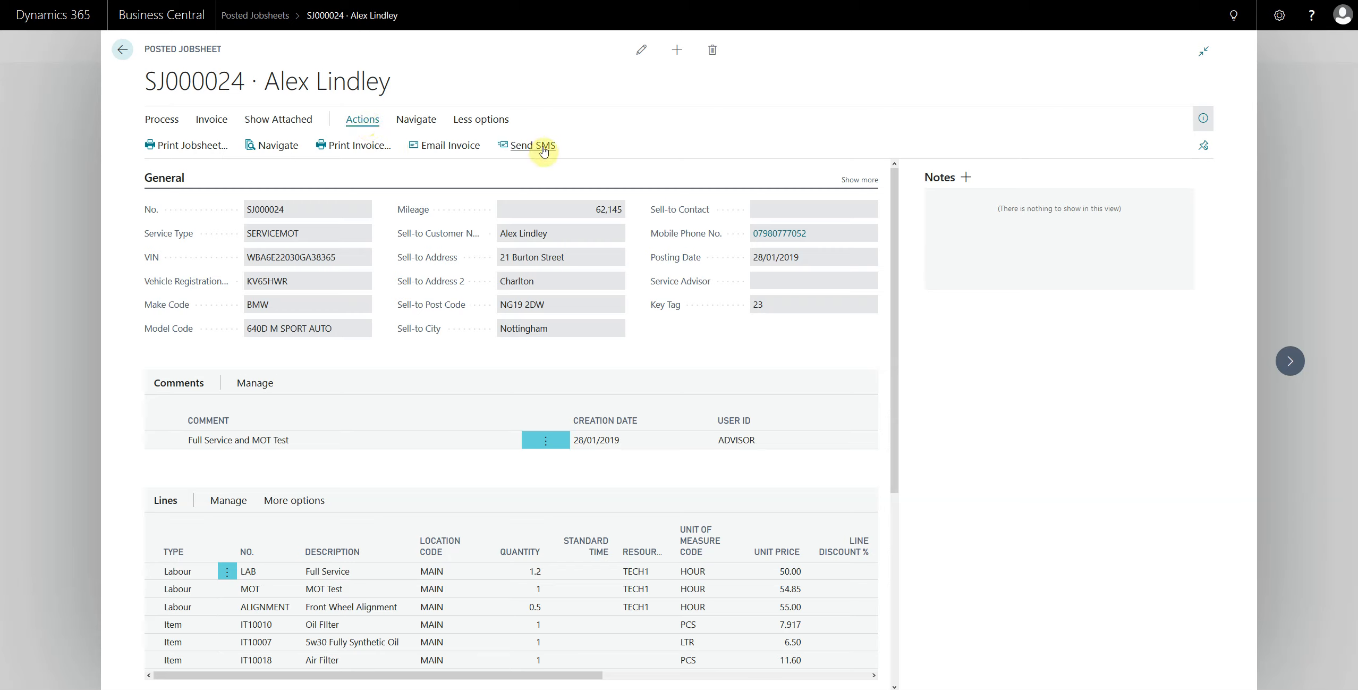
mouse_move(534, 145)
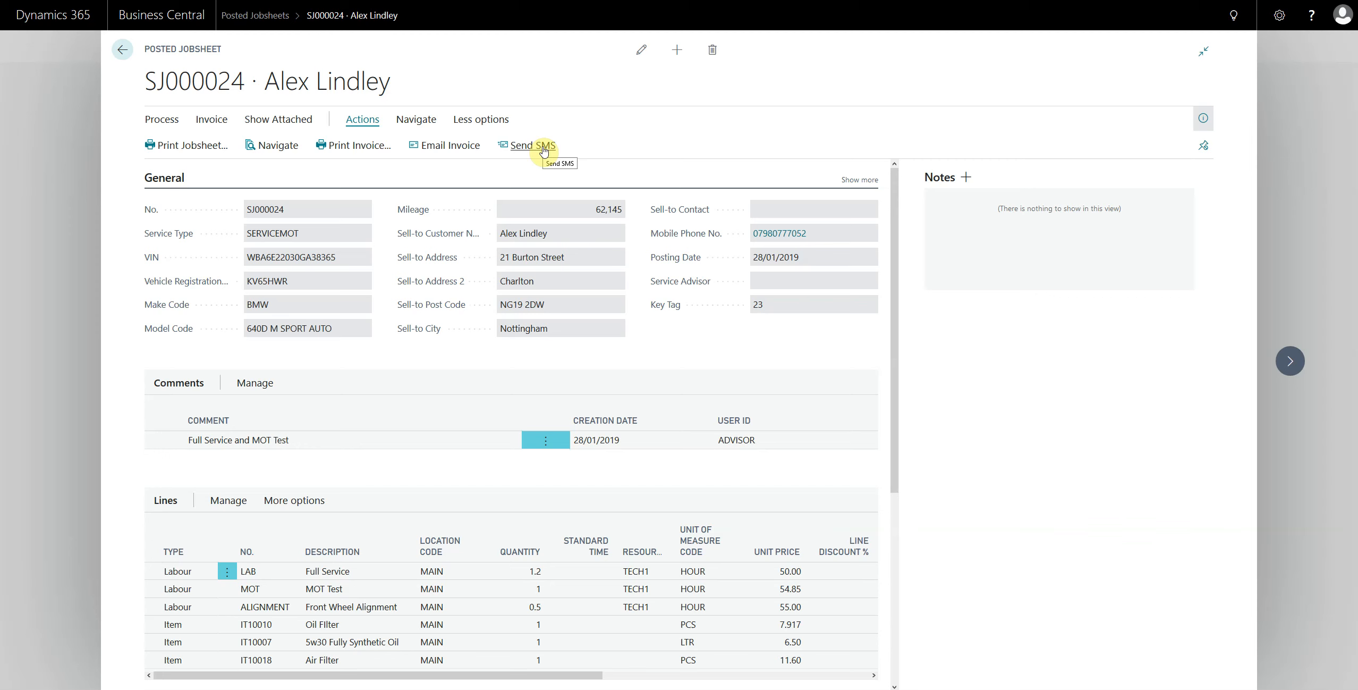
mouse_move(89, 171)
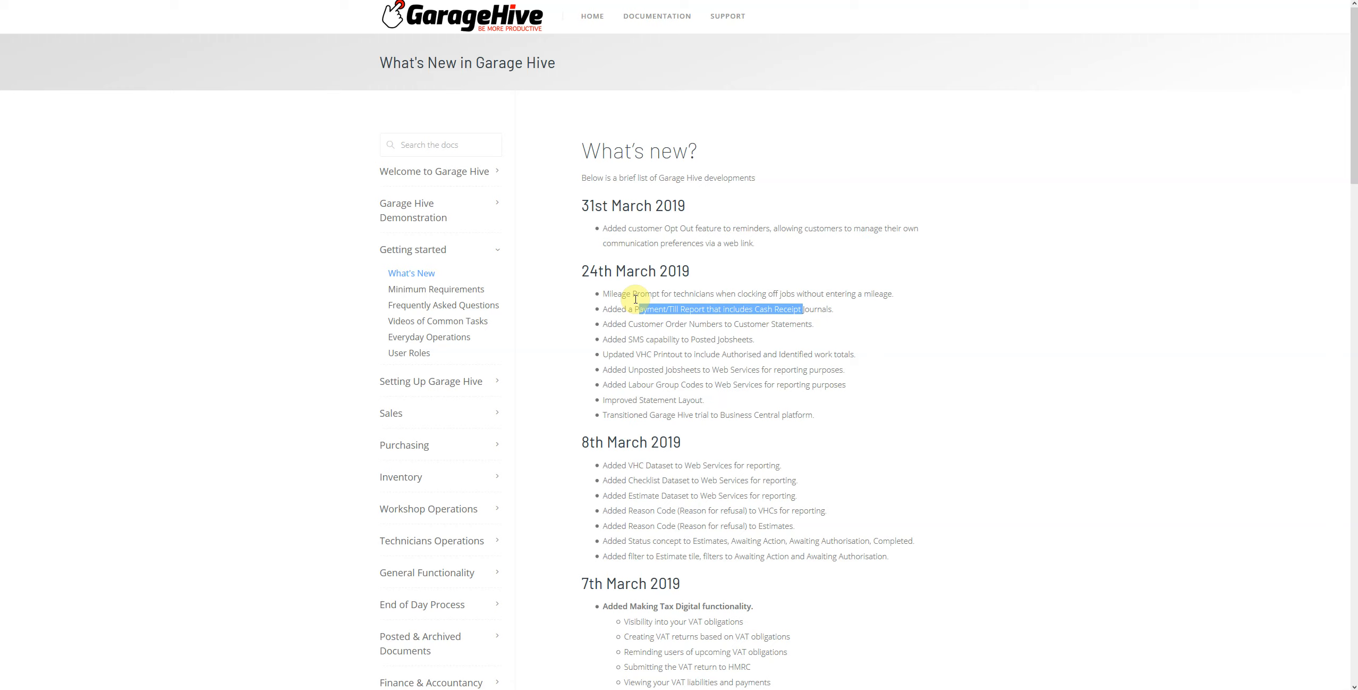
mouse_move(645, 227)
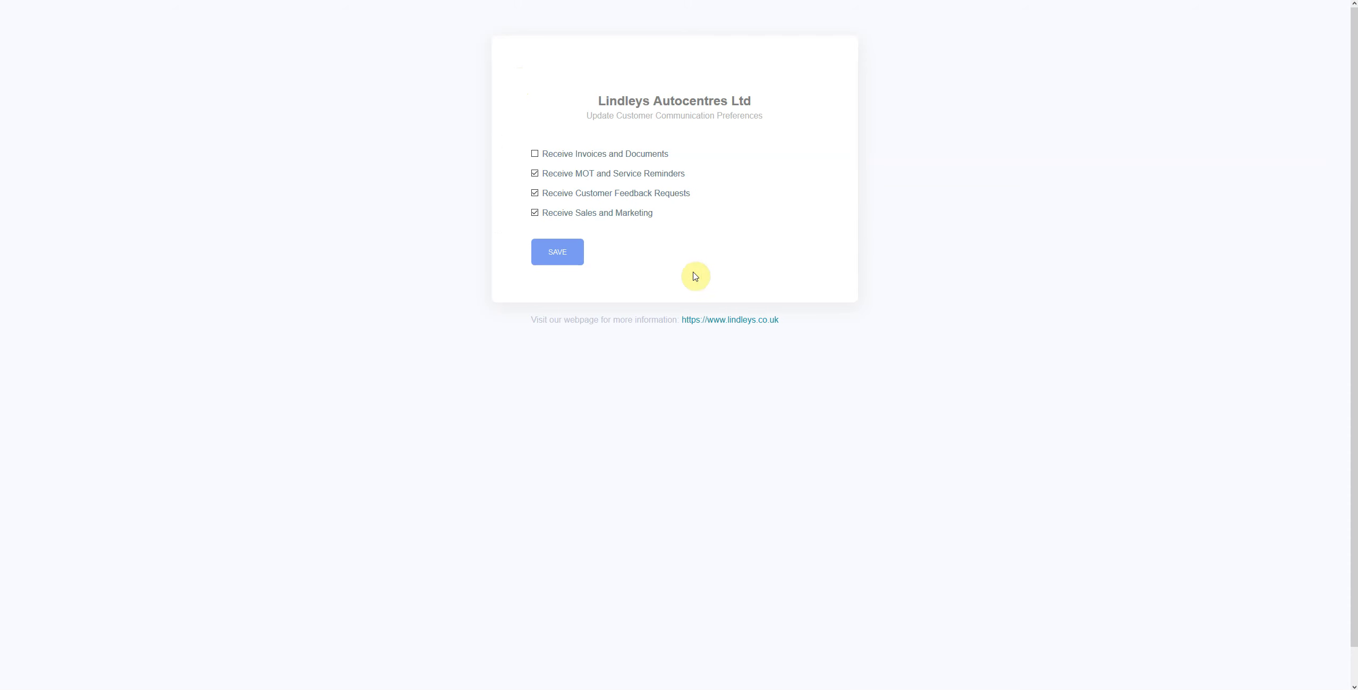
mouse_move(686, 156)
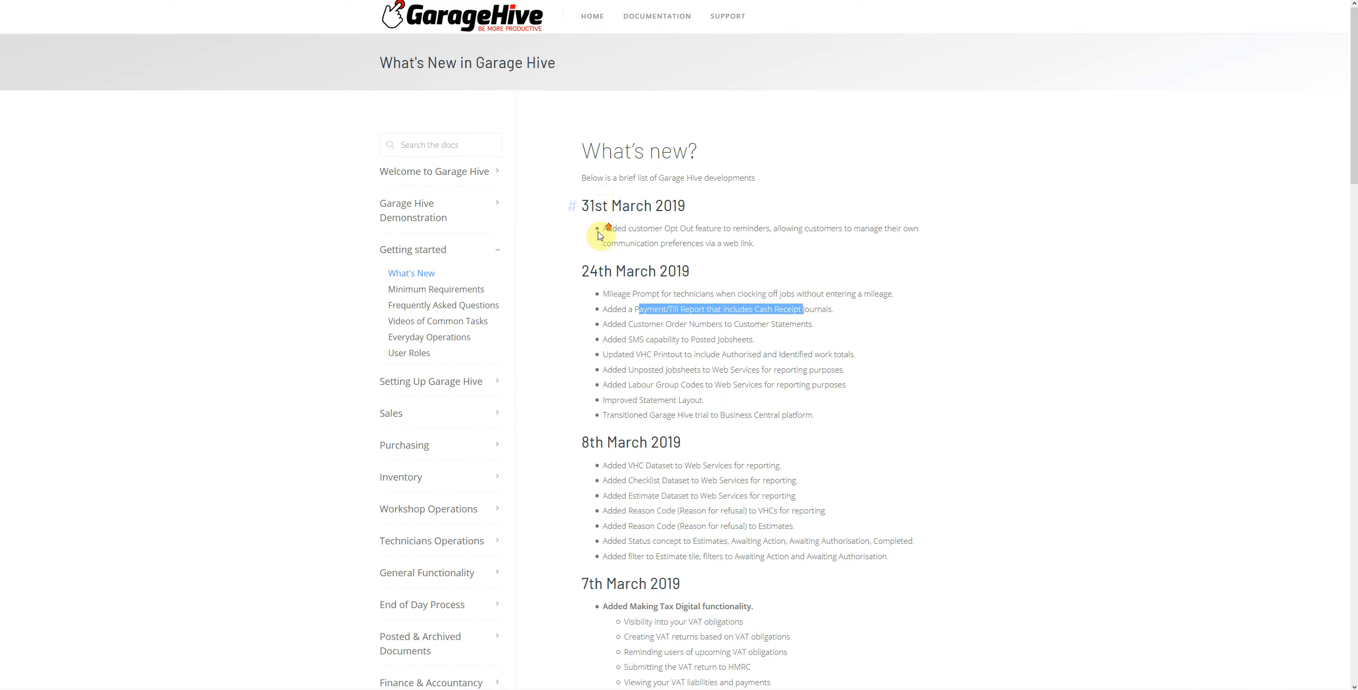
- Scroll the What's New page around the 31st March 2019 opt-out preferences entry
scroll("down", 3)
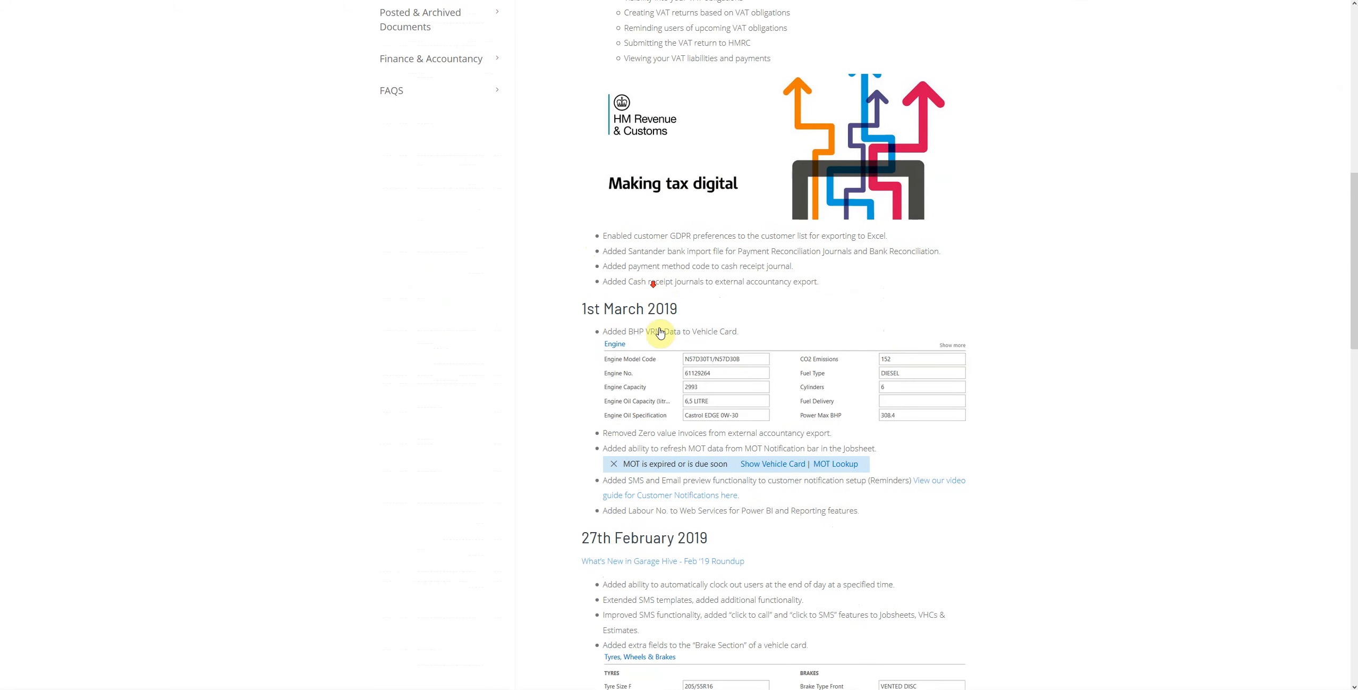
scroll("up", 3)
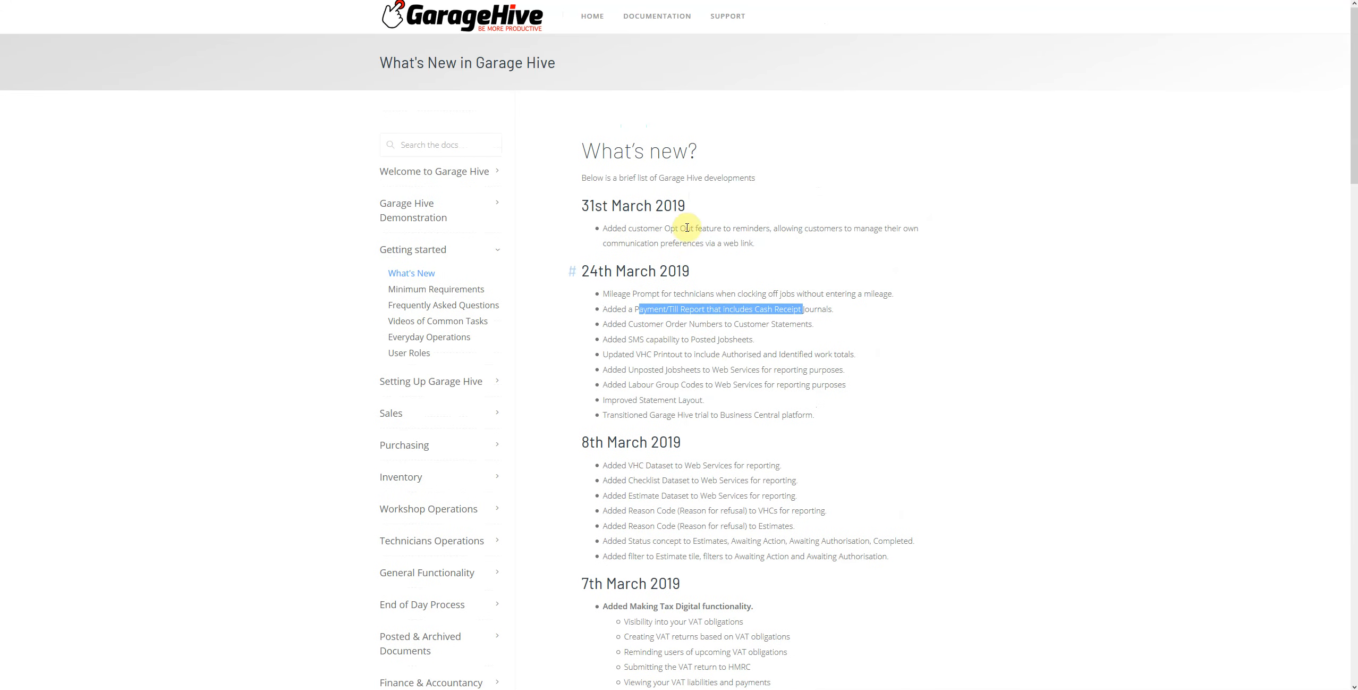
mouse_move(685, 227)
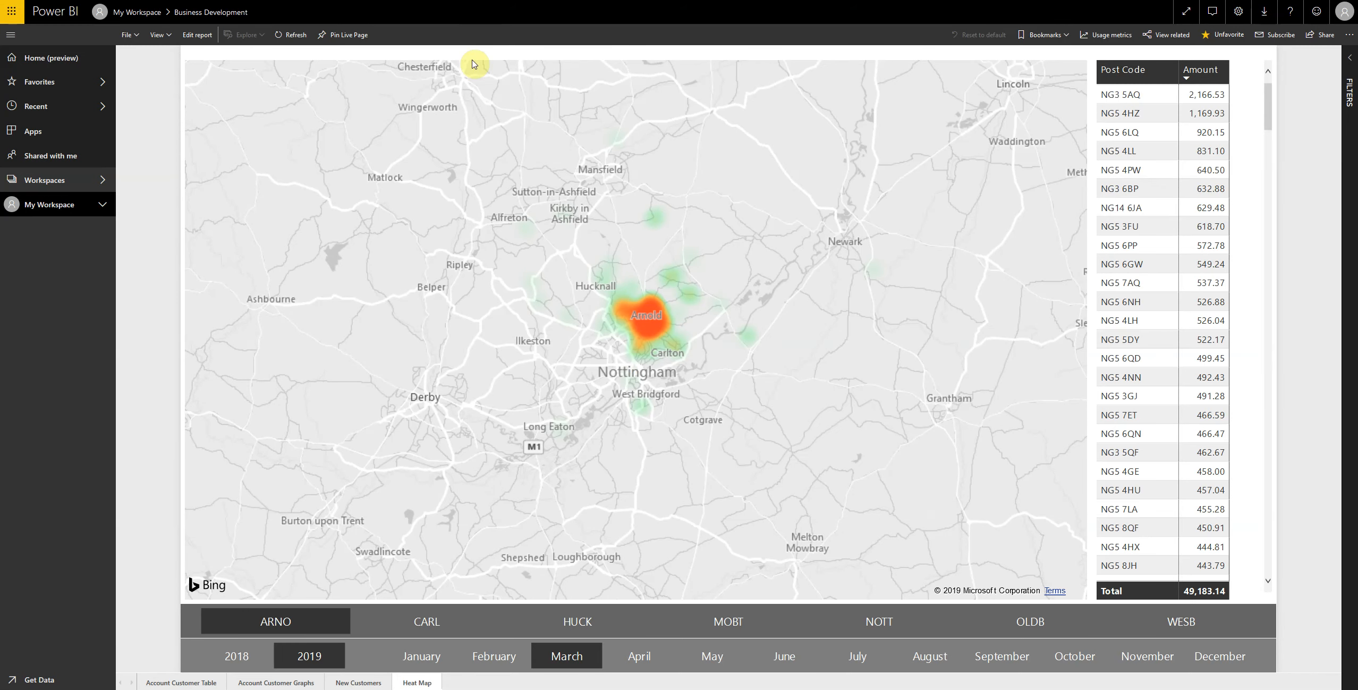
mouse_move(680, 344)
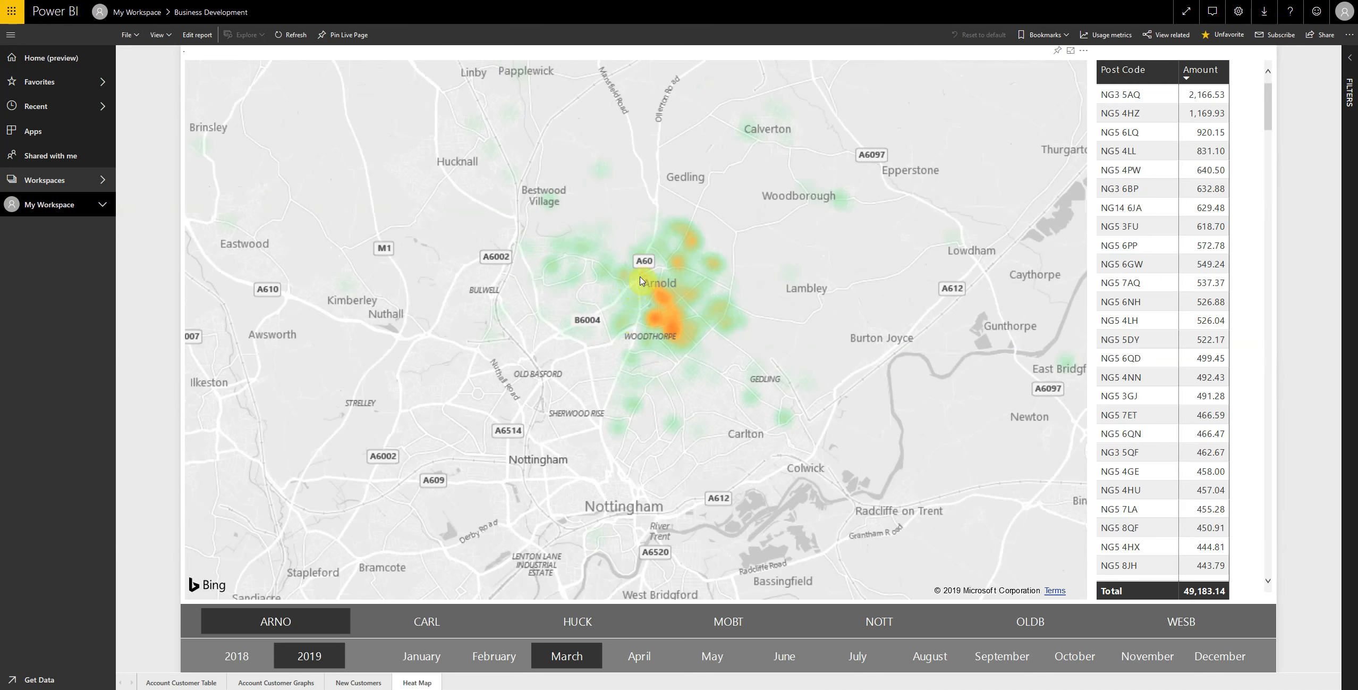
mouse_move(579, 328)
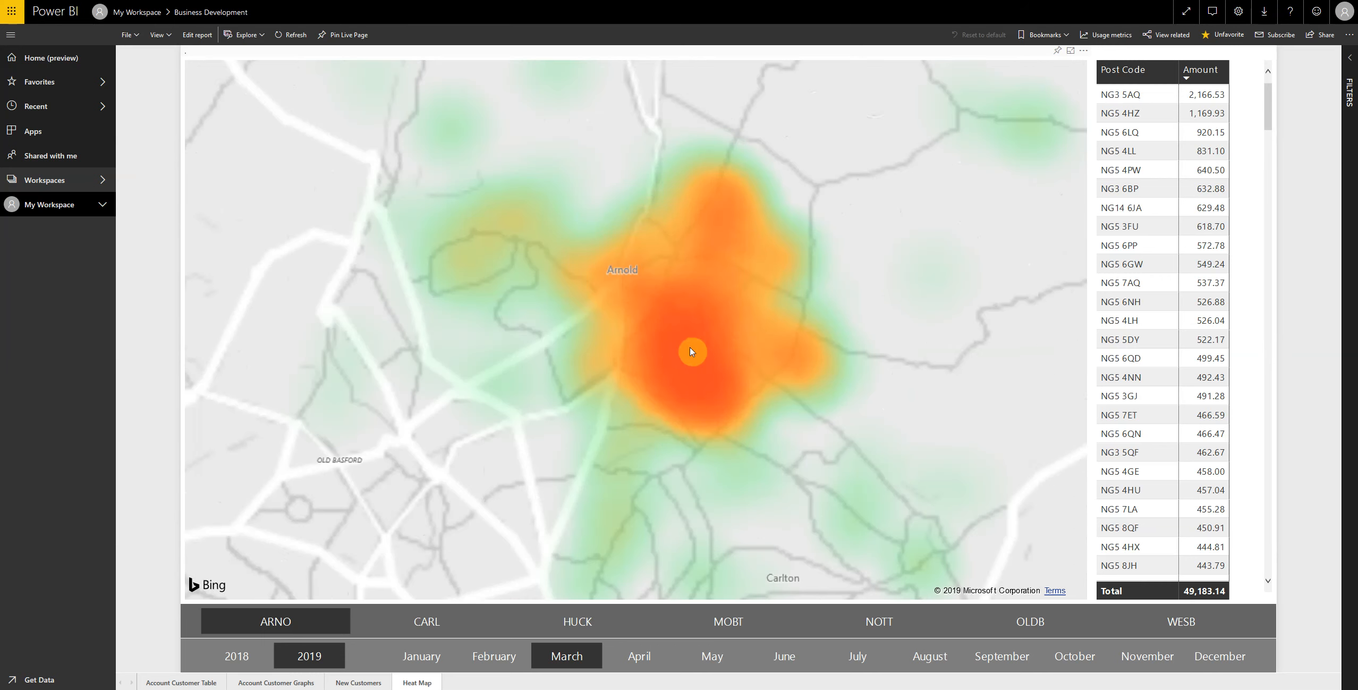
- Zoom the Arnold takings heat map out to the wider Nottingham region
scroll("down", 3)
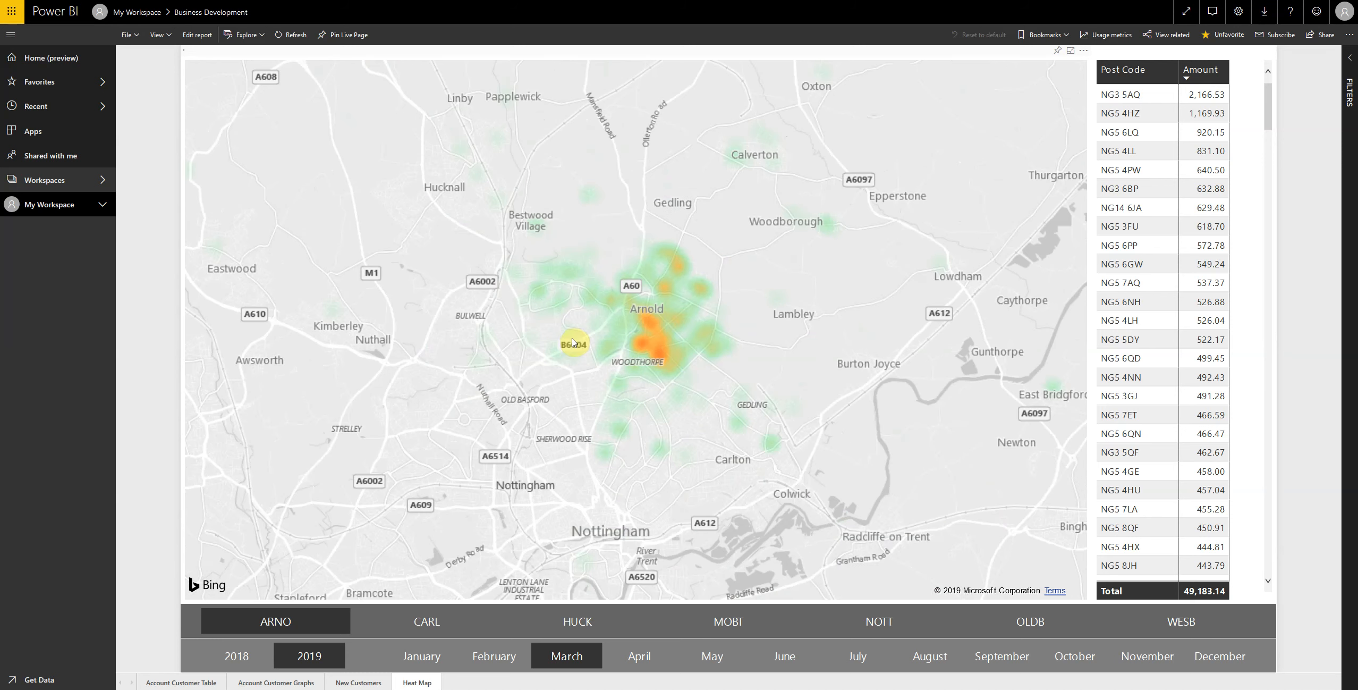
scroll("down", 3)
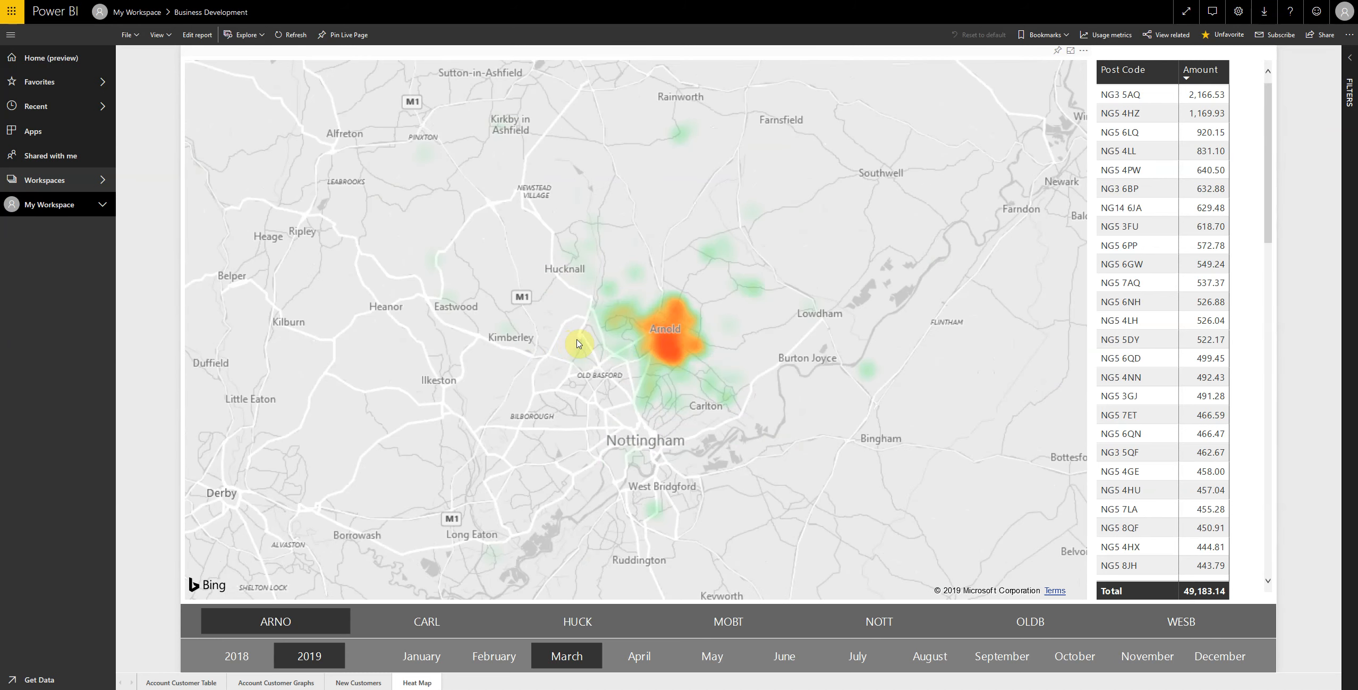
mouse_move(658, 333)
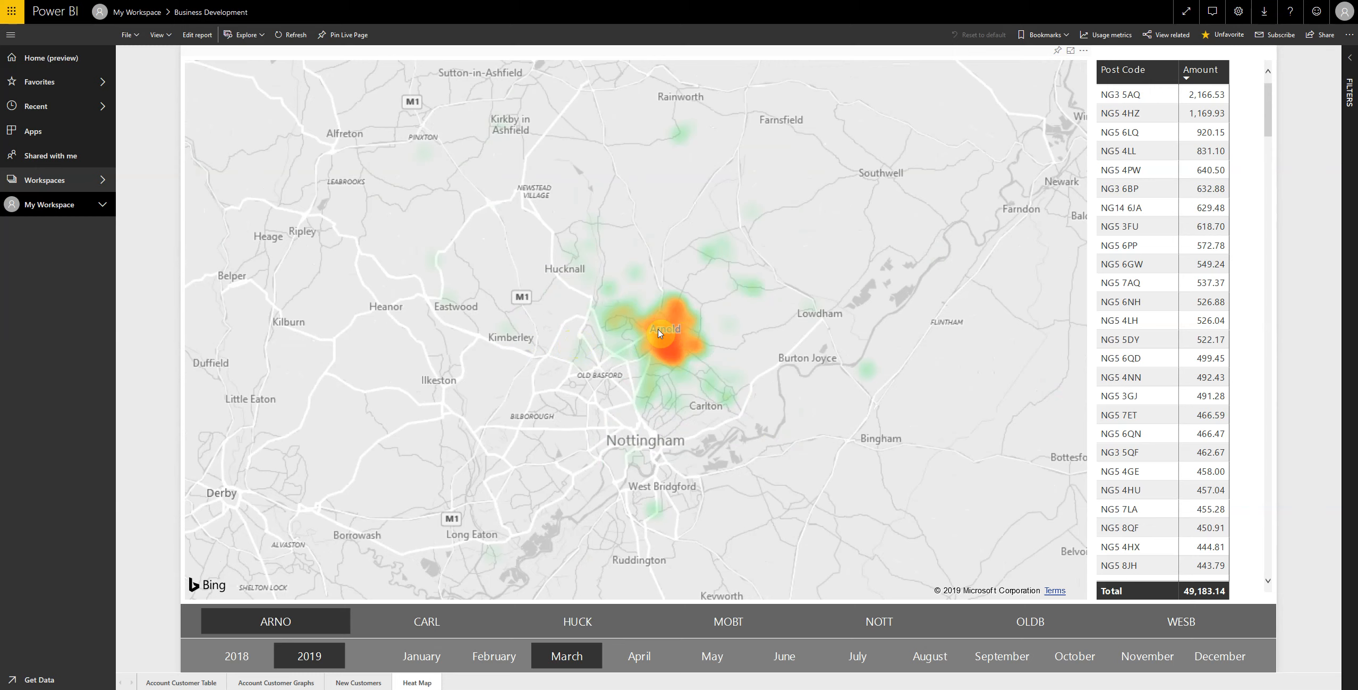
mouse_move(612, 357)
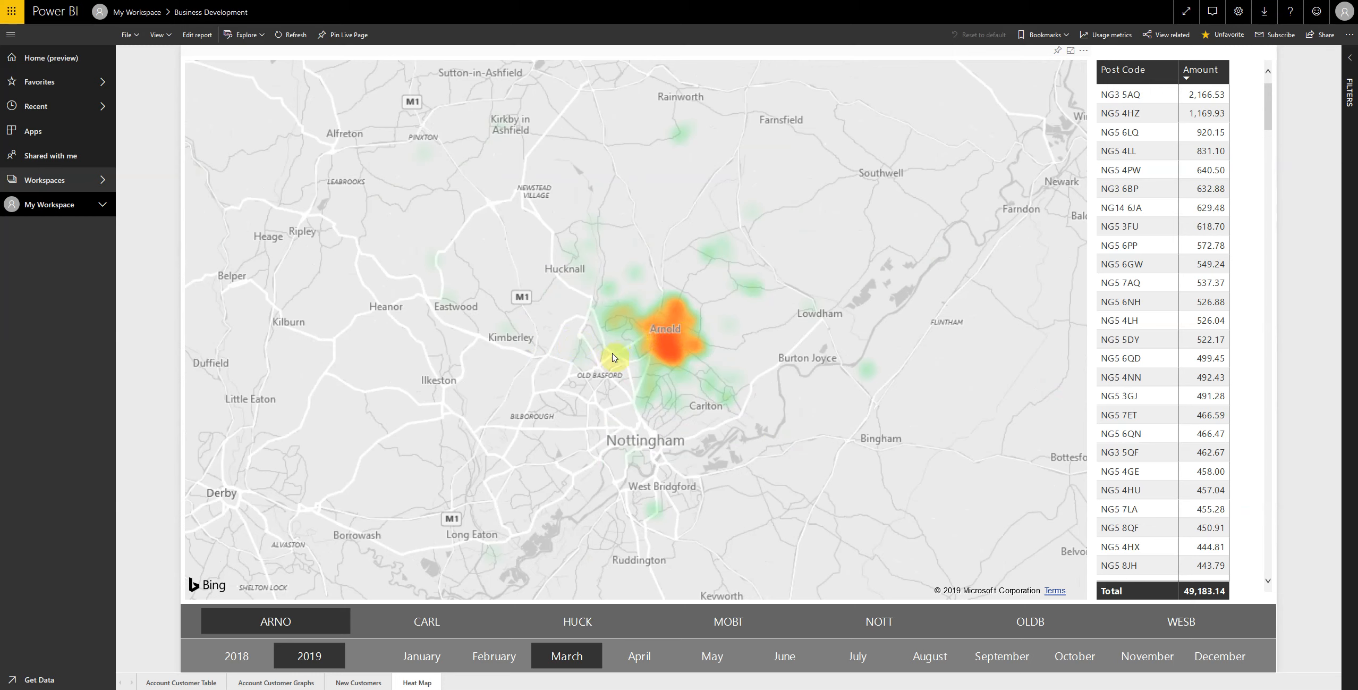
mouse_move(617, 298)
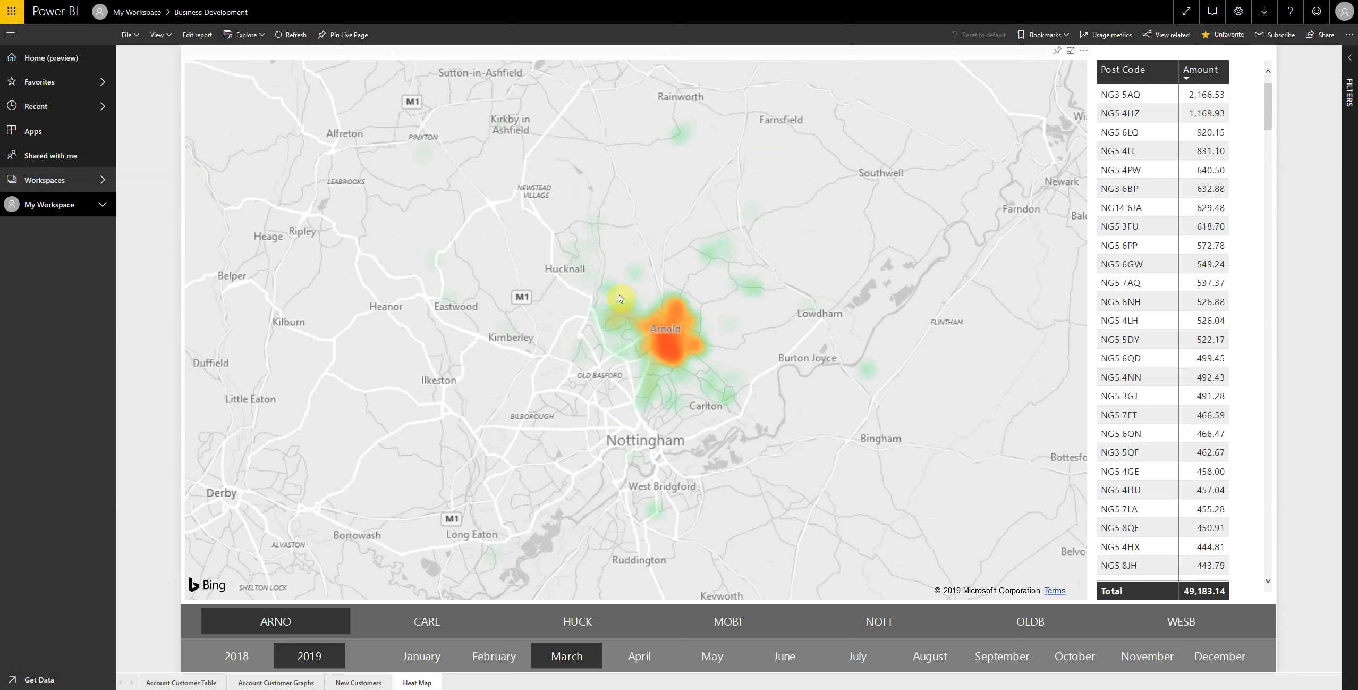
mouse_move(580, 297)
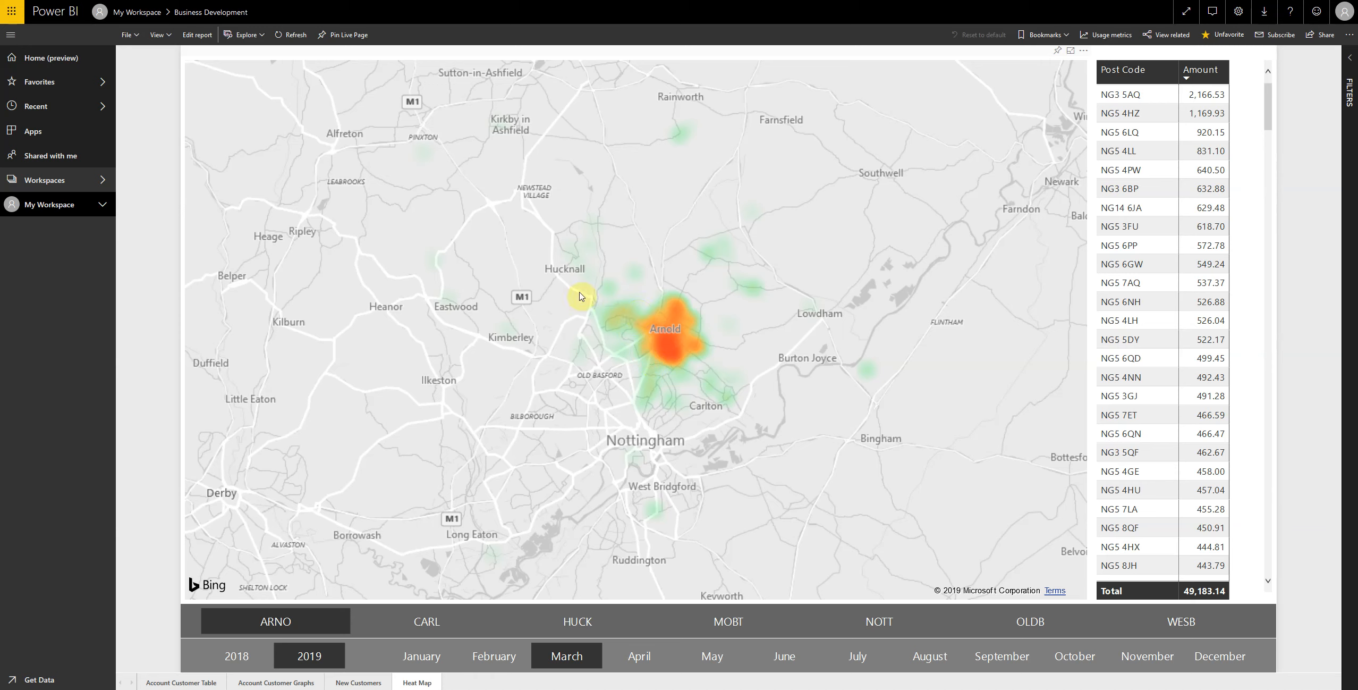
mouse_move(422, 220)
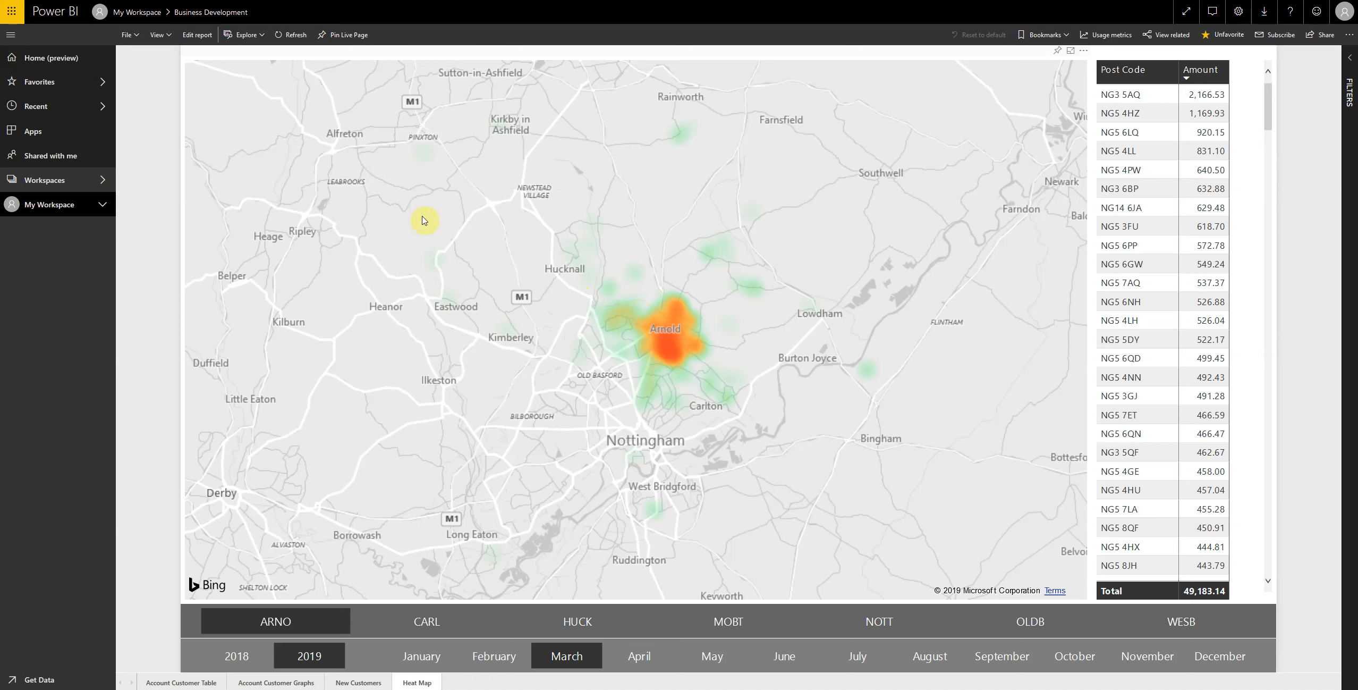
mouse_move(424, 220)
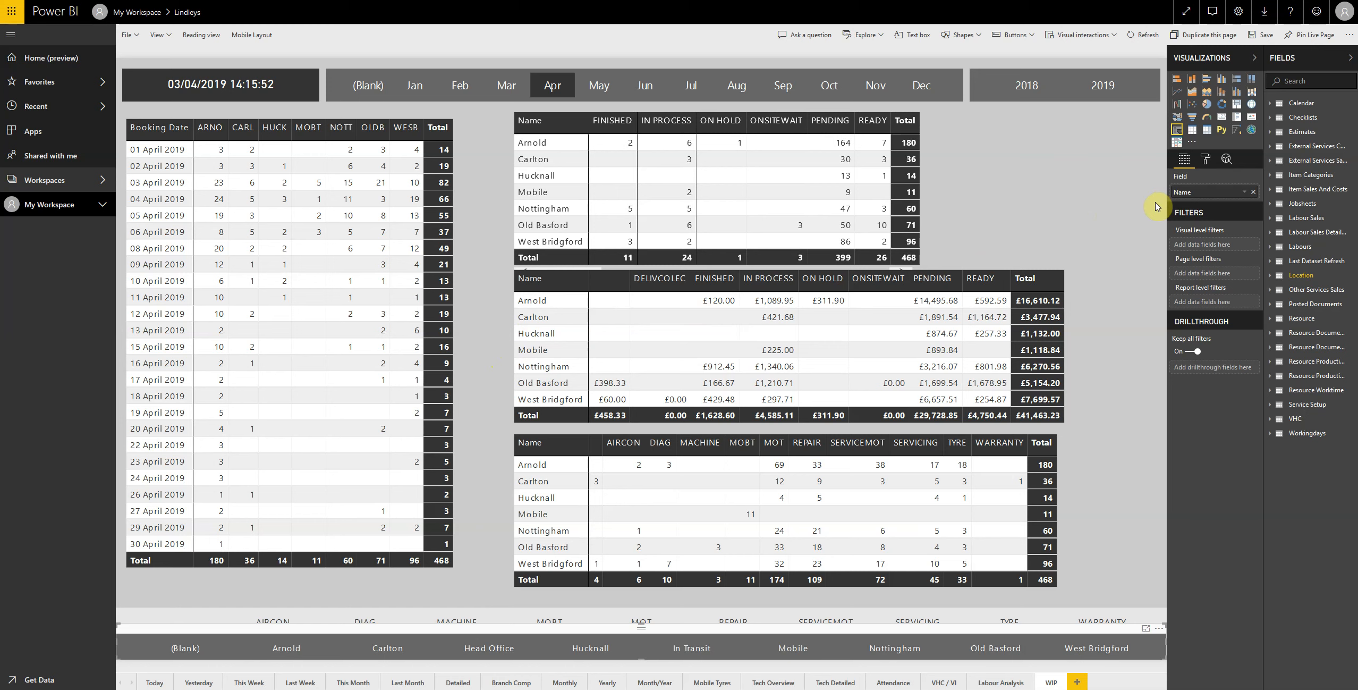
mouse_move(1118, 215)
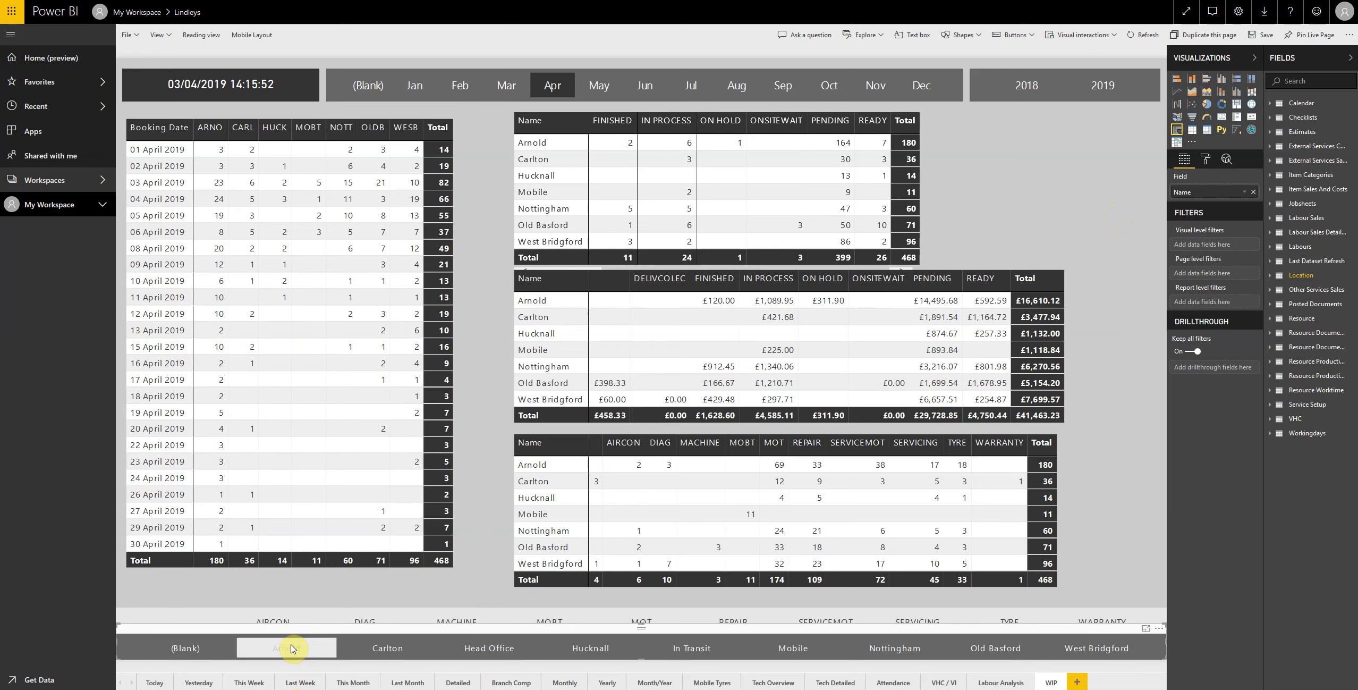
- Filter the WIP report to the Arnold branch's figures
left_click(286, 648)
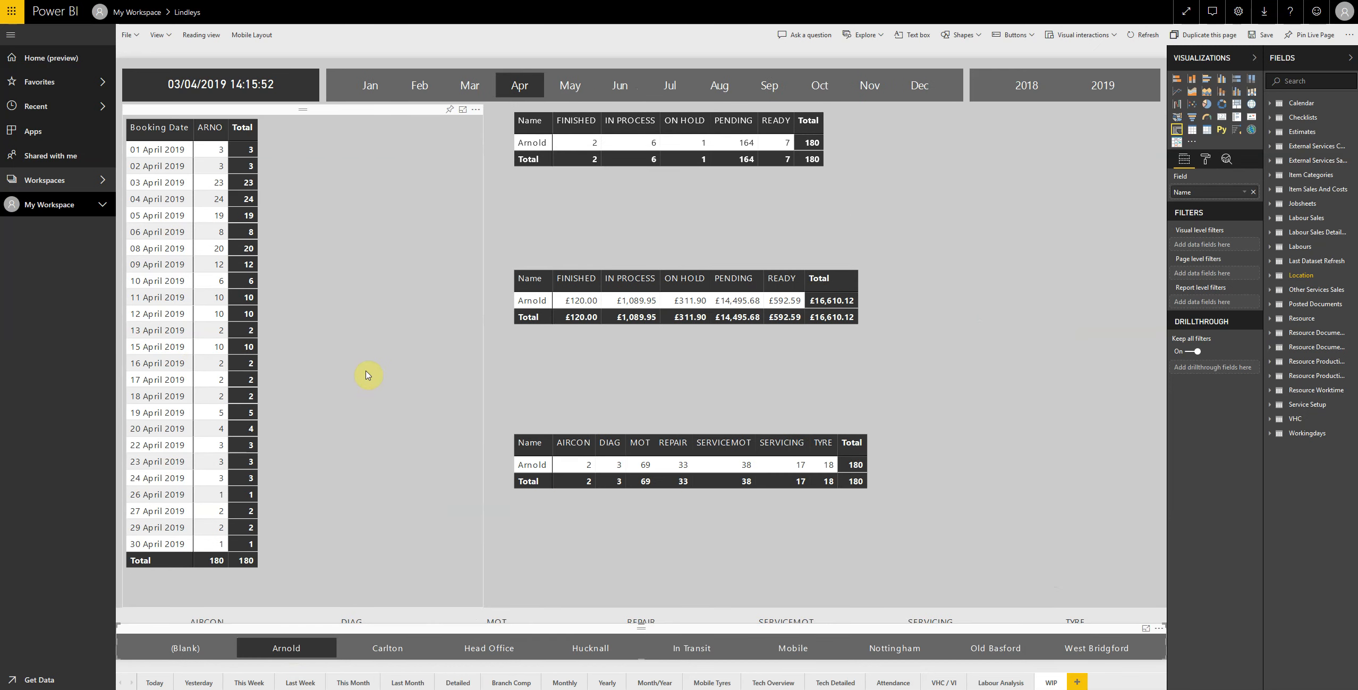
mouse_move(155, 199)
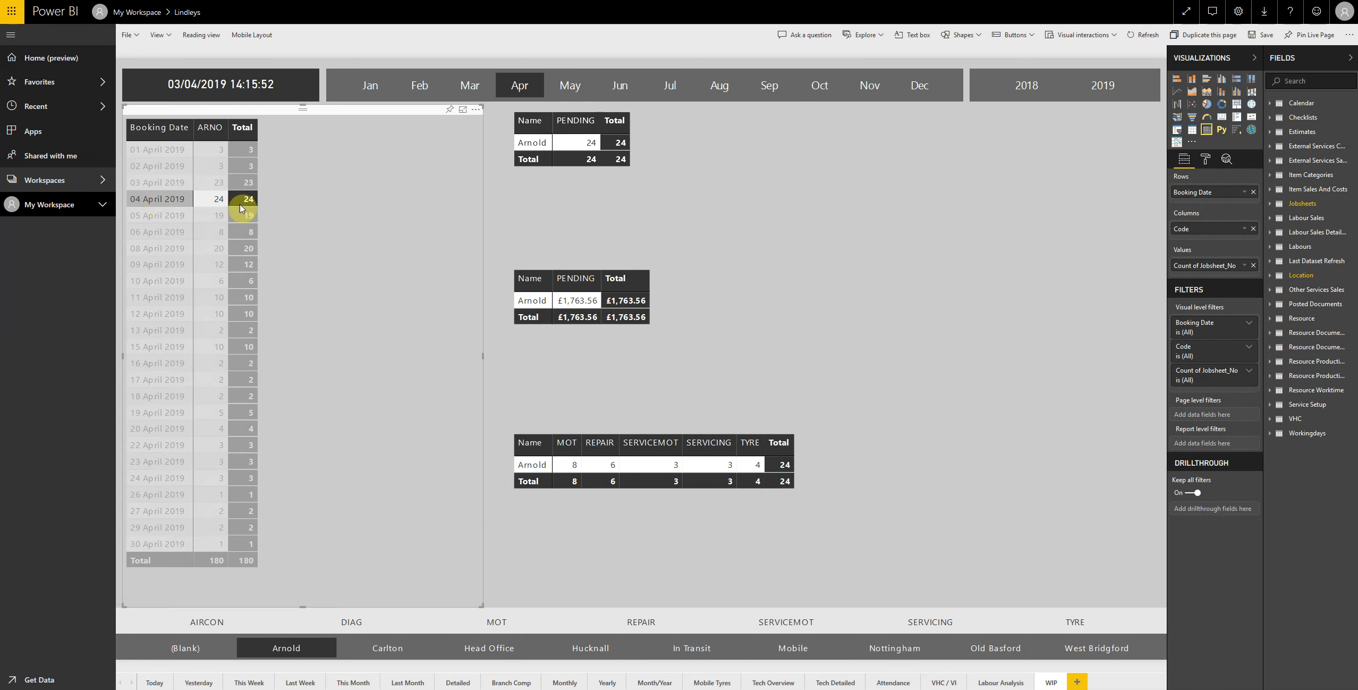
mouse_move(520, 204)
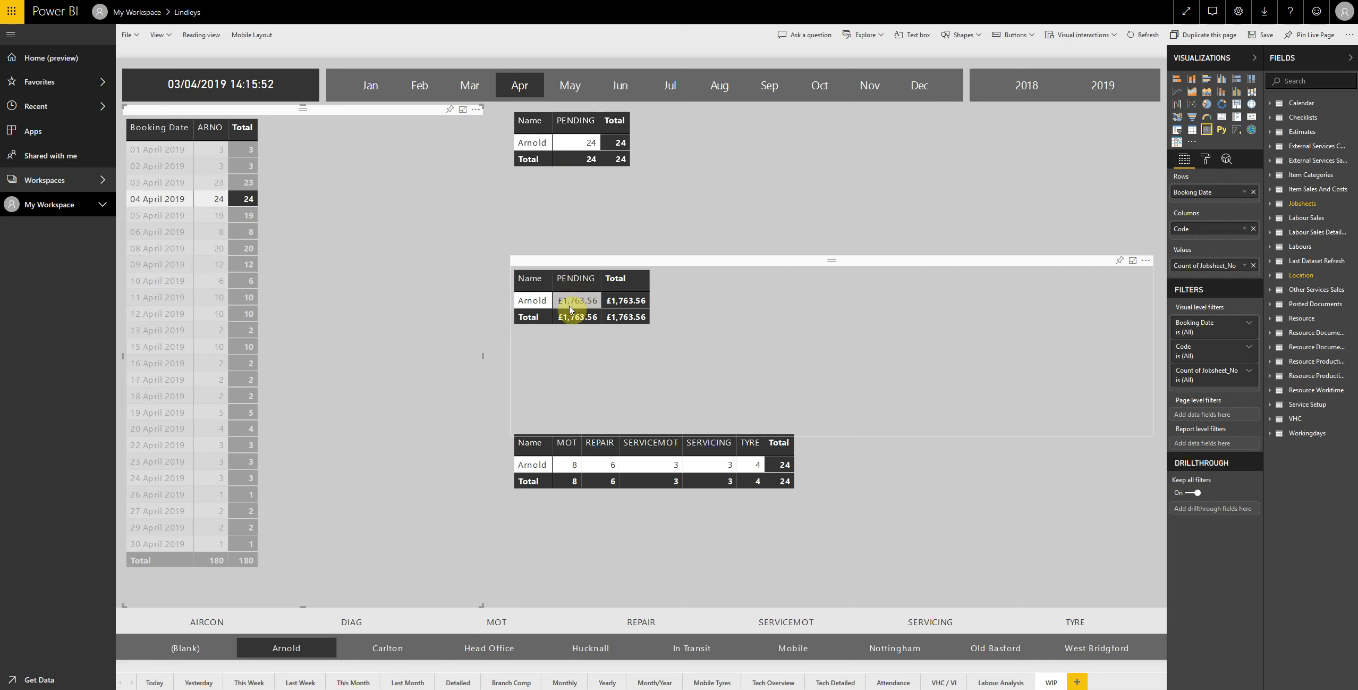
mouse_move(570, 316)
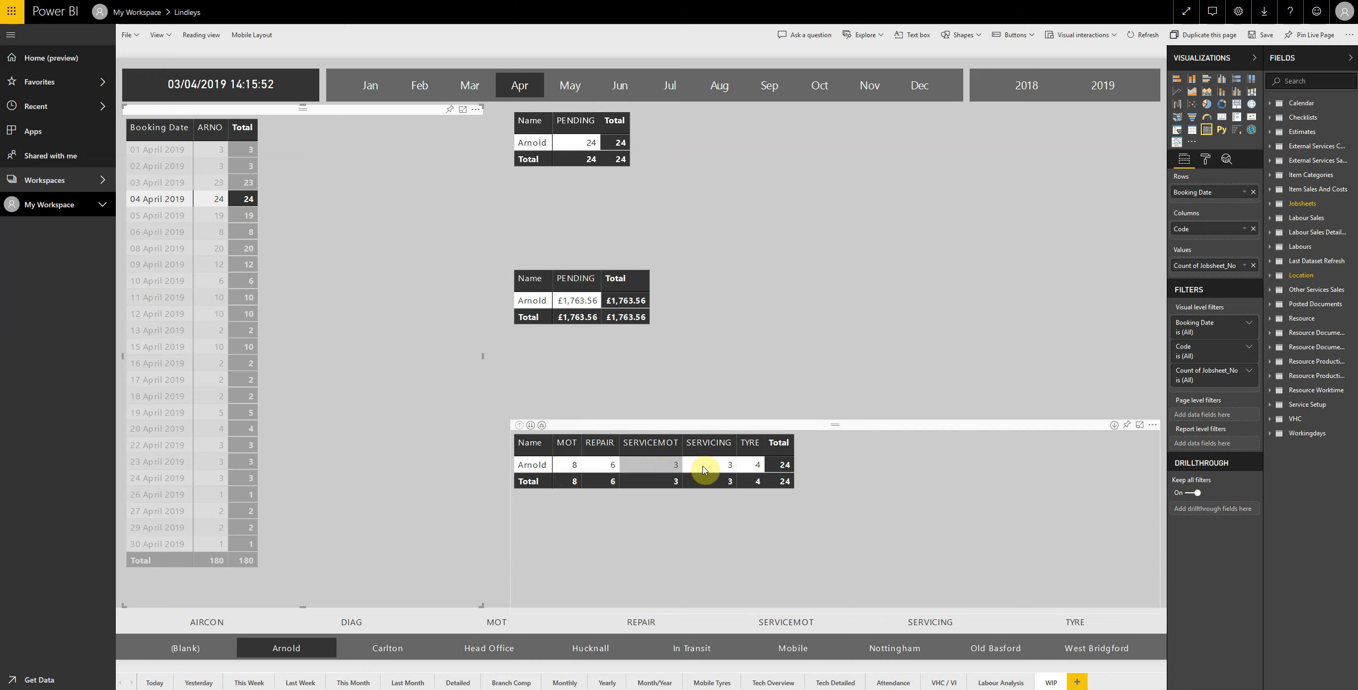
mouse_move(600, 465)
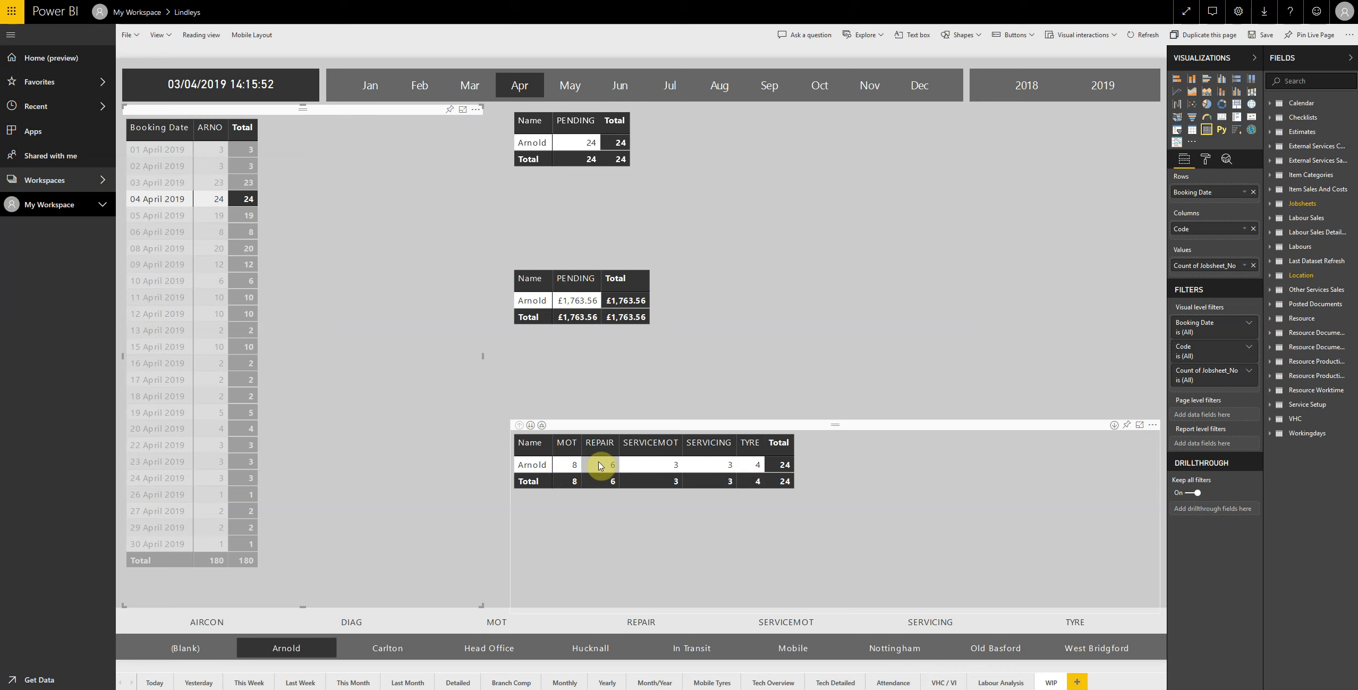
mouse_move(504, 378)
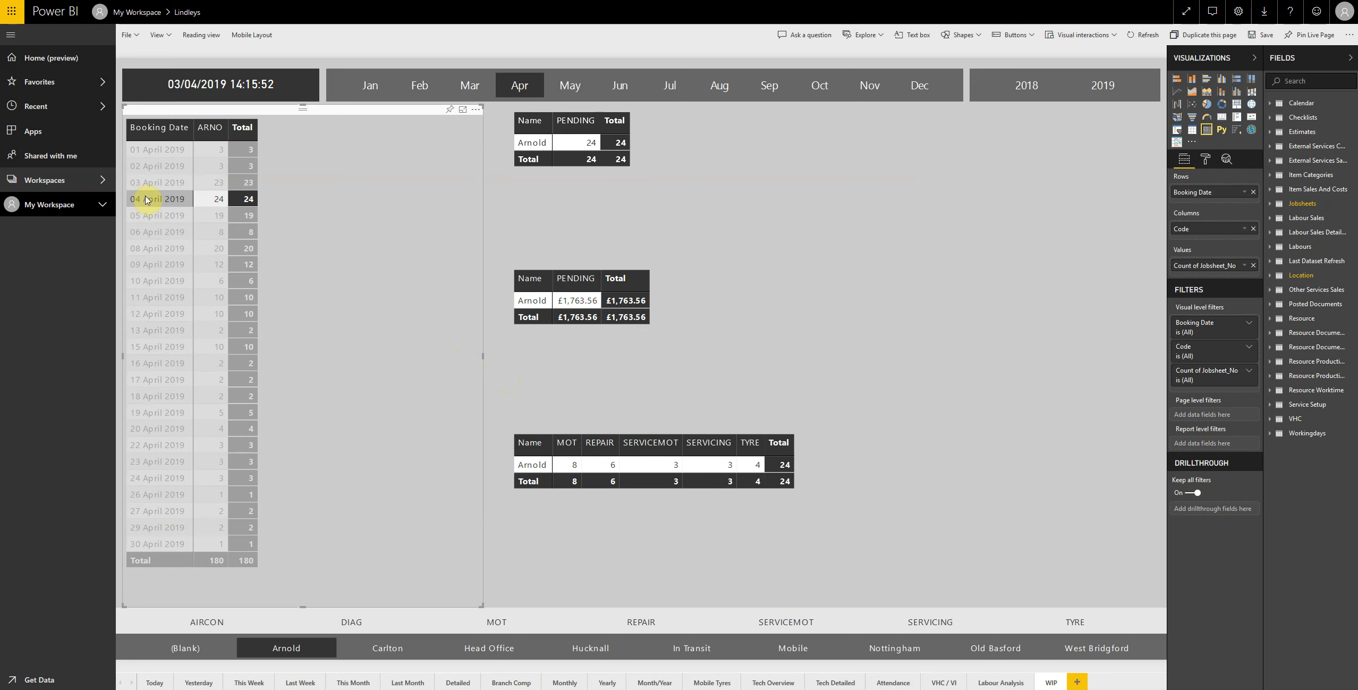
mouse_move(156, 198)
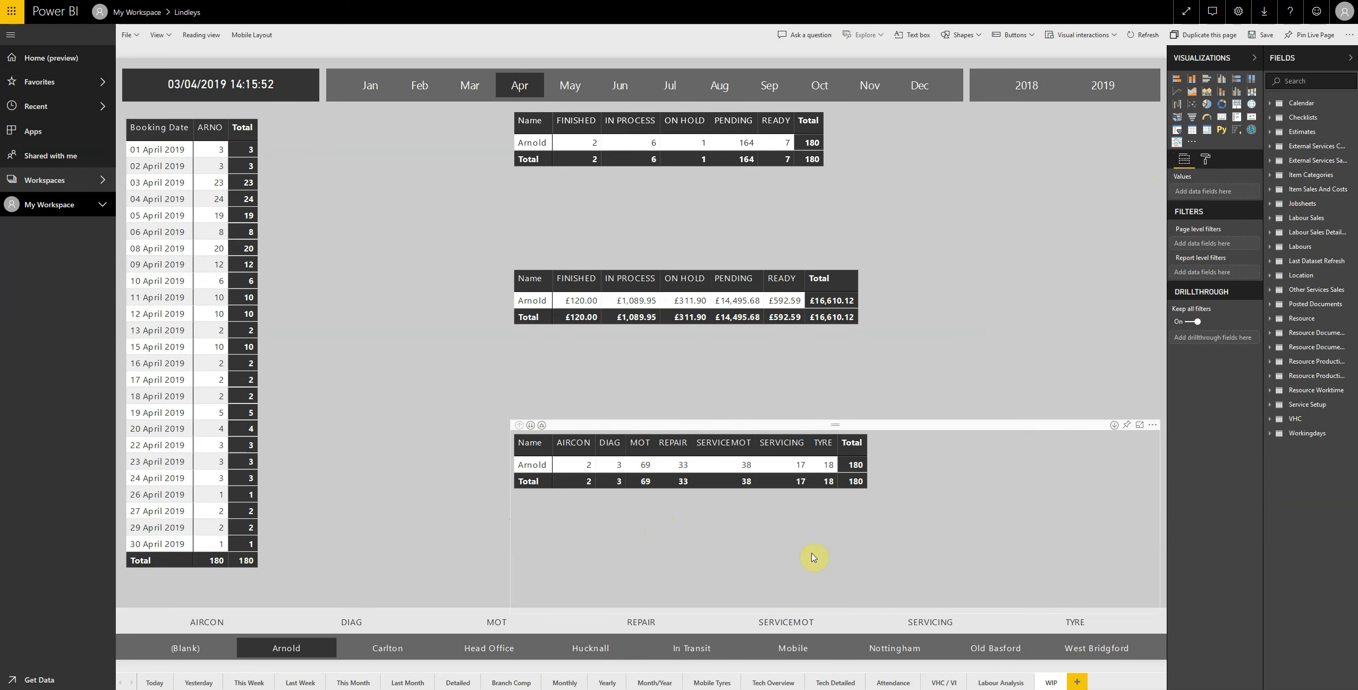
left_click(999, 682)
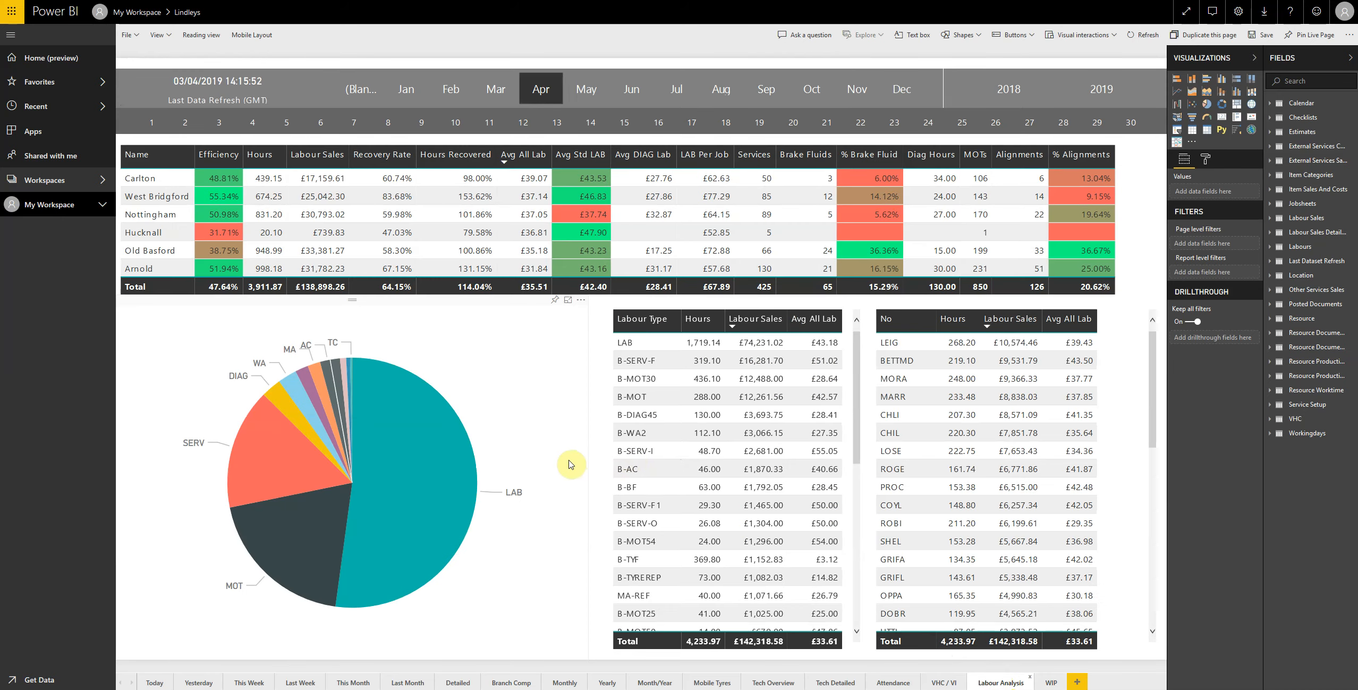
mouse_move(559, 470)
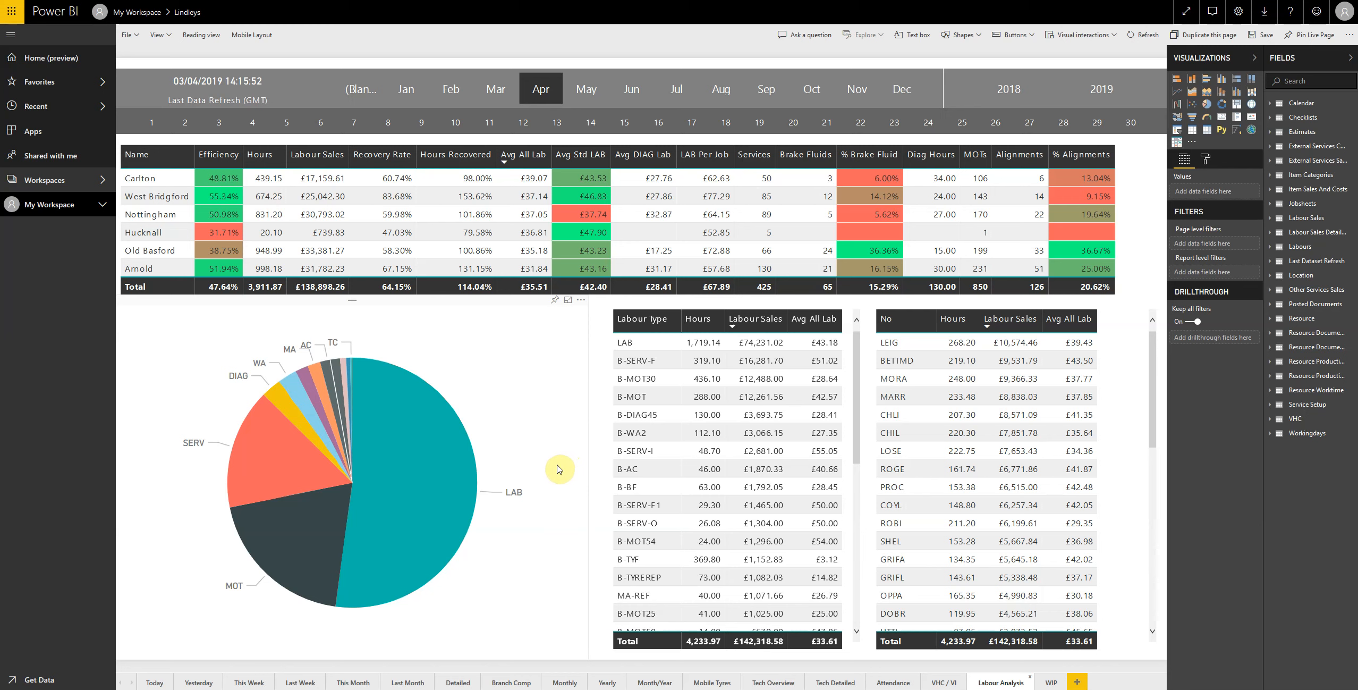
mouse_move(295, 468)
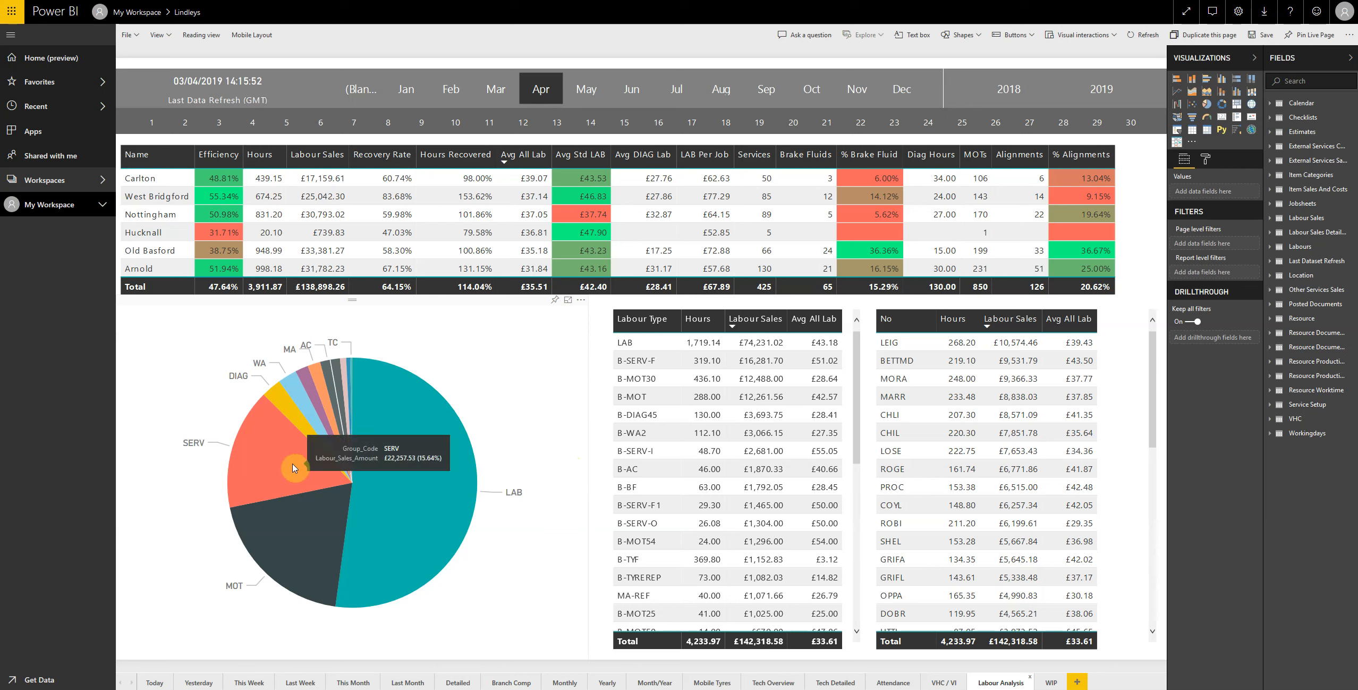
- Cross-filter Labour Analysis to SERV labour: £22,257.53 across 433.78 hours
left_click(294, 468)
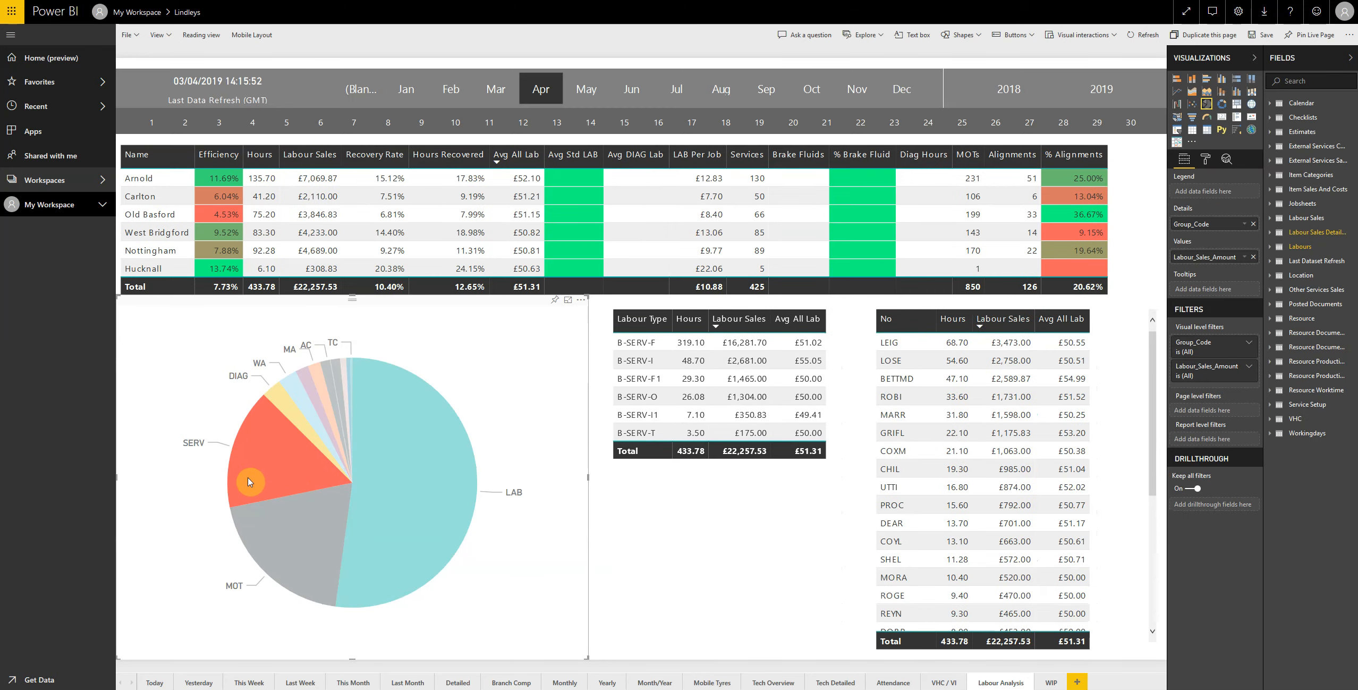
left_click(642, 360)
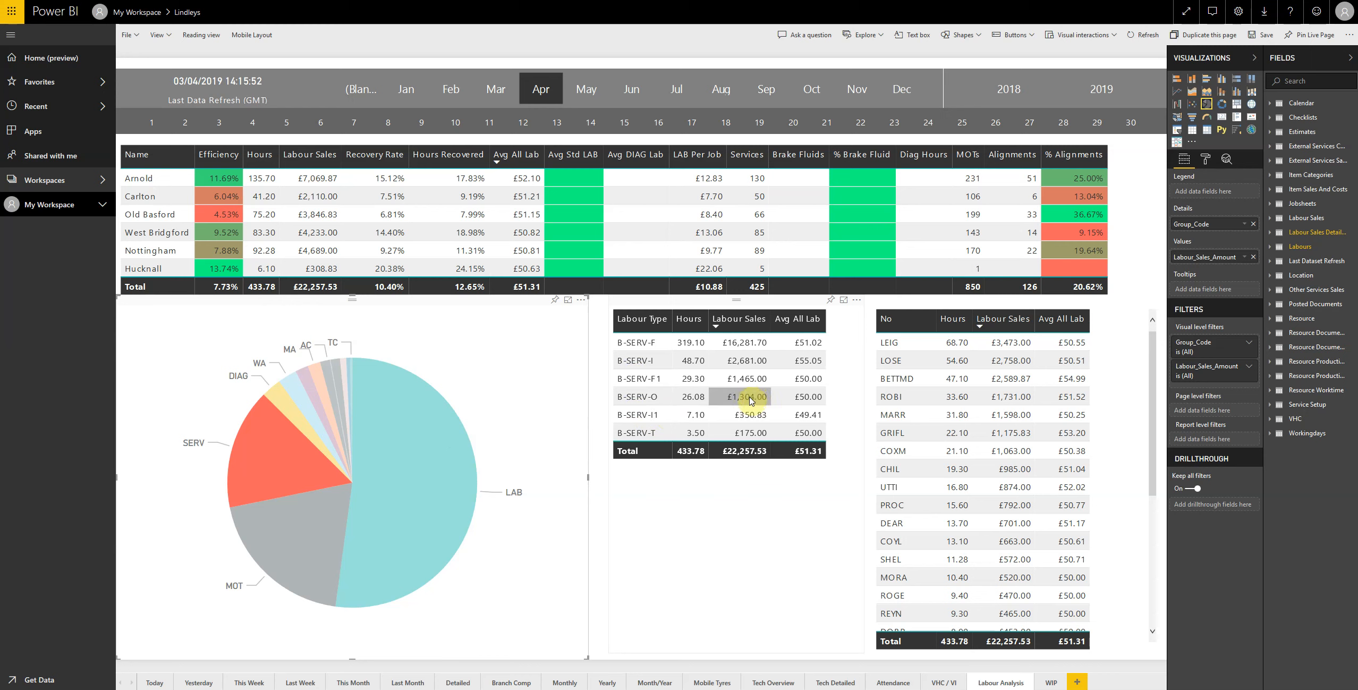
mouse_move(787, 437)
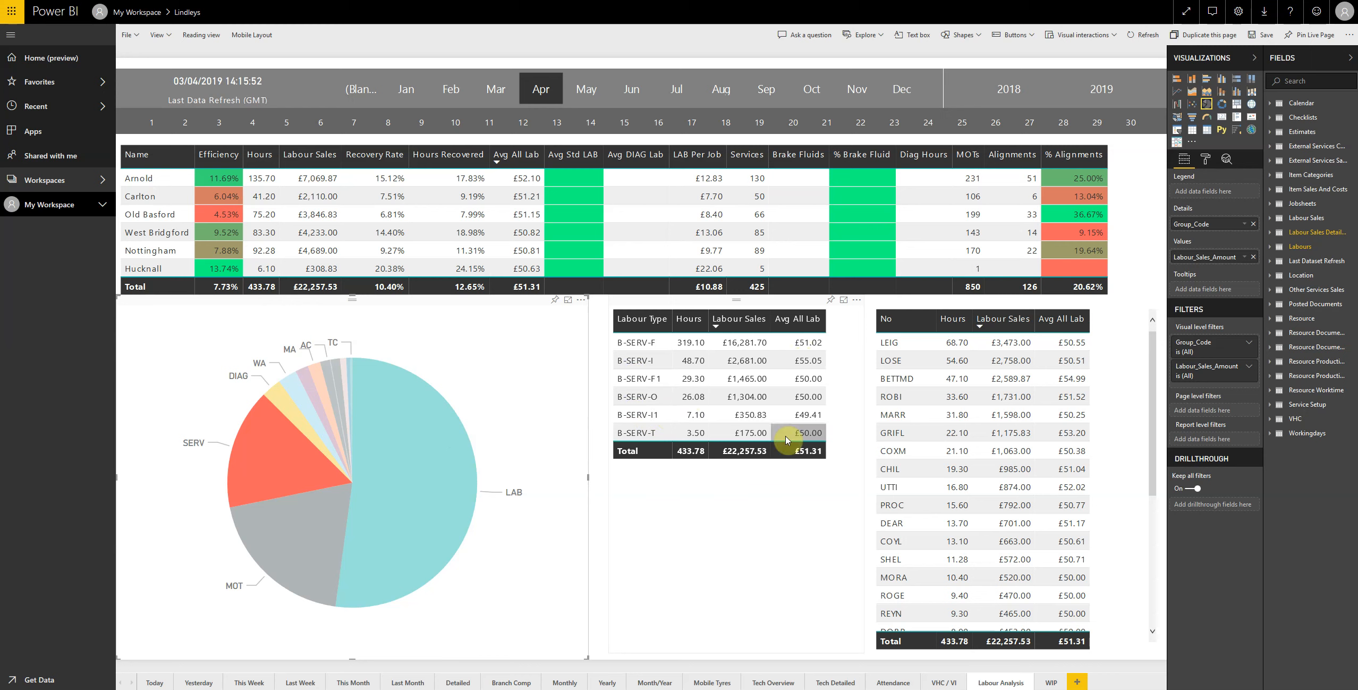
mouse_move(953, 345)
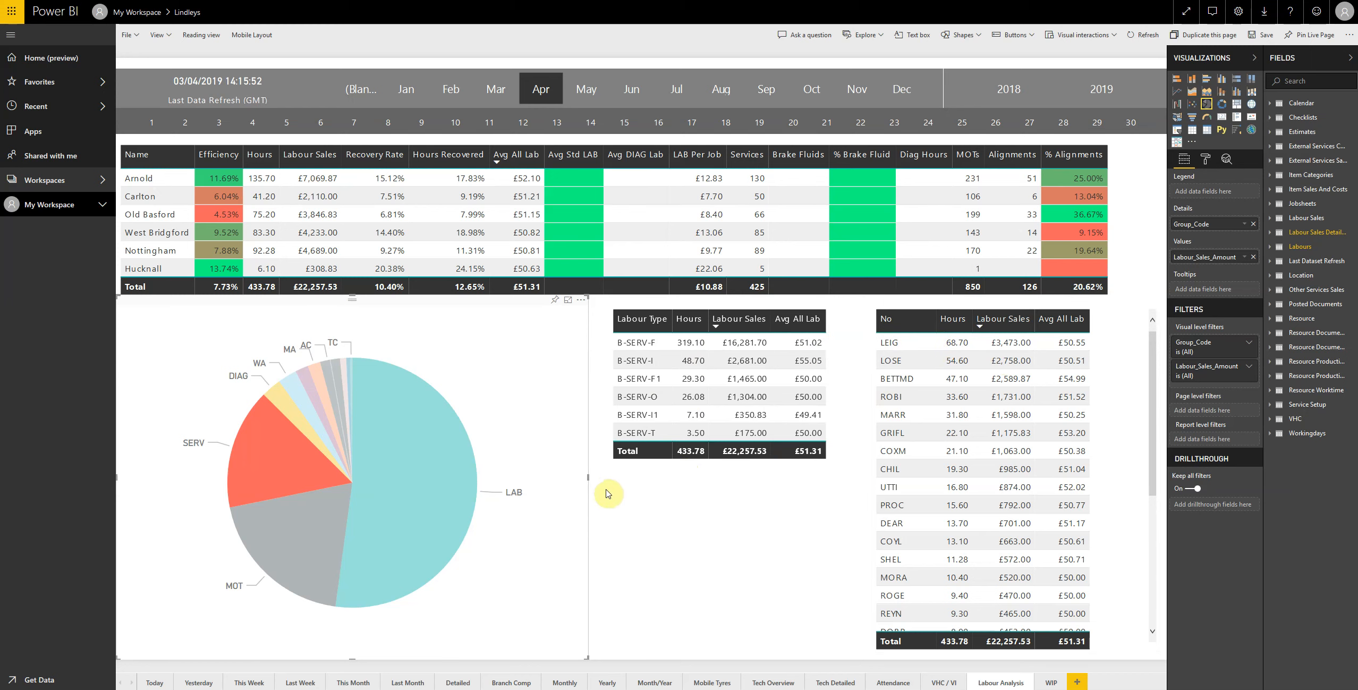
mouse_move(312, 430)
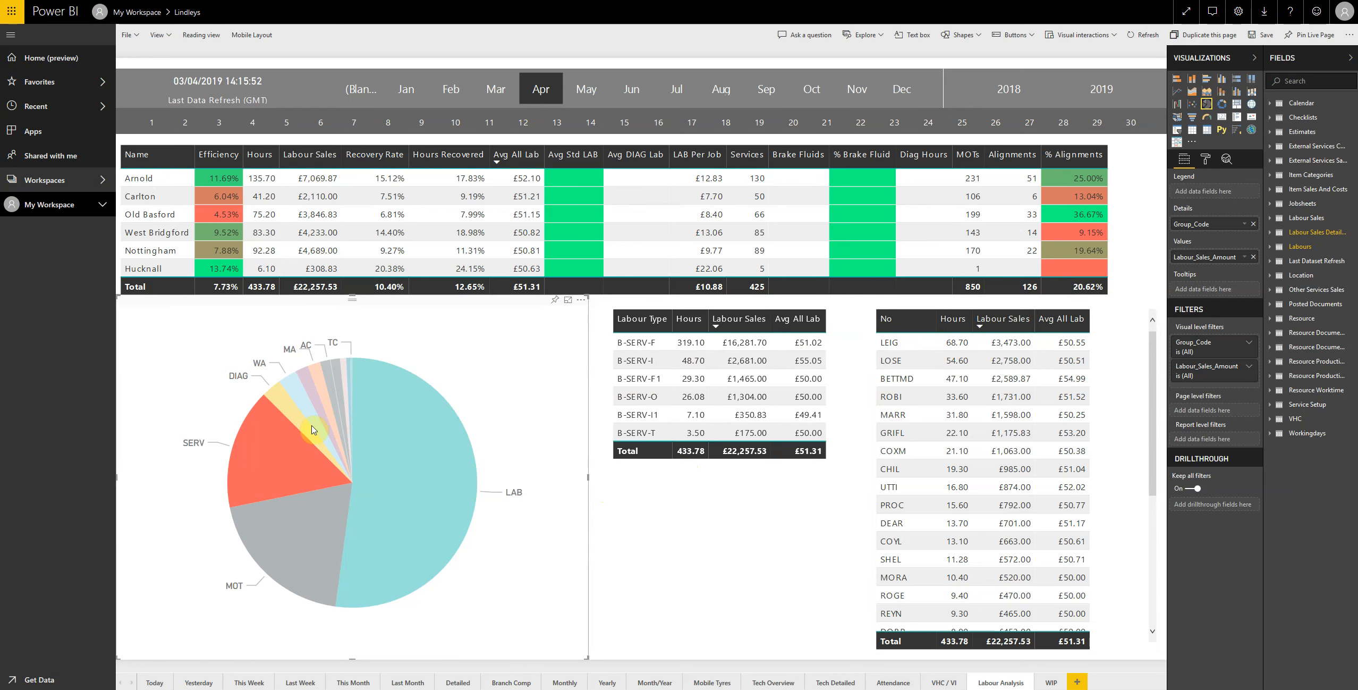
mouse_move(301, 474)
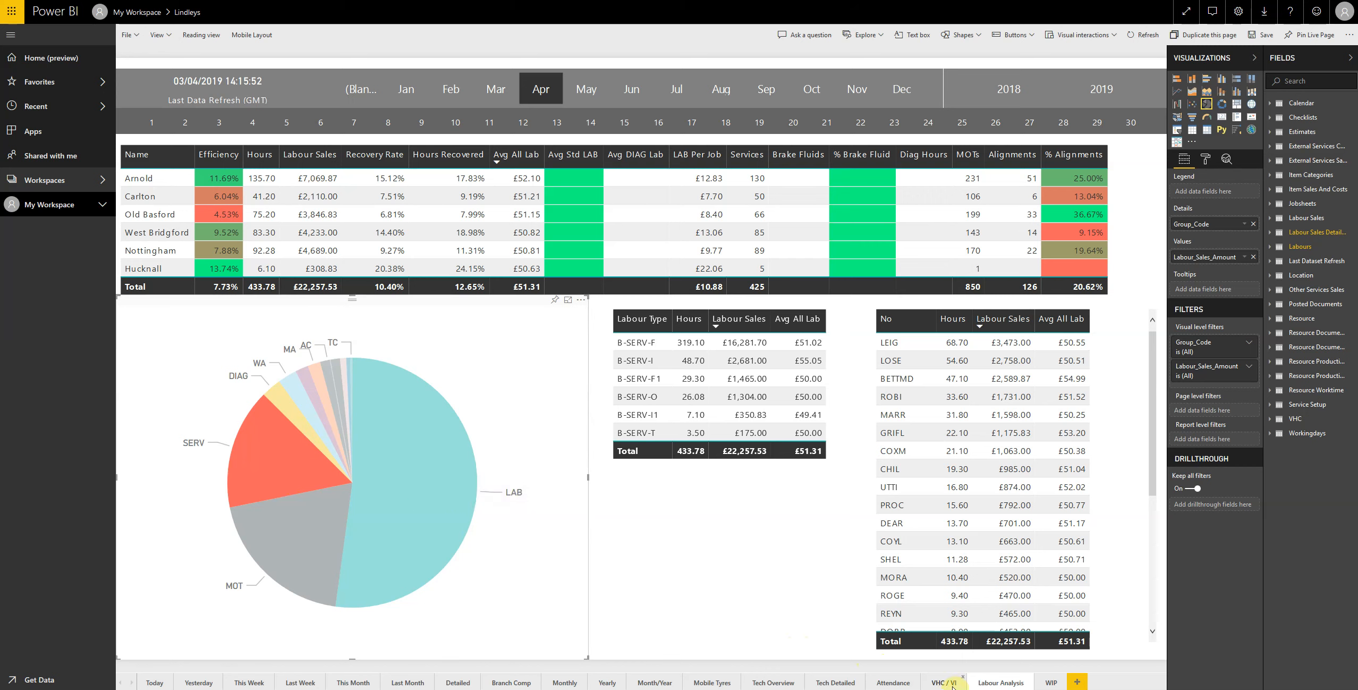
- Show the VHC / VI page: £3,985 identified, £2,029 authorised across 16 checks
left_click(943, 682)
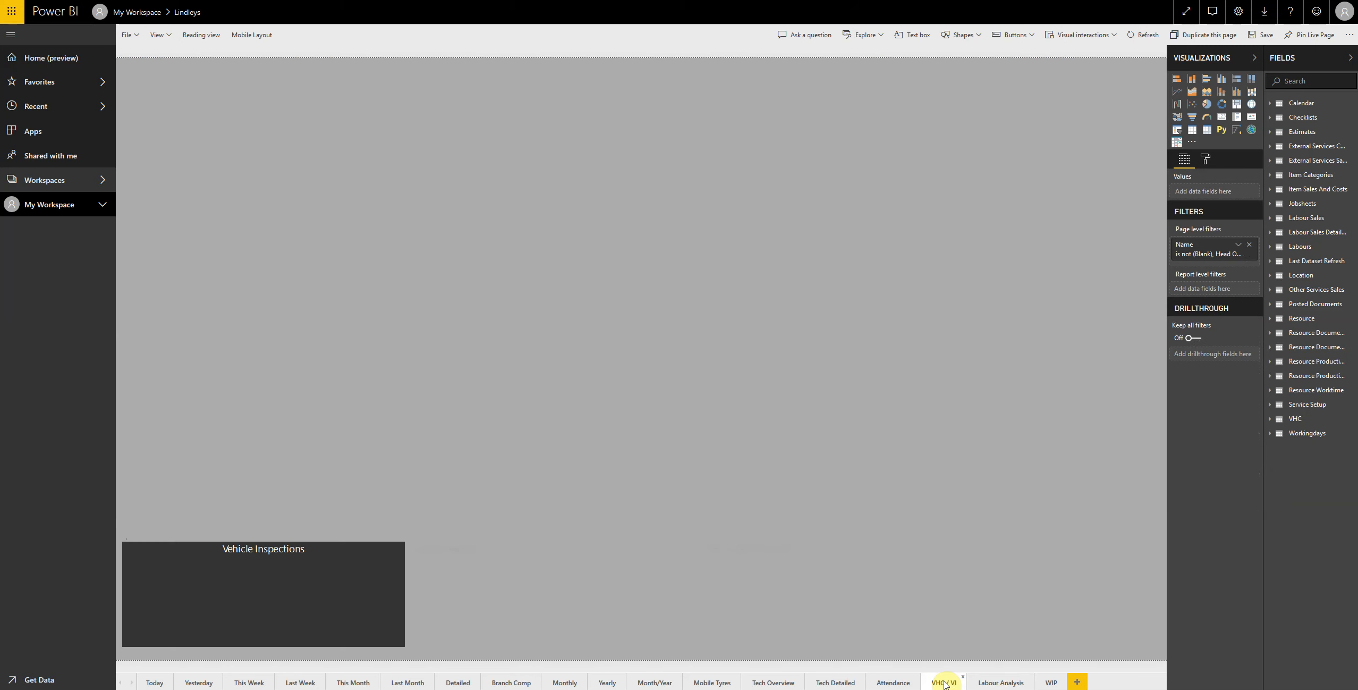
left_click(943, 682)
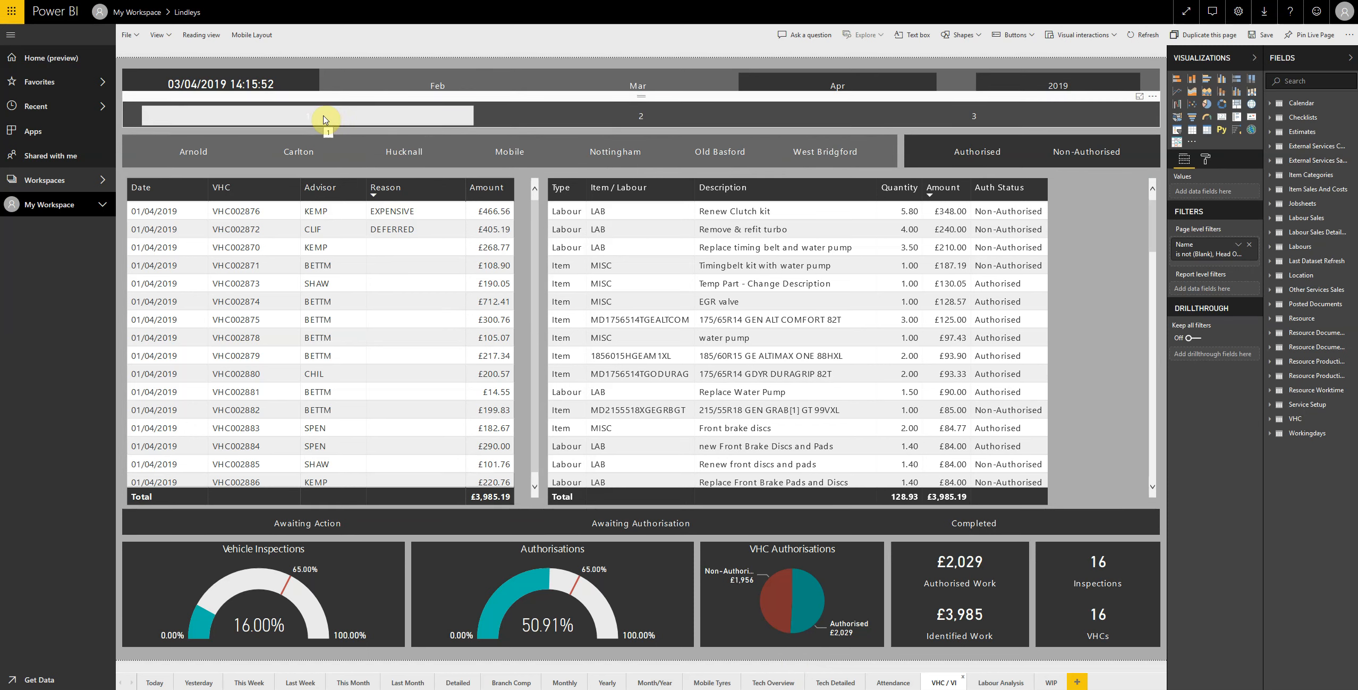
left_click(1087, 152)
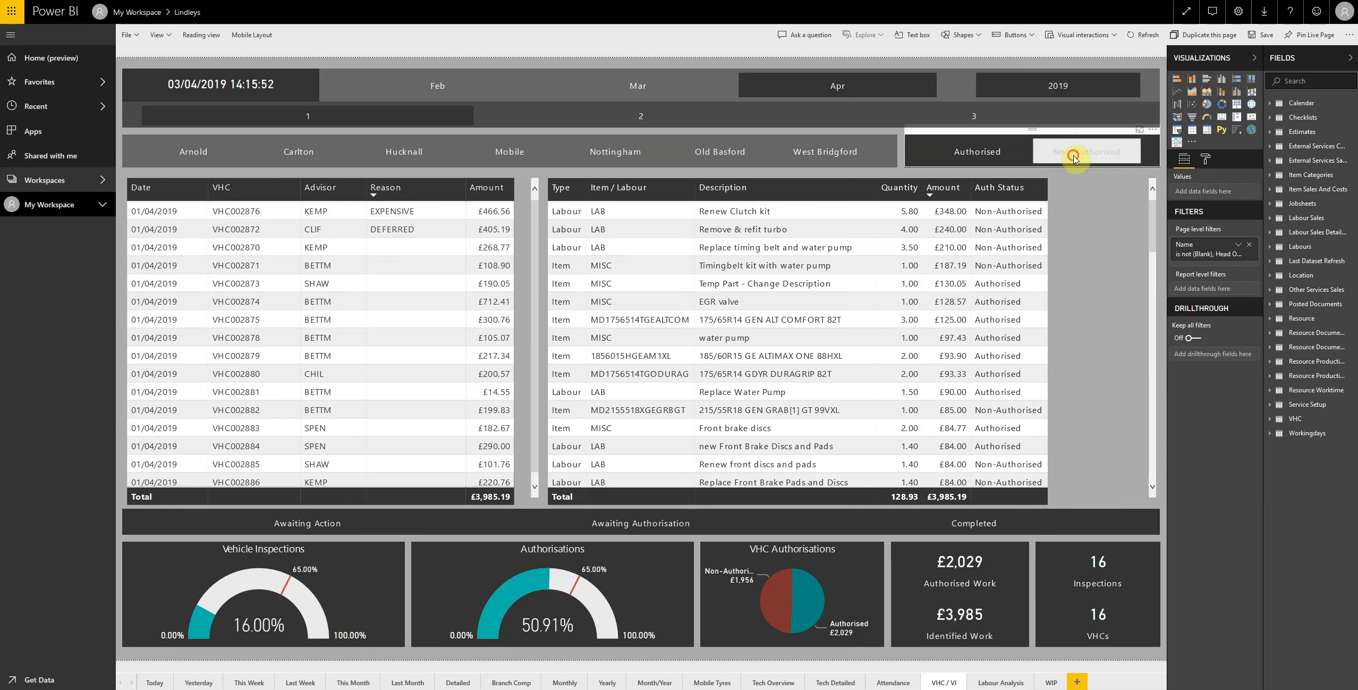
left_click(1085, 151)
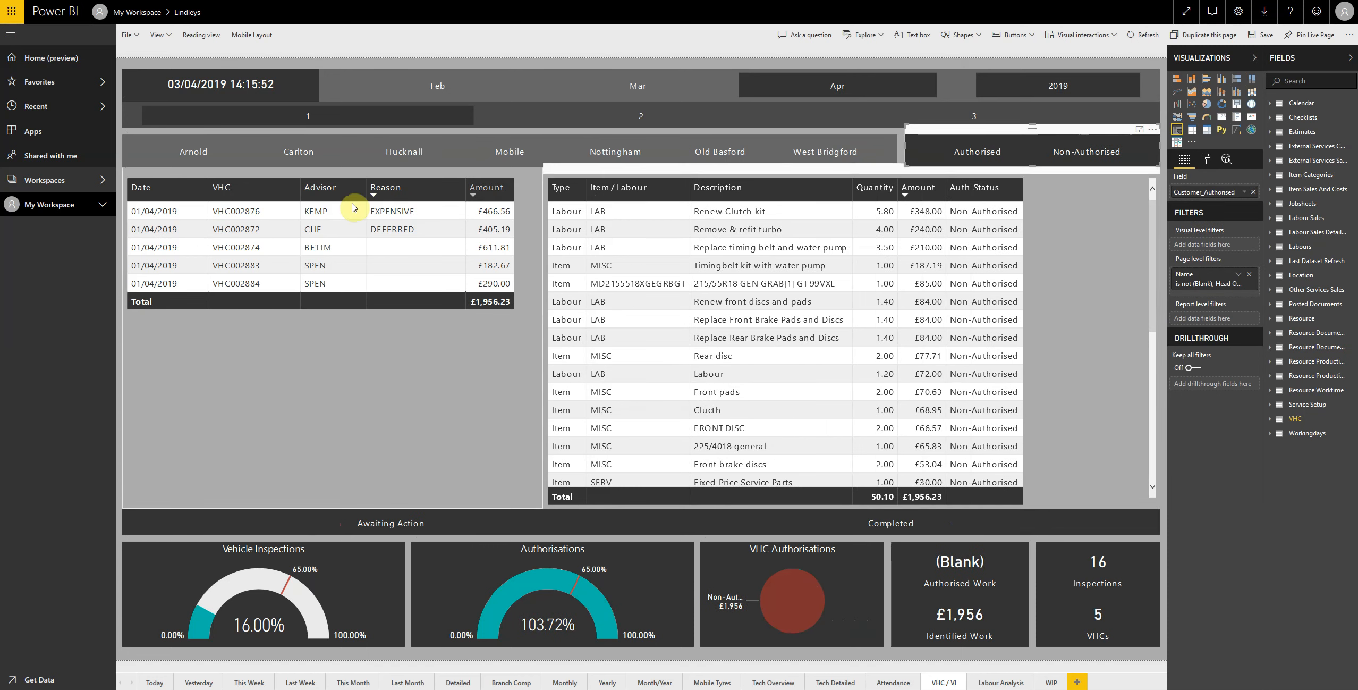
left_click(155, 265)
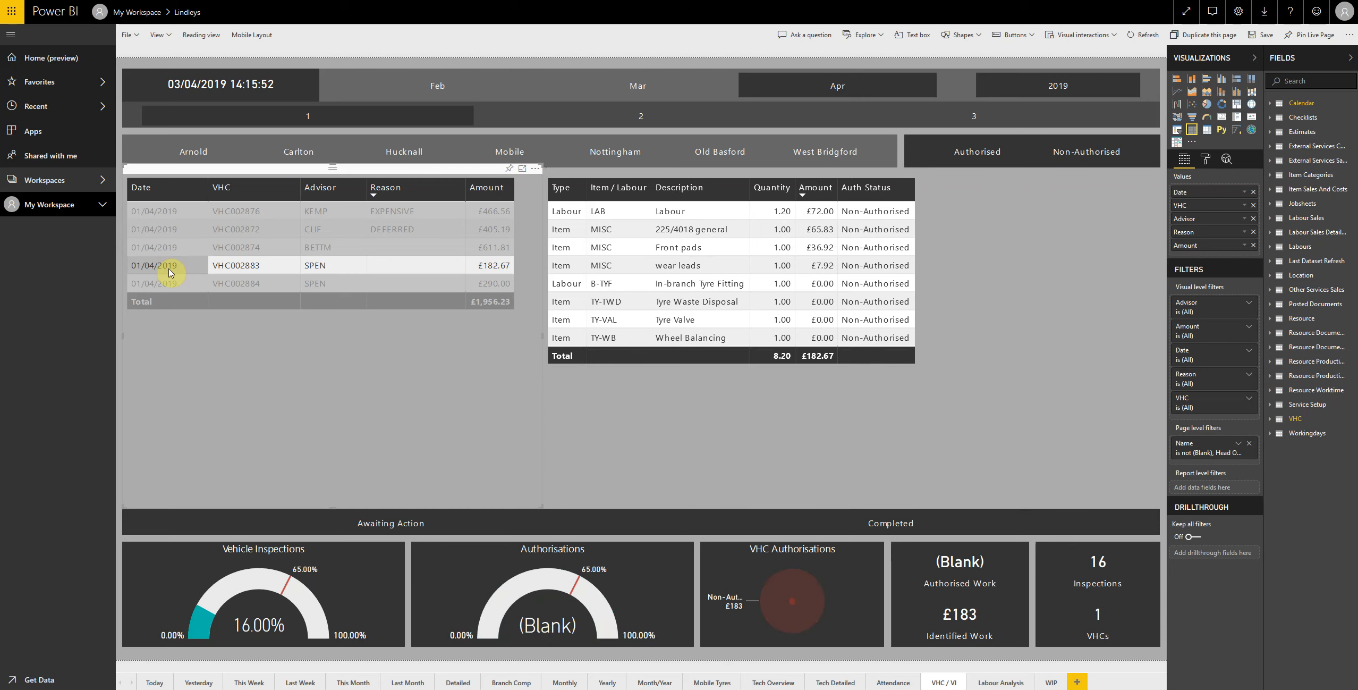
mouse_move(876, 274)
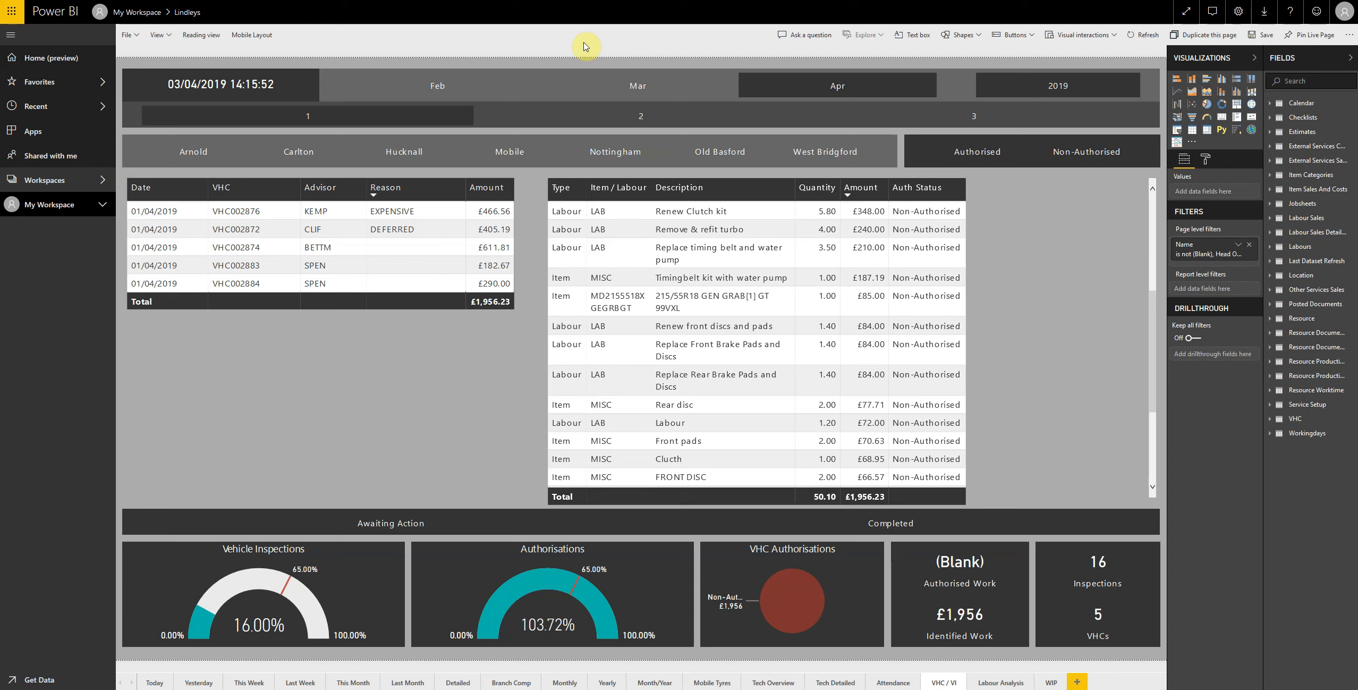
mouse_move(739, 177)
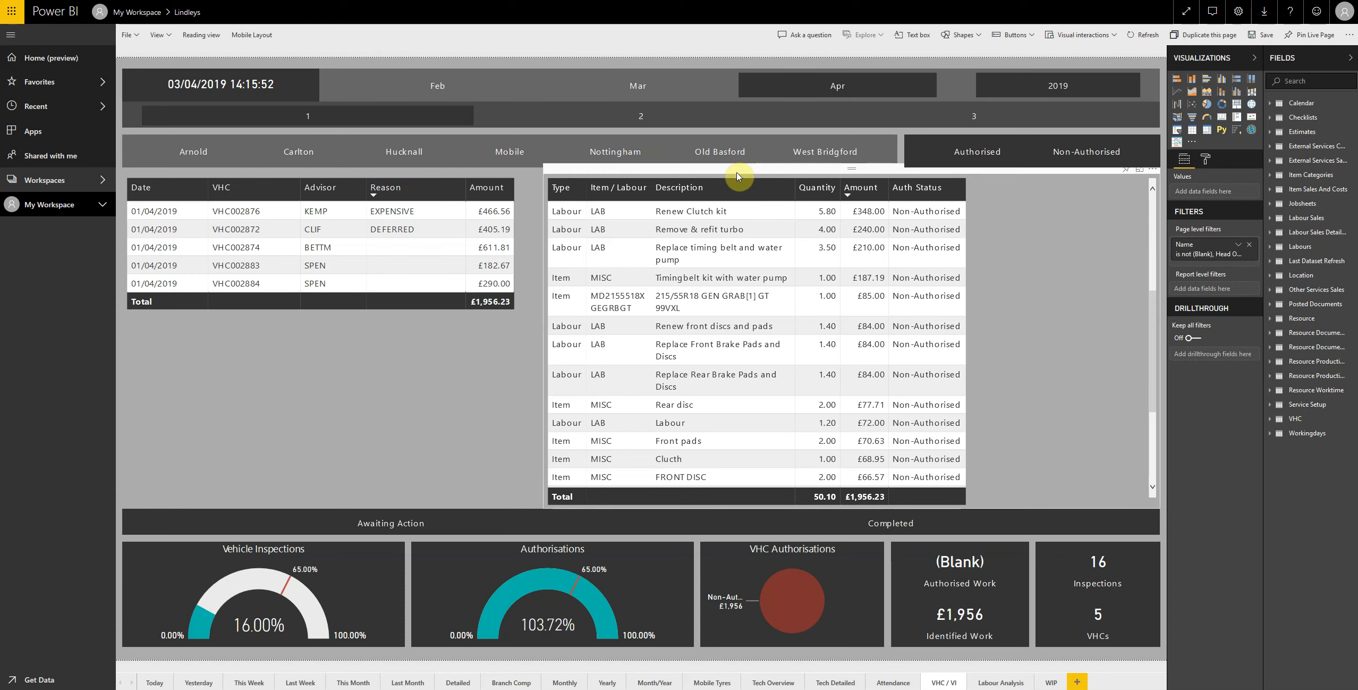
- Show February 2019 technician attendance, totalling 4,744.67 worktime with 3,498.70 utilised
left_click(891, 682)
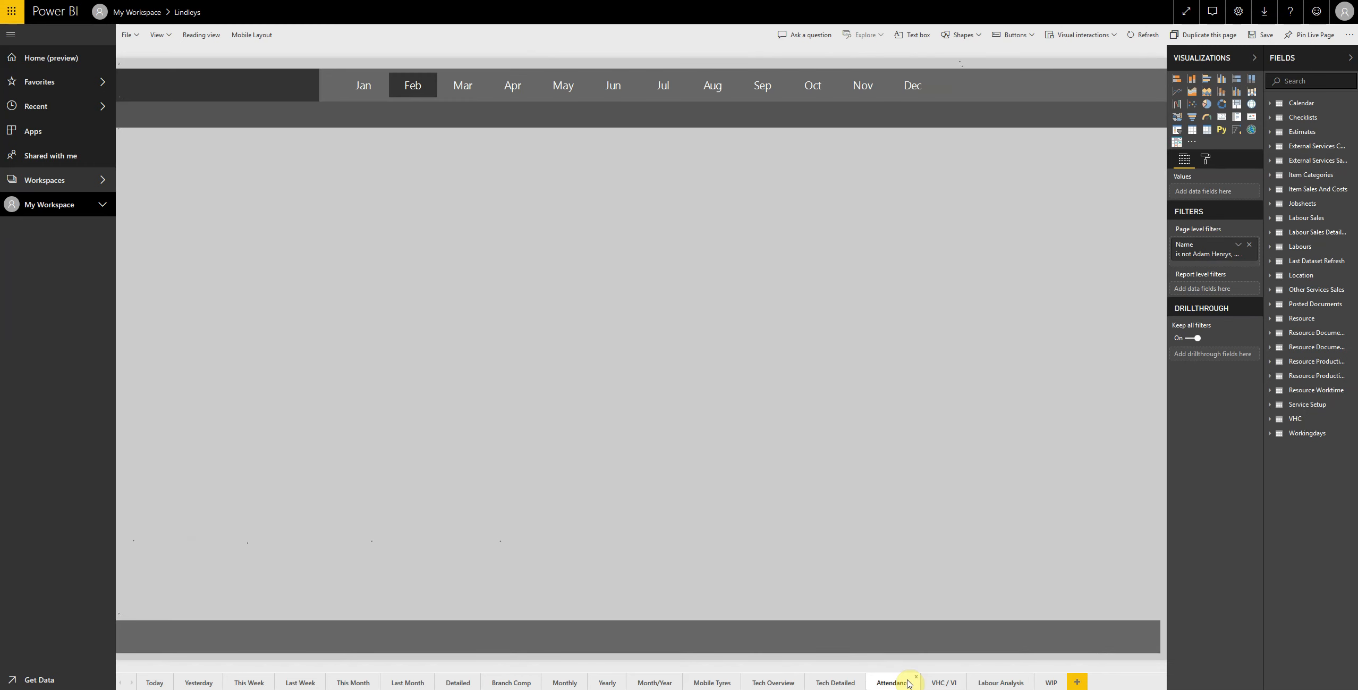
left_click(891, 682)
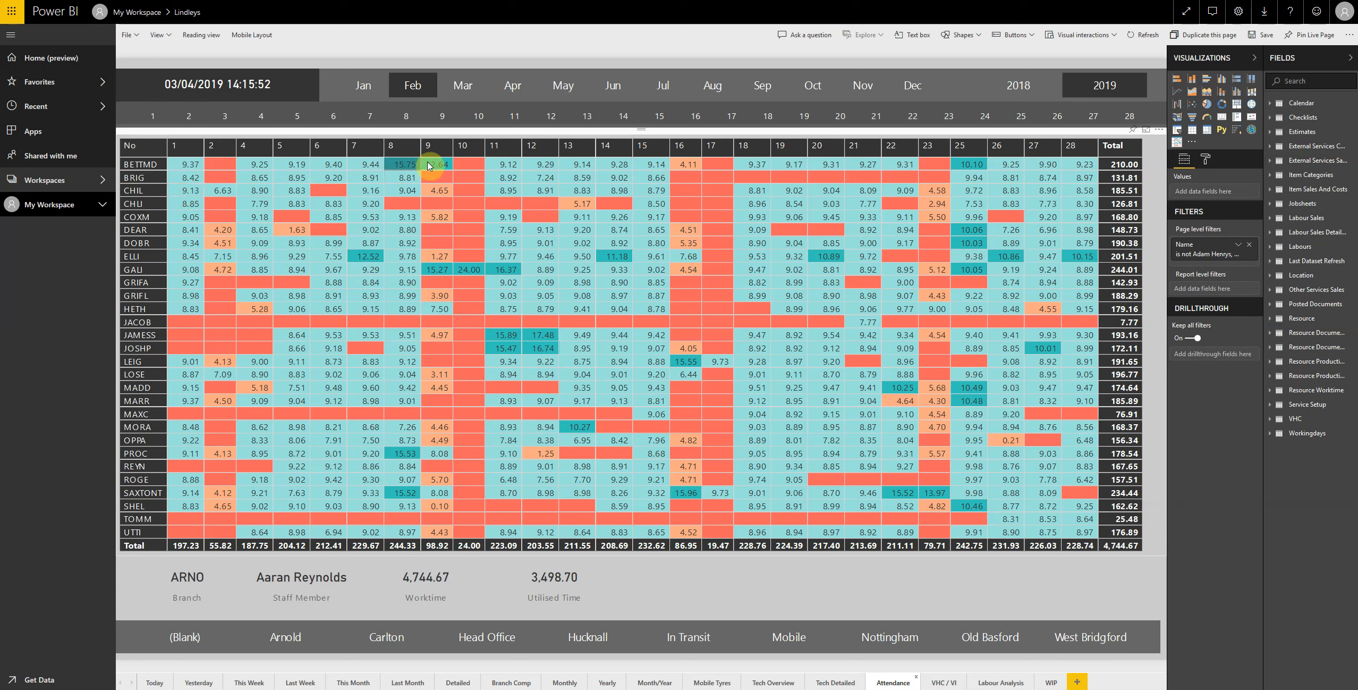
mouse_move(407, 205)
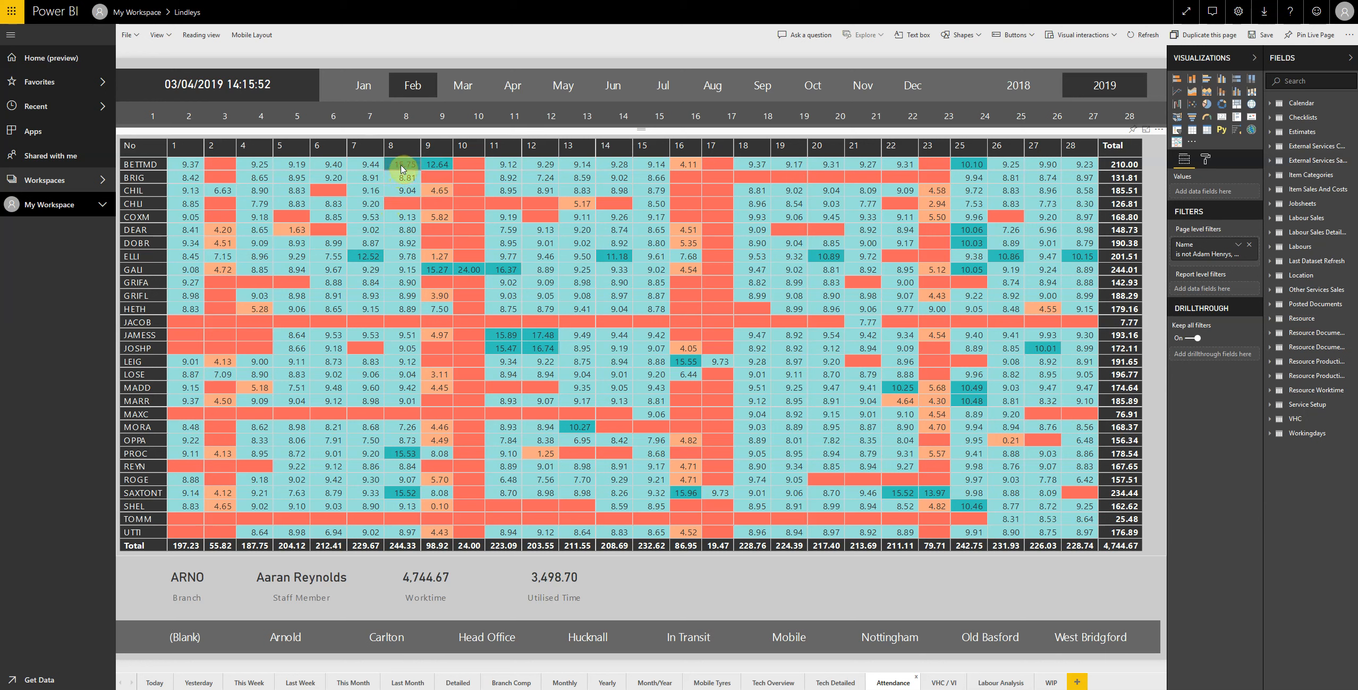
mouse_move(404, 170)
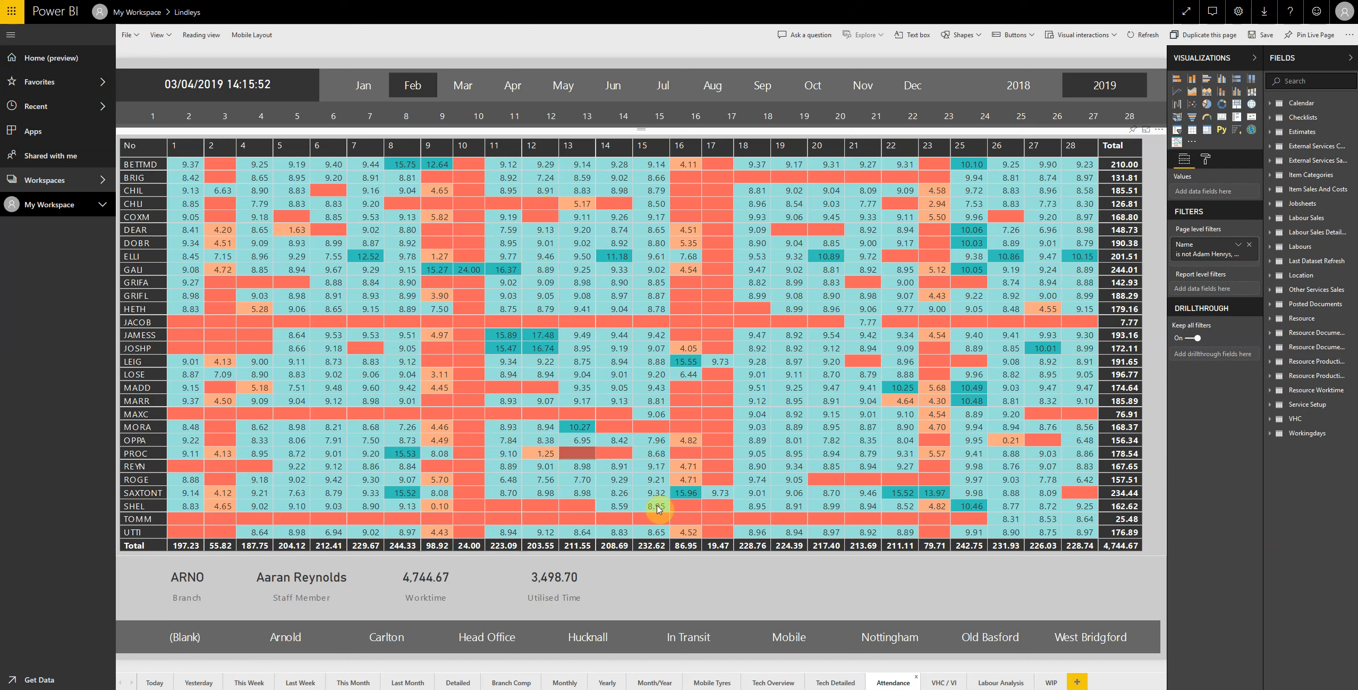
- Show the Tech Detailed page: £12,054.79 labour sales and 79.51% utilisation
left_click(834, 681)
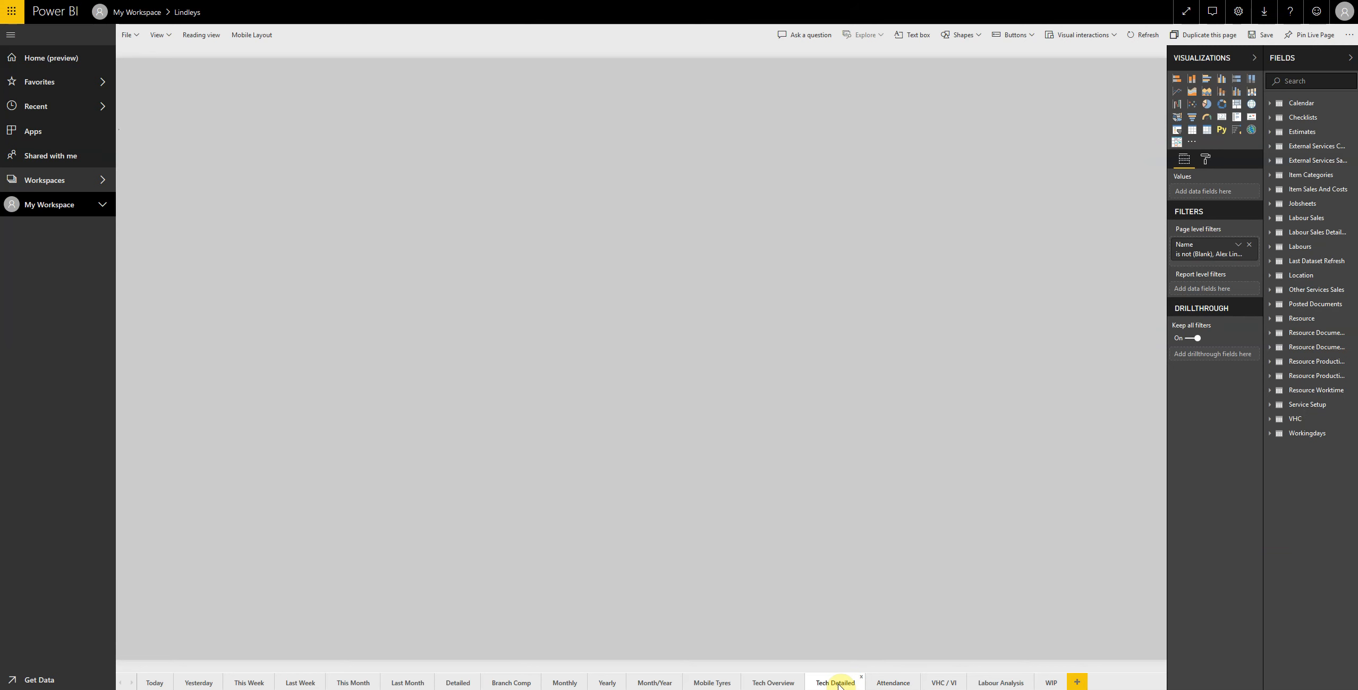
left_click(833, 683)
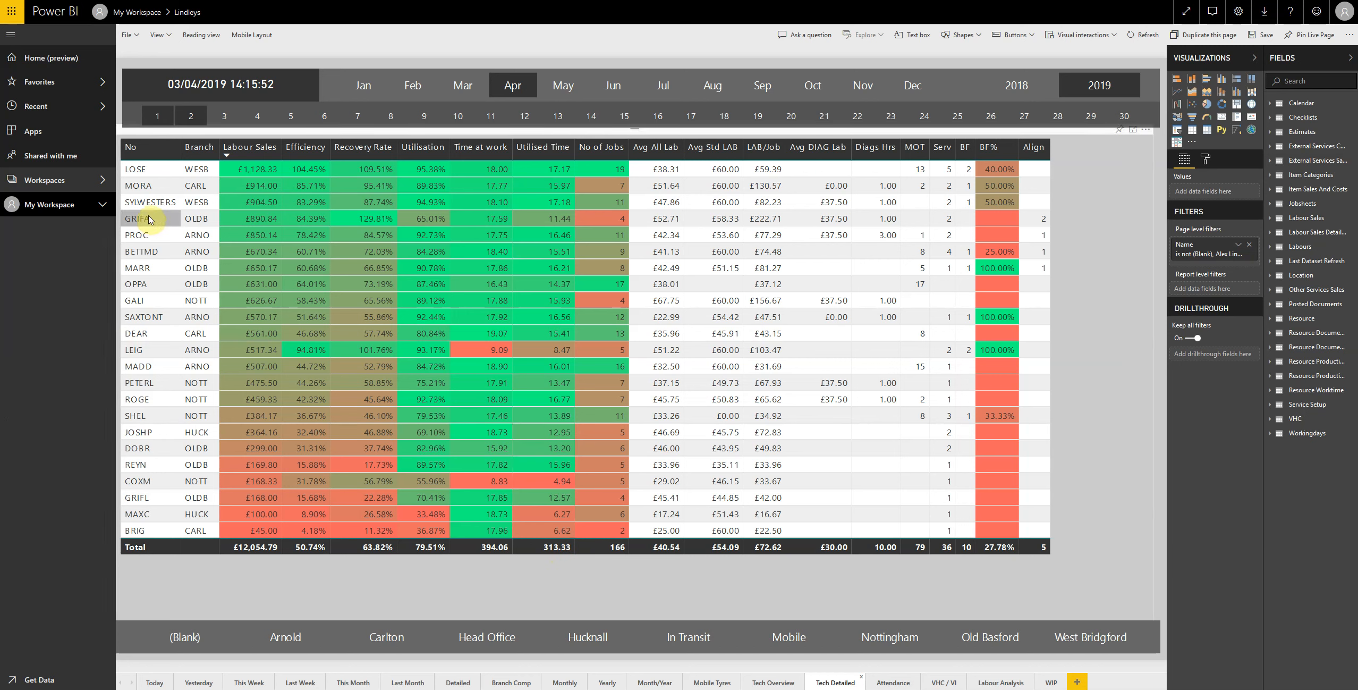
mouse_move(148, 218)
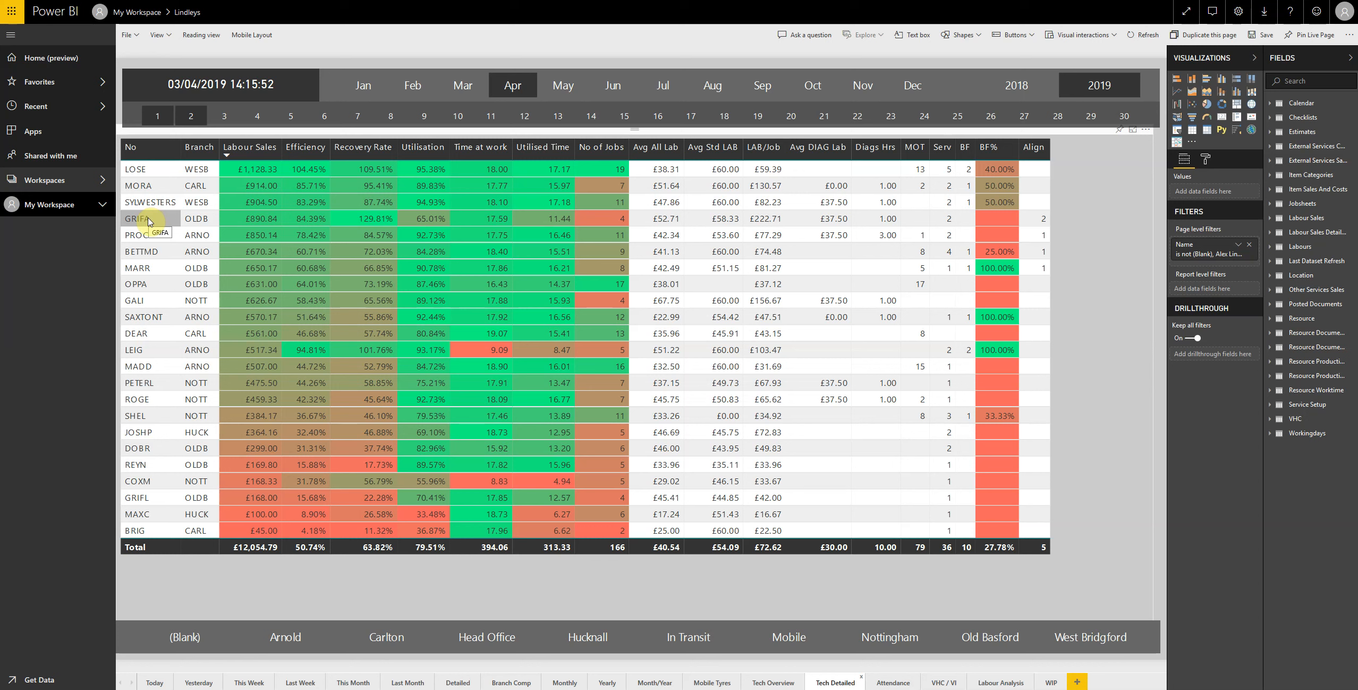
mouse_move(336, 224)
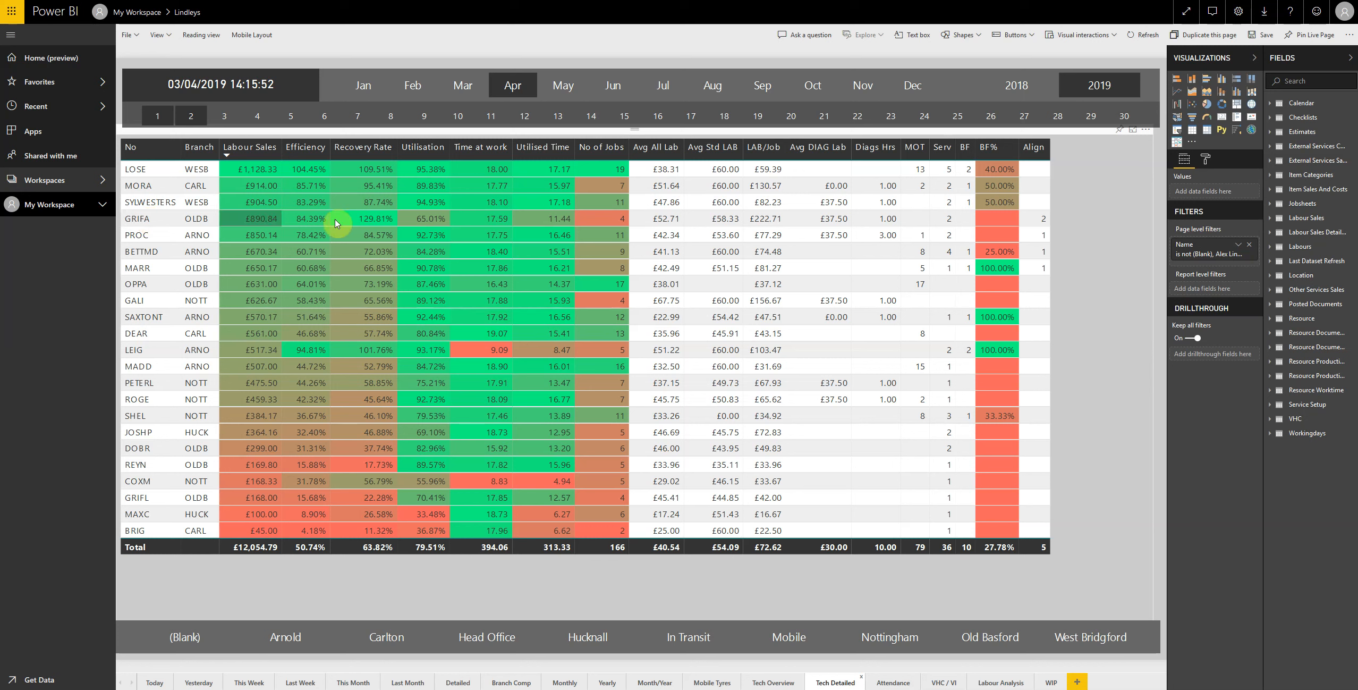
mouse_move(425, 217)
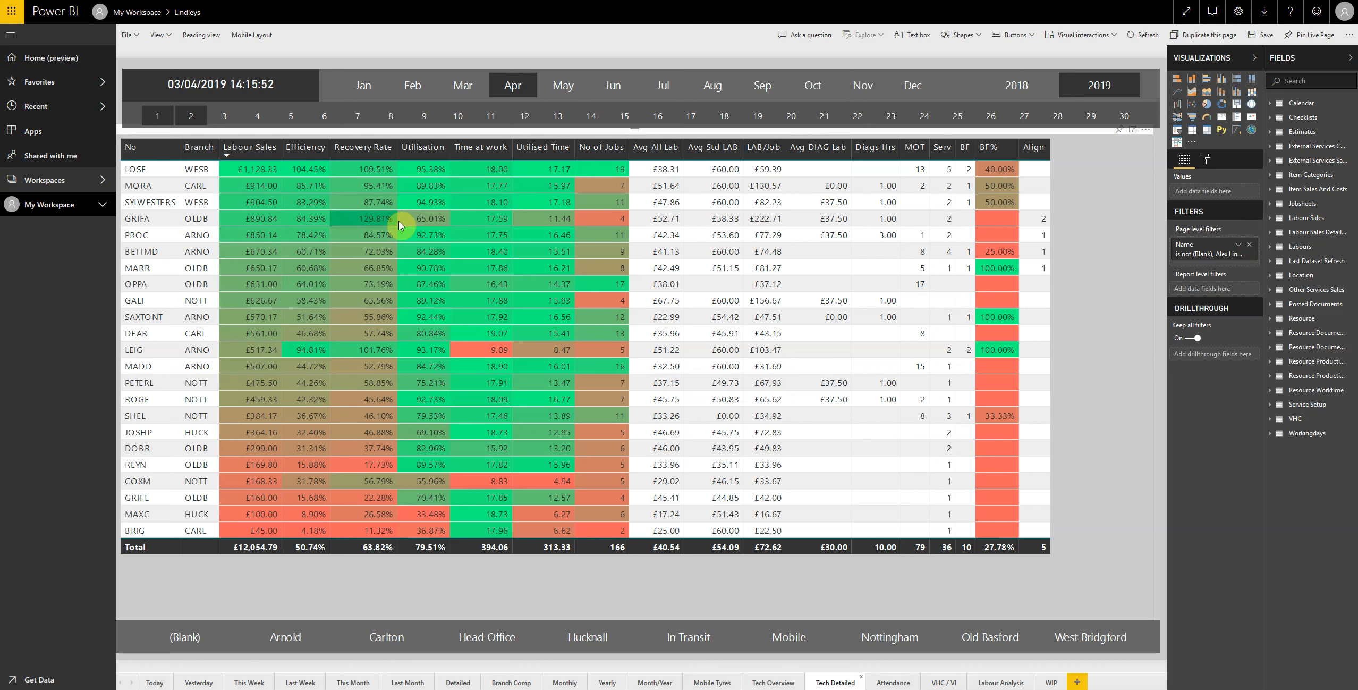
mouse_move(317, 219)
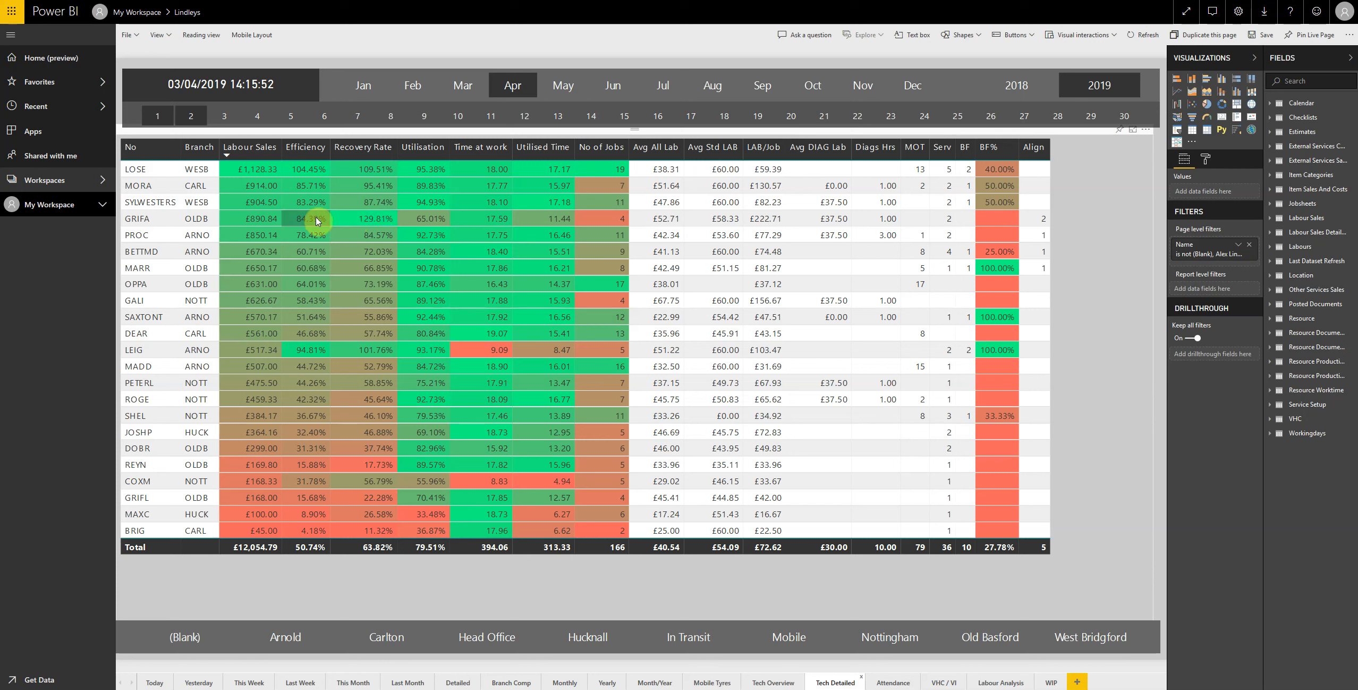
mouse_move(407, 219)
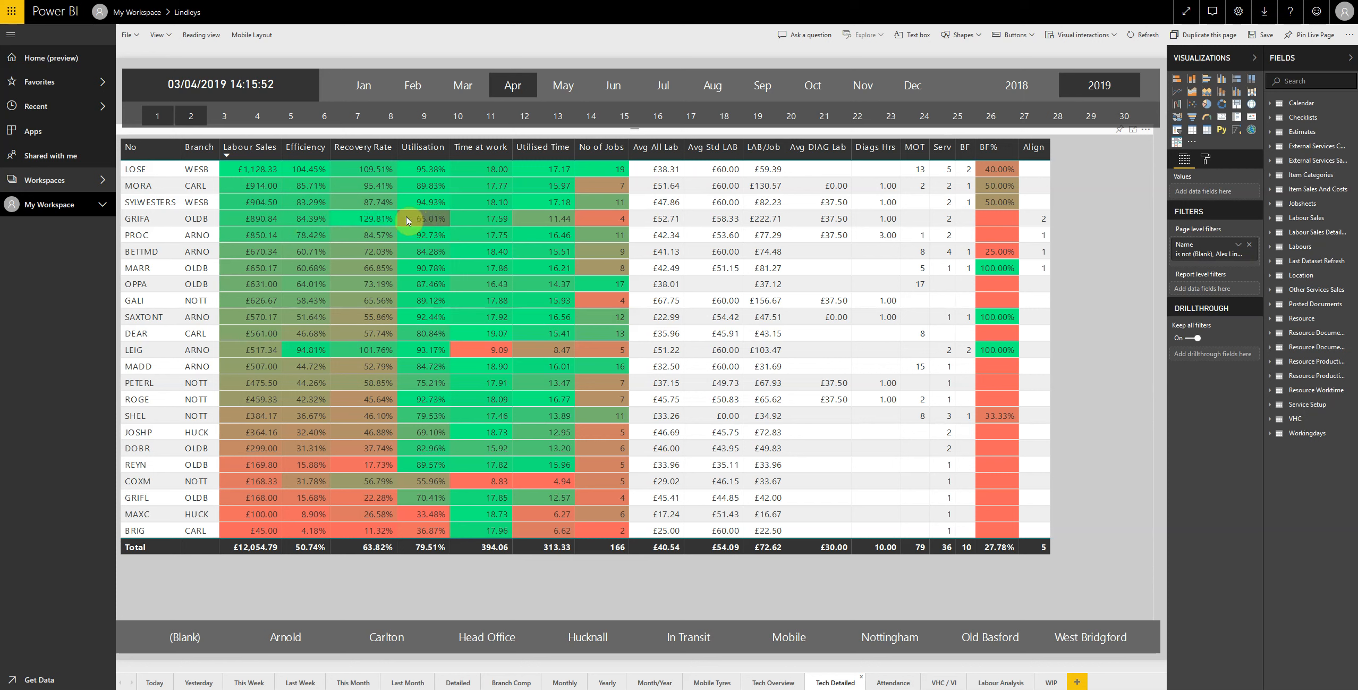
mouse_move(400, 214)
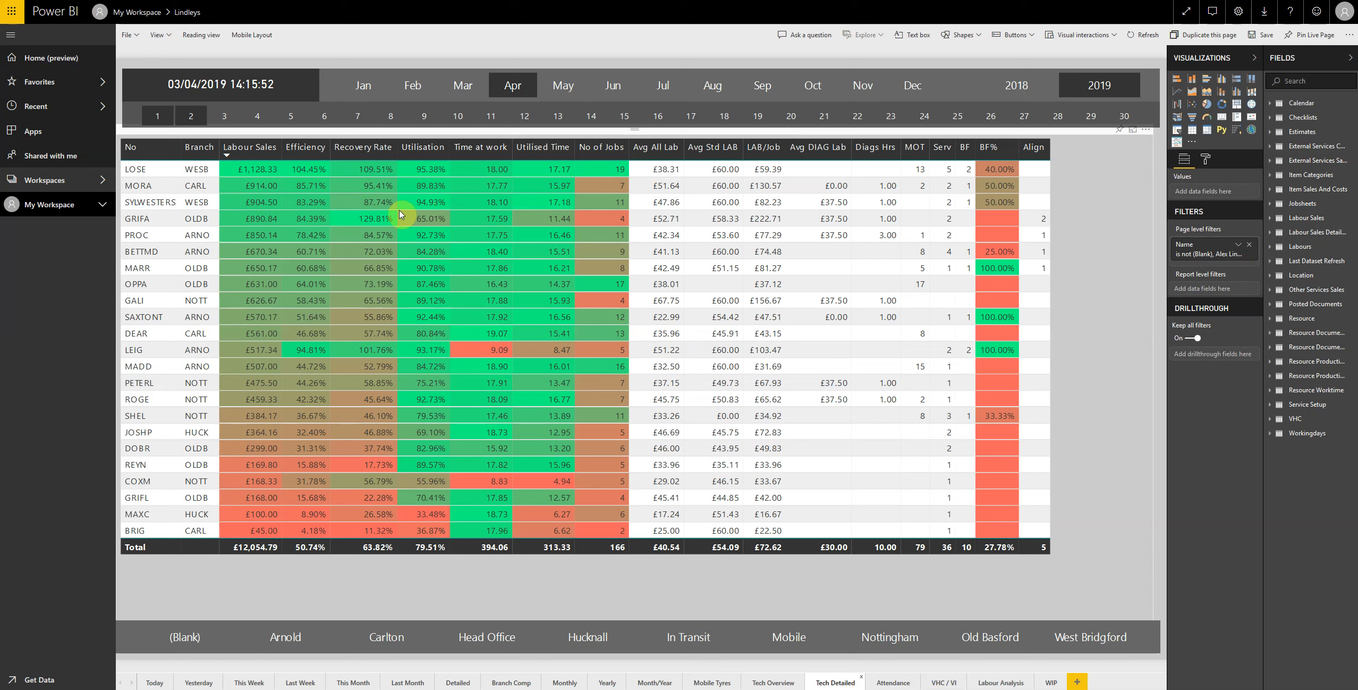
mouse_move(312, 206)
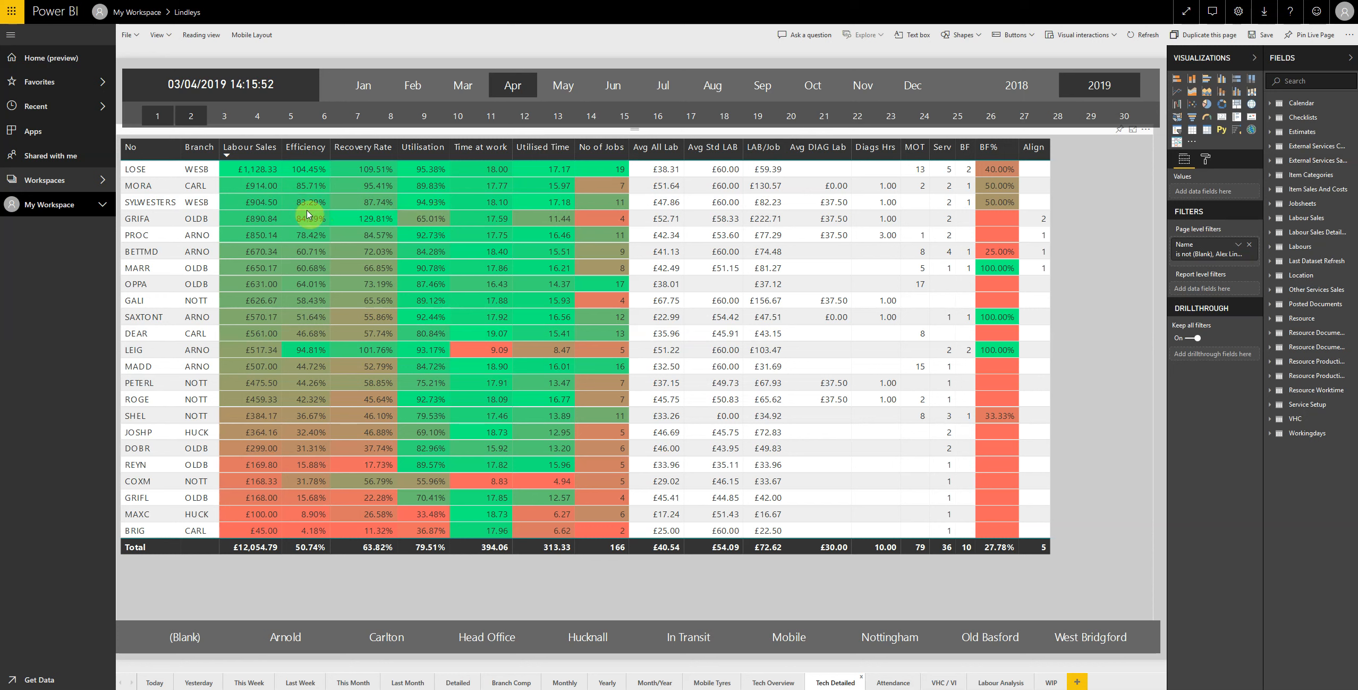
mouse_move(313, 218)
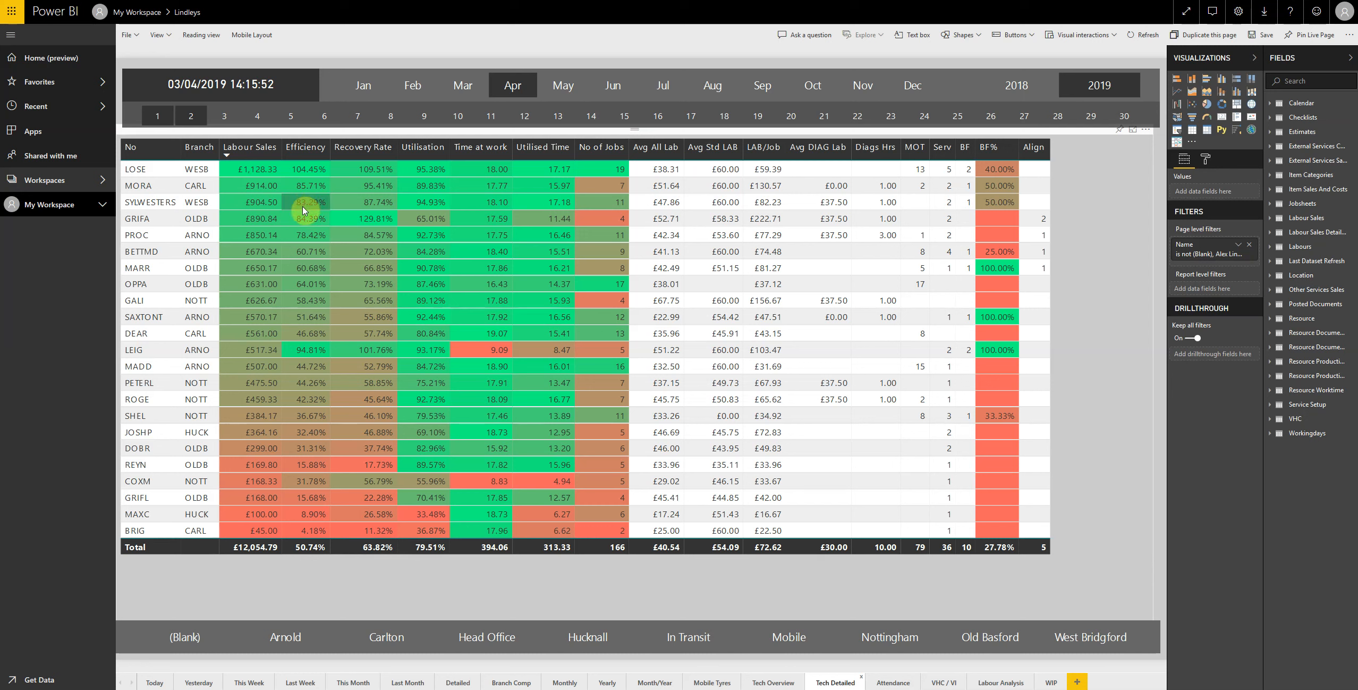
mouse_move(305, 210)
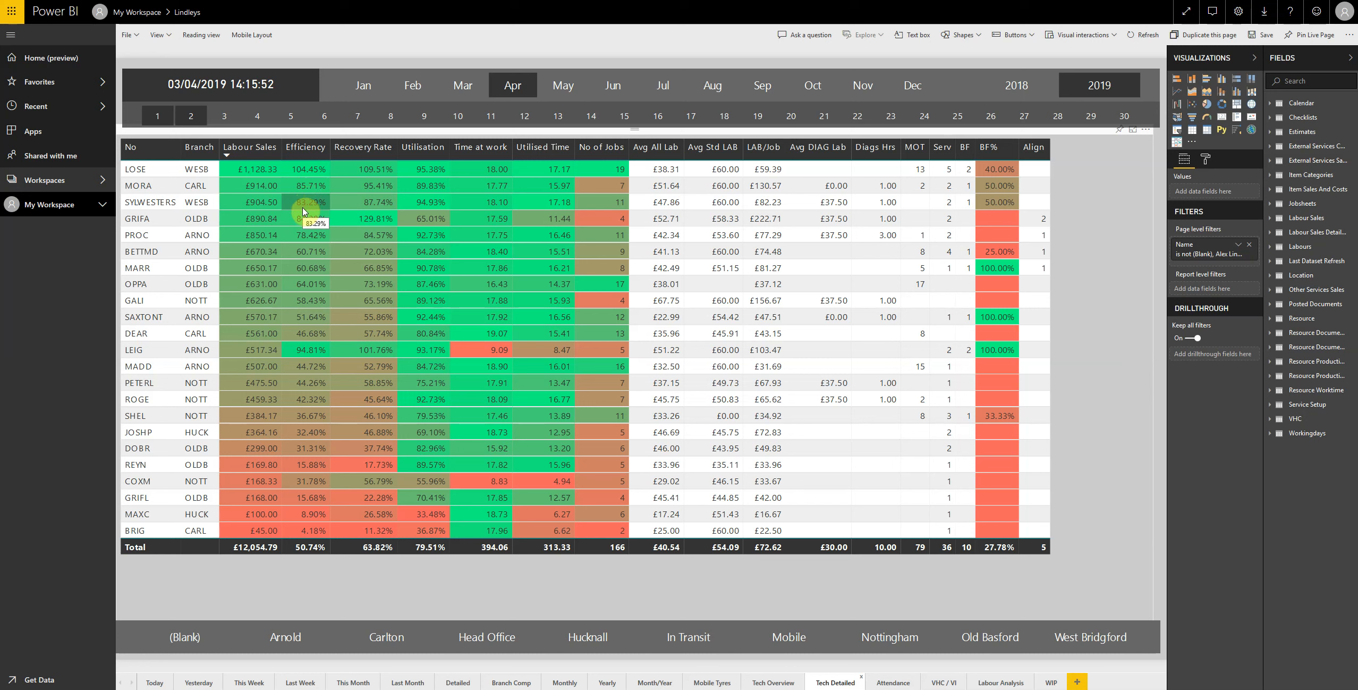
mouse_move(307, 223)
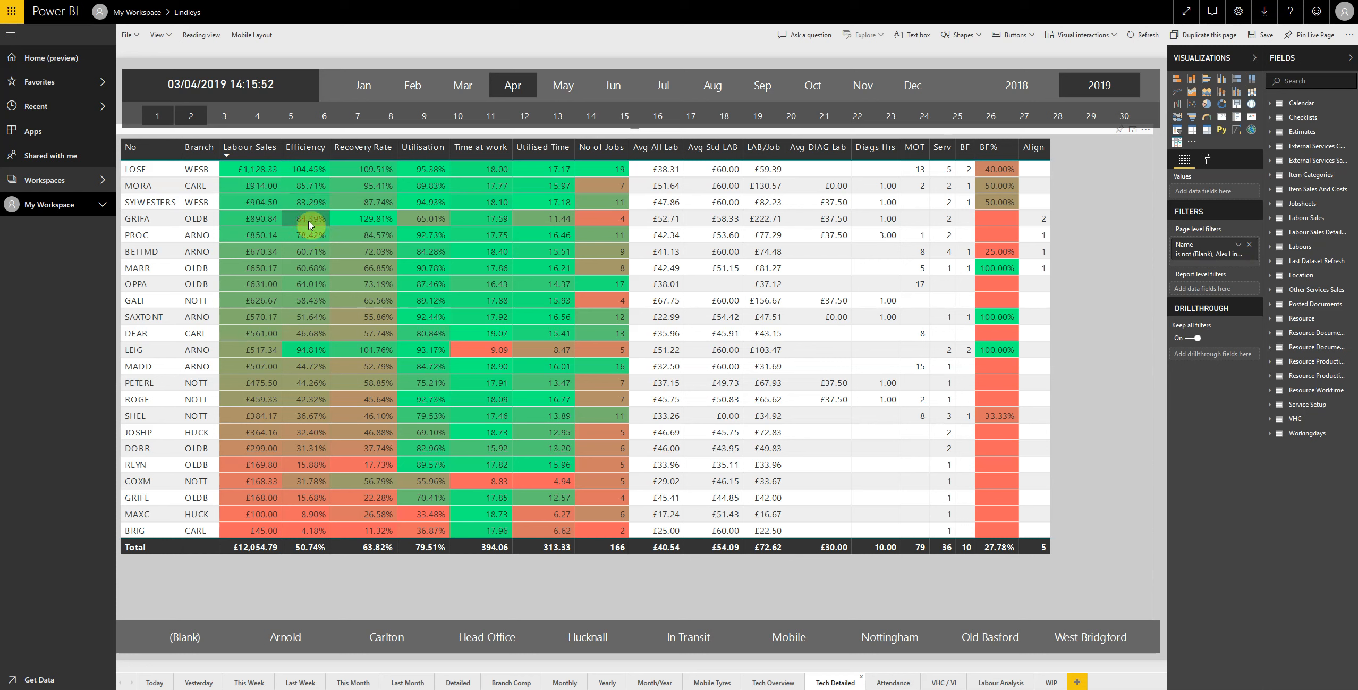
mouse_move(307, 206)
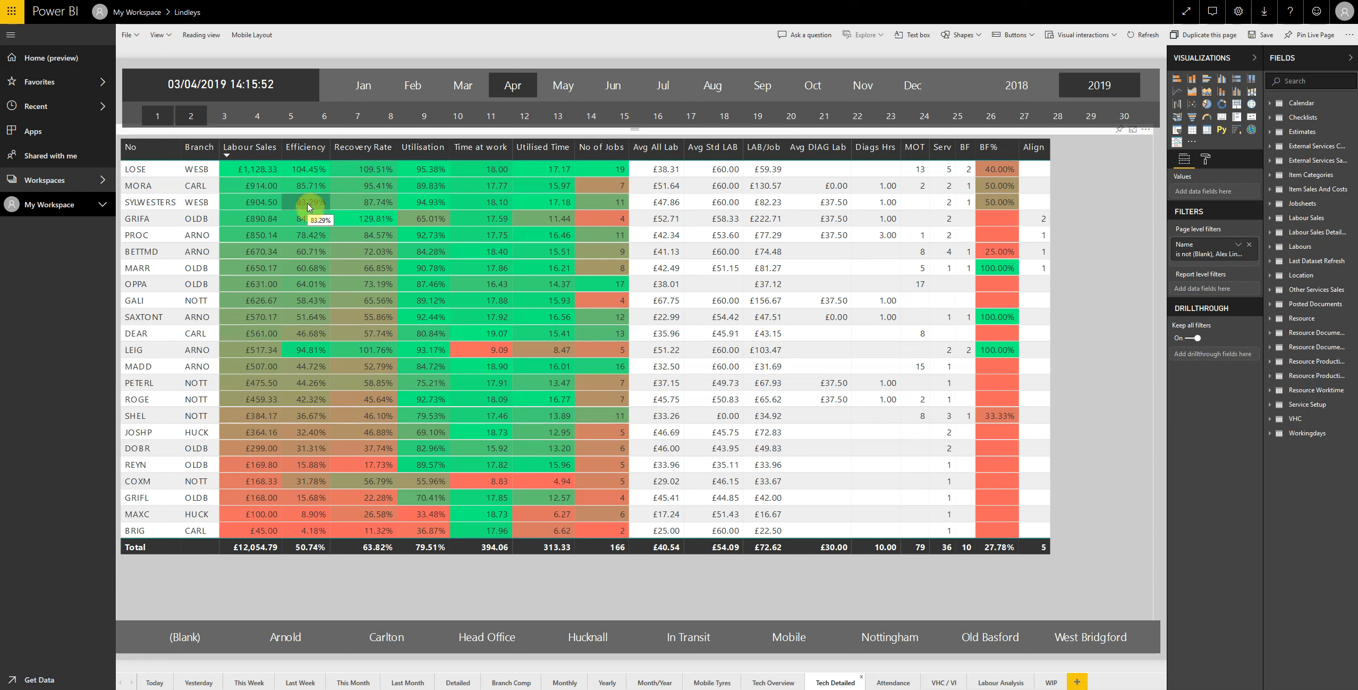
mouse_move(302, 223)
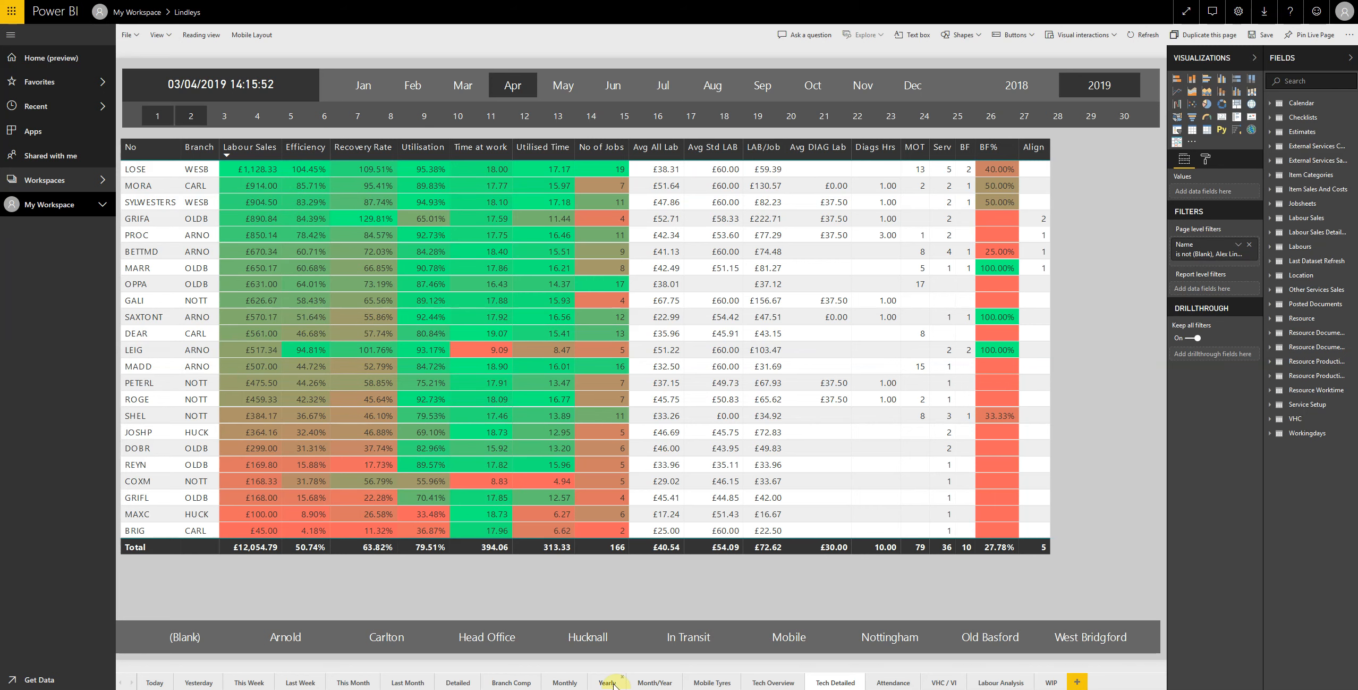
- Show Arnold's Yearly monthly table, totalling £858,762.46 sales and £571,816.09 gross profit
left_click(607, 682)
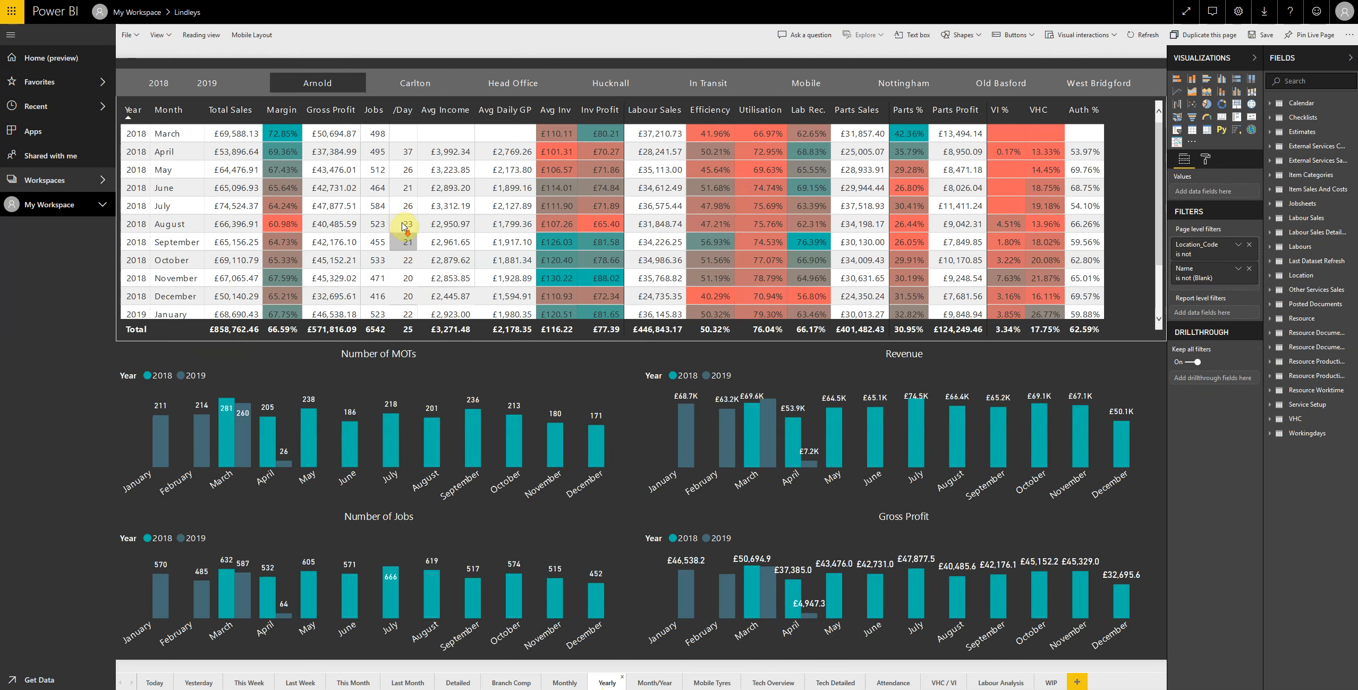
scroll("down", 3)
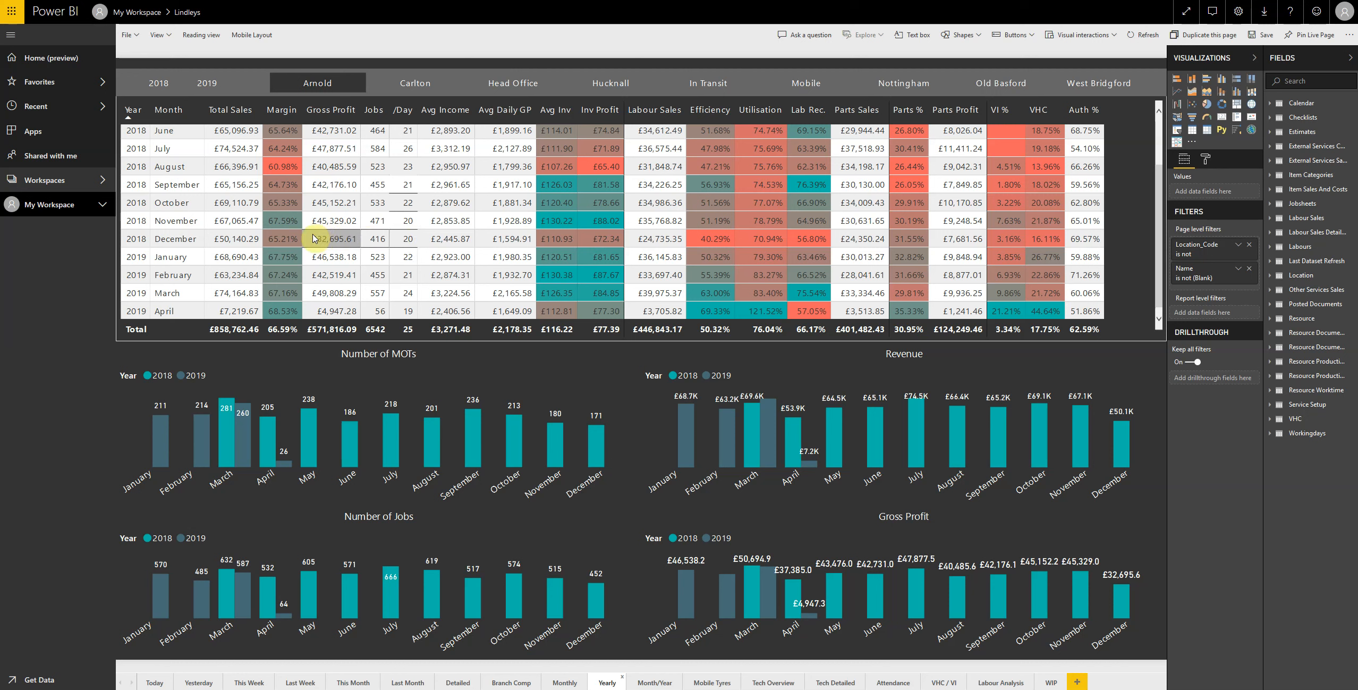
mouse_move(568, 283)
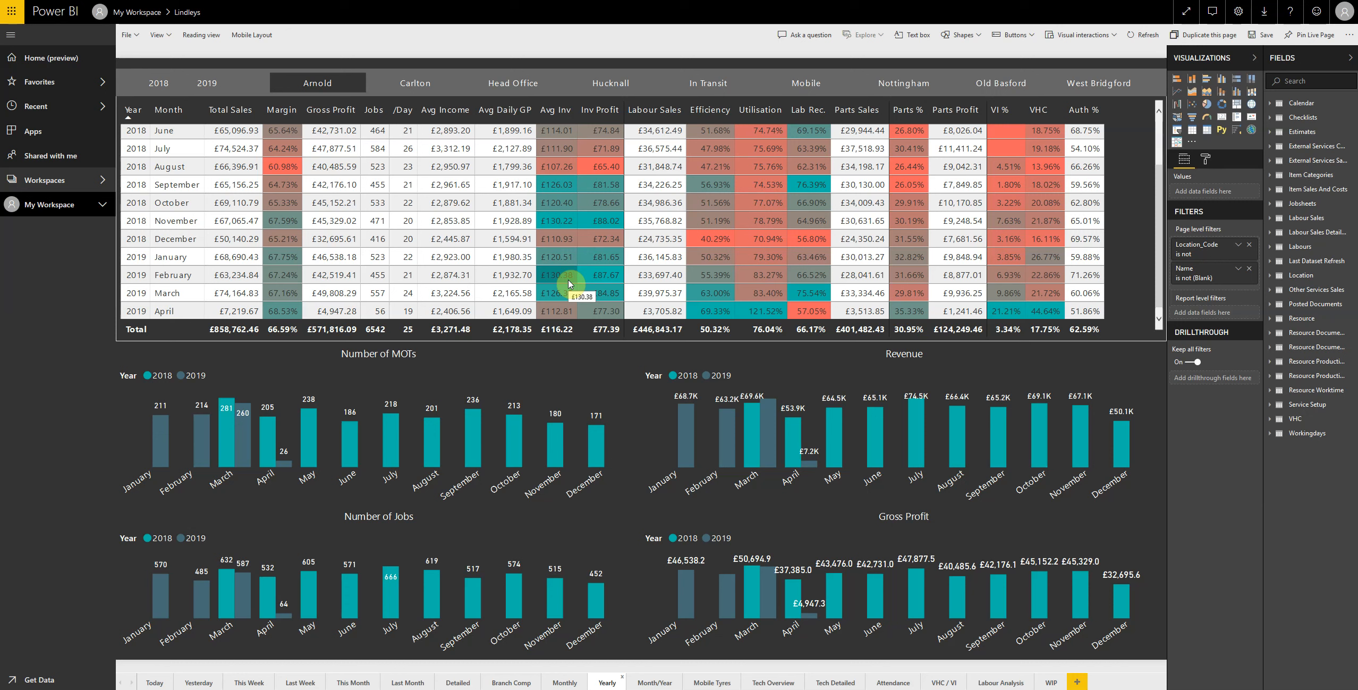
mouse_move(289, 309)
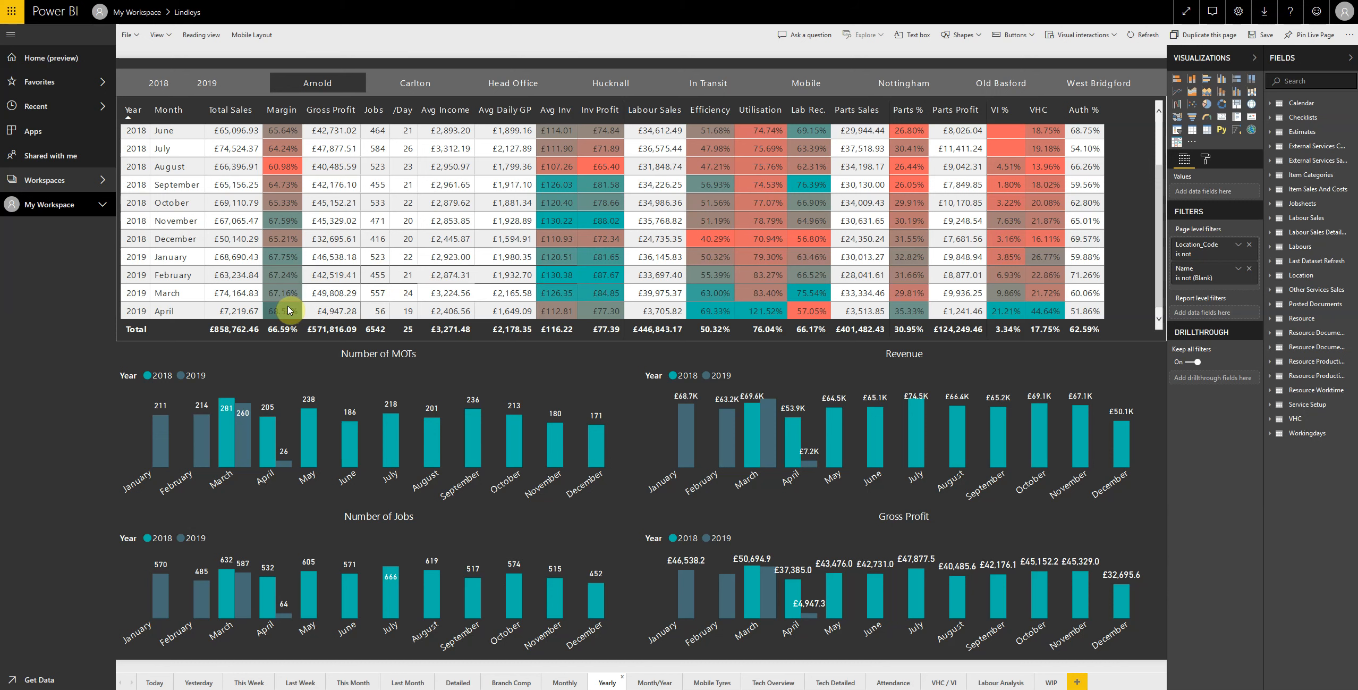
scroll("up", 3)
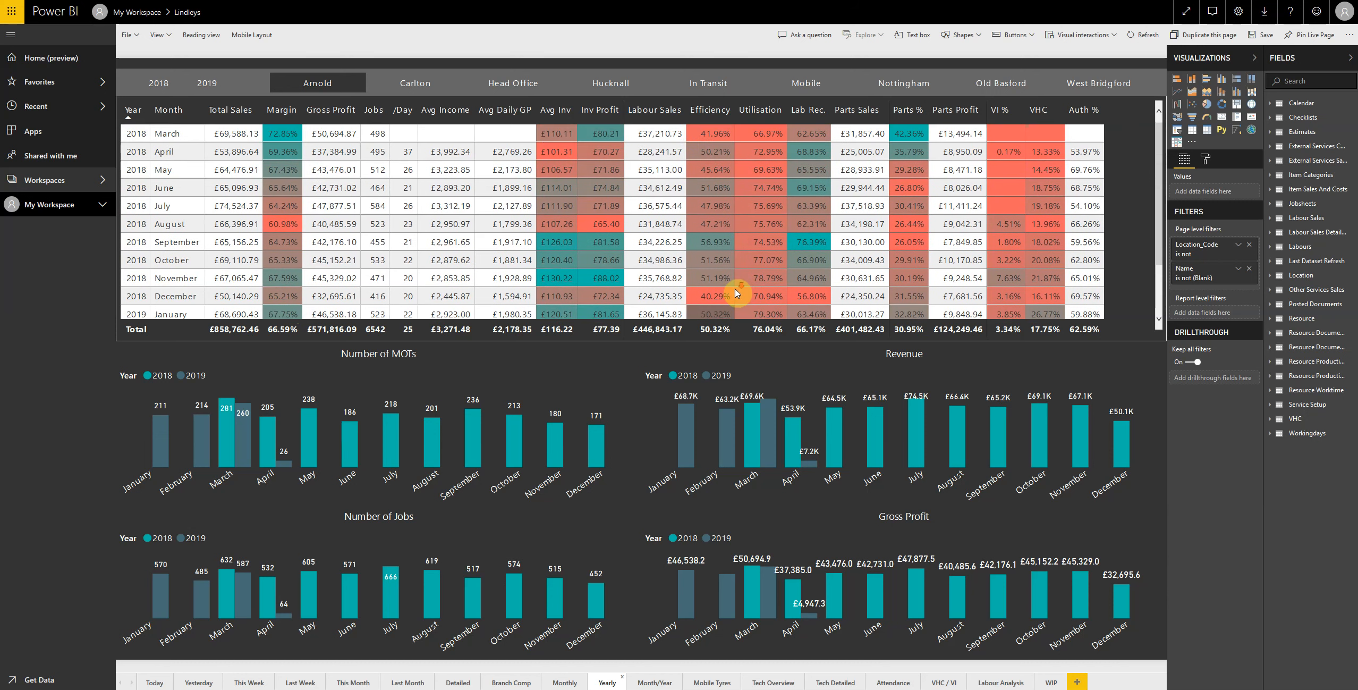
scroll("down", 3)
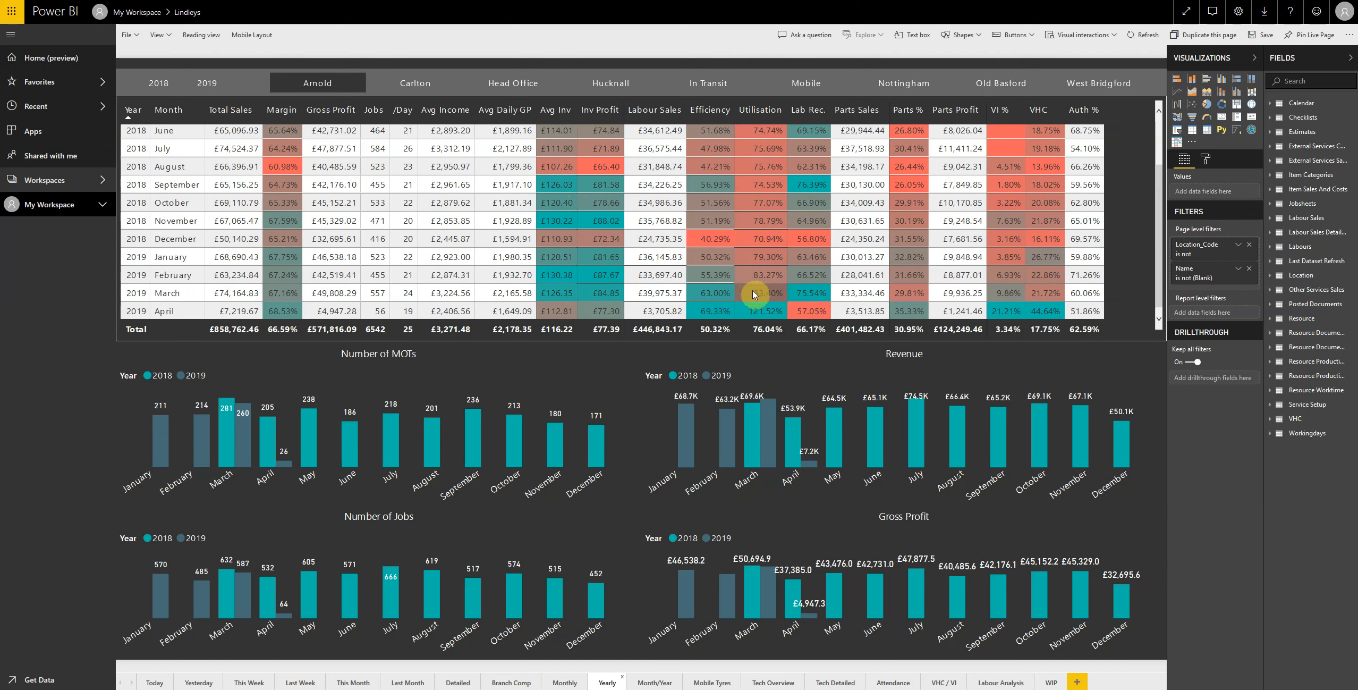
mouse_move(680, 288)
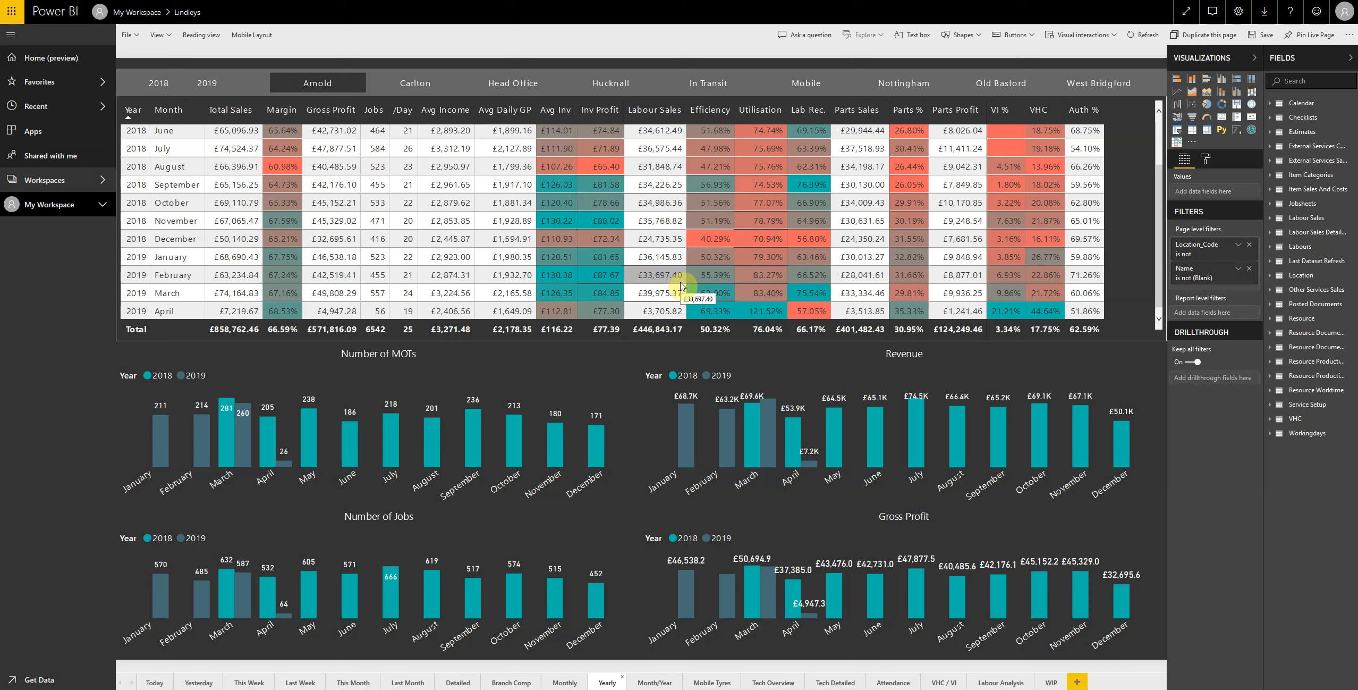
mouse_move(700, 303)
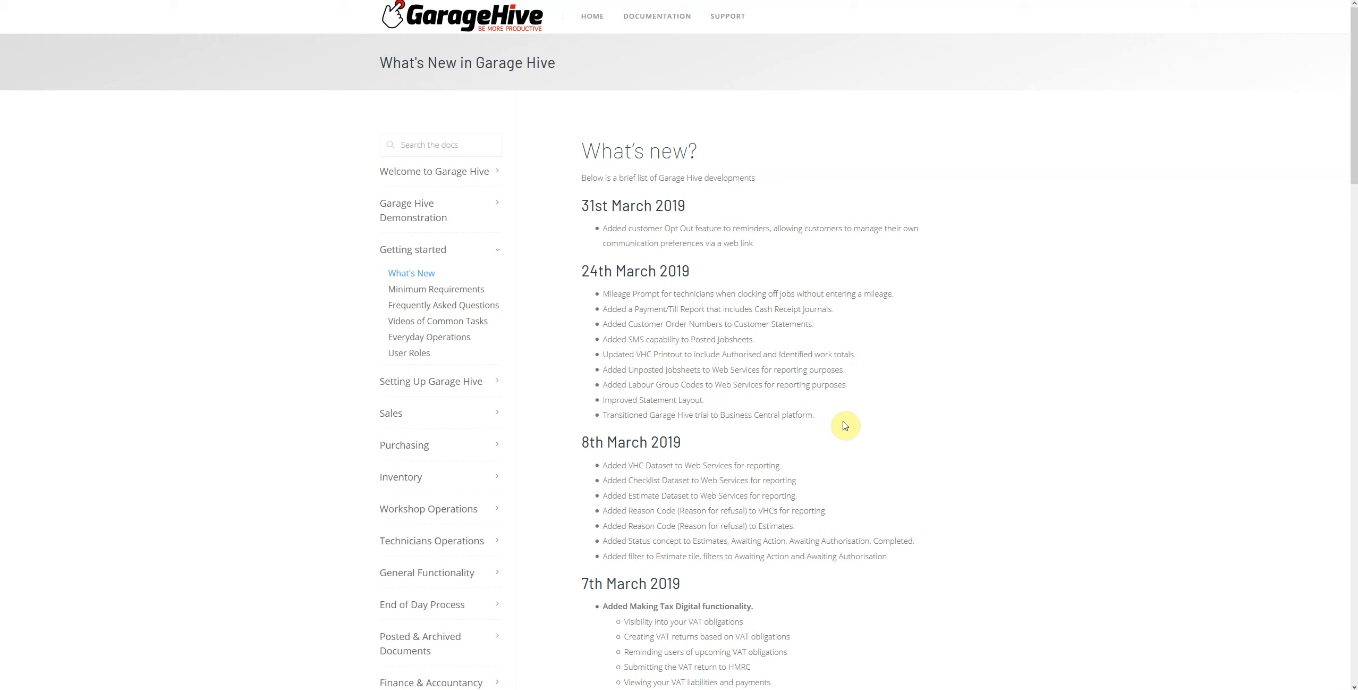
mouse_move(840, 420)
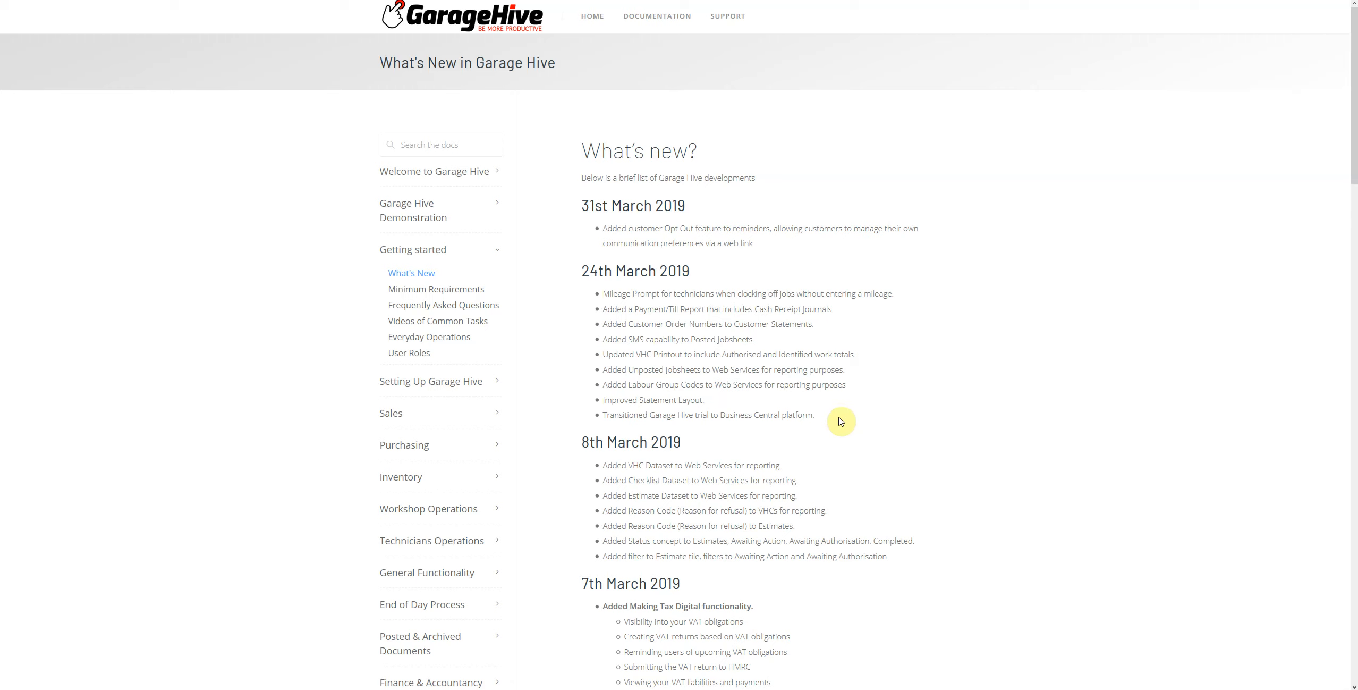
mouse_move(857, 382)
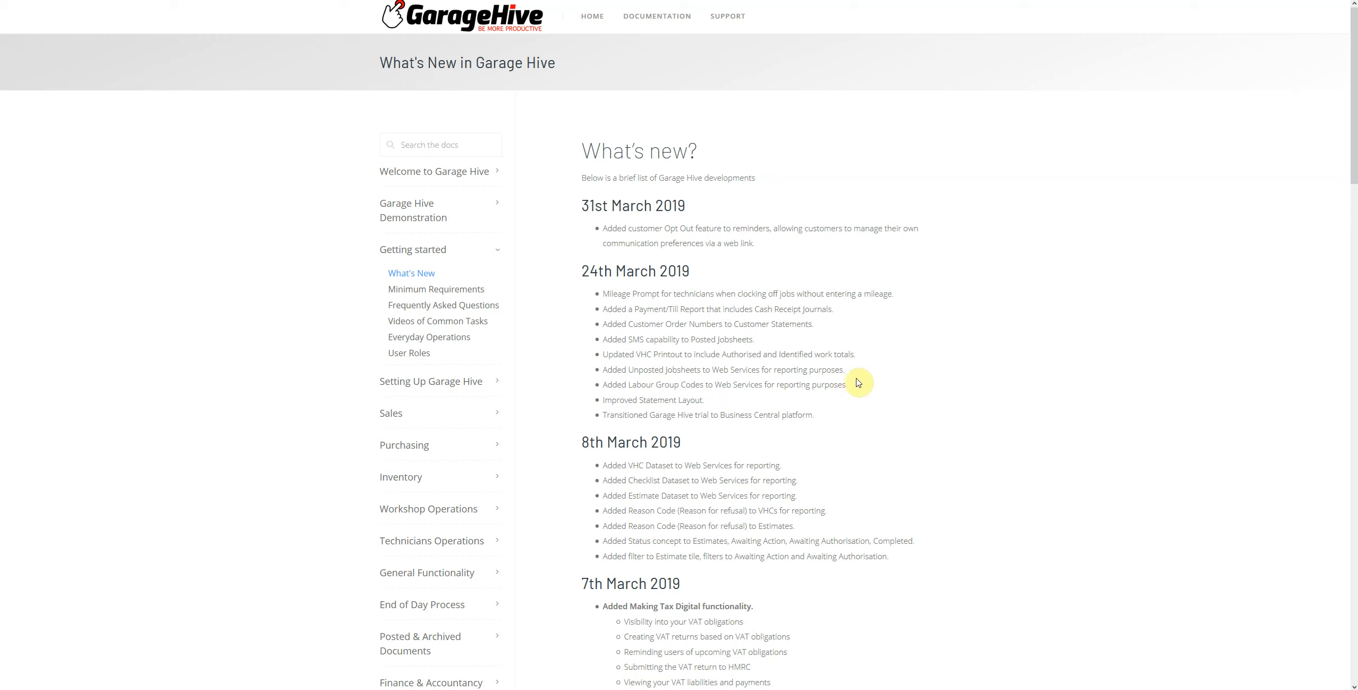